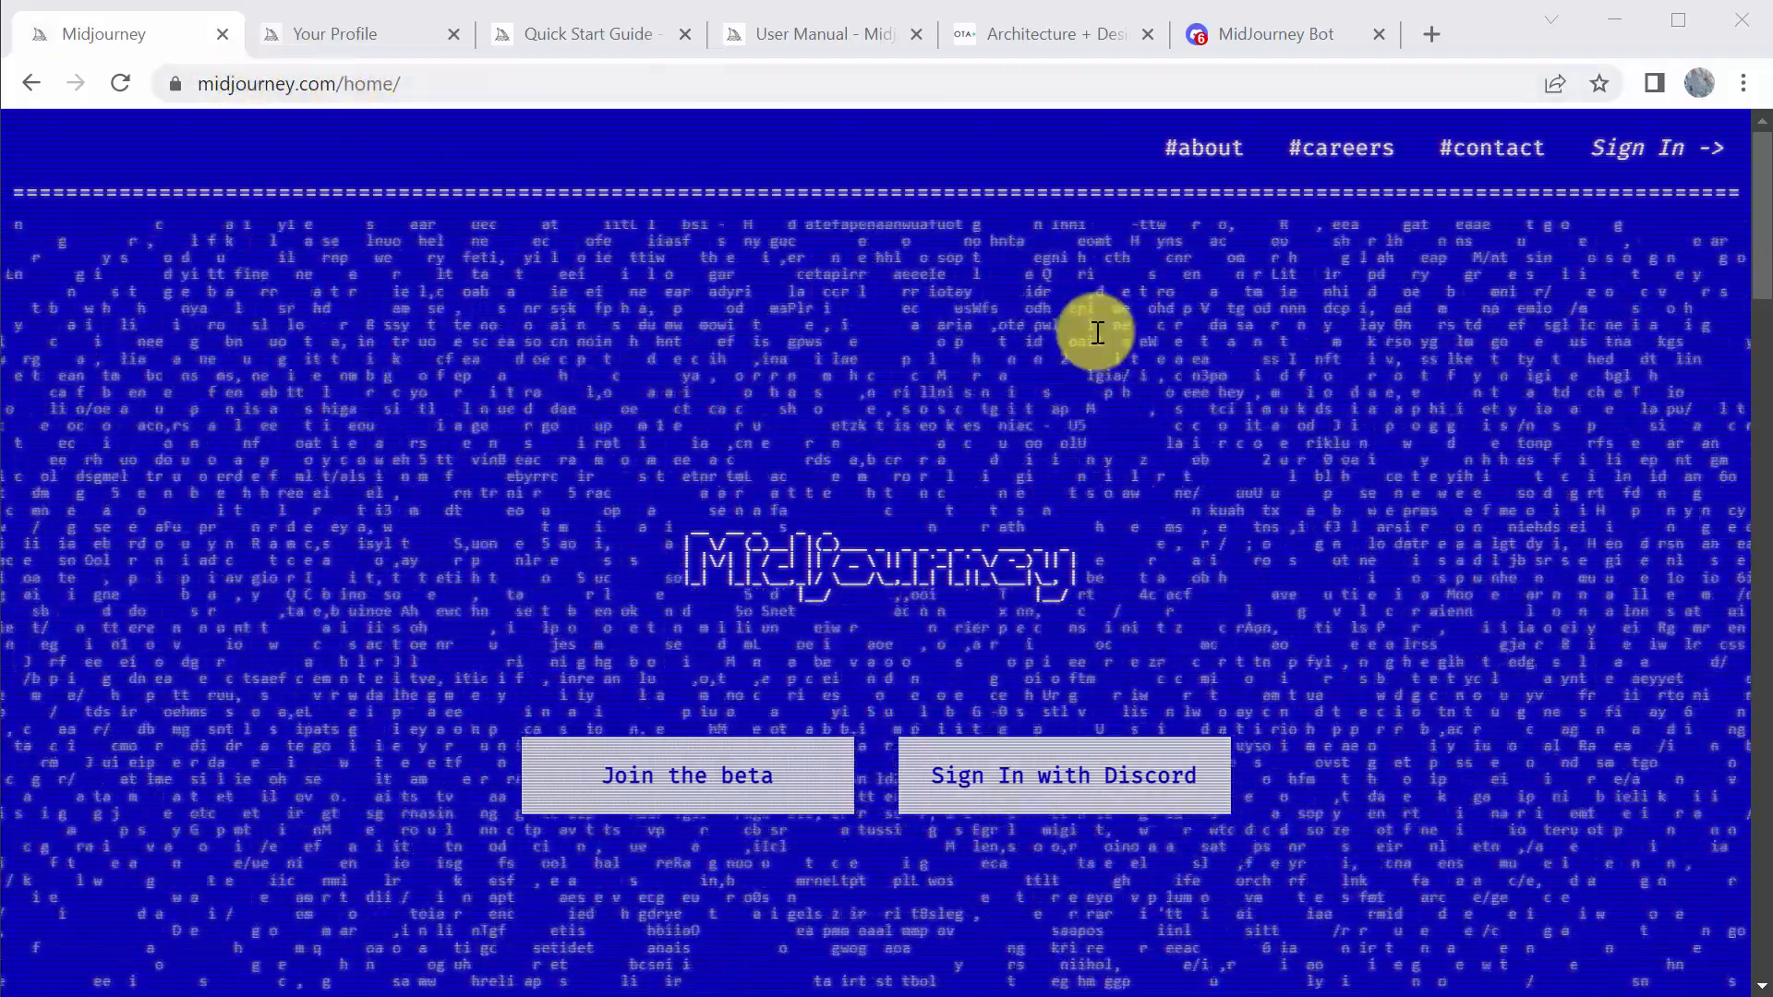
View the profile gallery of architectural house renders, then move on to the Quick Start Guide
click(345, 34)
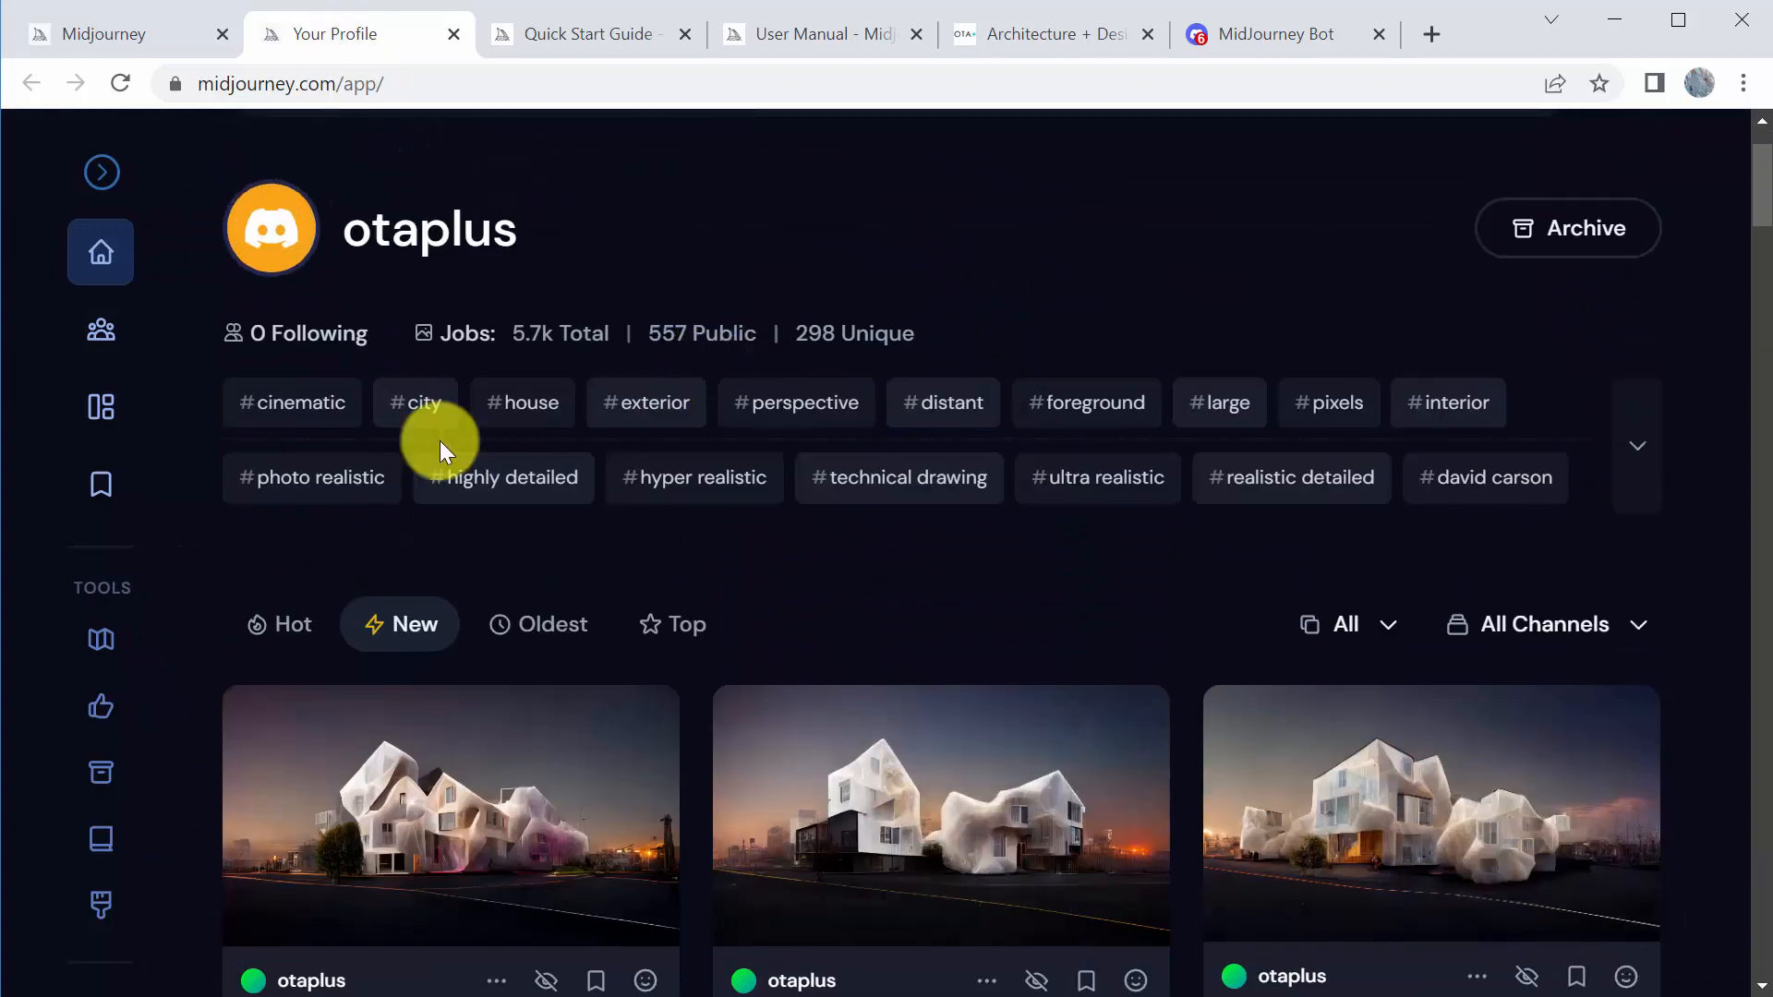
mouse_move(1274, 570)
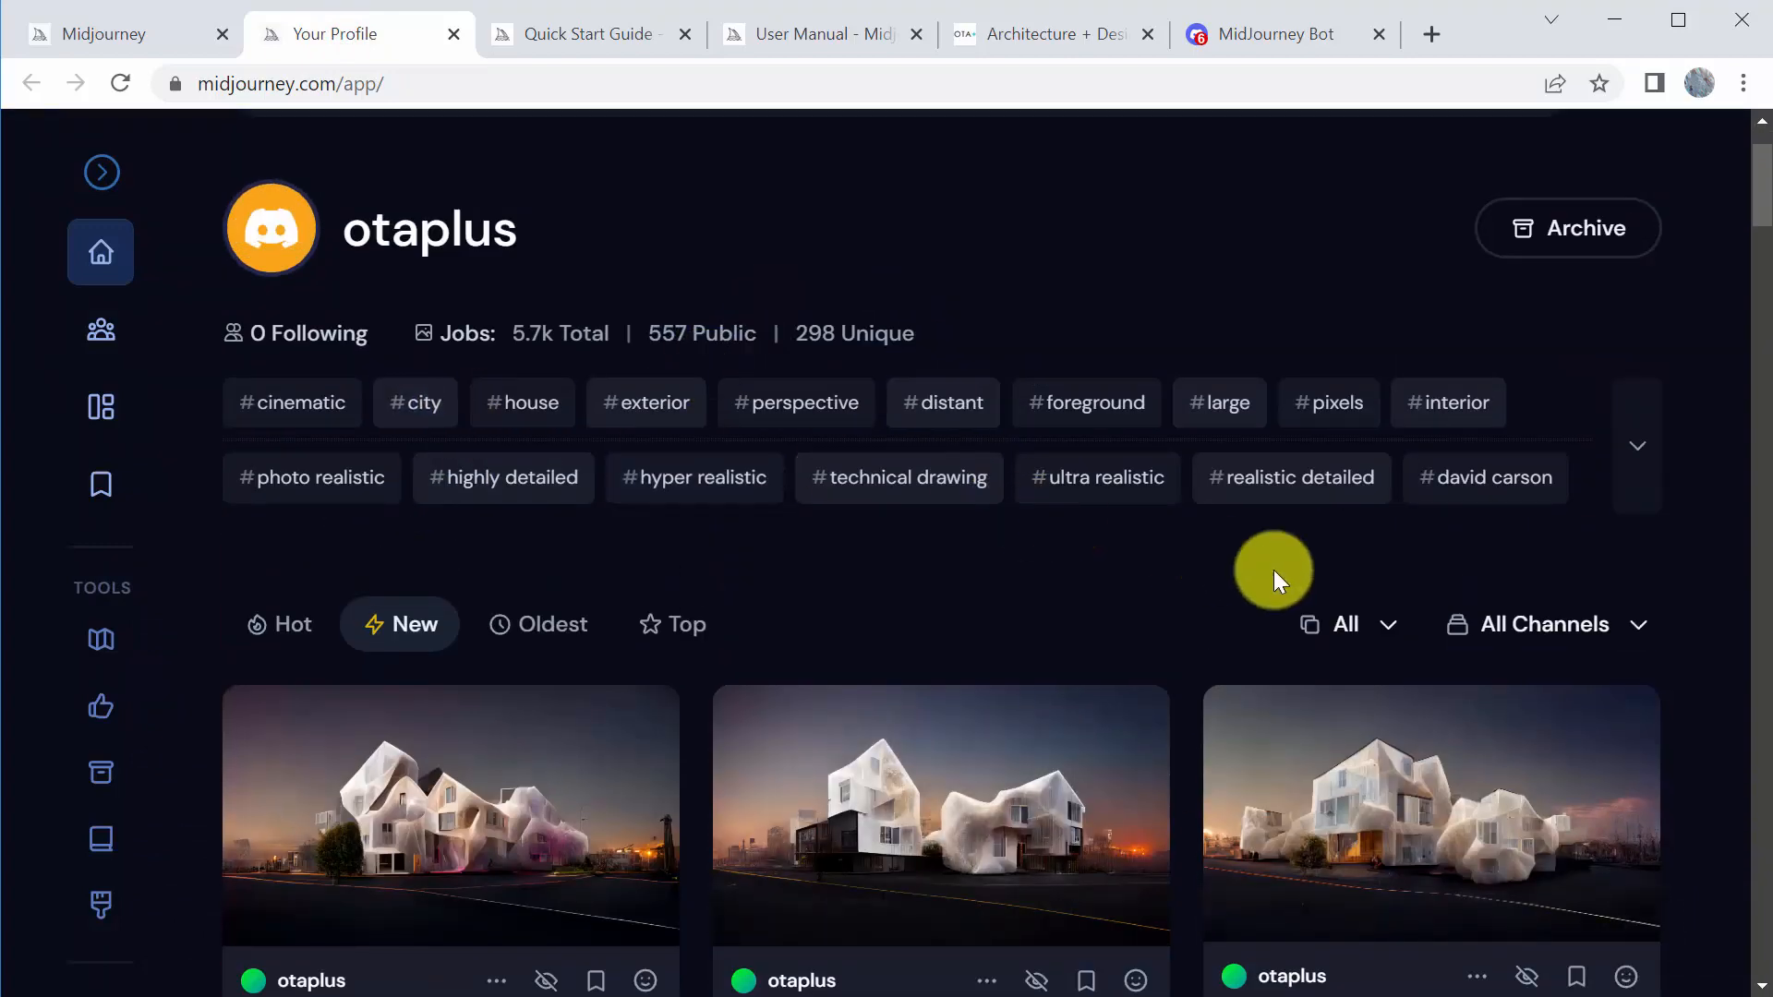
mouse_move(889, 562)
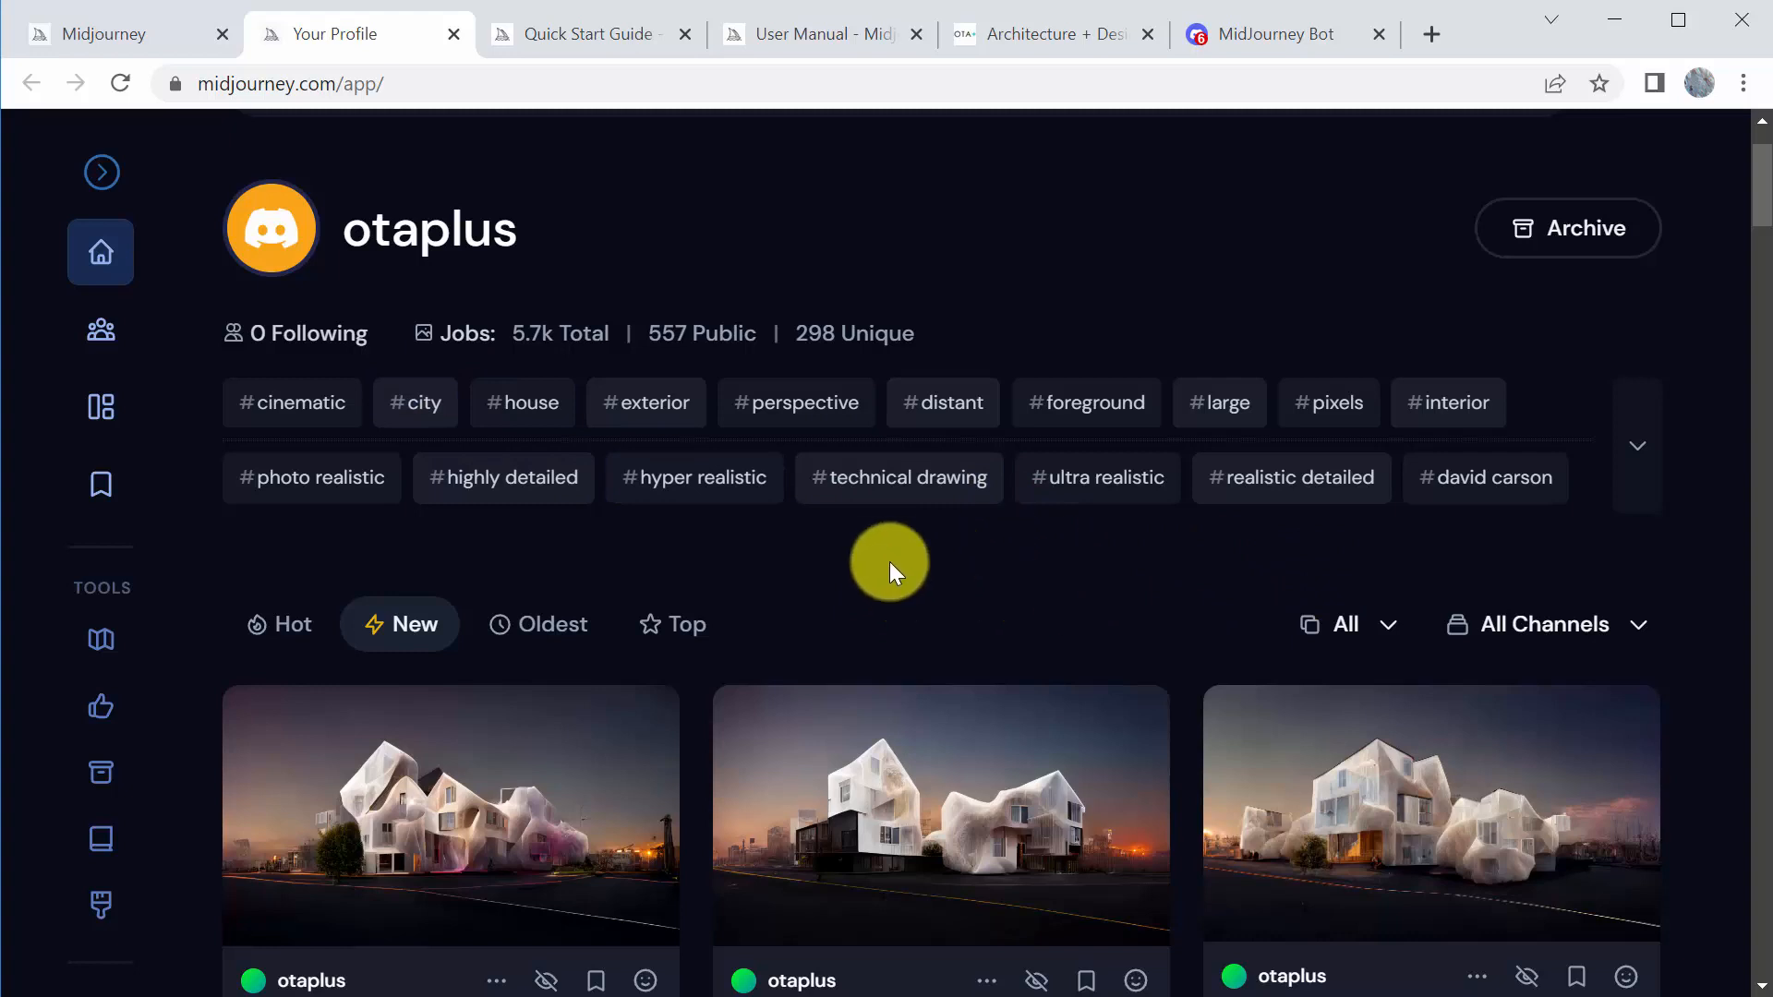
click(1344, 624)
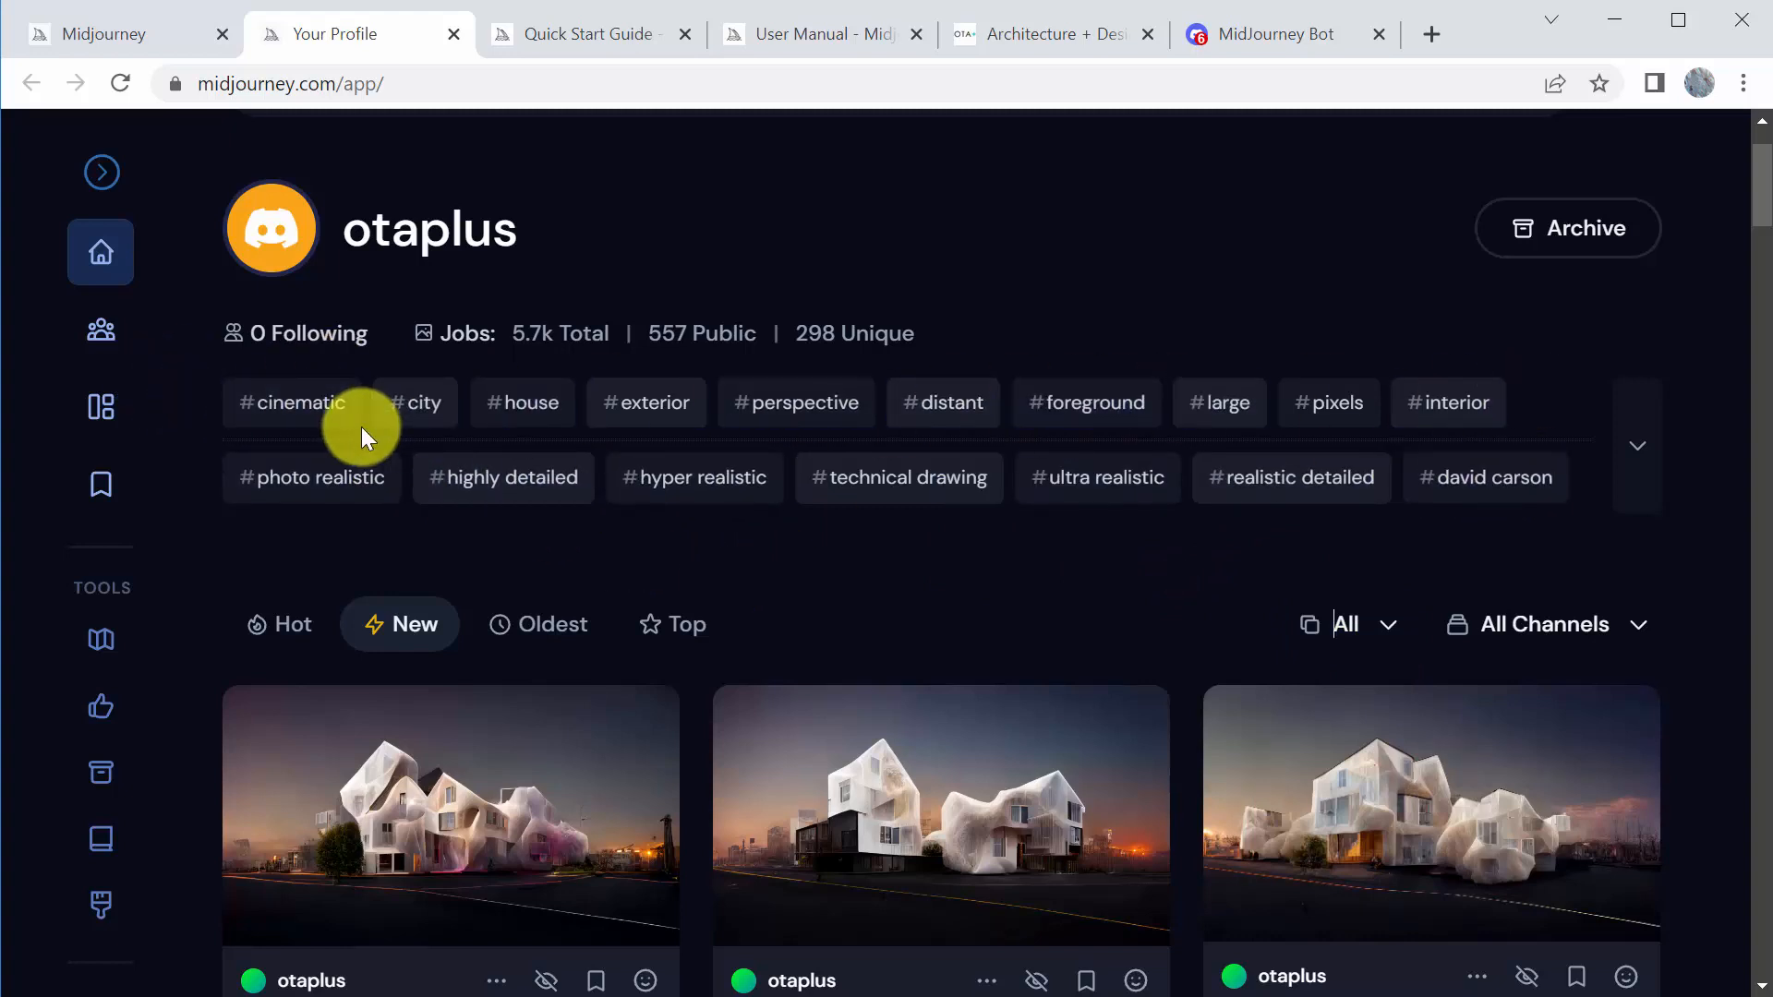
mouse_move(336, 340)
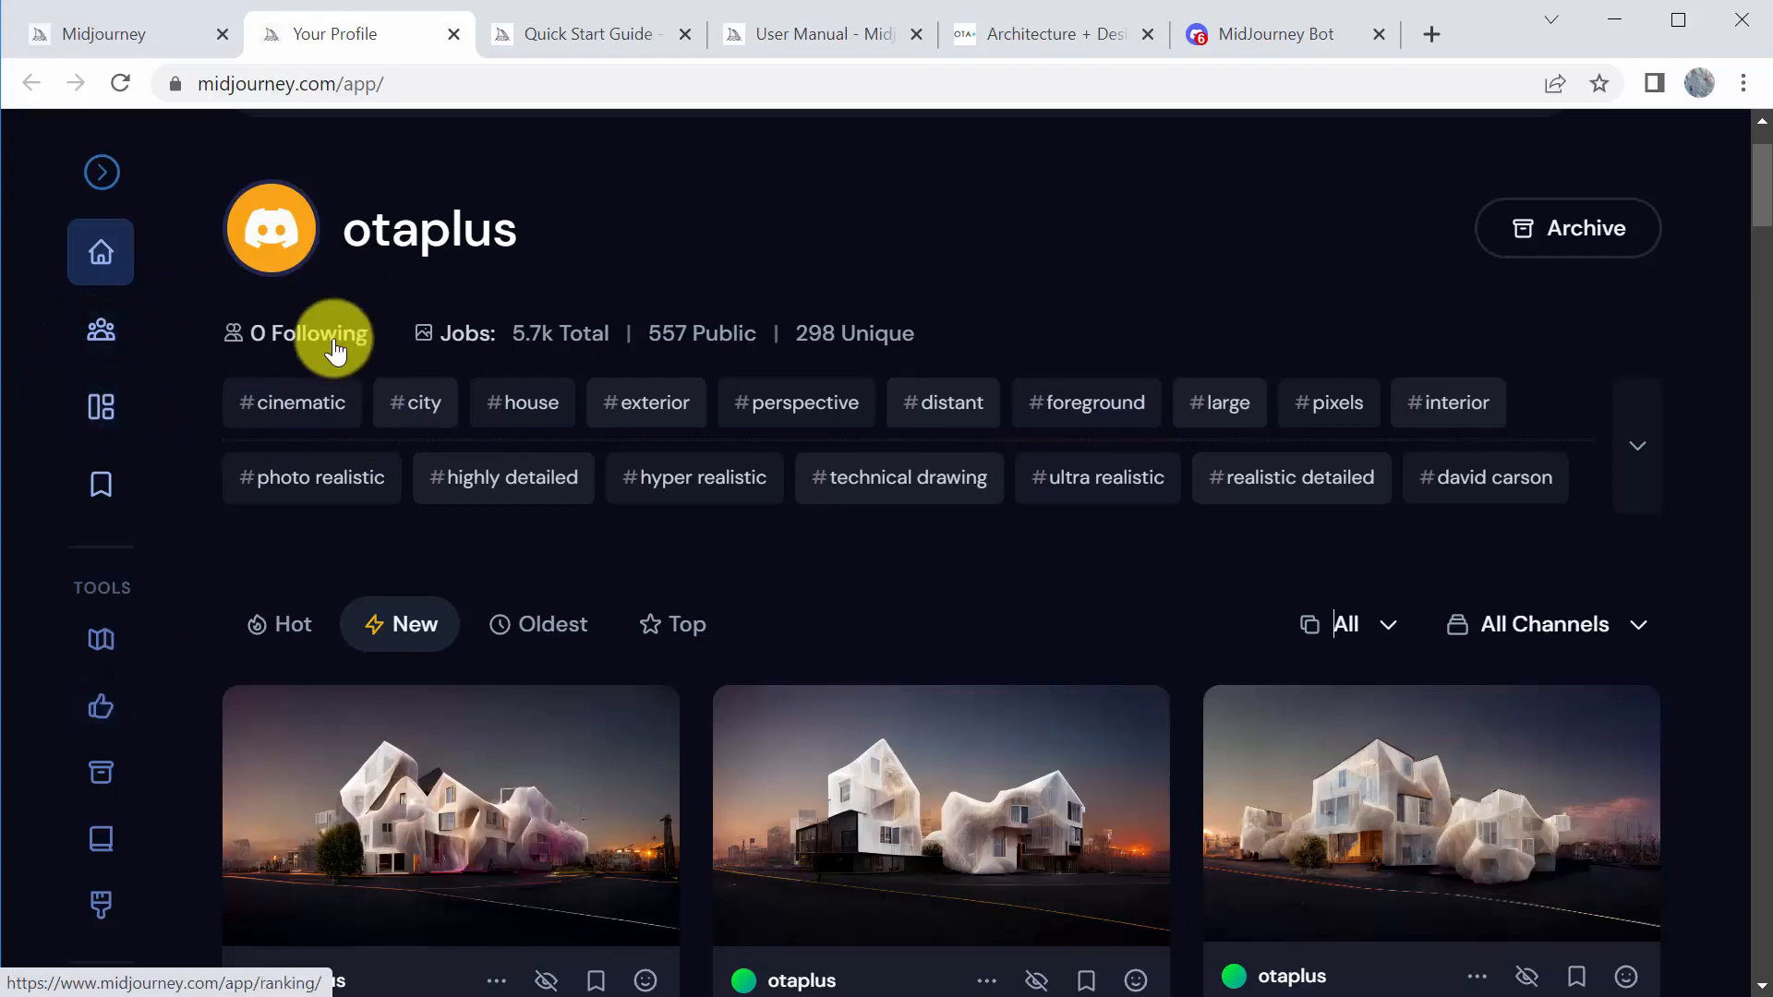
click(584, 33)
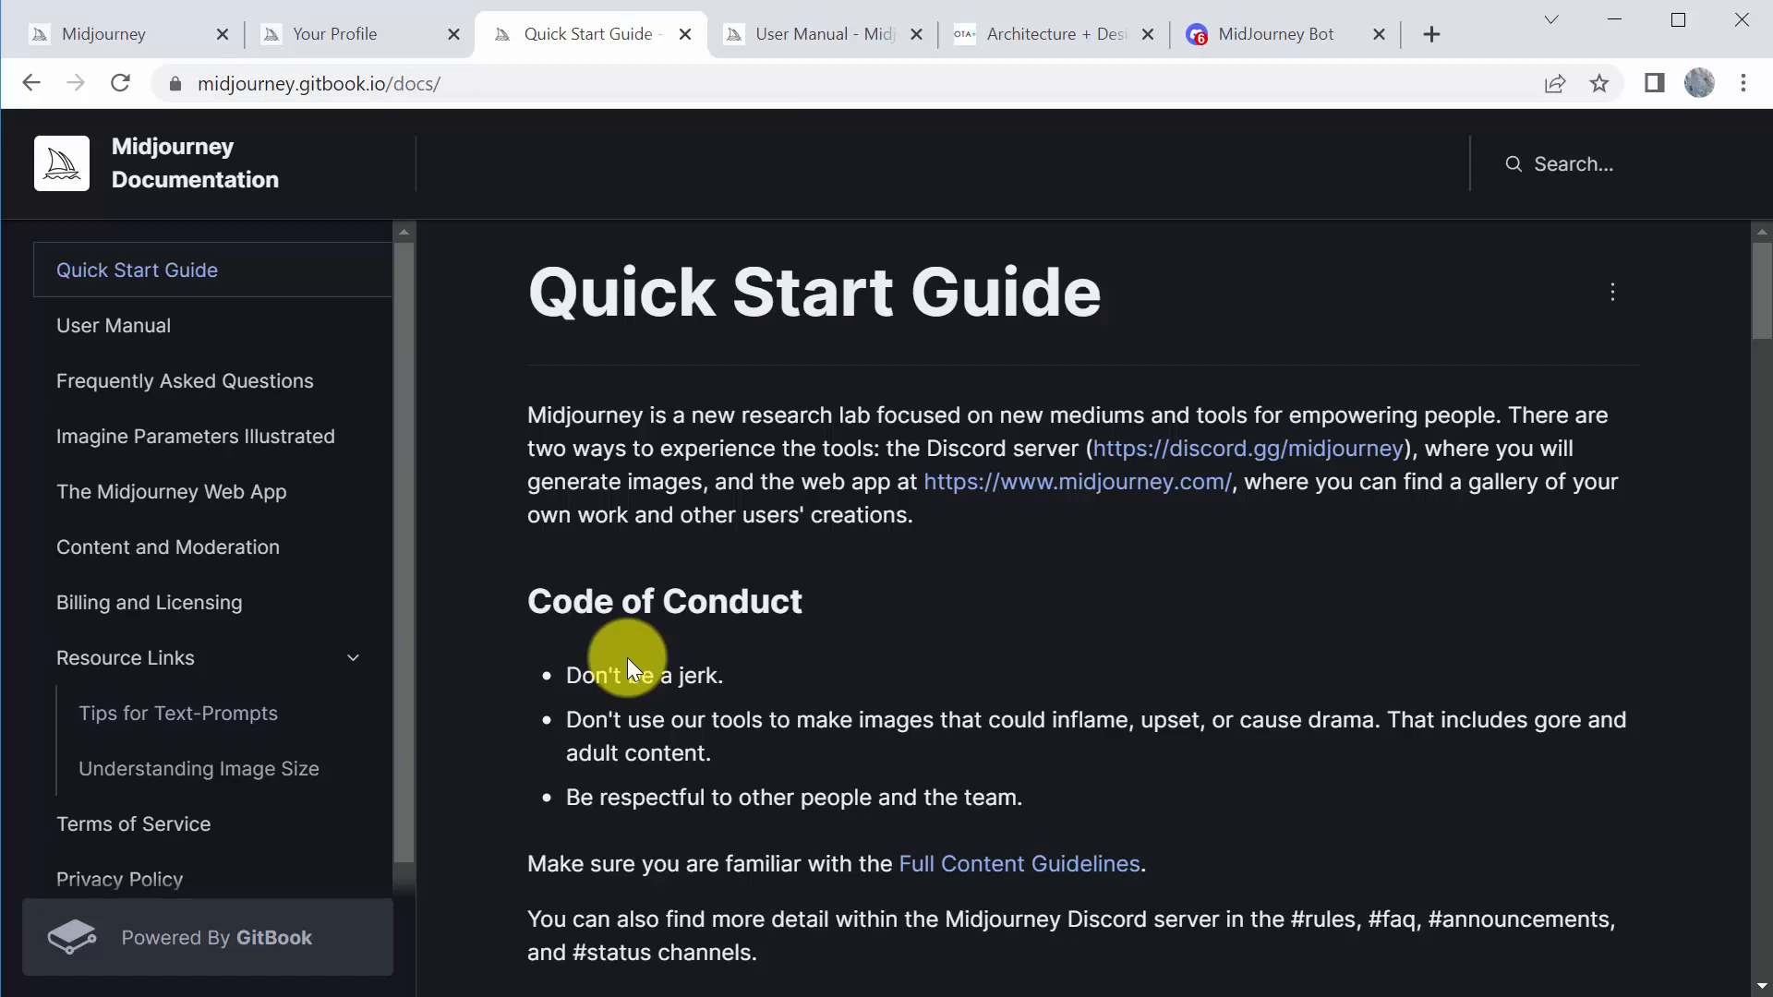
mouse_move(453, 752)
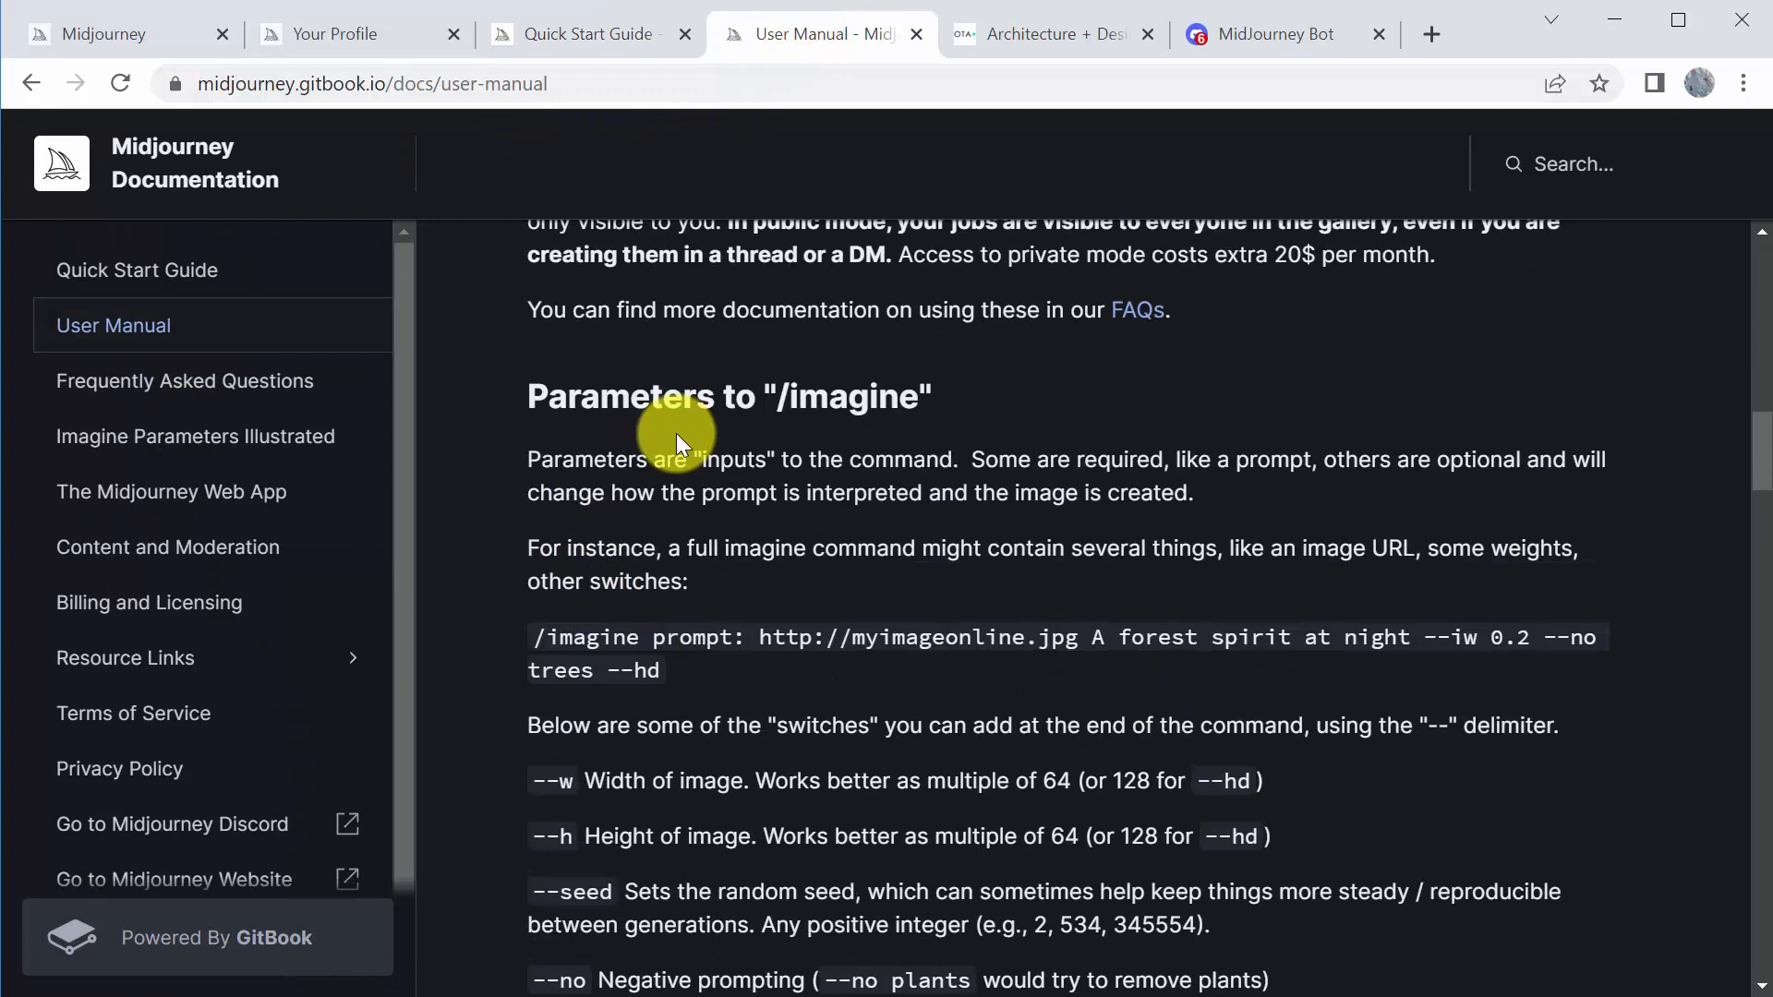
mouse_move(798, 424)
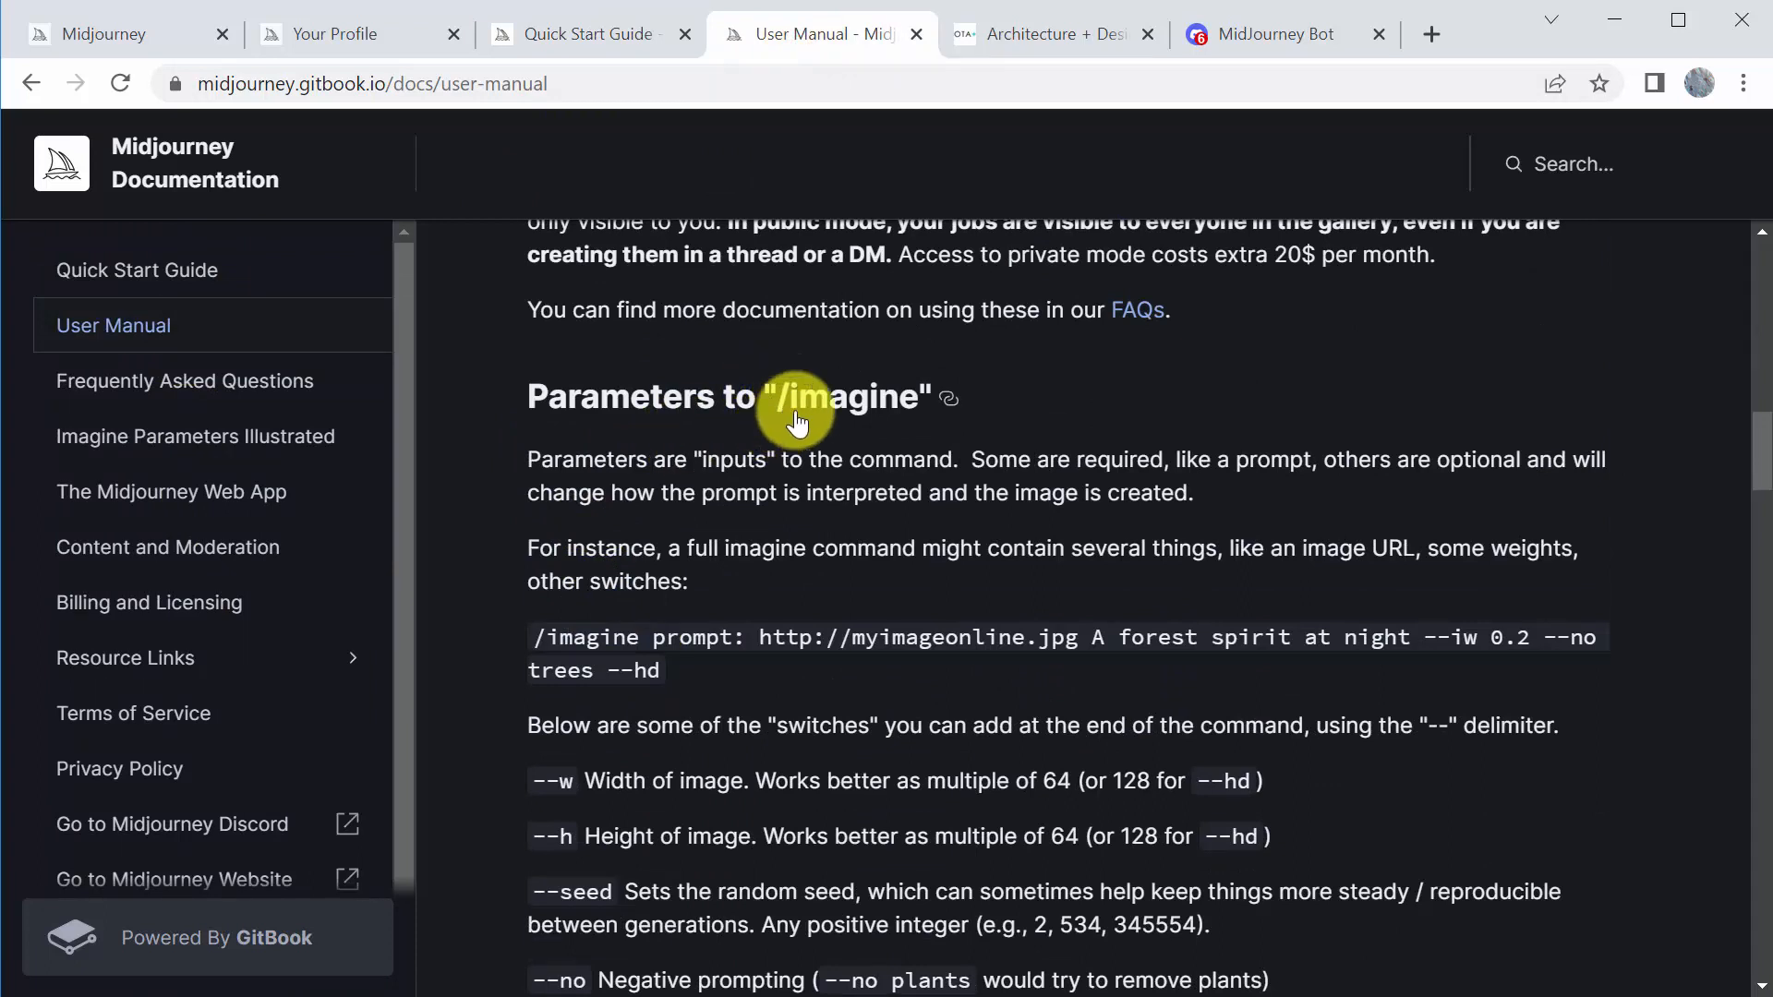
mouse_move(706, 439)
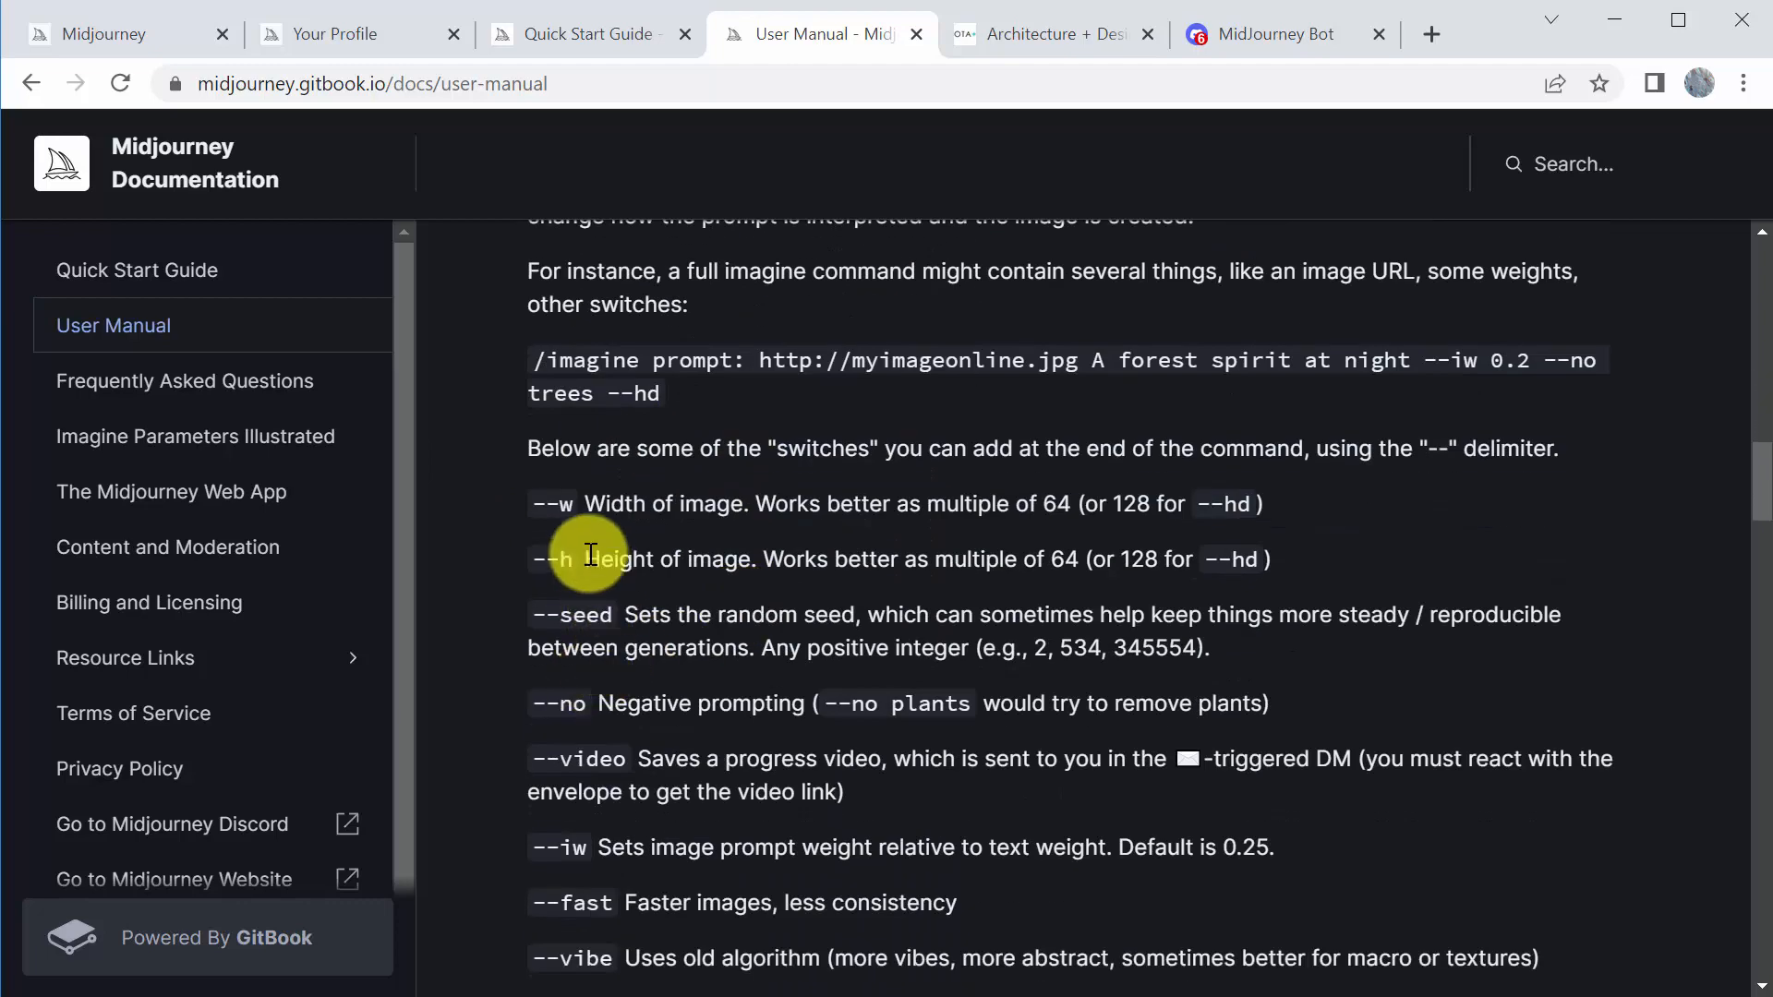
Scroll the User Manual to the 'Parameters to /imagine' heading
scroll(up, 3)
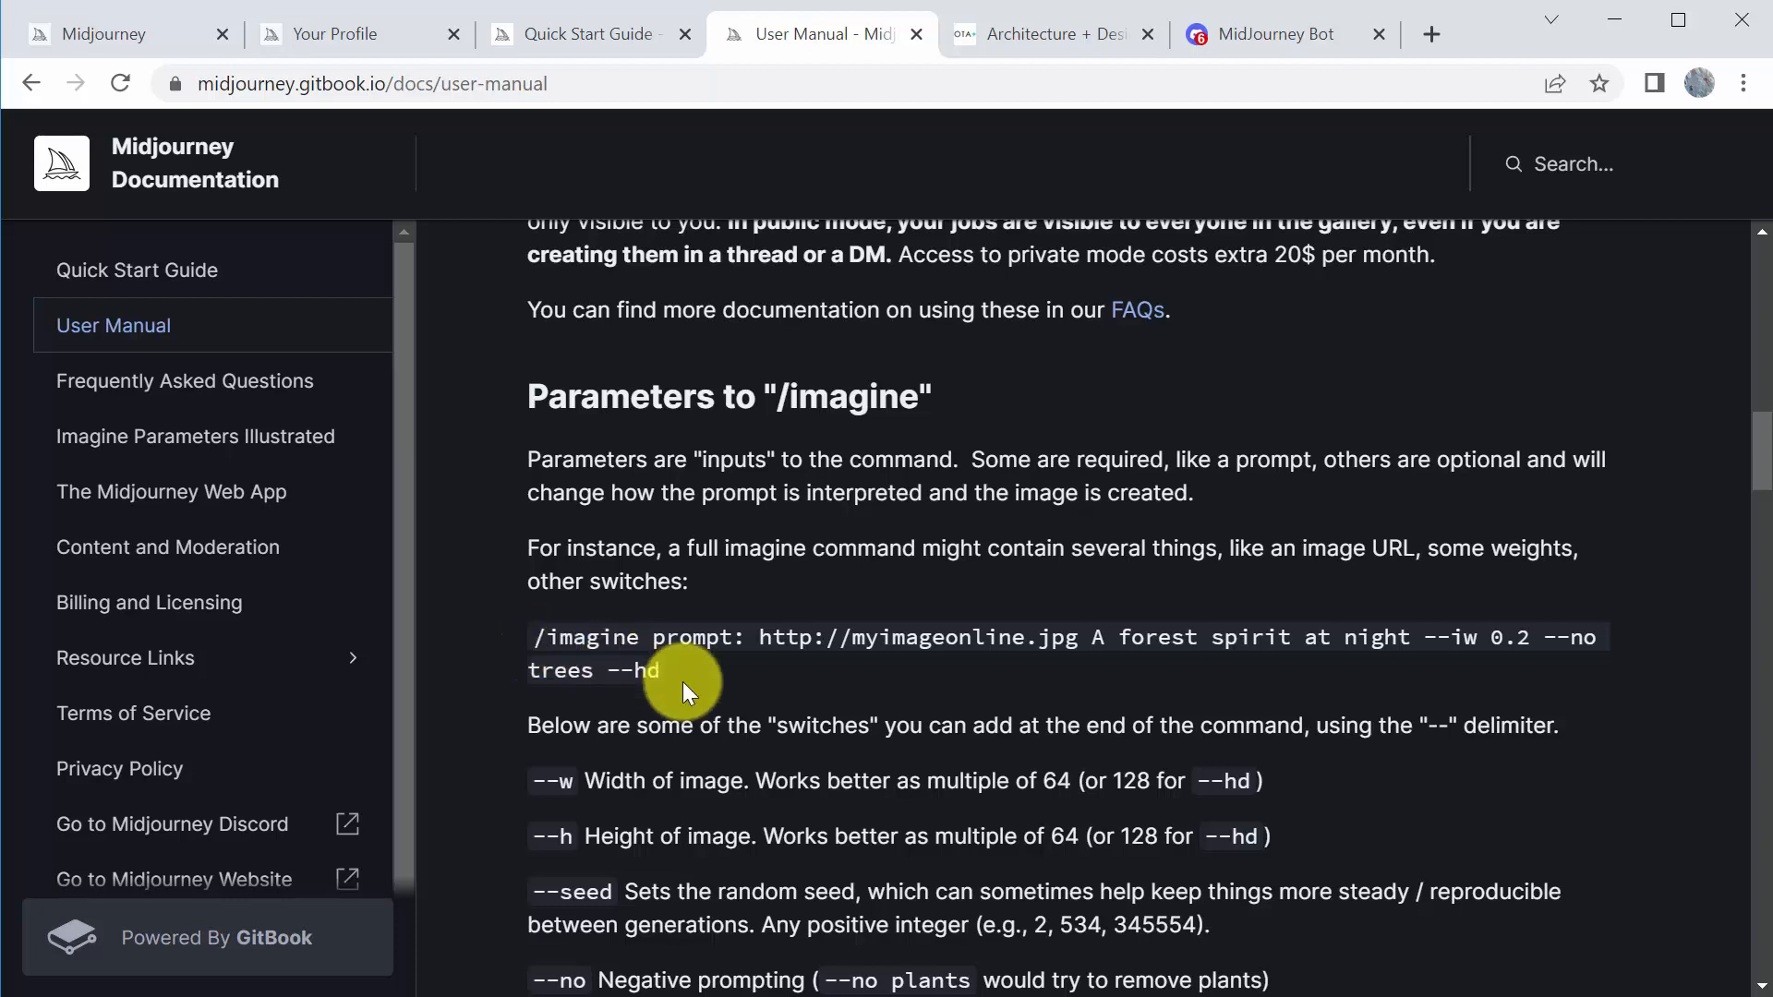
mouse_move(585, 807)
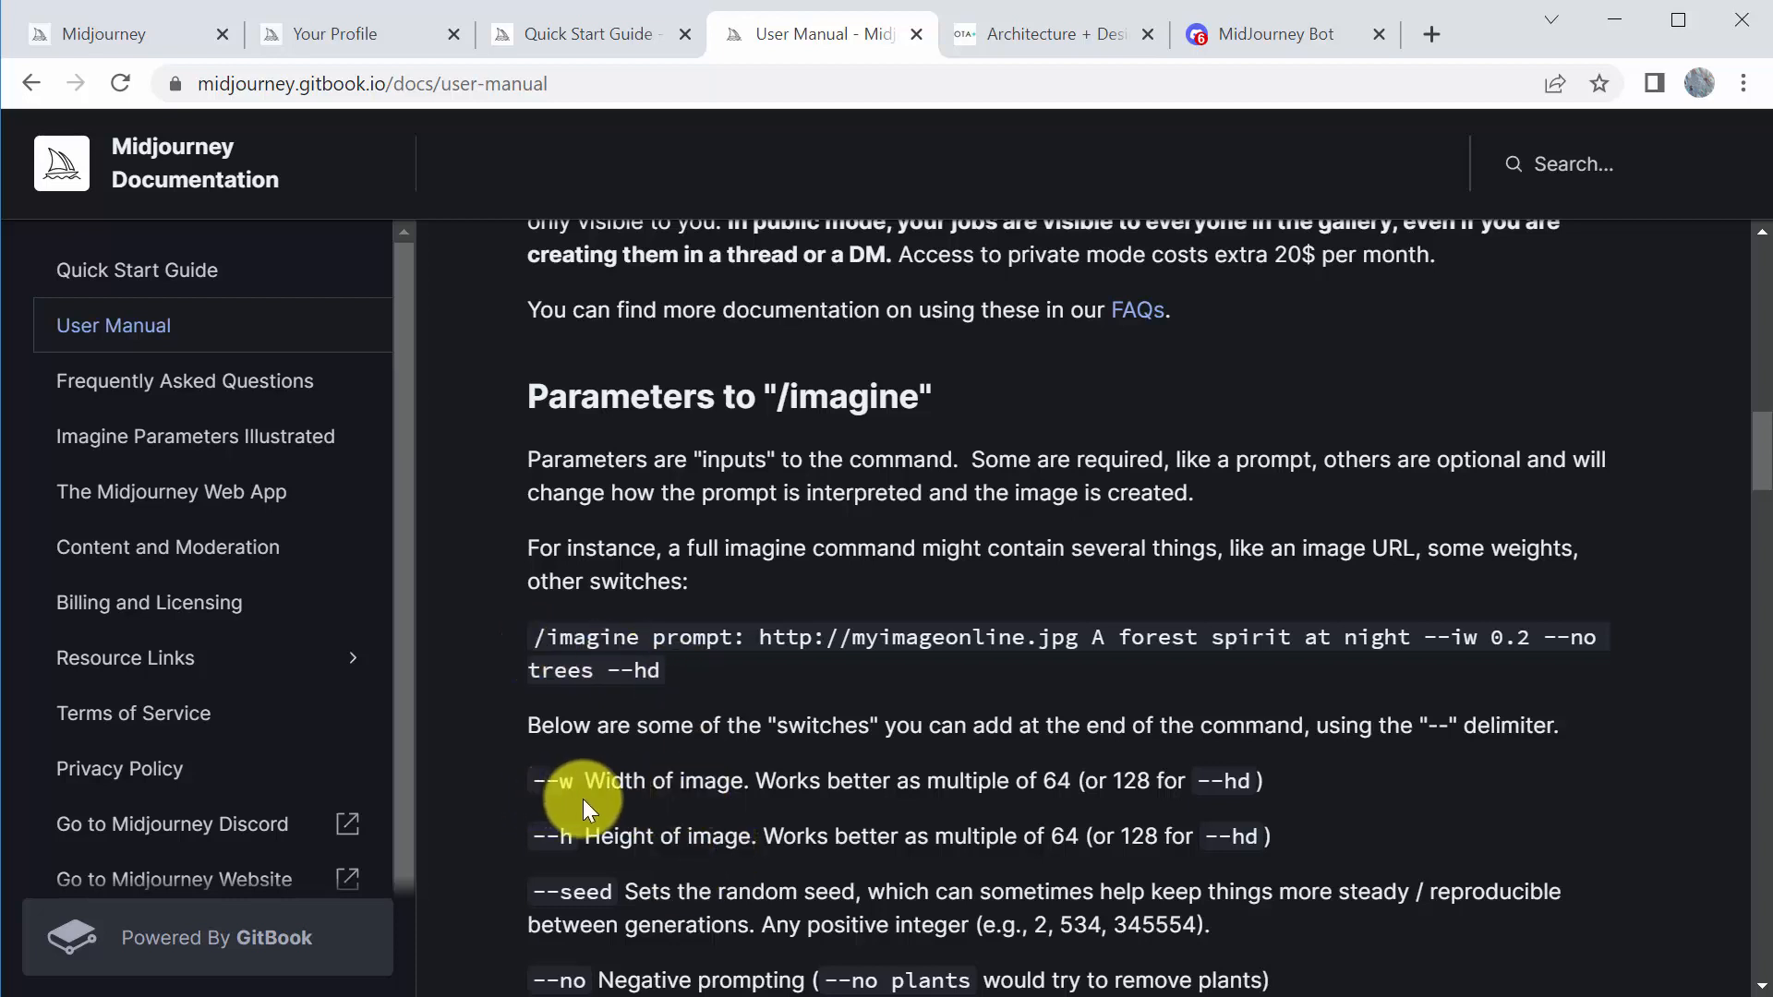
mouse_move(545, 792)
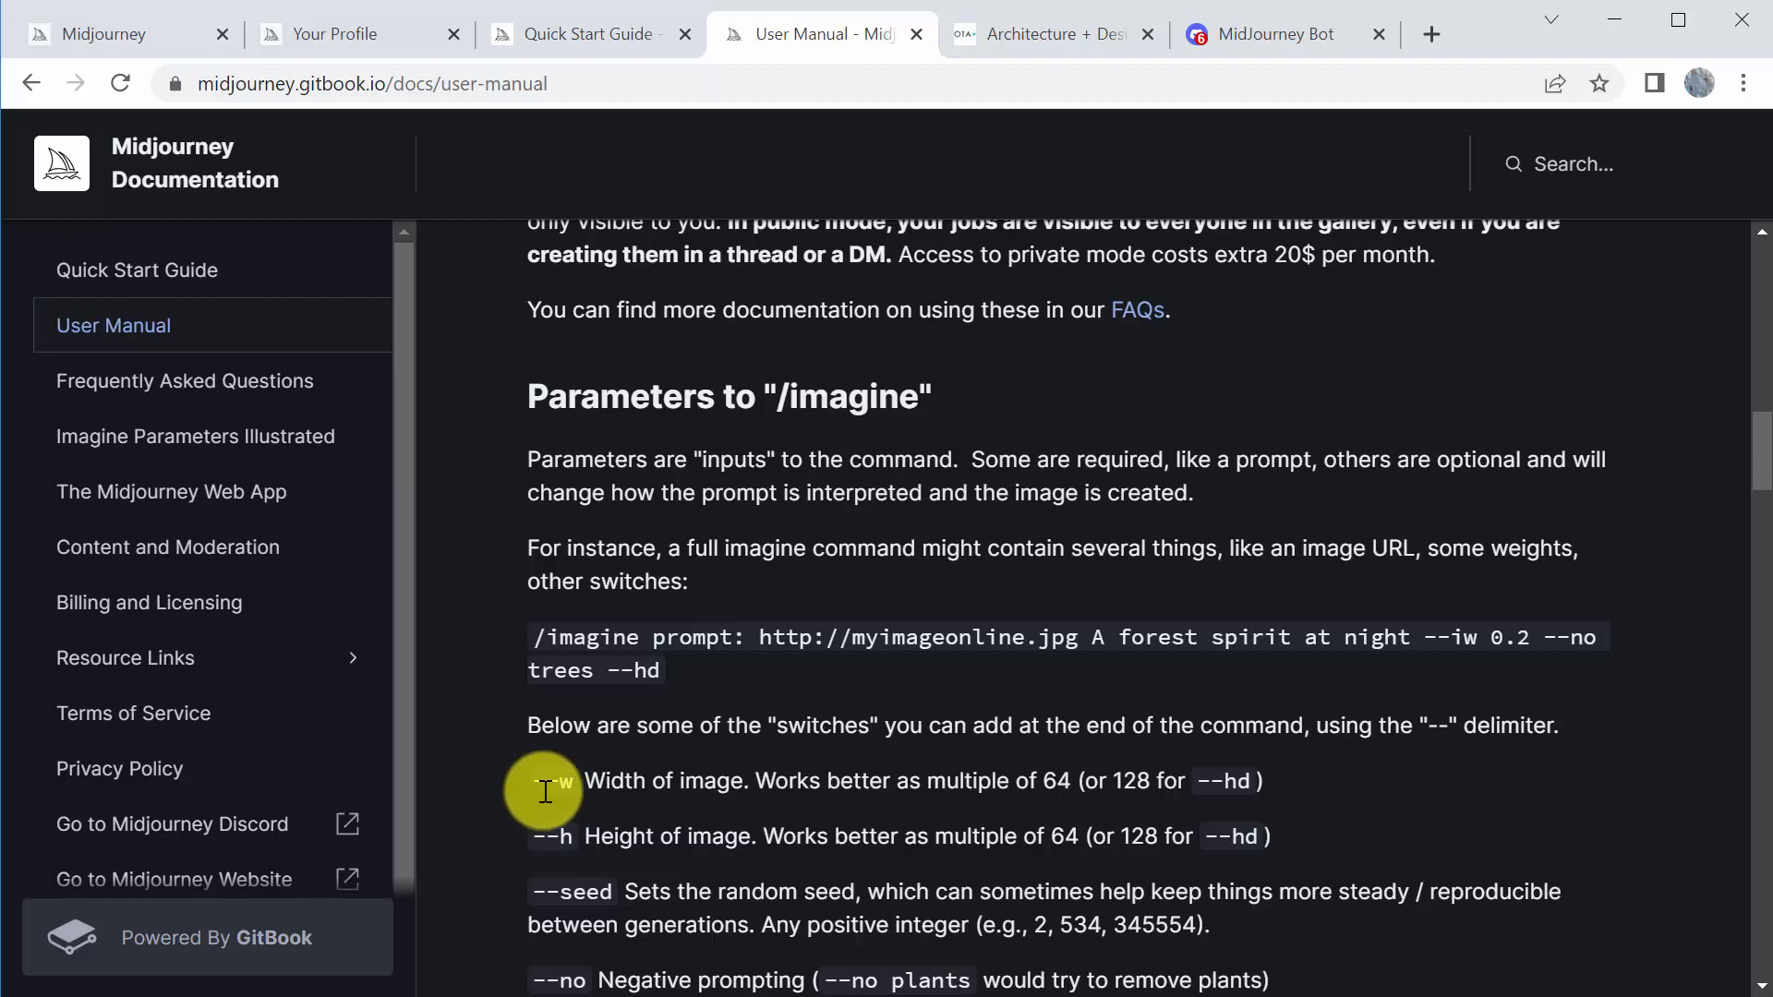
mouse_move(696, 794)
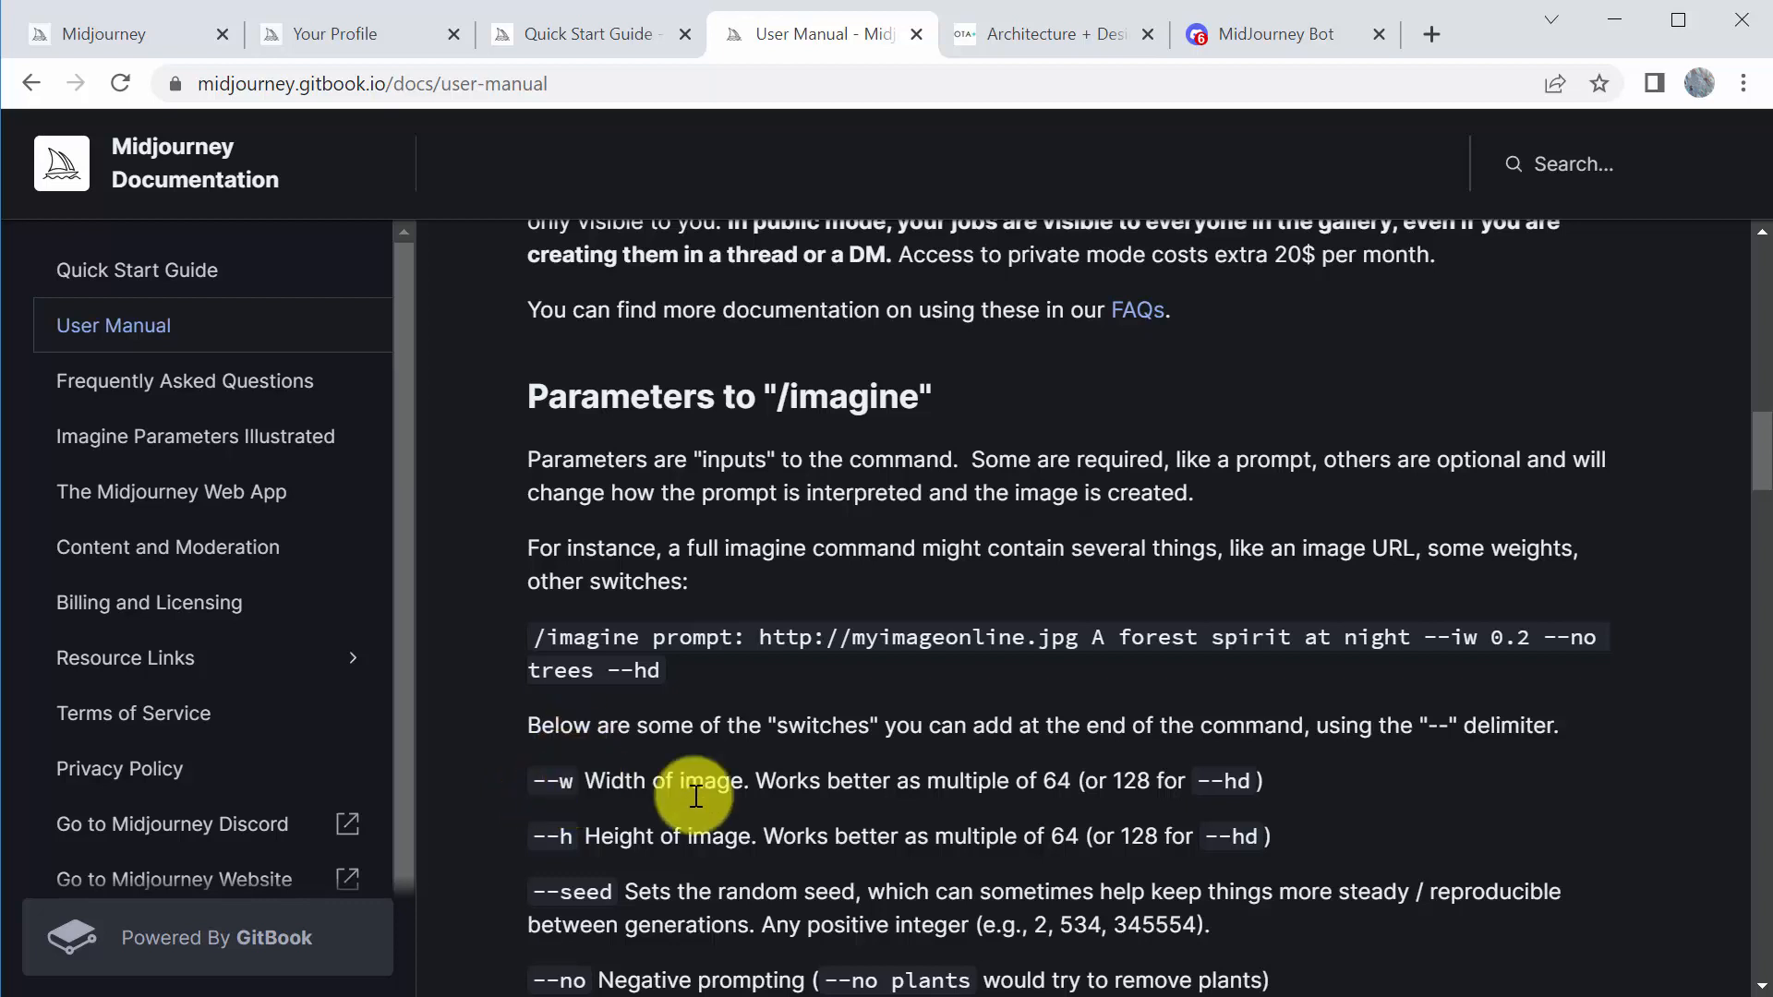
mouse_move(901, 789)
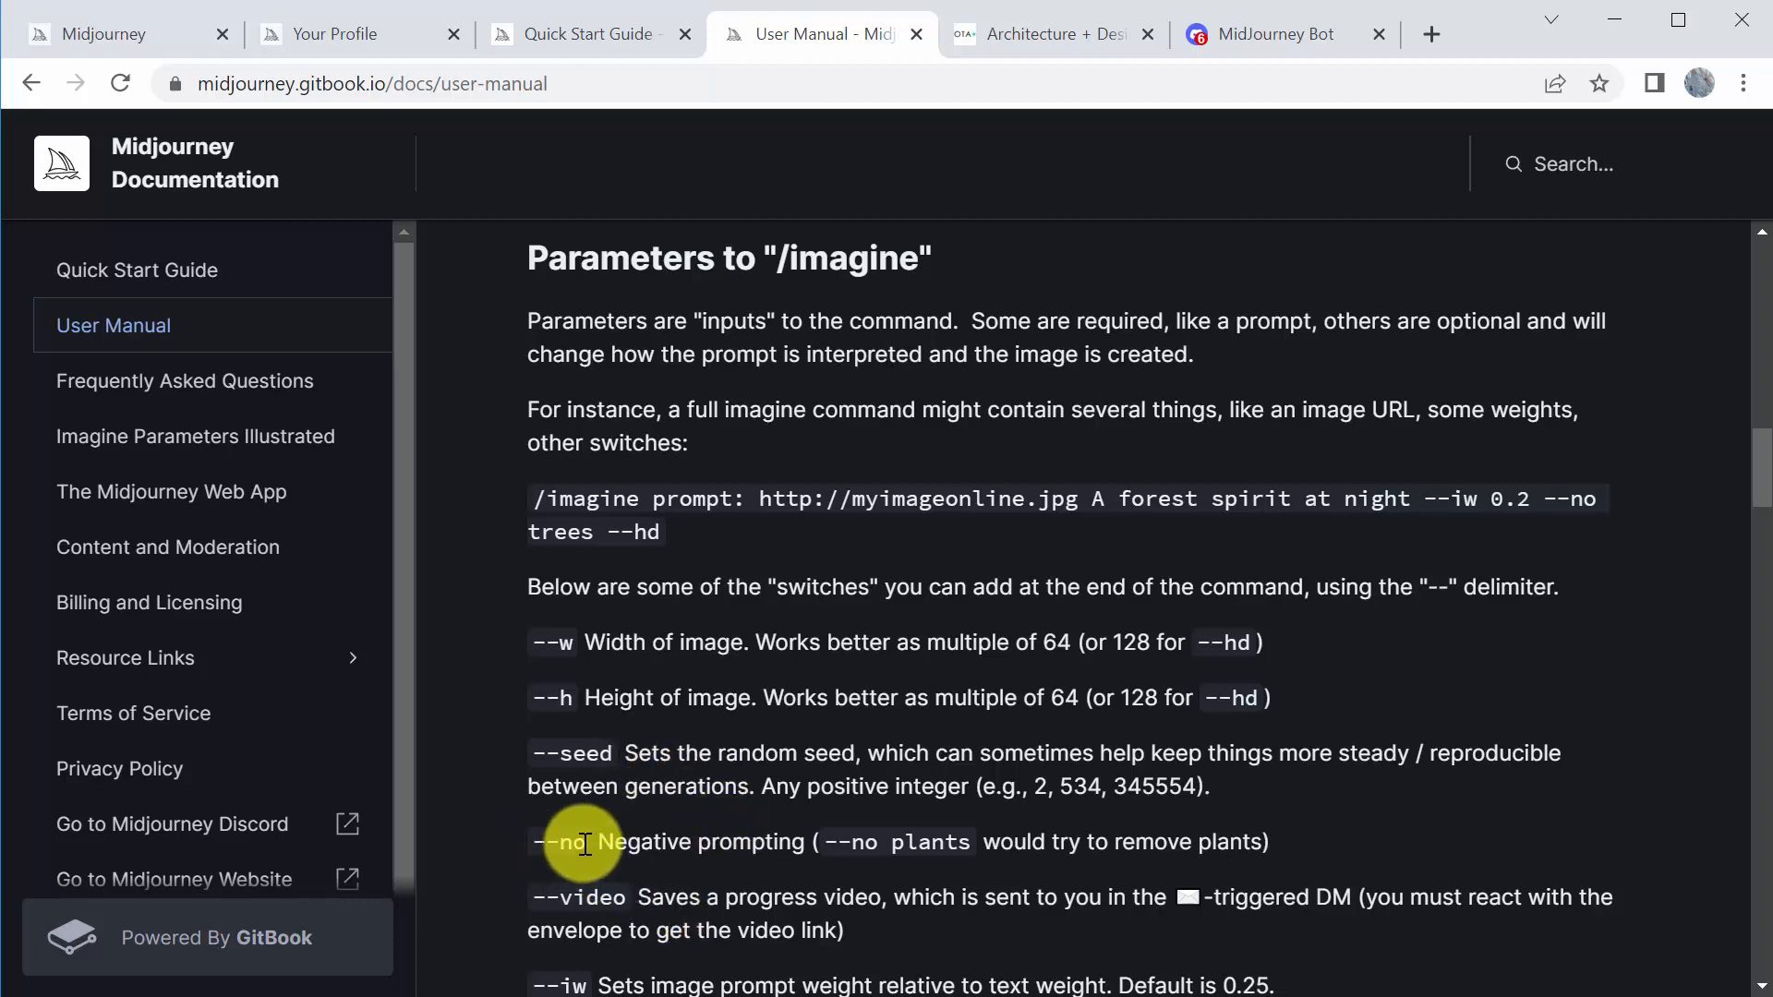
mouse_move(905, 853)
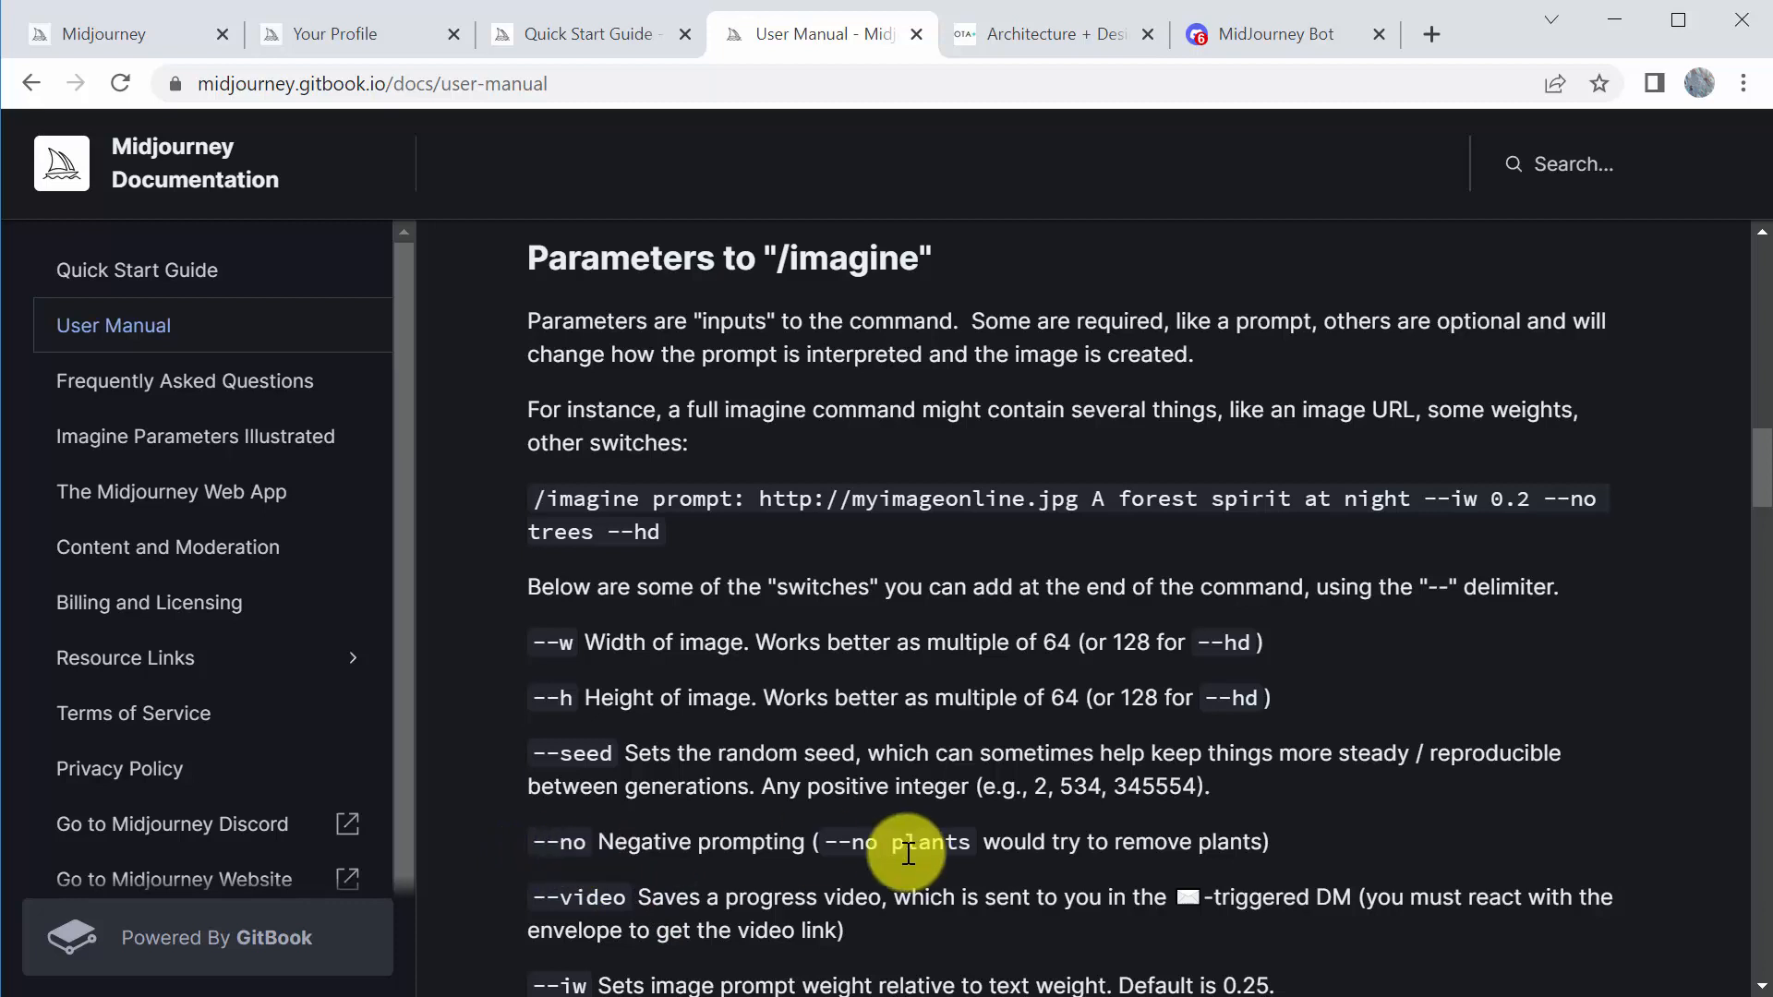
mouse_move(891, 774)
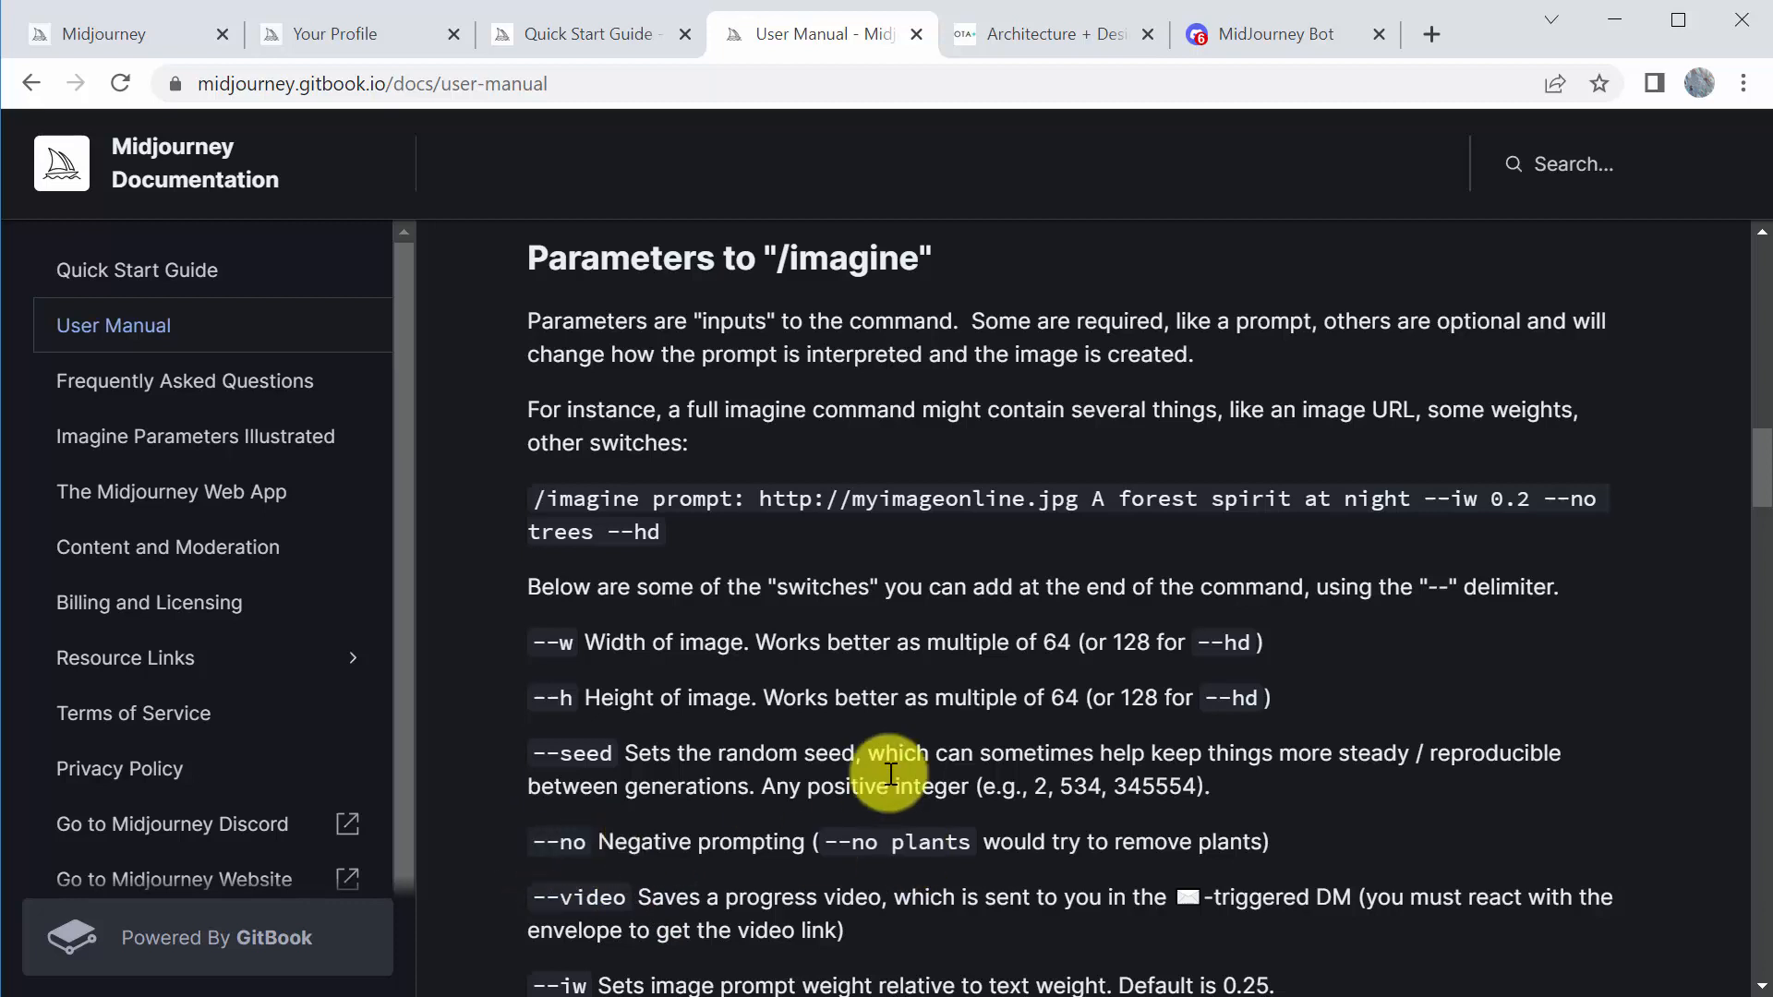
mouse_move(1237, 883)
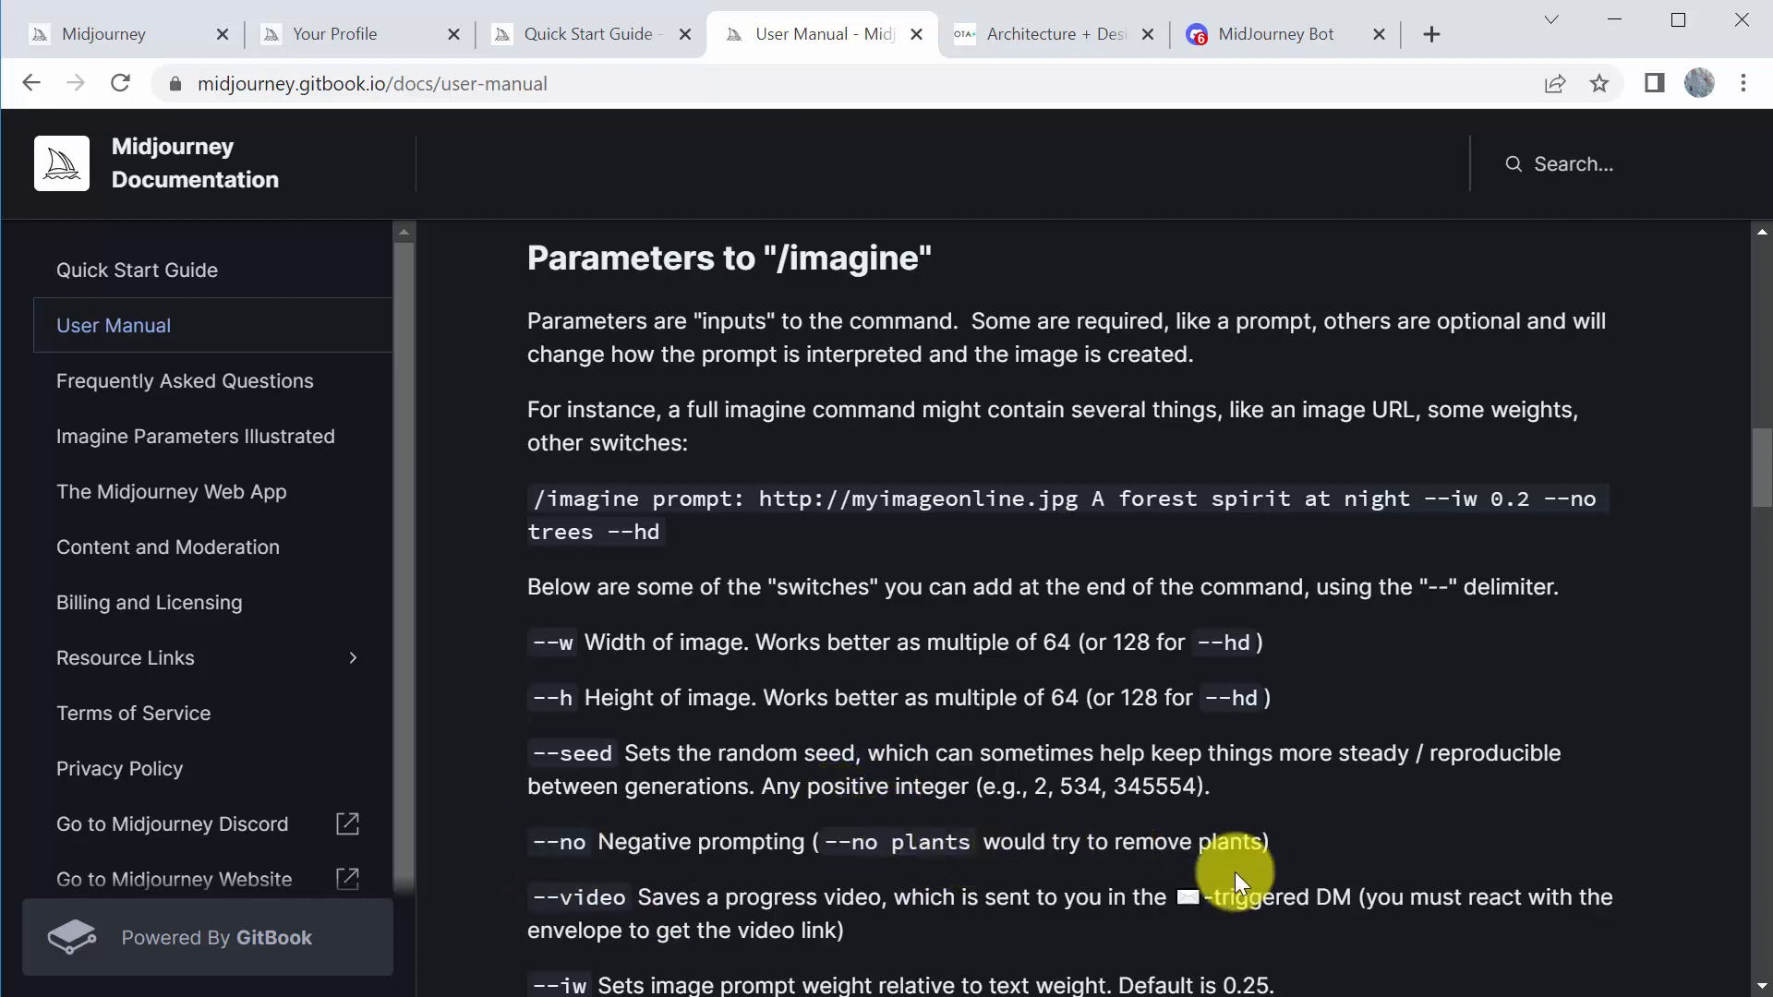
mouse_move(1040, 873)
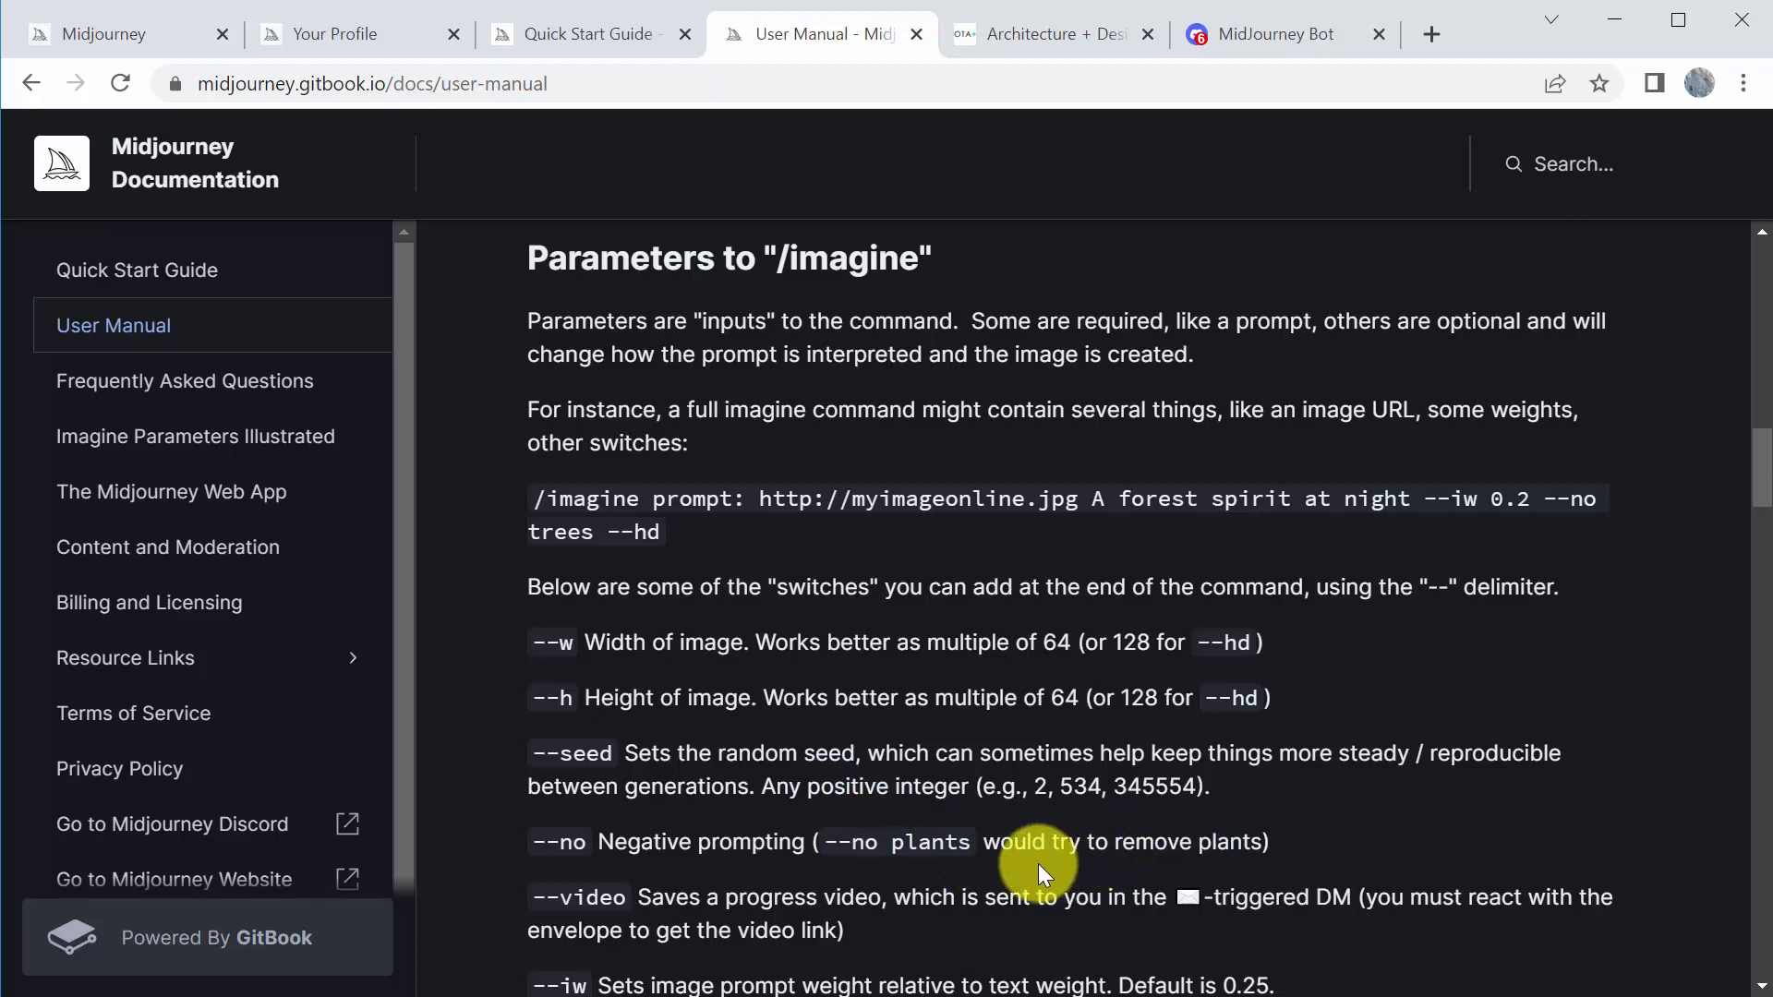
mouse_move(1030, 866)
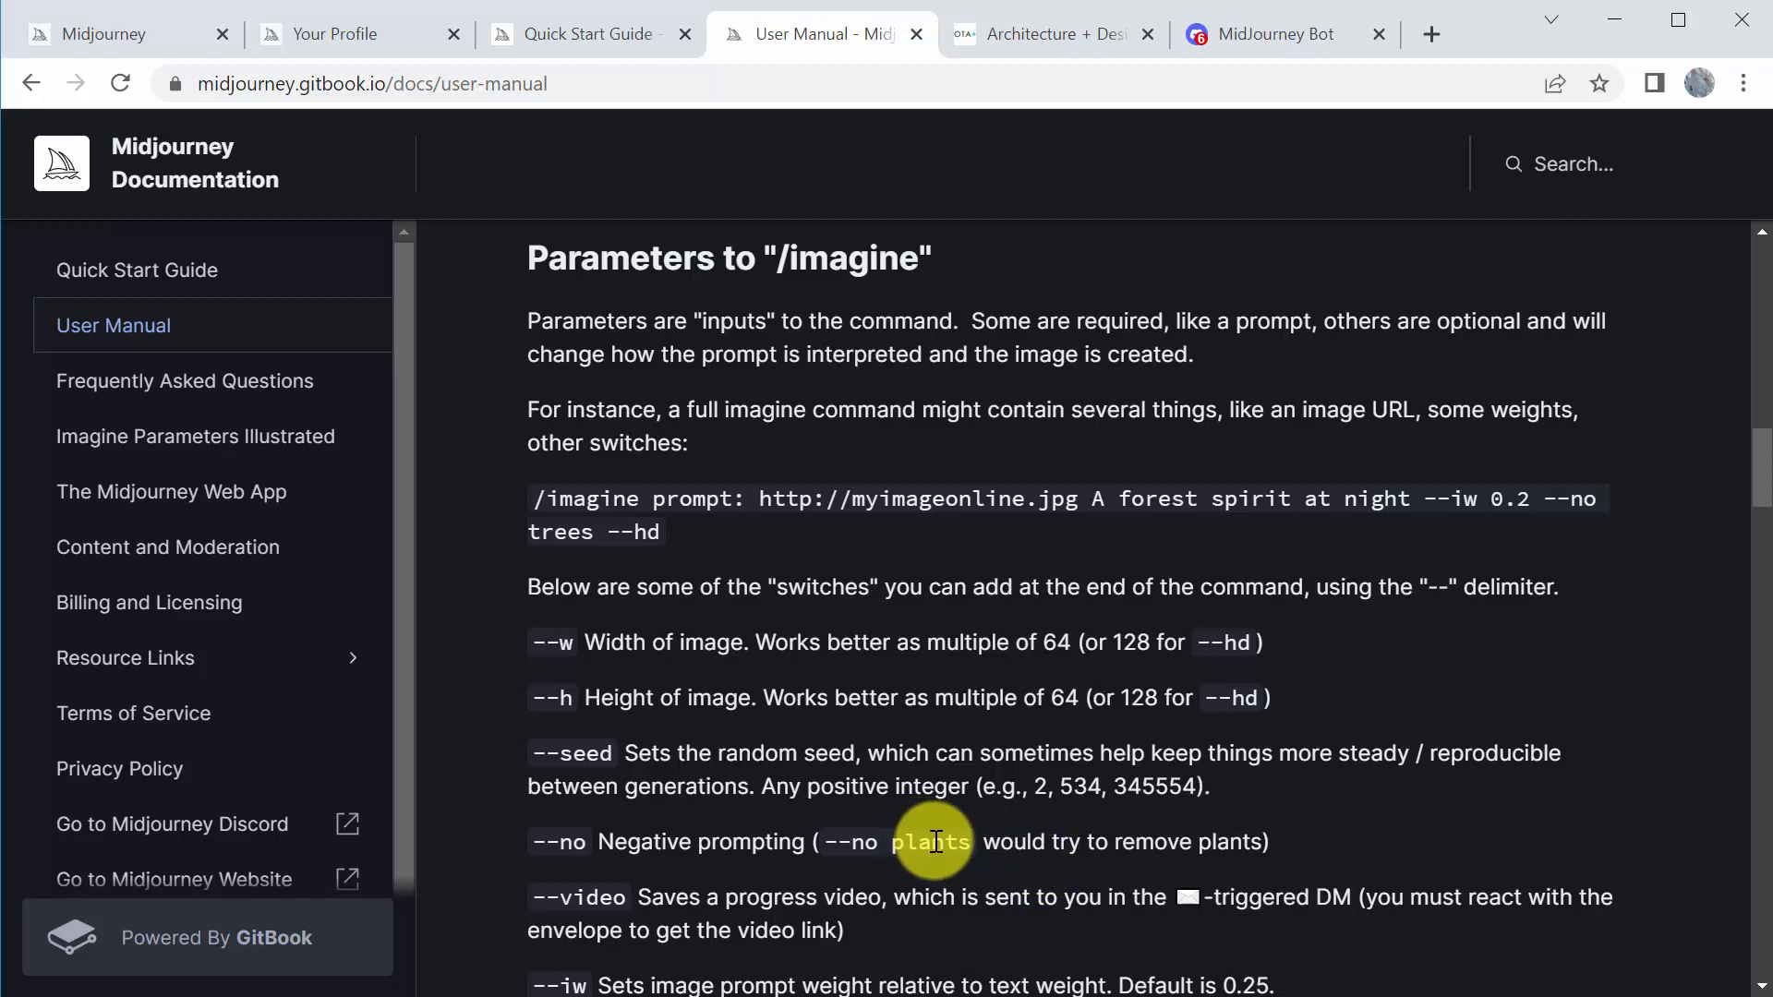
Review the --iw and --fast switches and continue down to --aspect and the size shortcuts
scroll(down, 3)
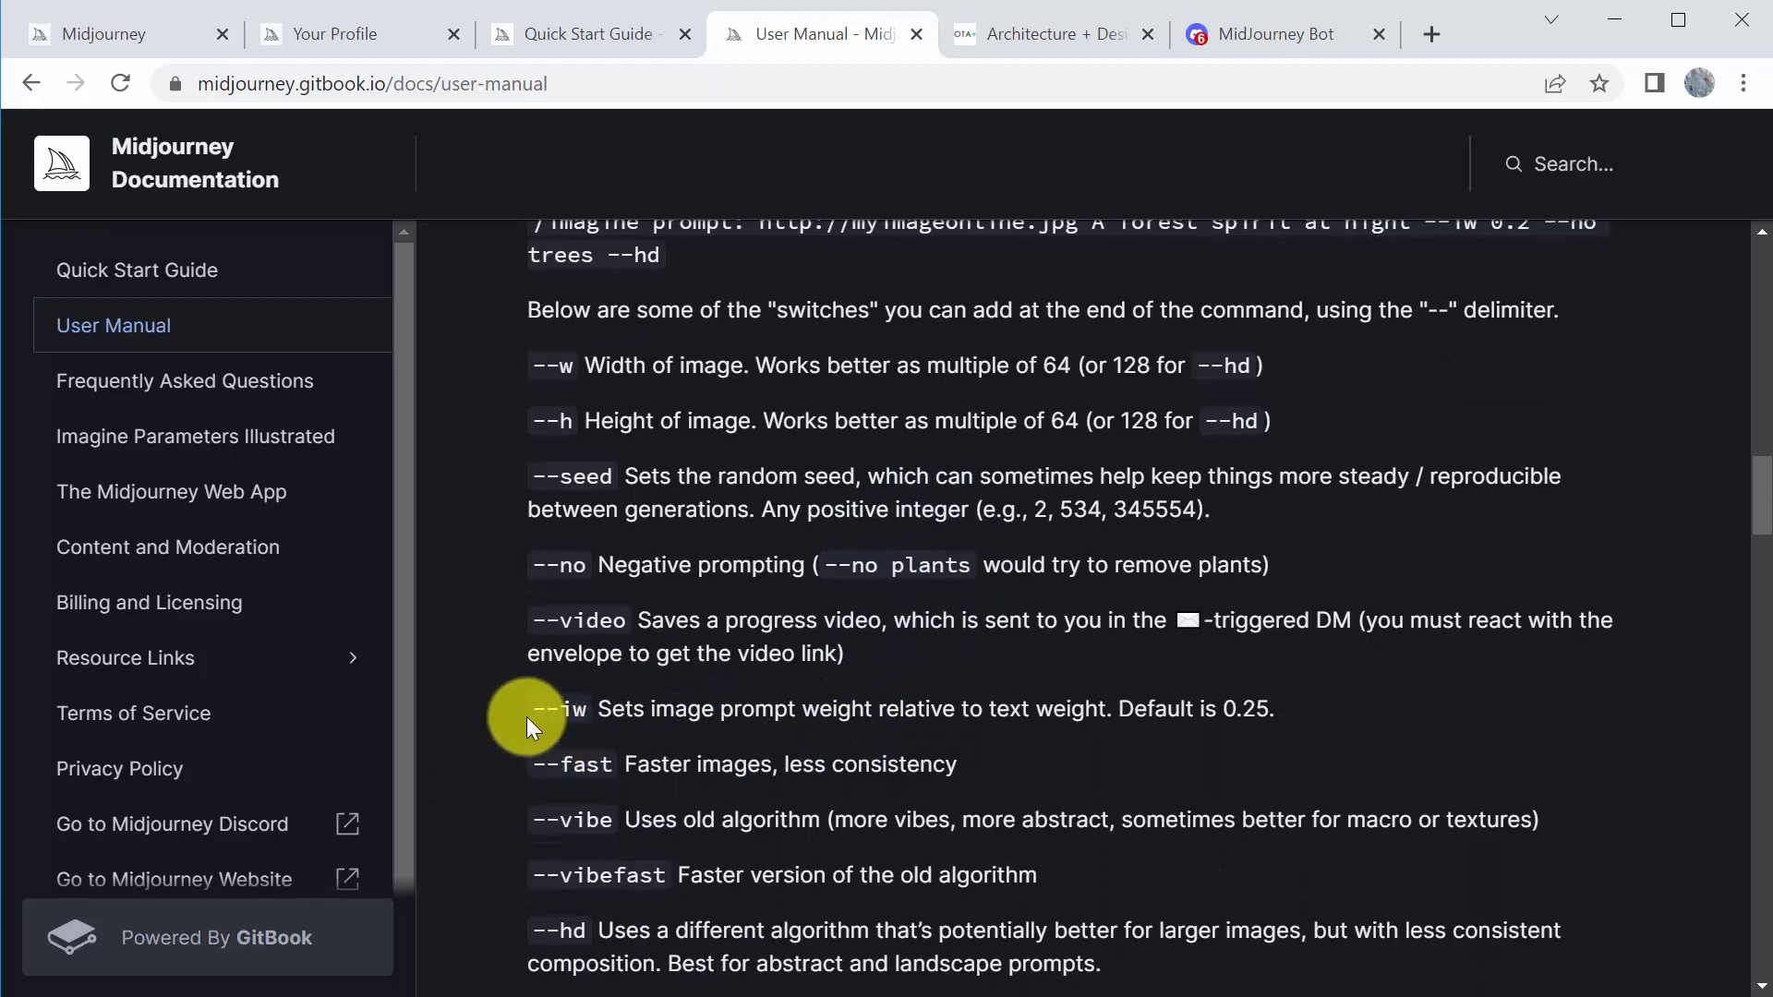
double_click(573, 710)
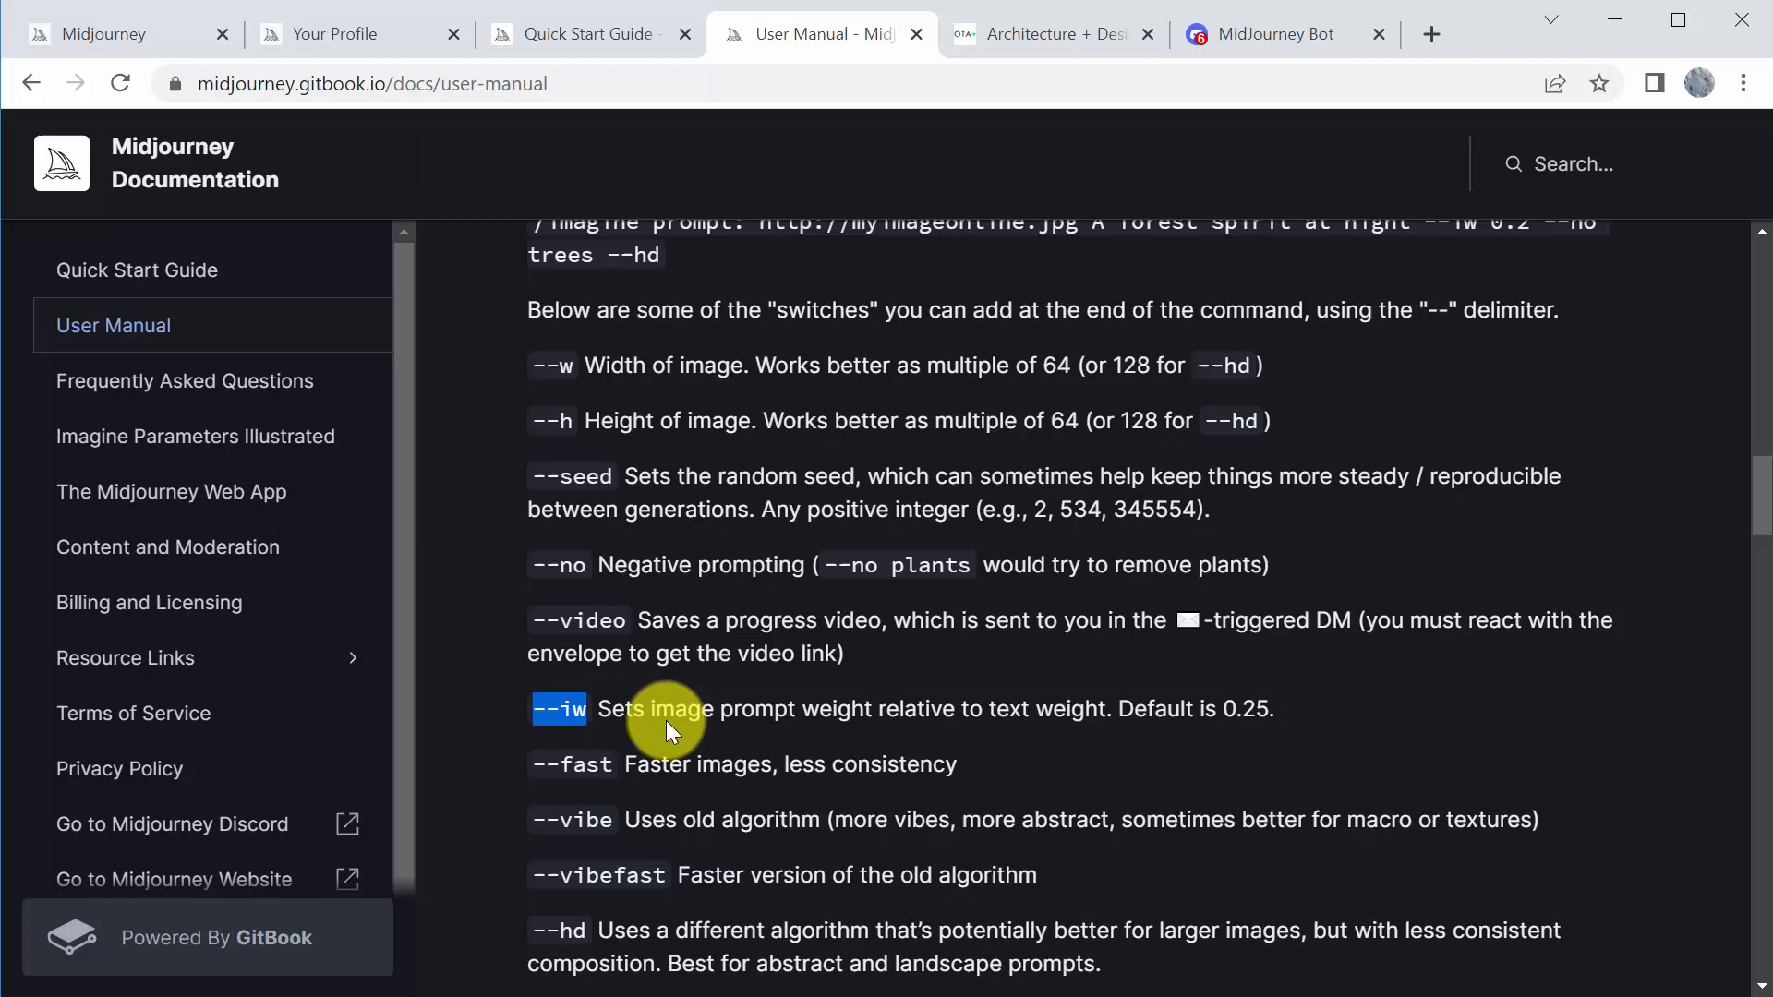
mouse_move(560, 759)
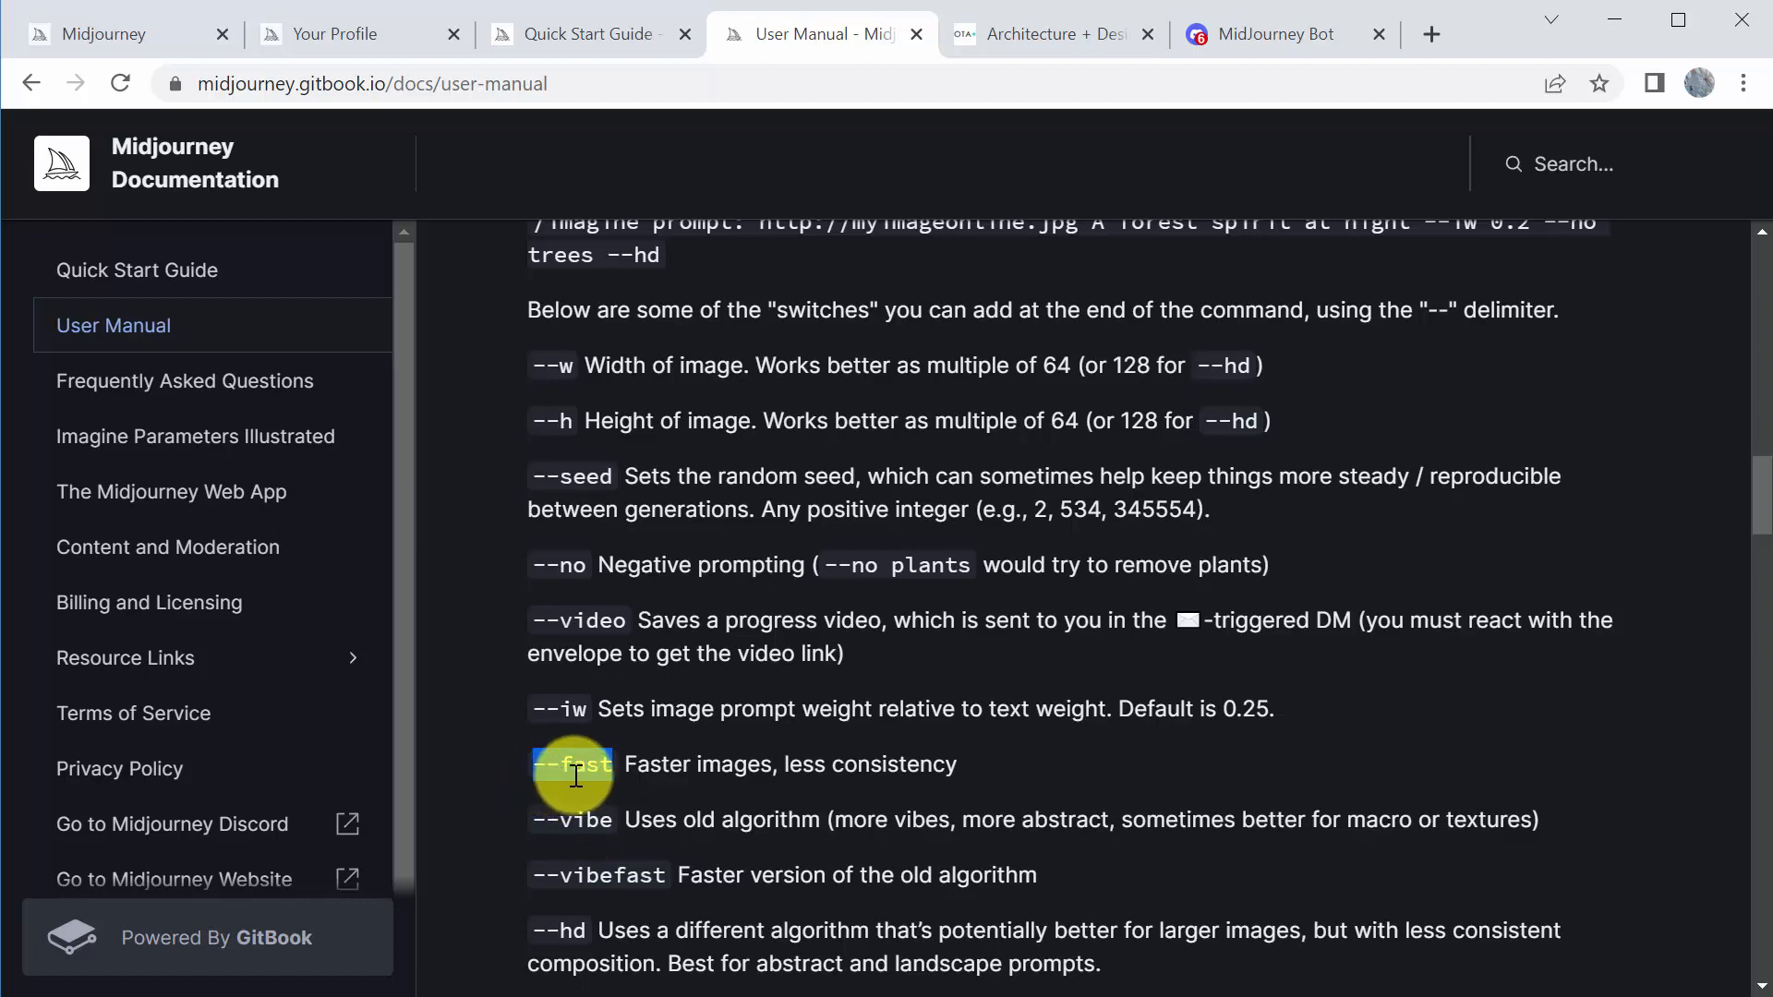
double_click(570, 764)
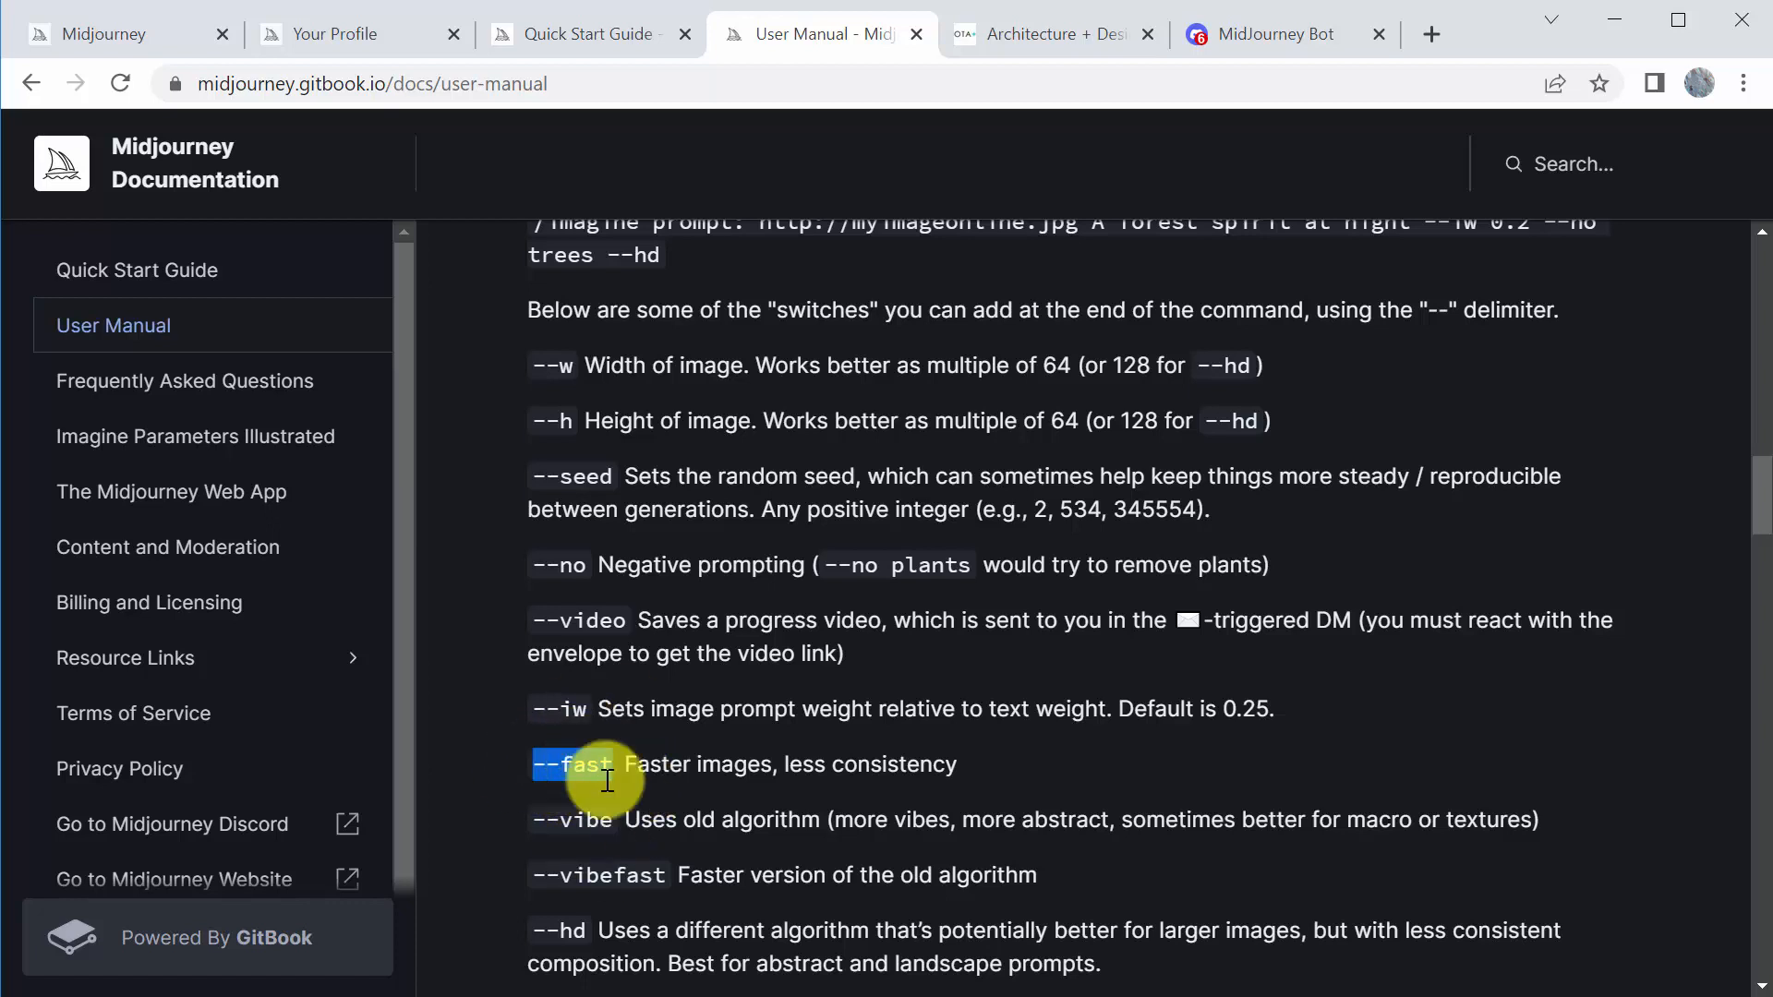
scroll(down, 3)
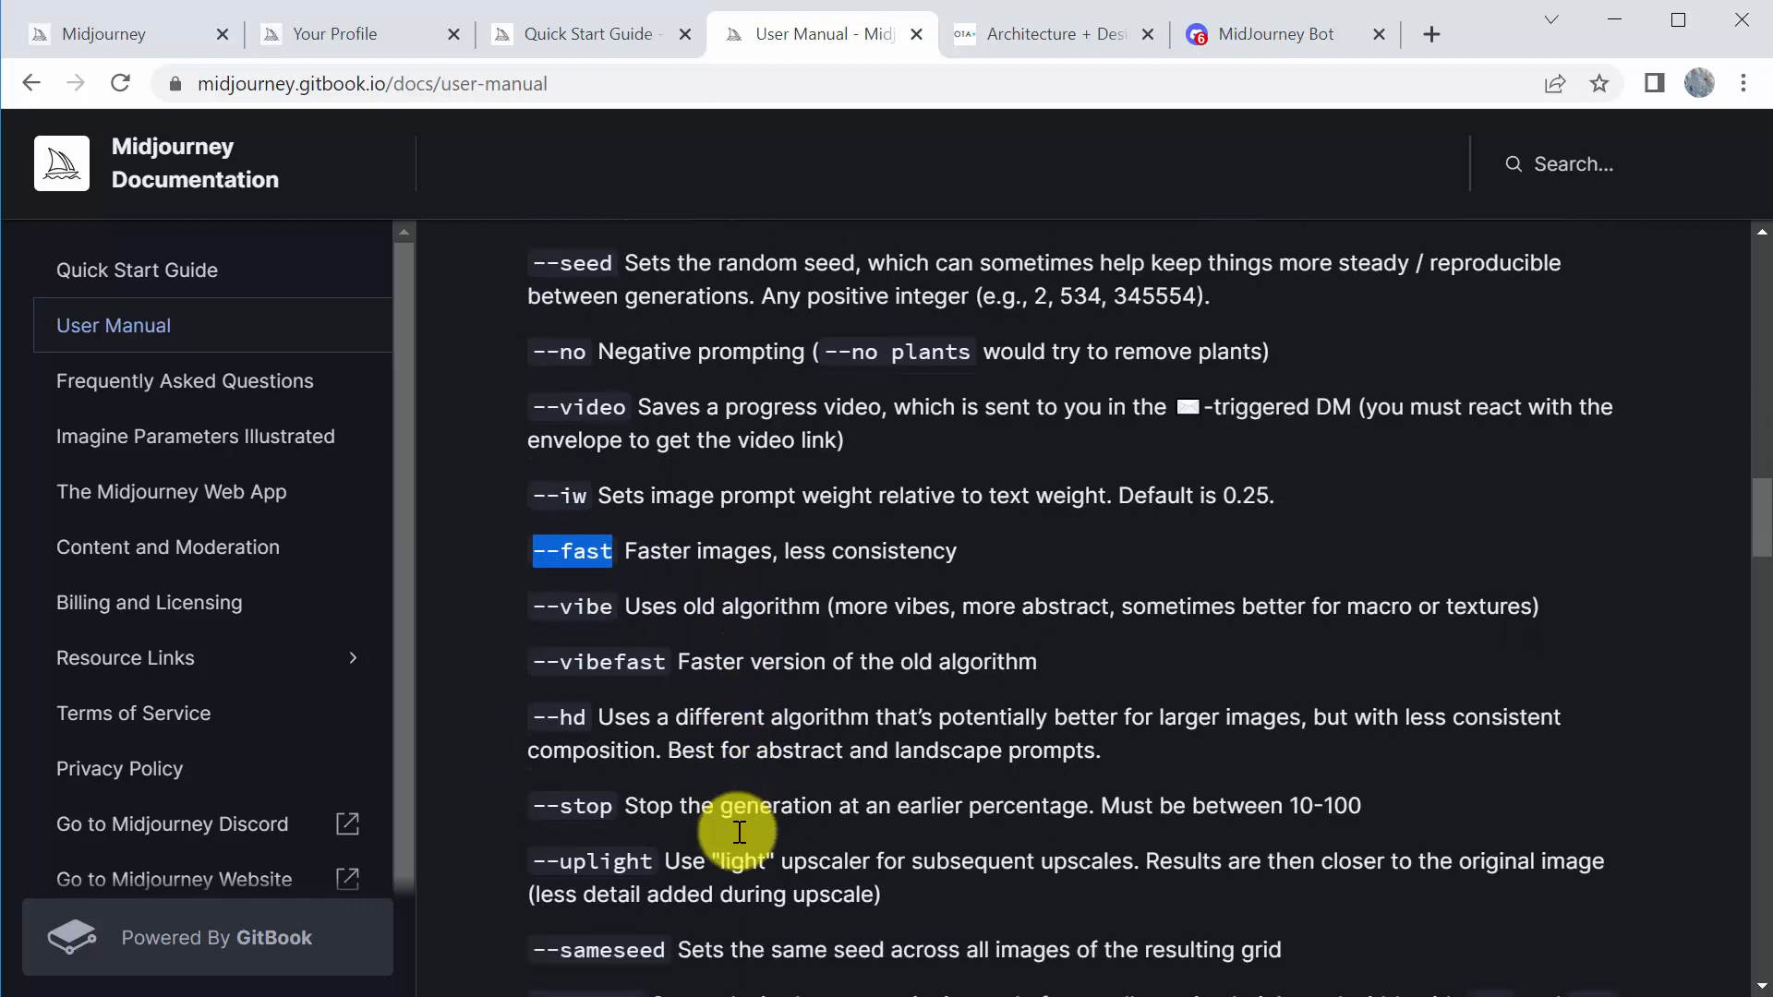
scroll(down, 3)
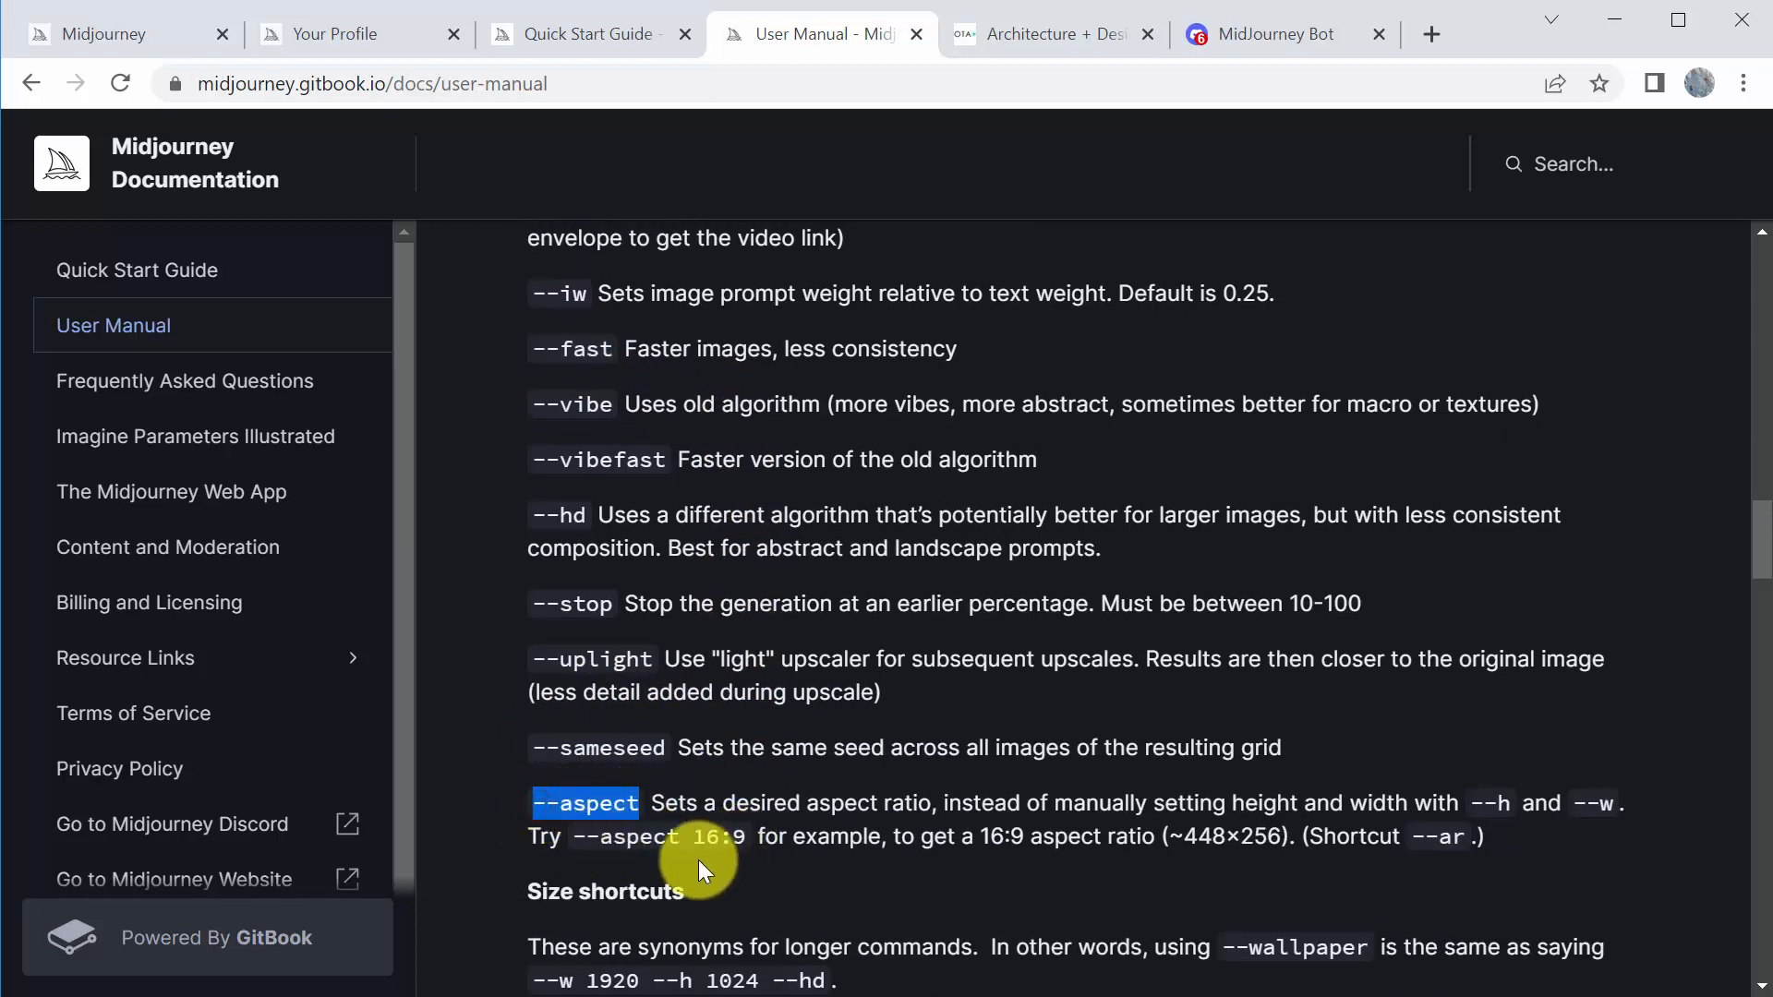
mouse_move(766, 862)
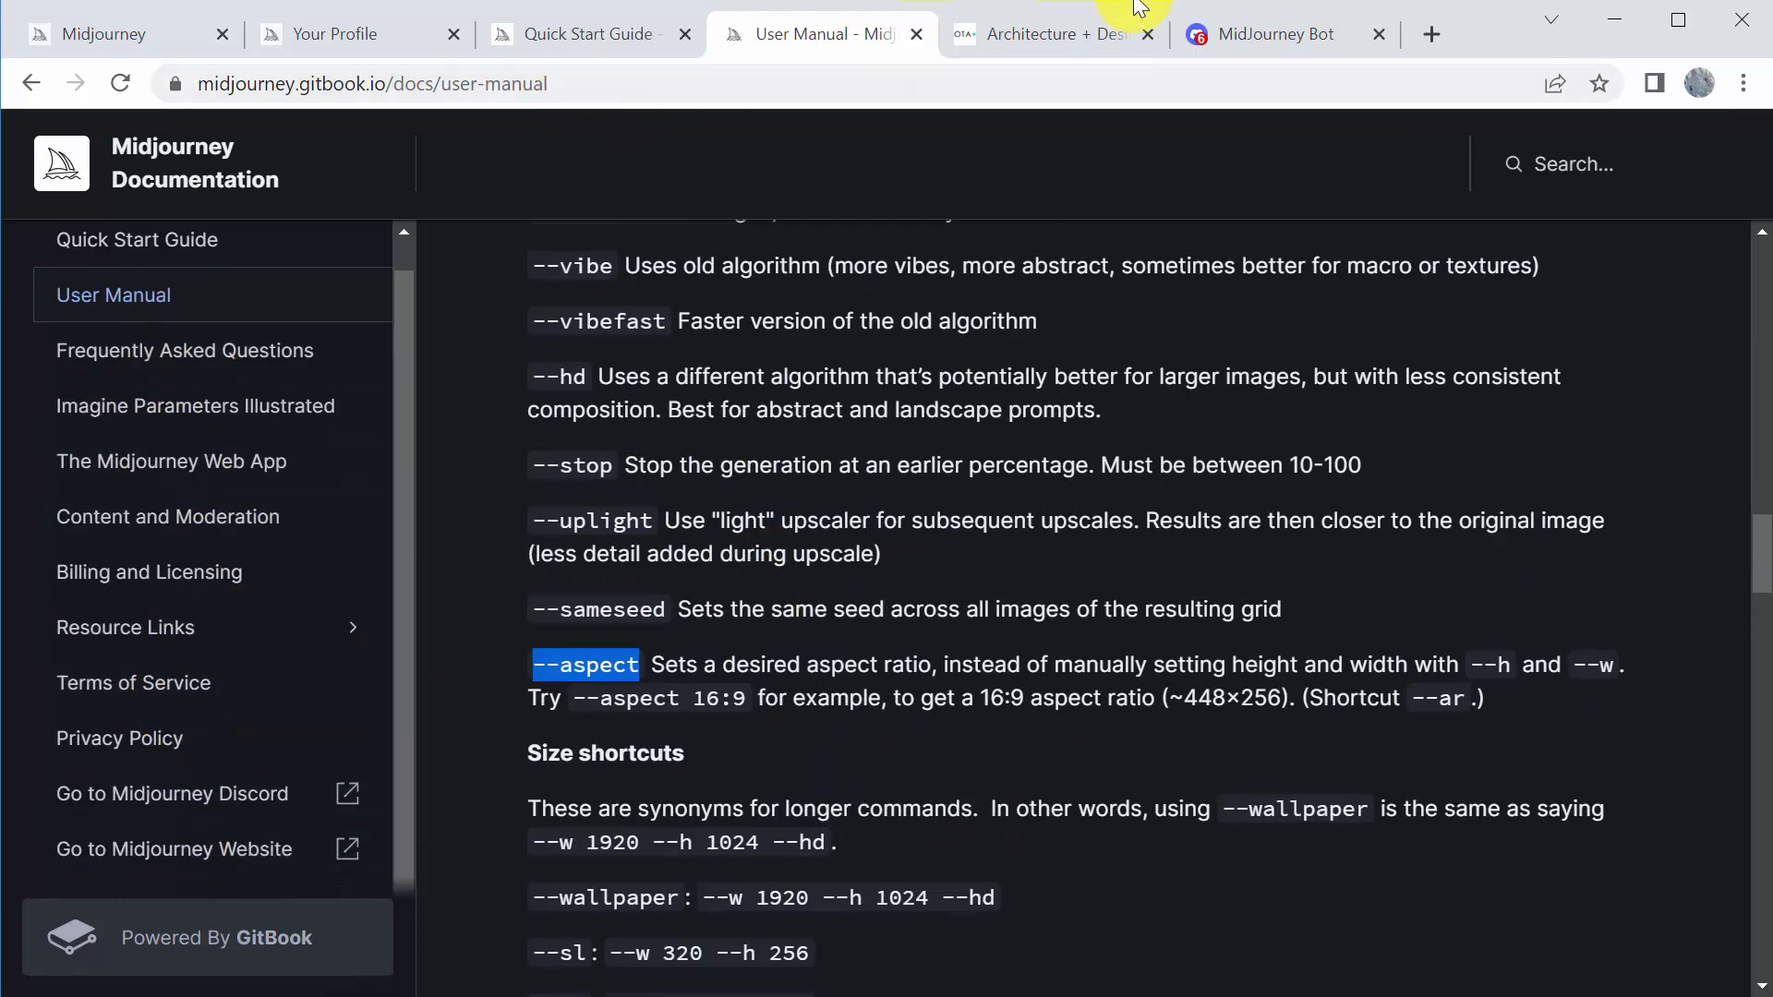
Open the OTA+ New Taipei Museum of Art project page and view its page source
click(1045, 33)
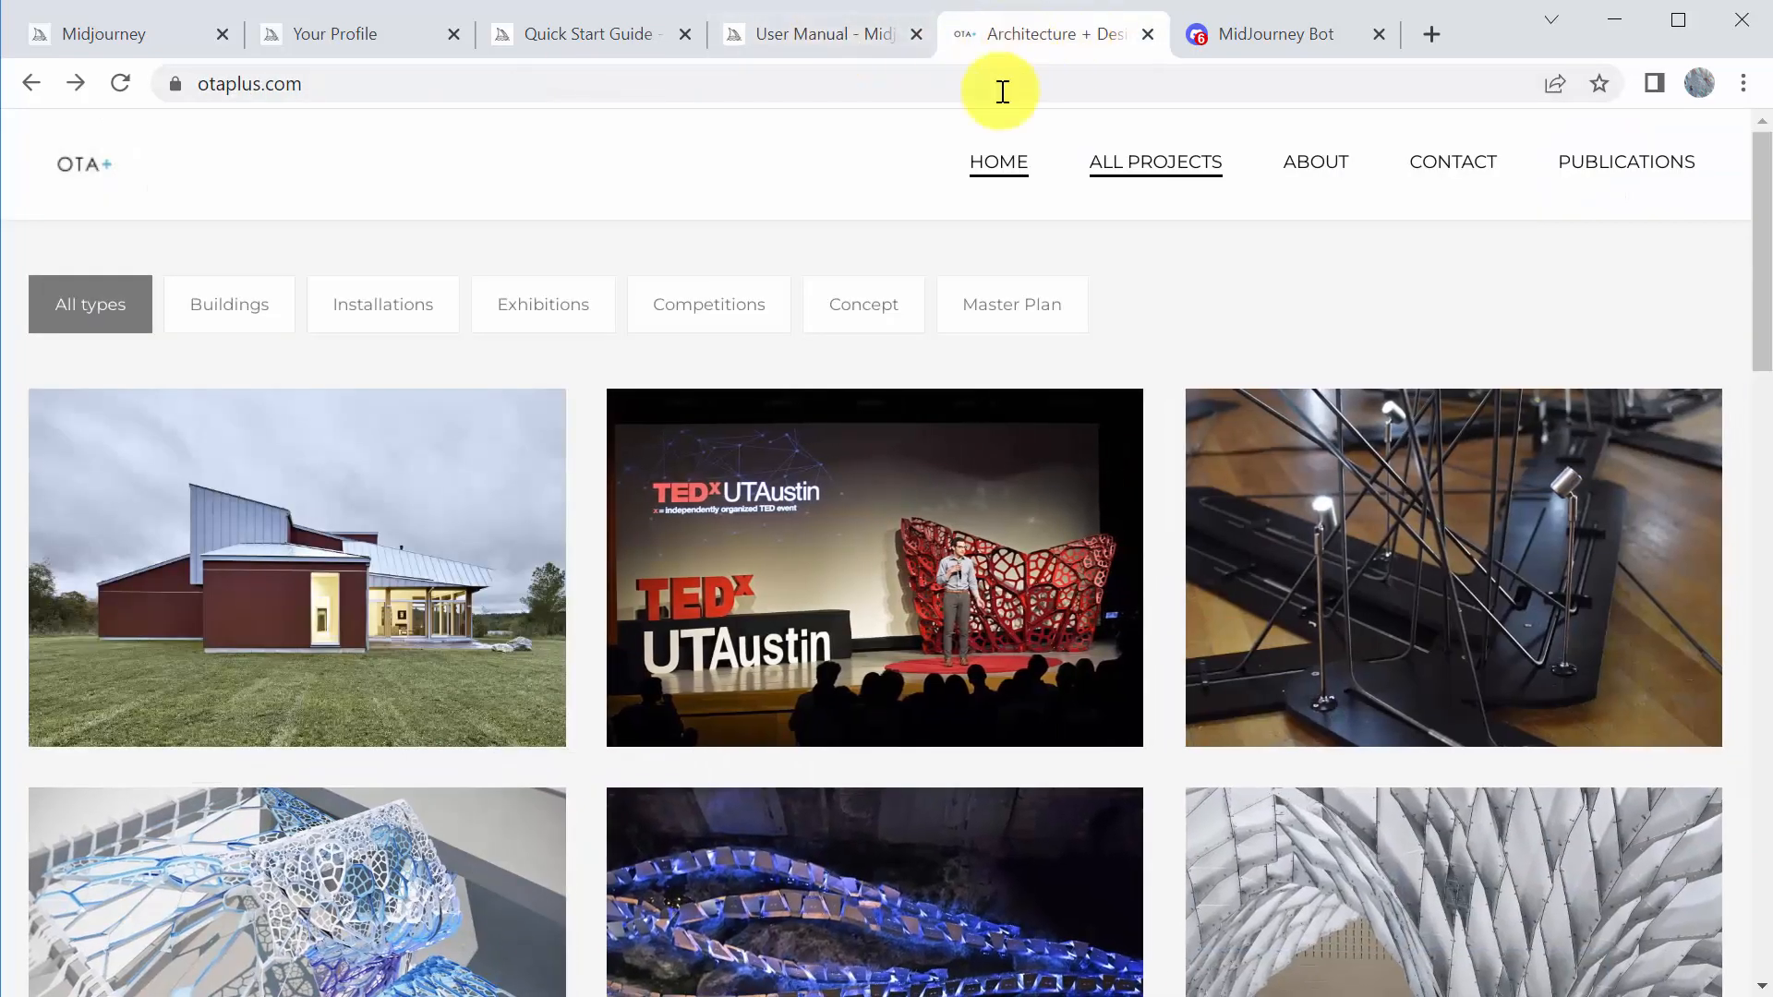
mouse_move(506, 580)
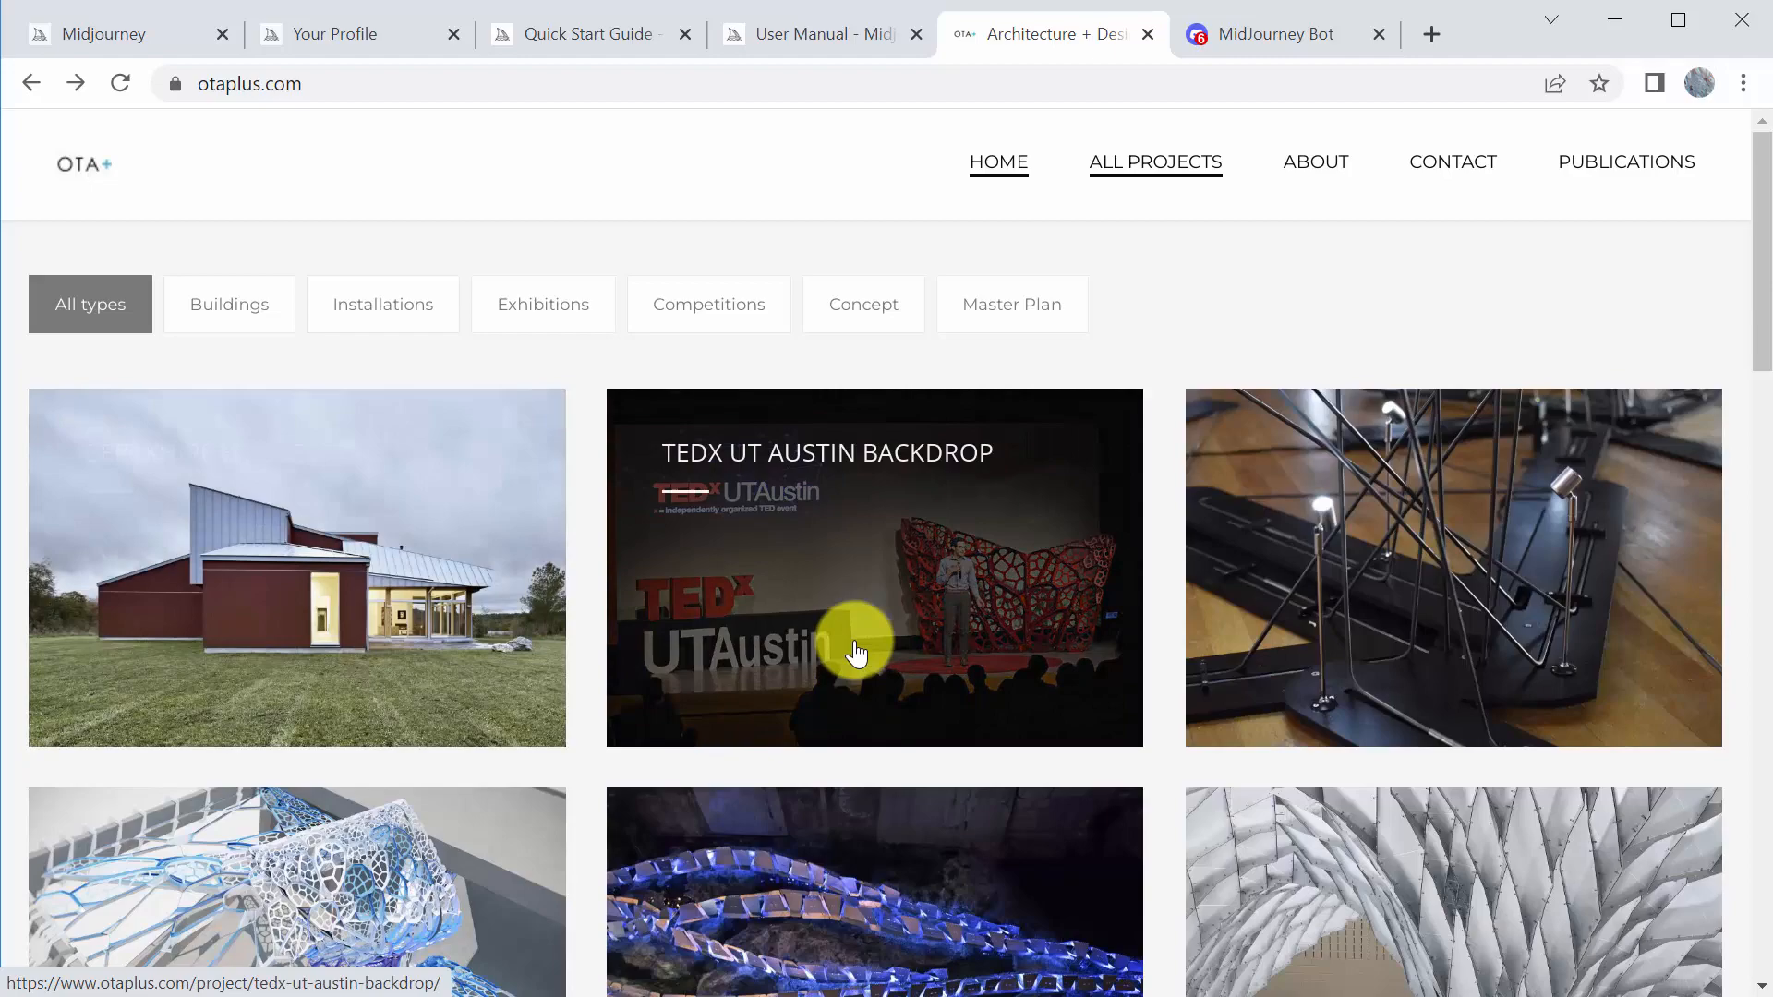
scroll(down, 3)
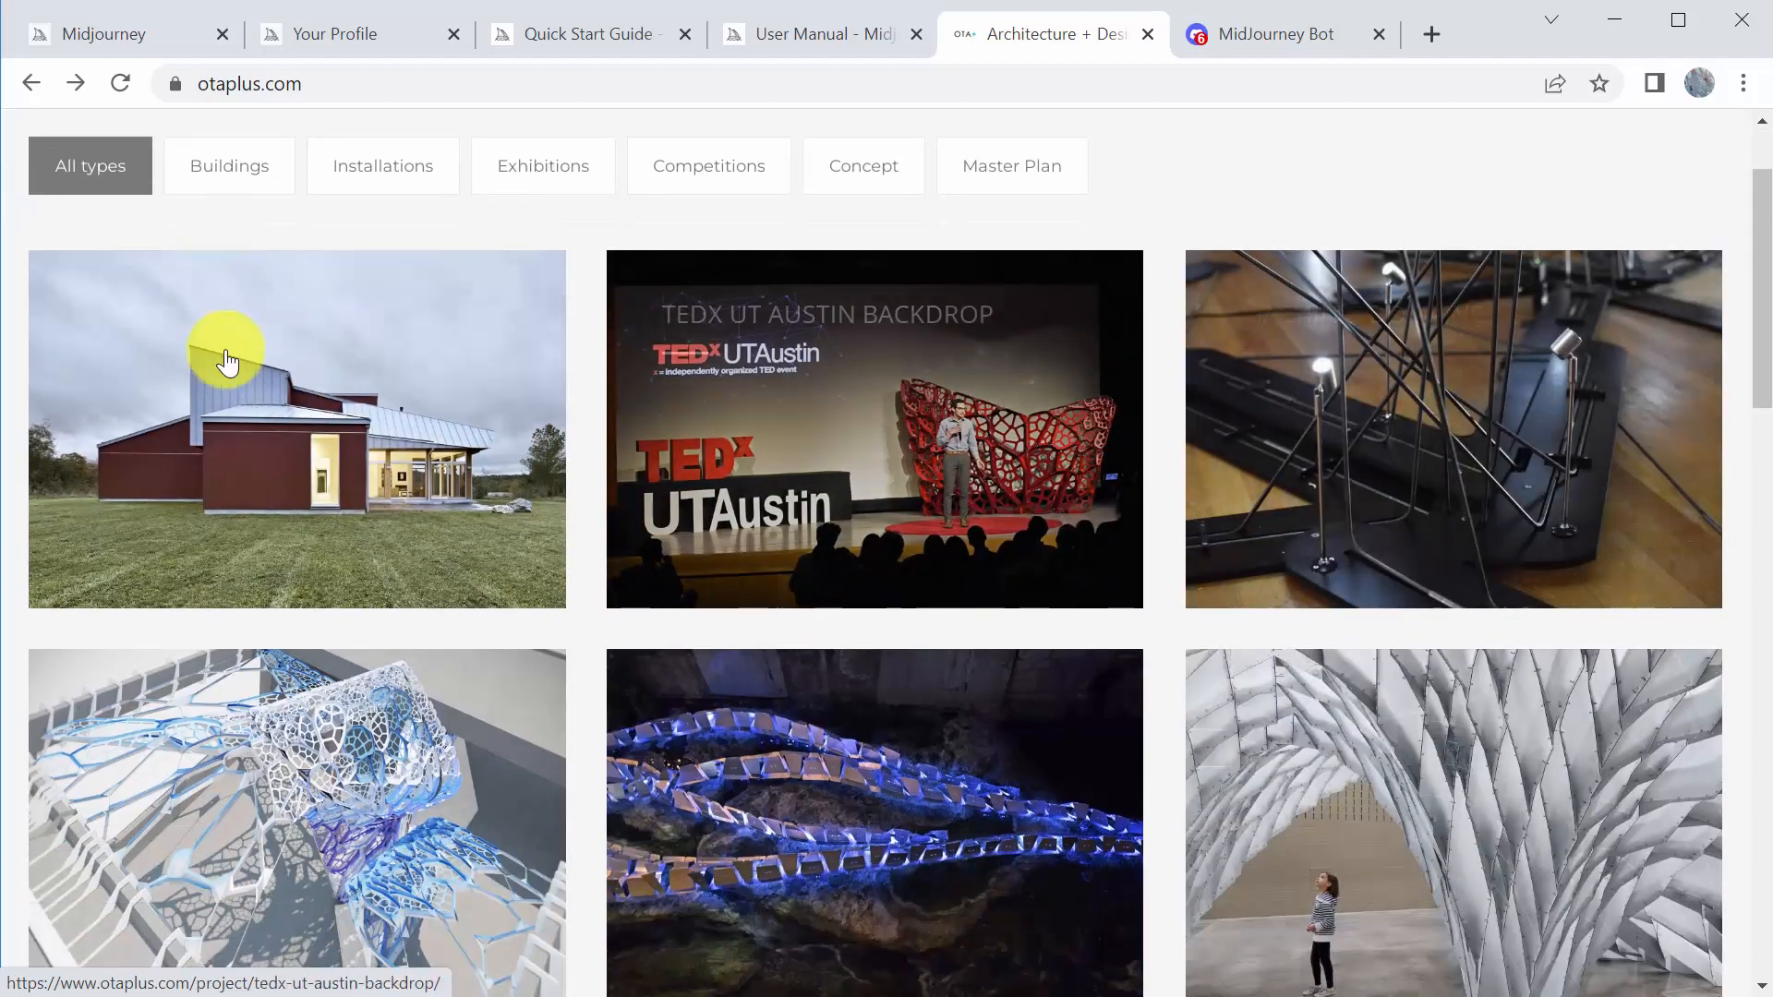
scroll(down, 3)
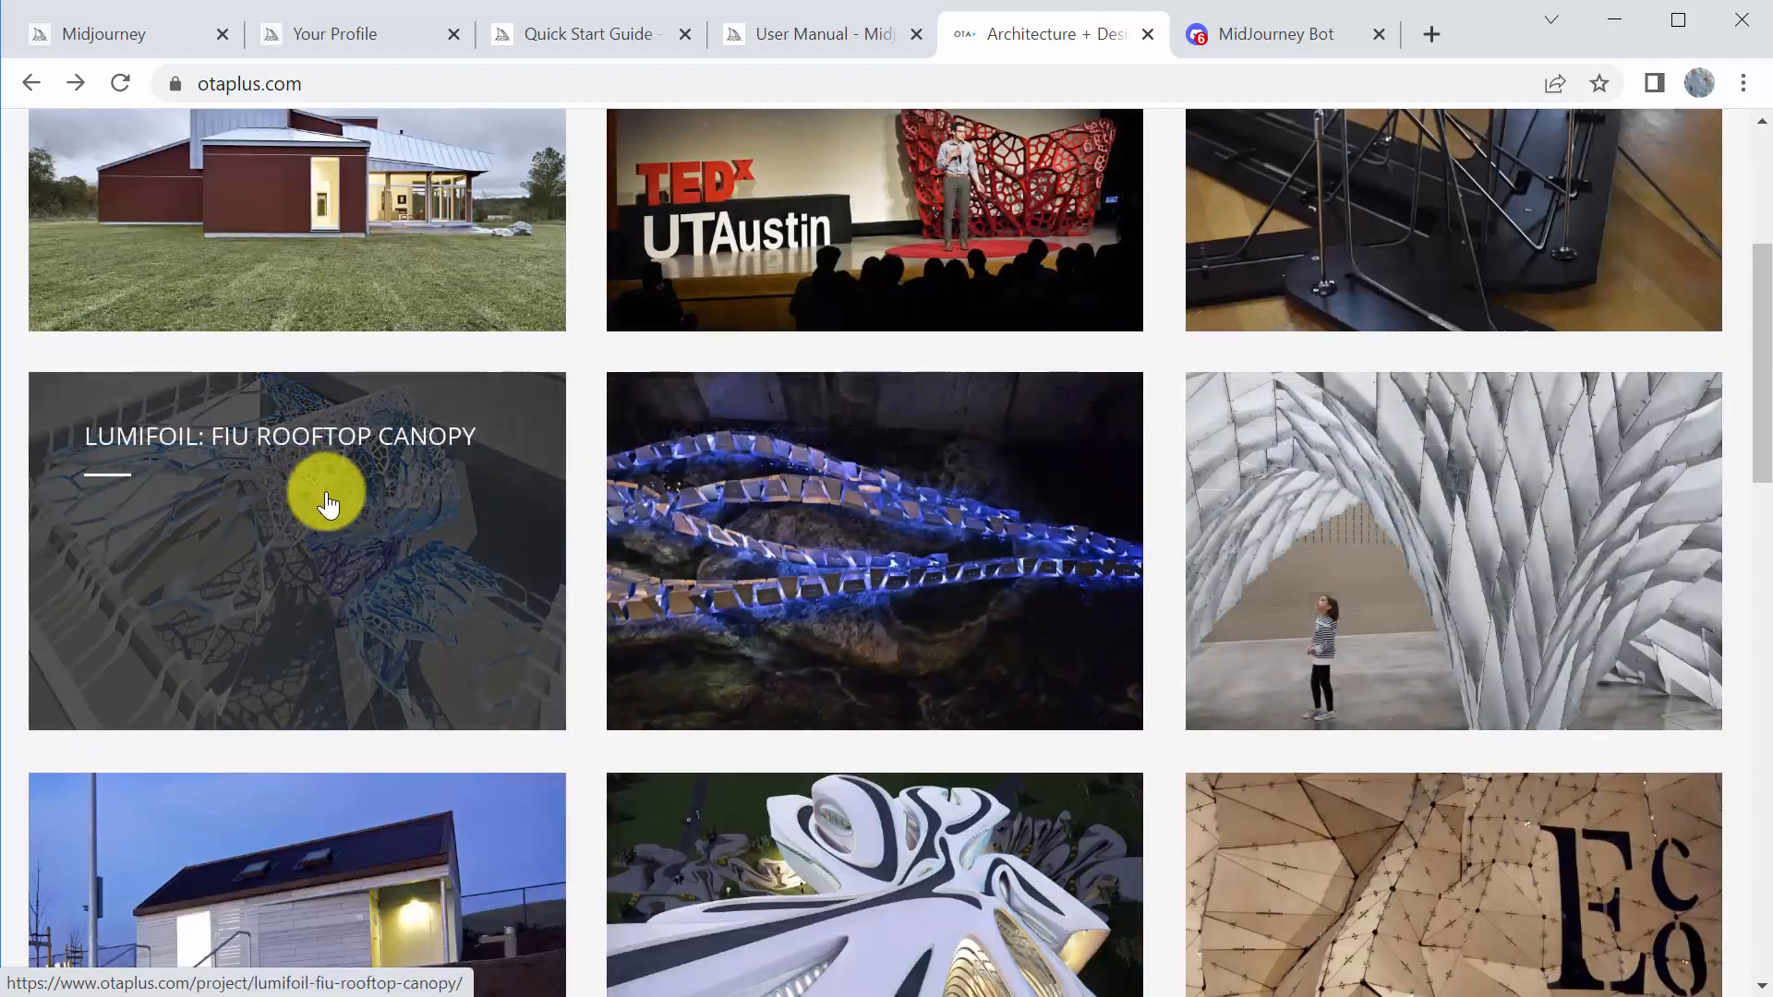
scroll(down, 3)
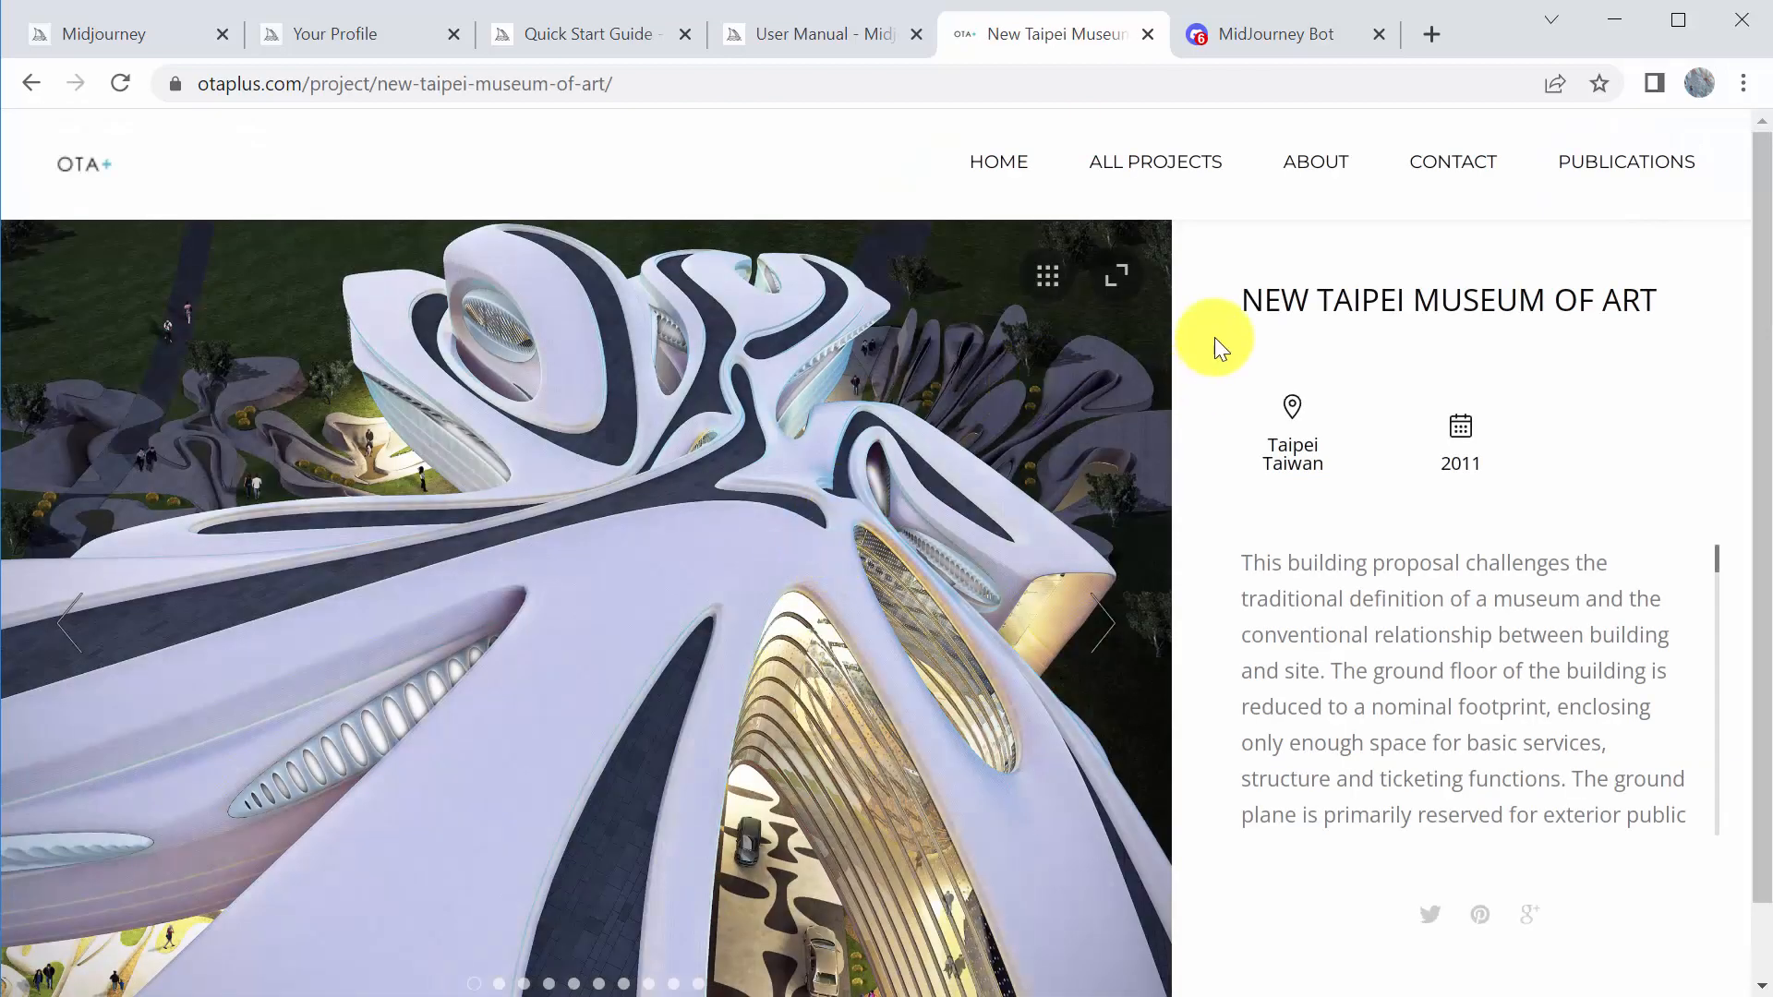
right_click(1215, 340)
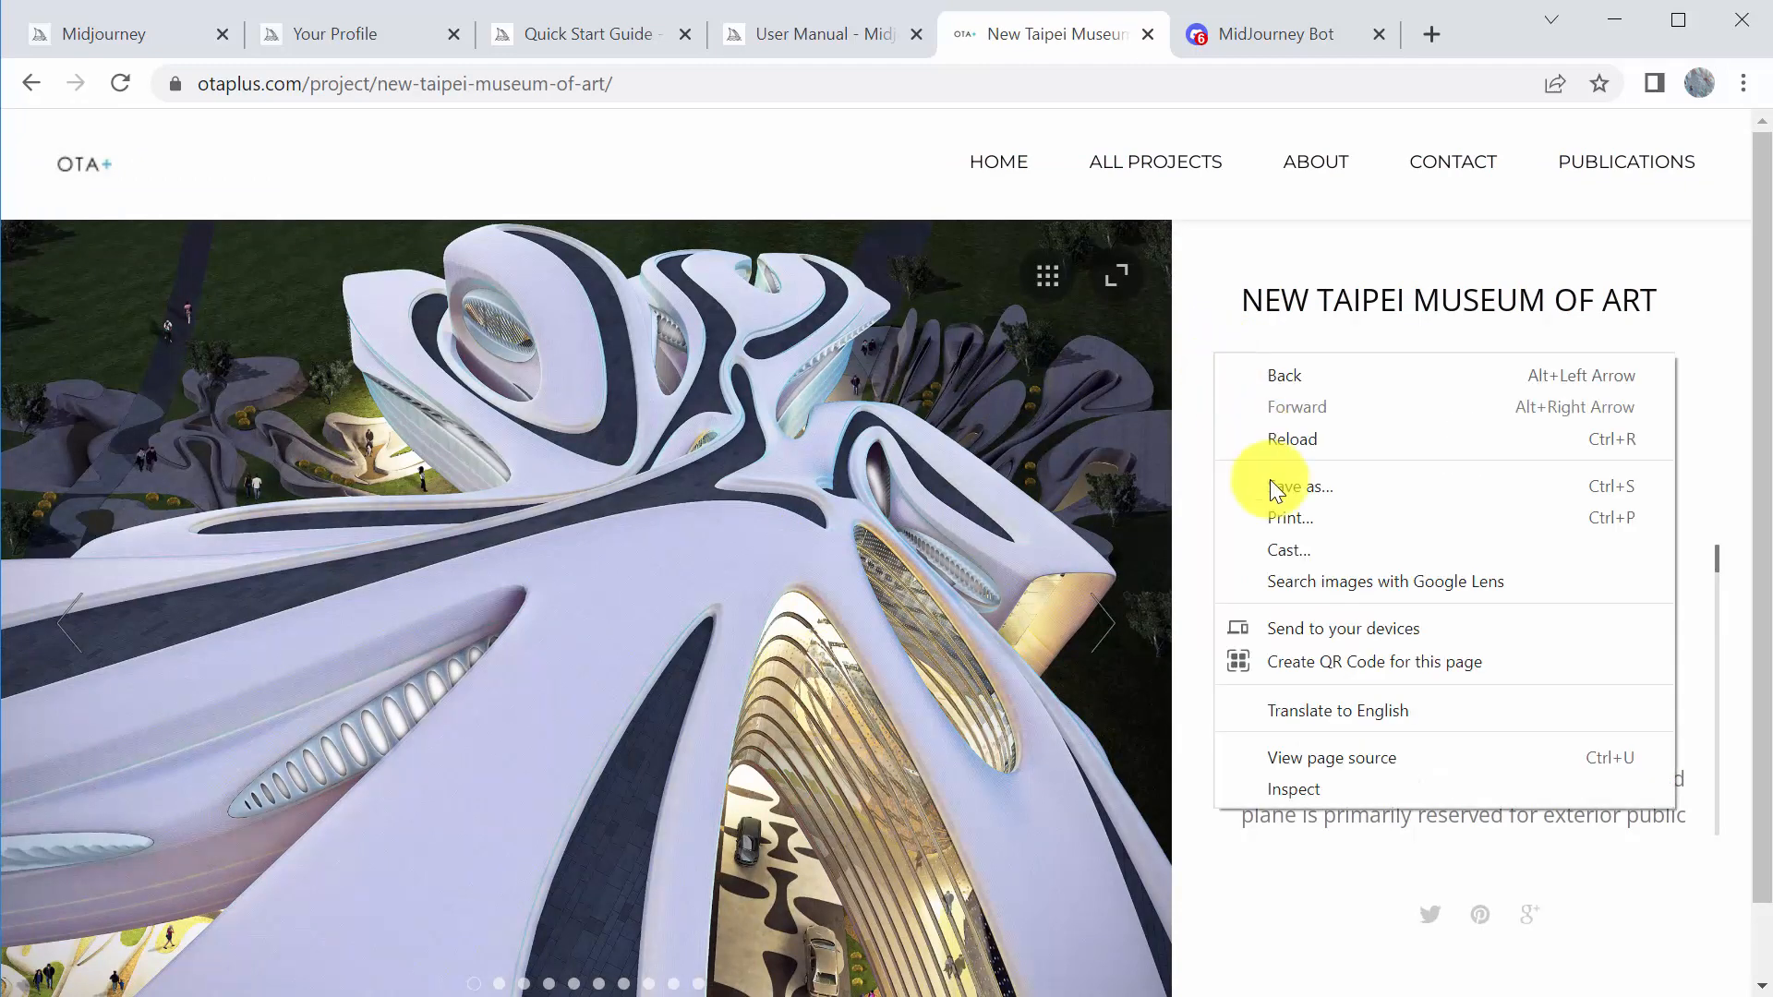
click(1332, 757)
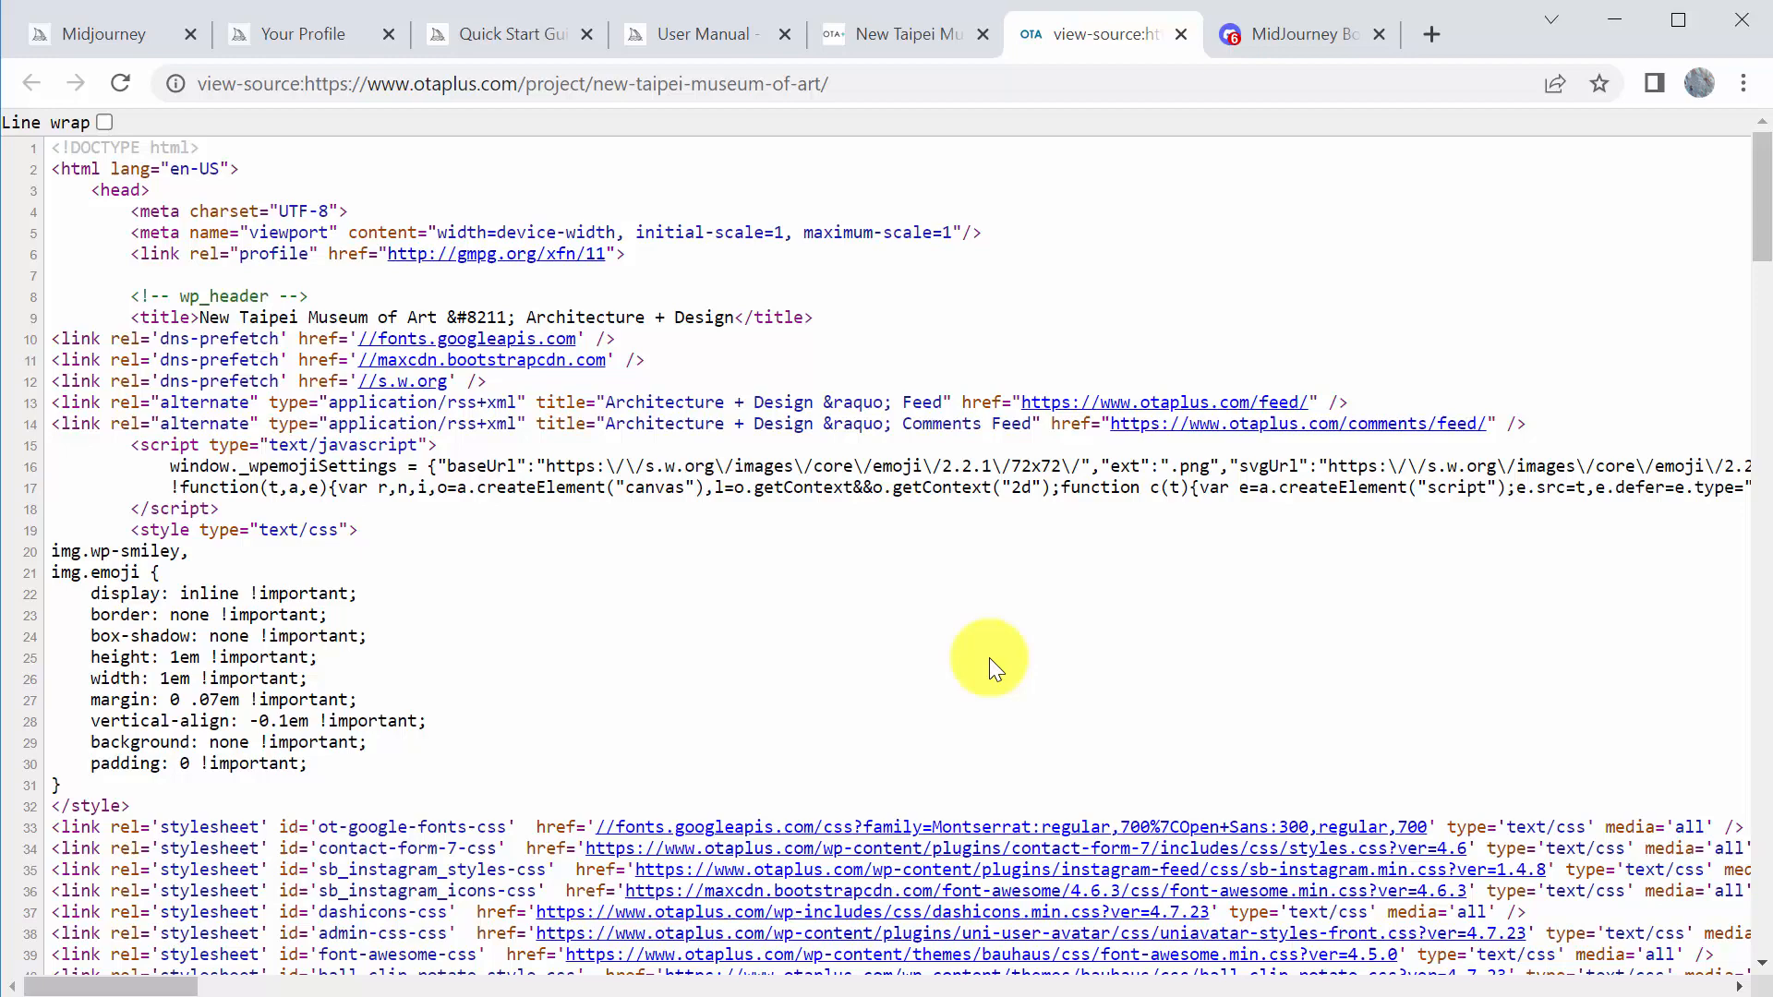
Find the Taipei_04.jpg gallery image URL in the source, then return to the MidJourney Bot chat
scroll(down, 3)
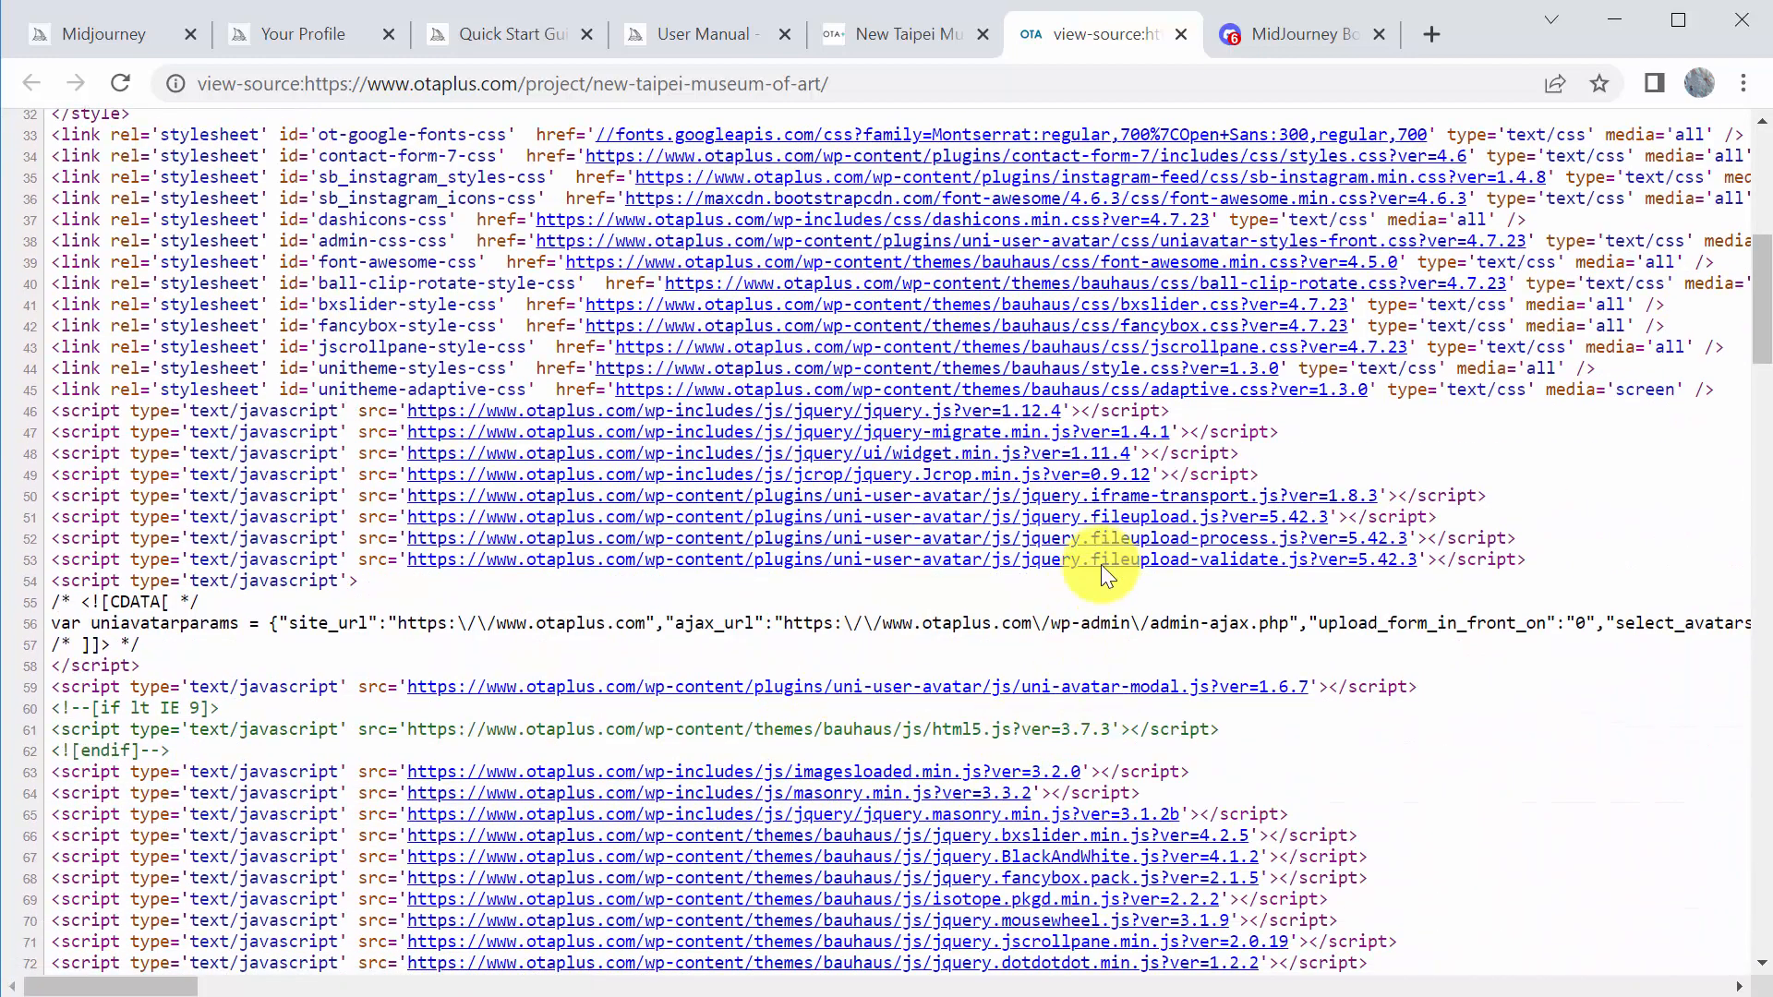
scroll(down, 3)
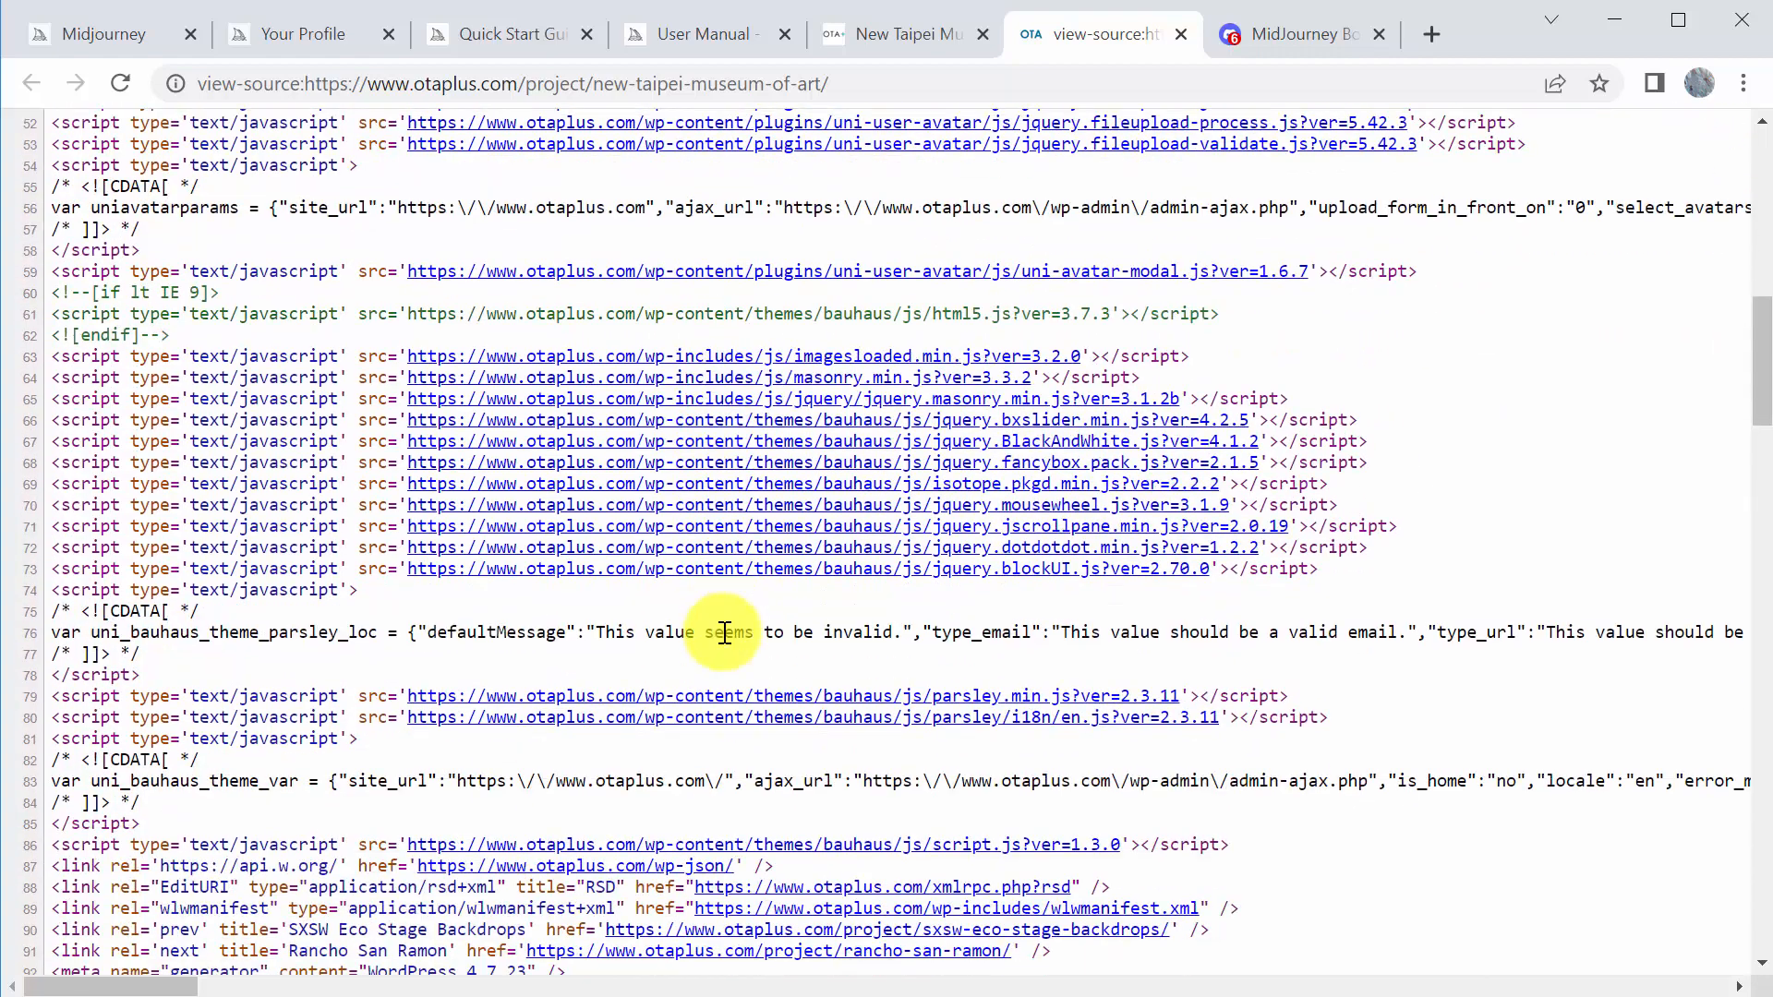
scroll(down, 3)
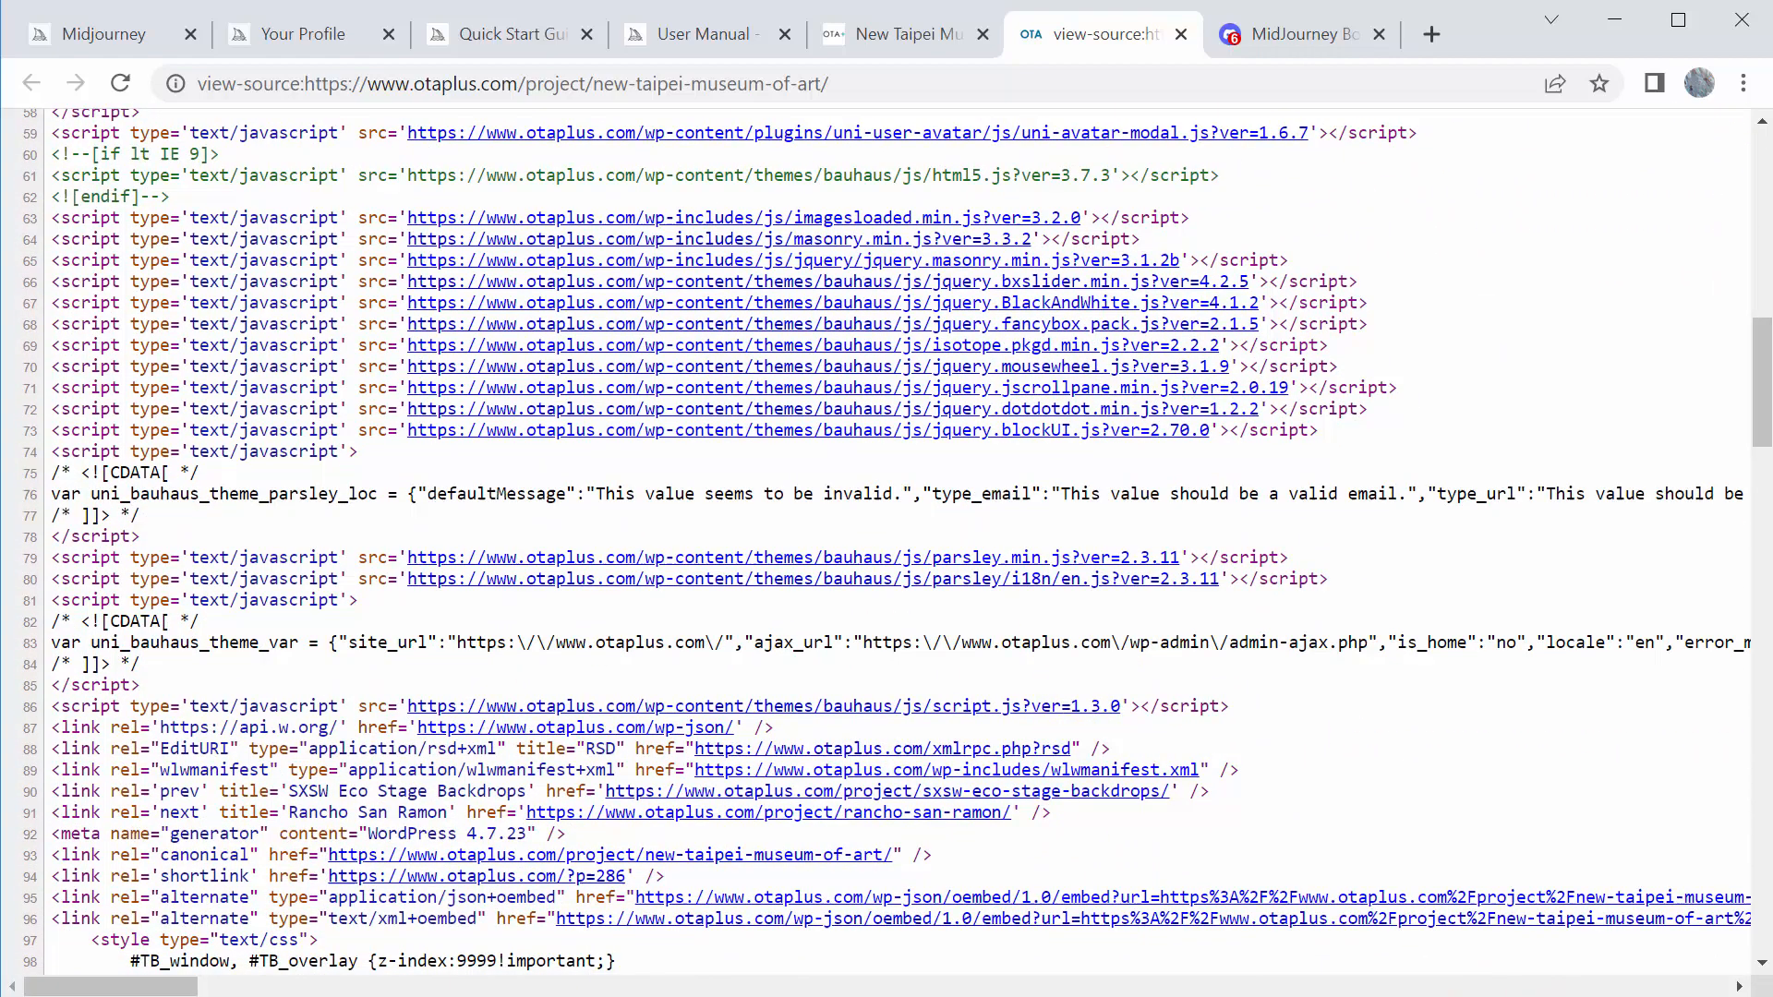
scroll(down, 3)
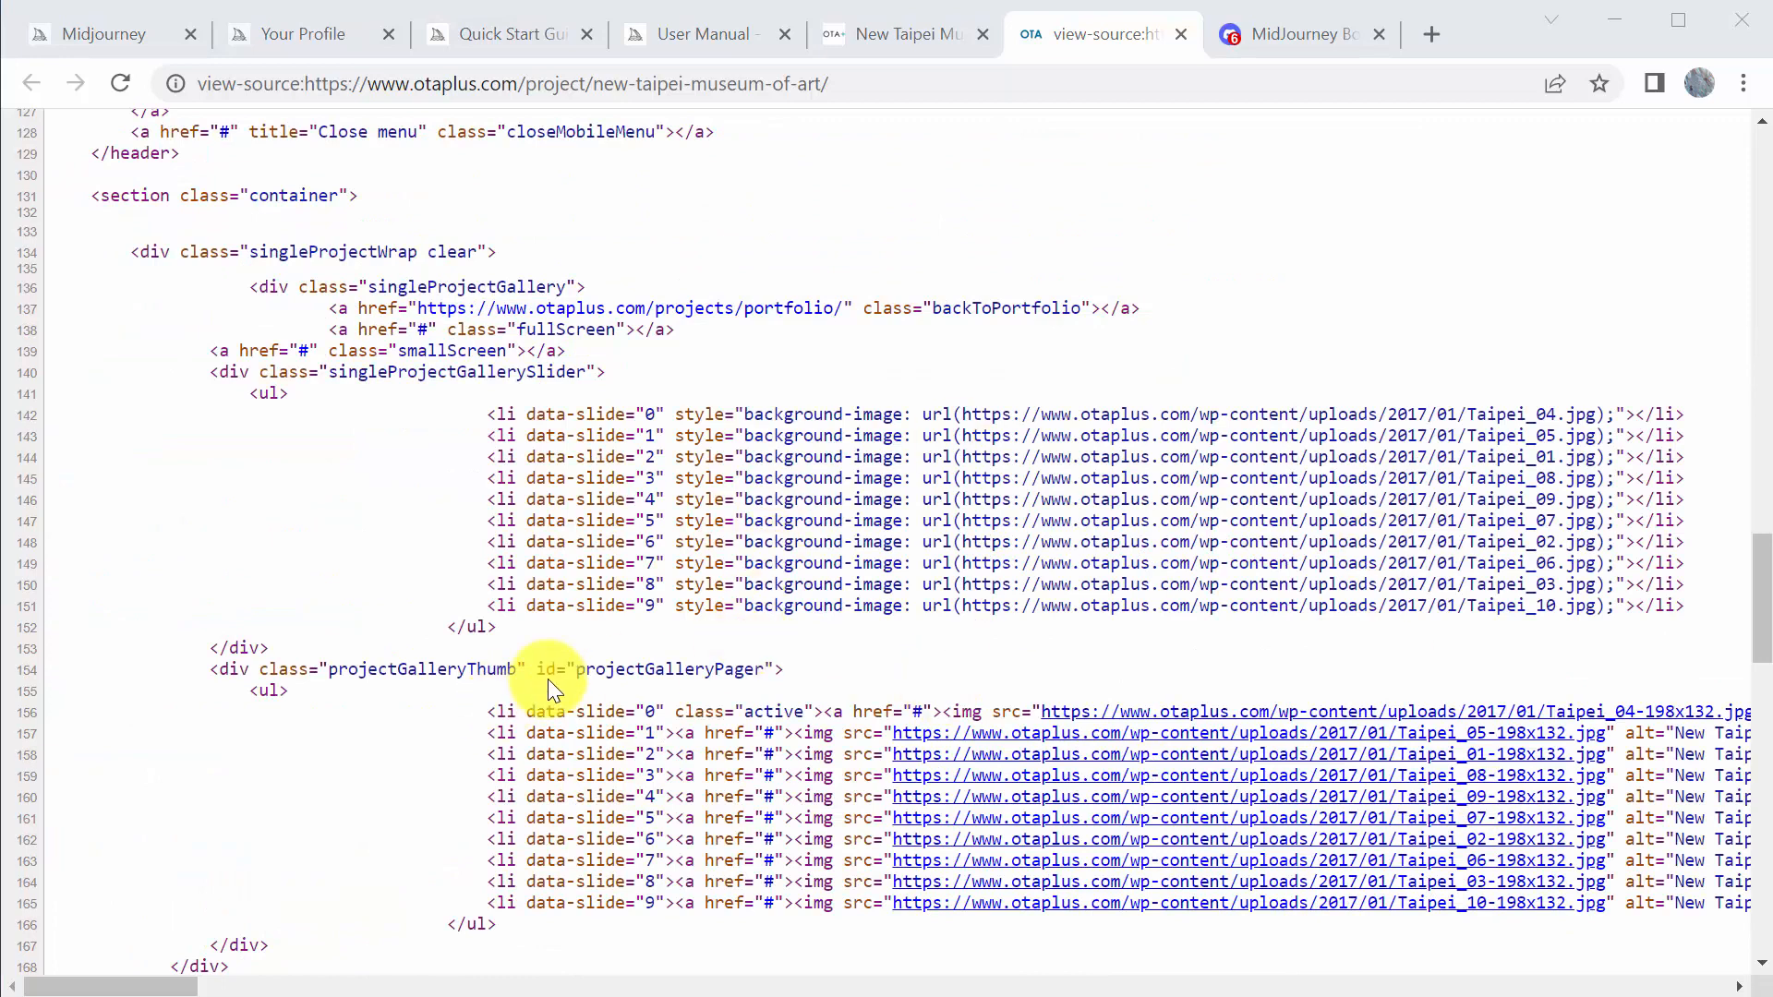
mouse_move(1514, 419)
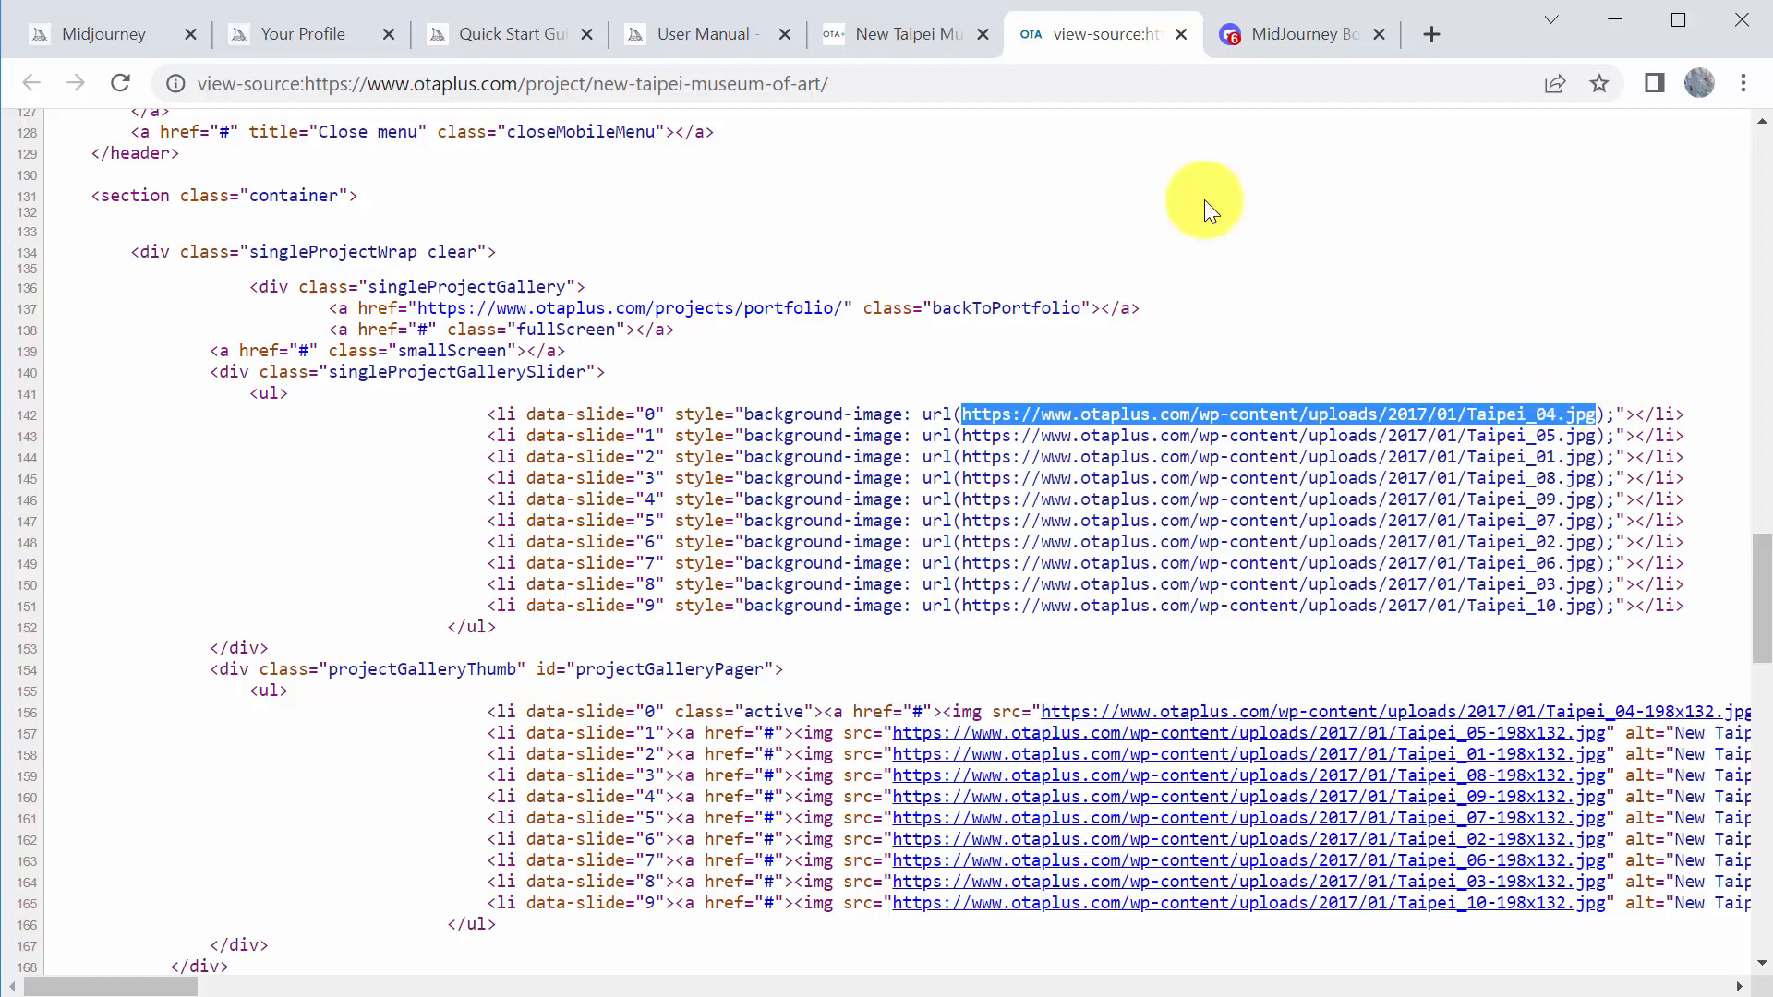
click(1289, 33)
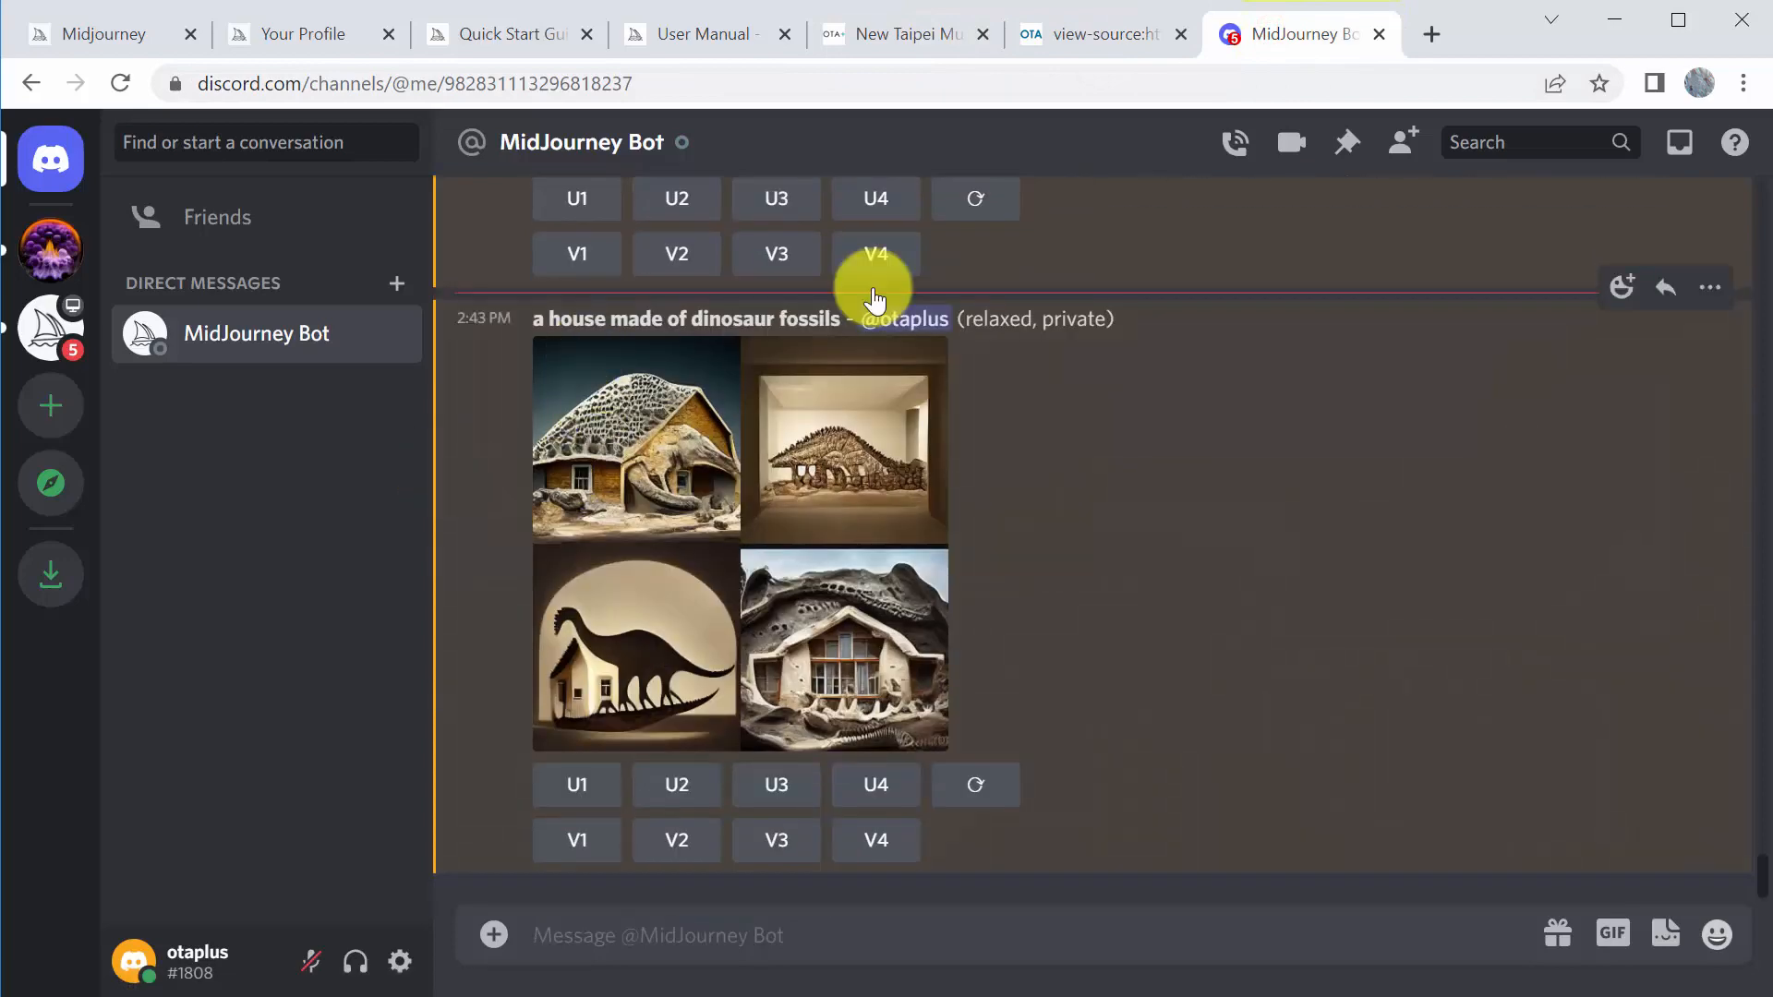
mouse_move(1086, 319)
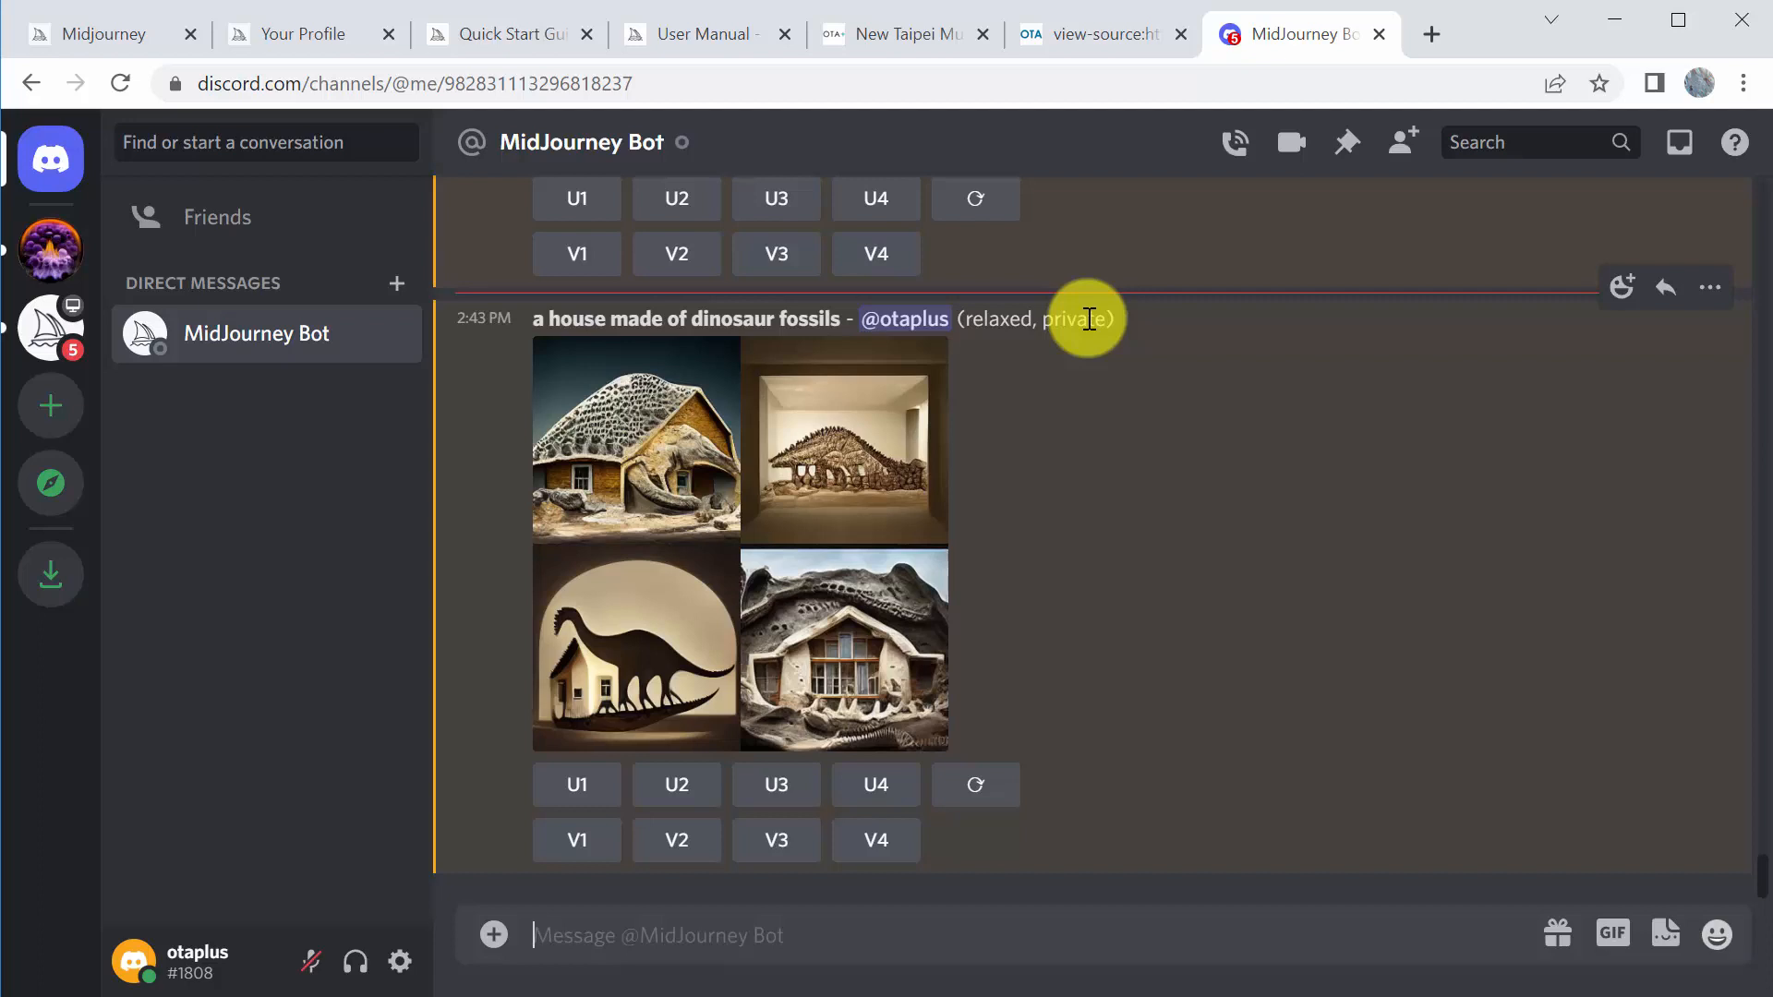
mouse_move(1029, 226)
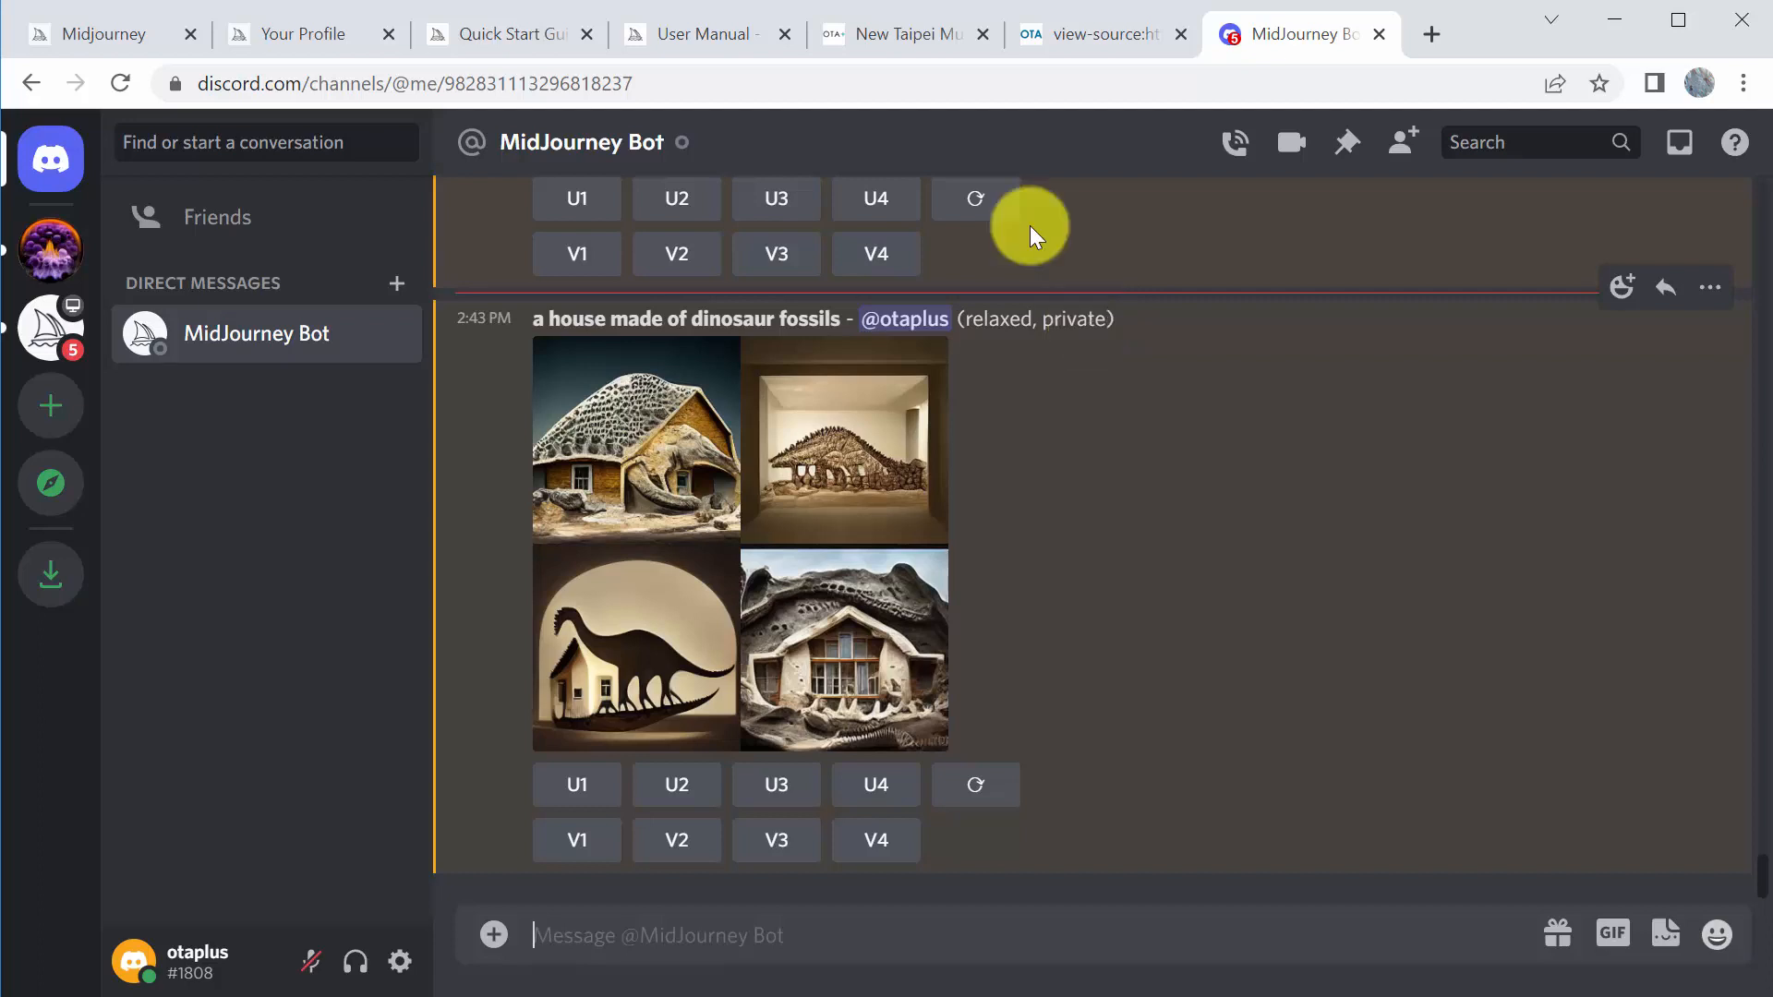
Go to the Midjourney community server's general-20 channel
click(50, 327)
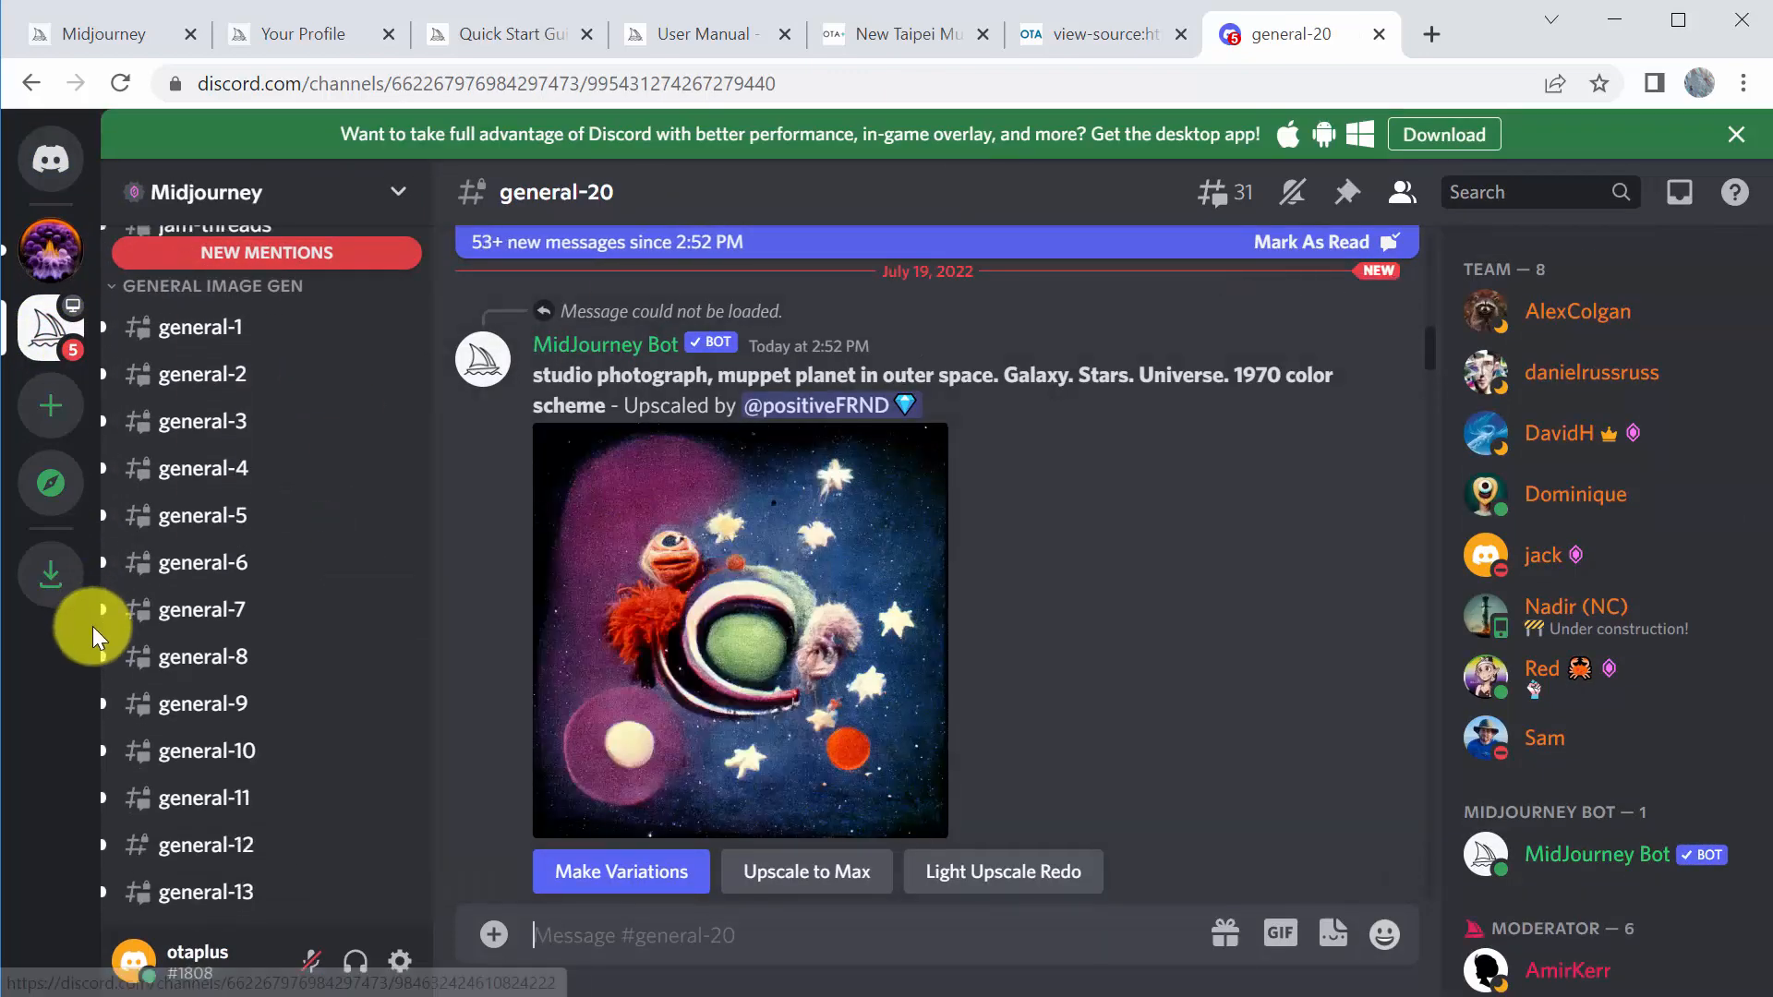
Browse other users' generations and prompts in the newbies-25 channel
scroll(down, 3)
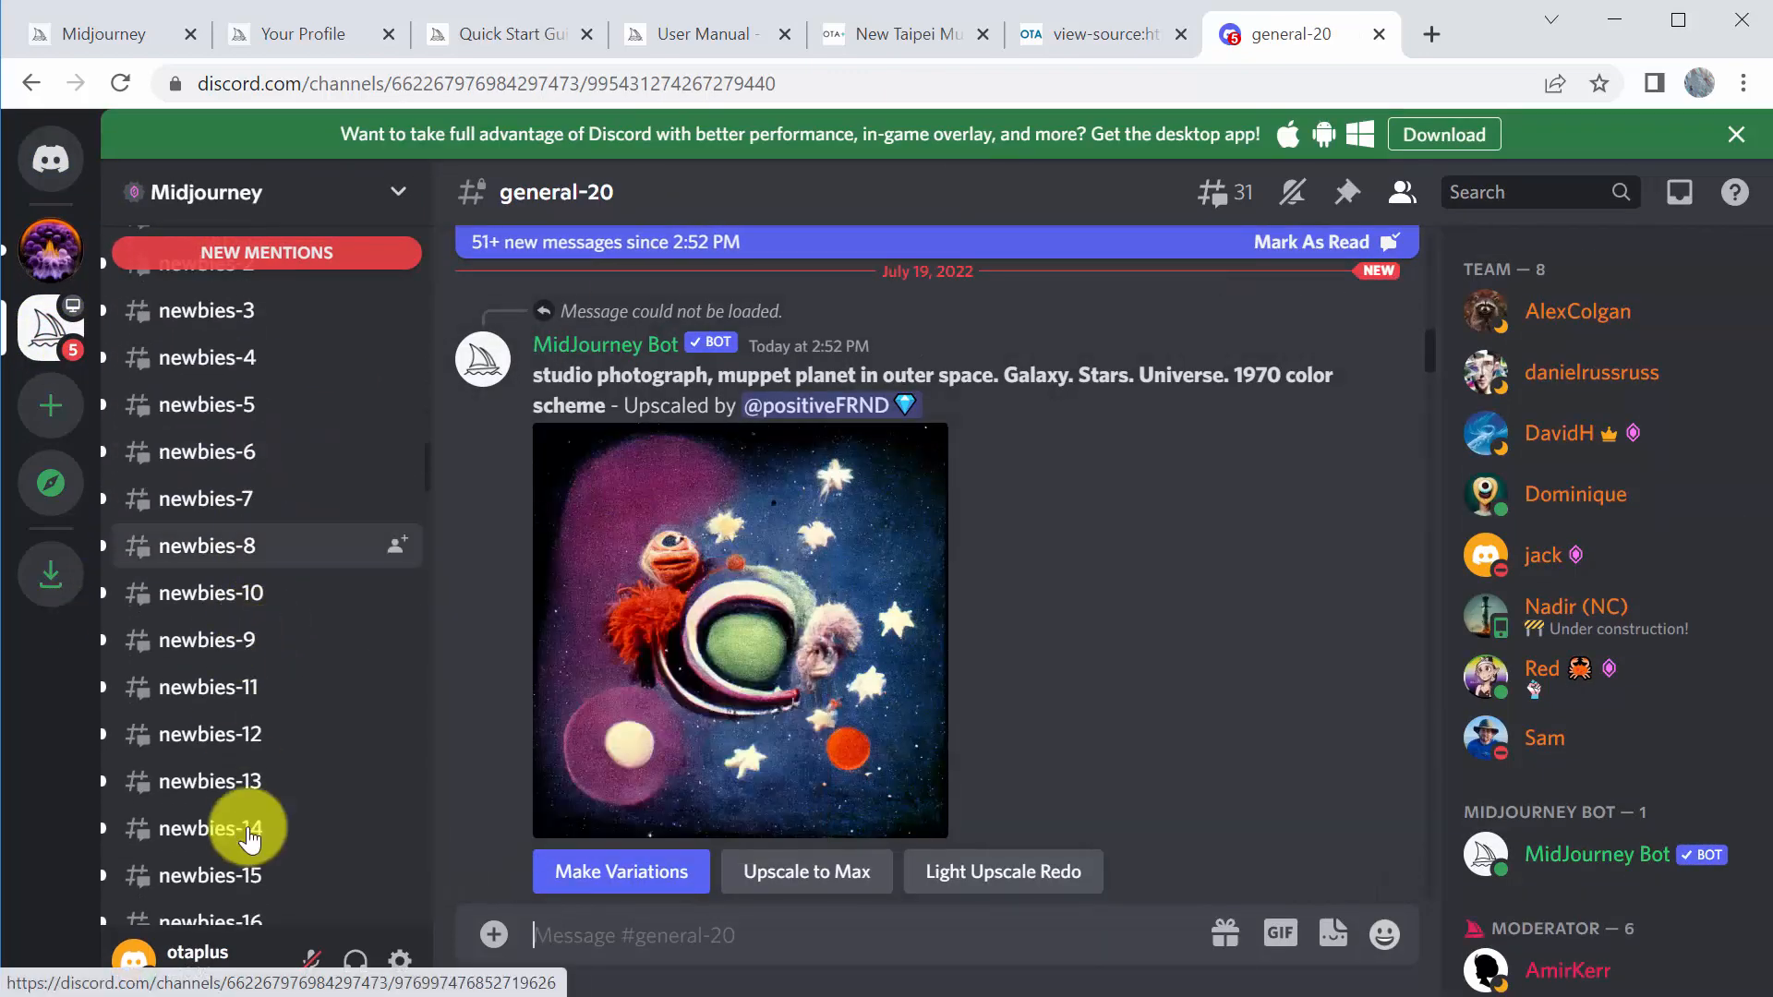
scroll(down, 3)
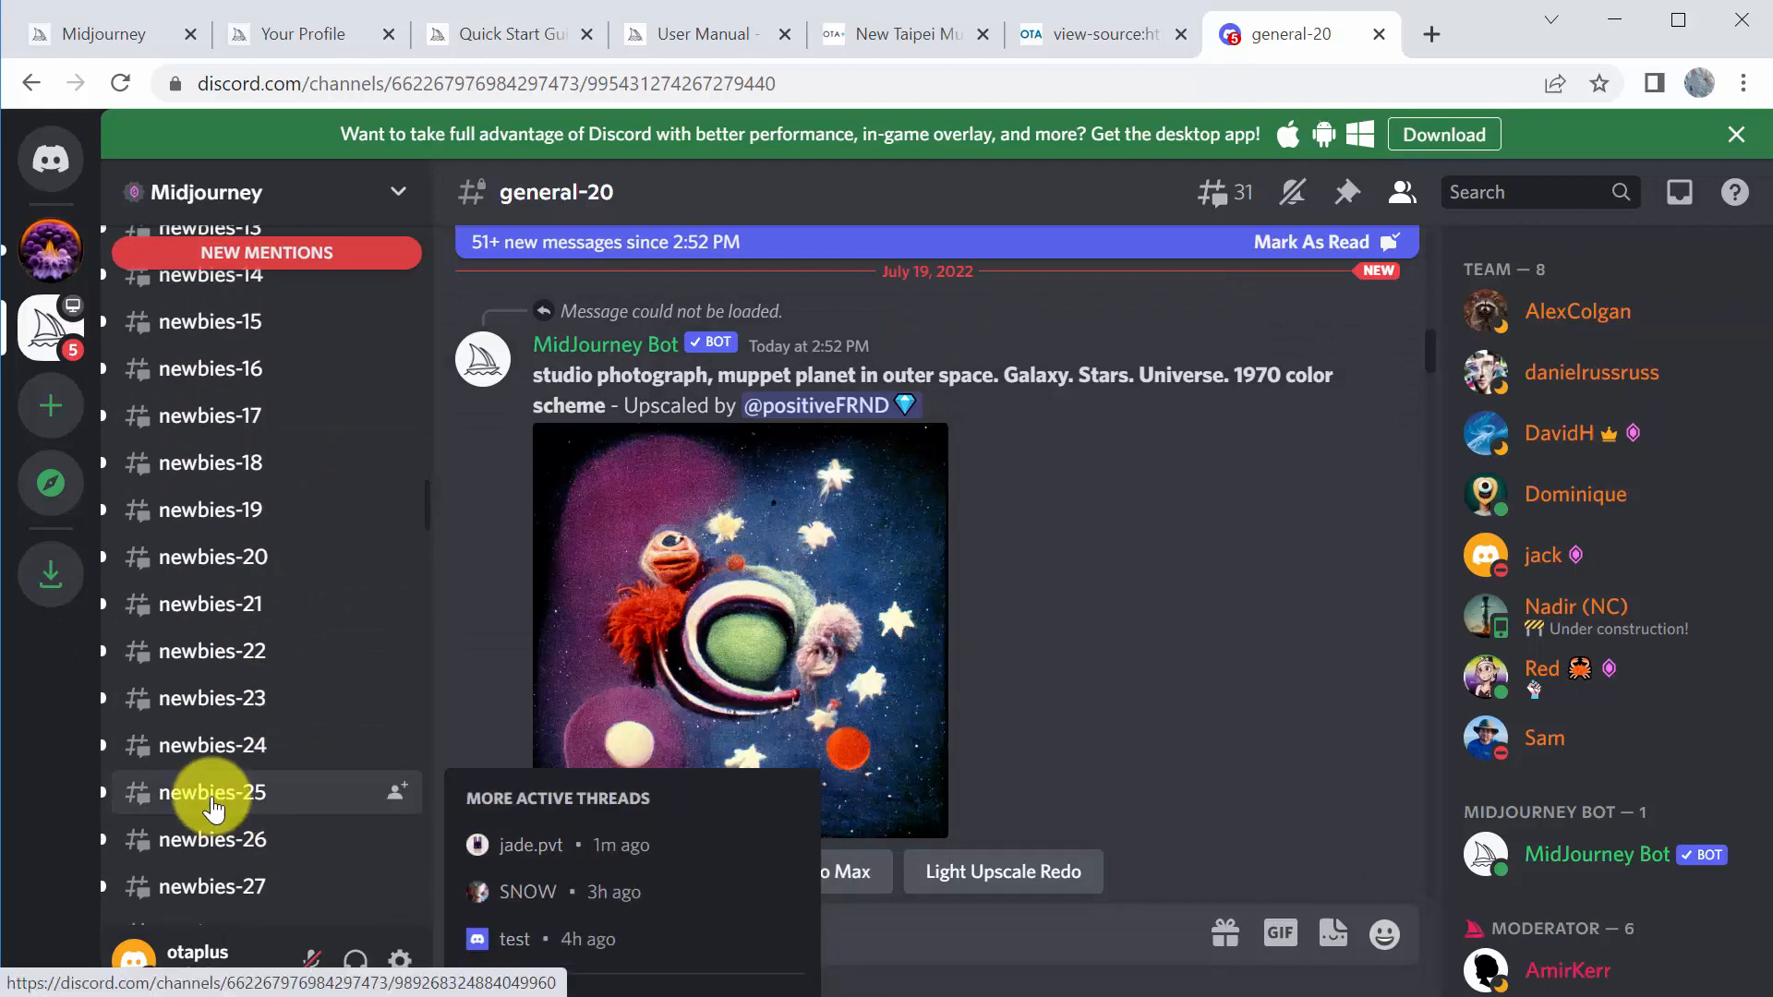
click(213, 792)
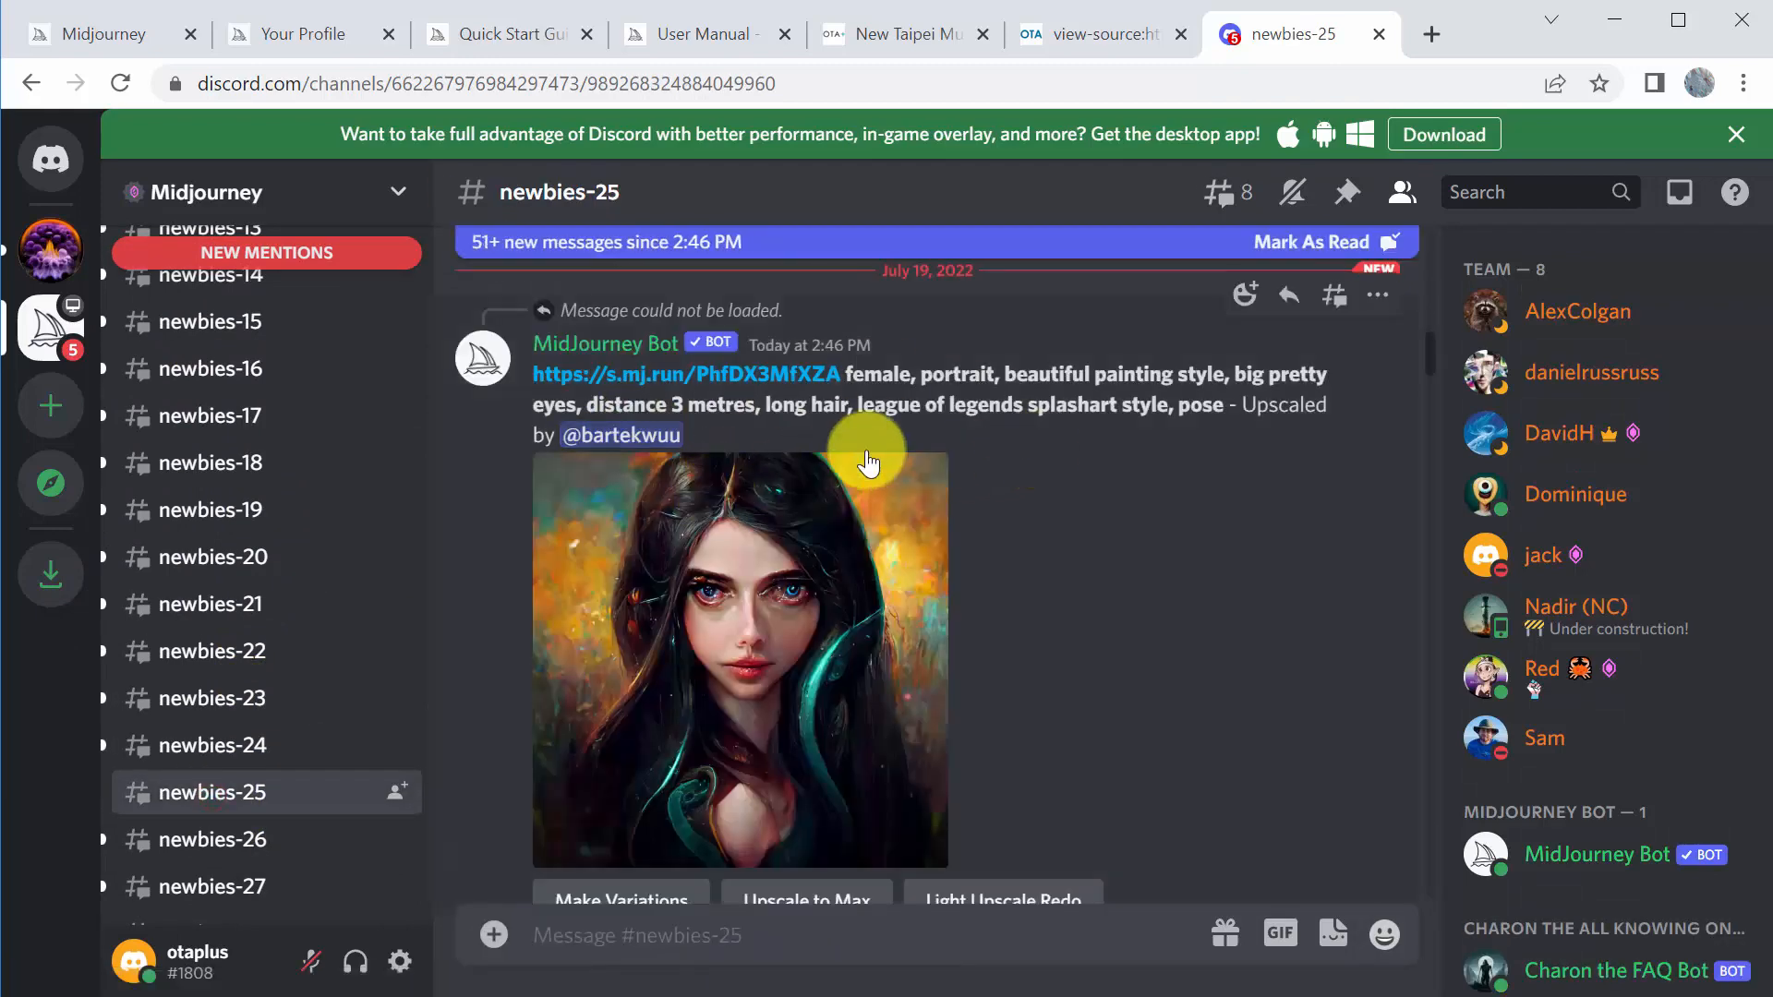
mouse_move(856, 574)
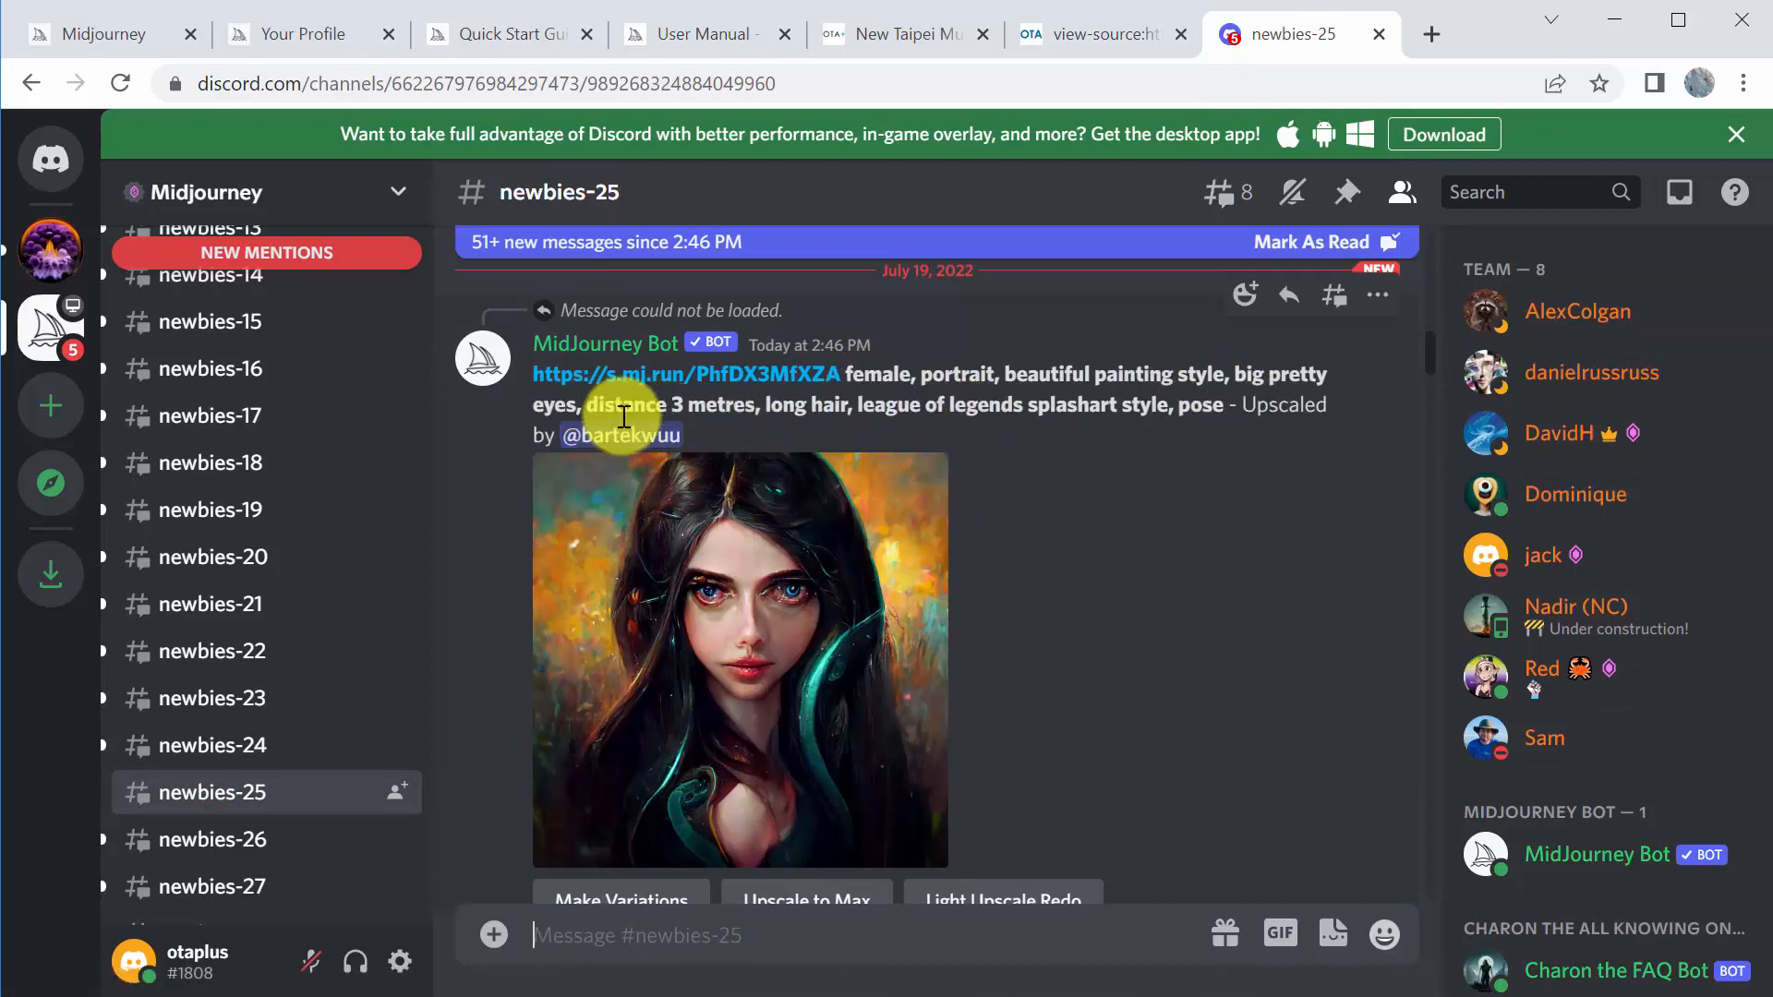
scroll(down, 3)
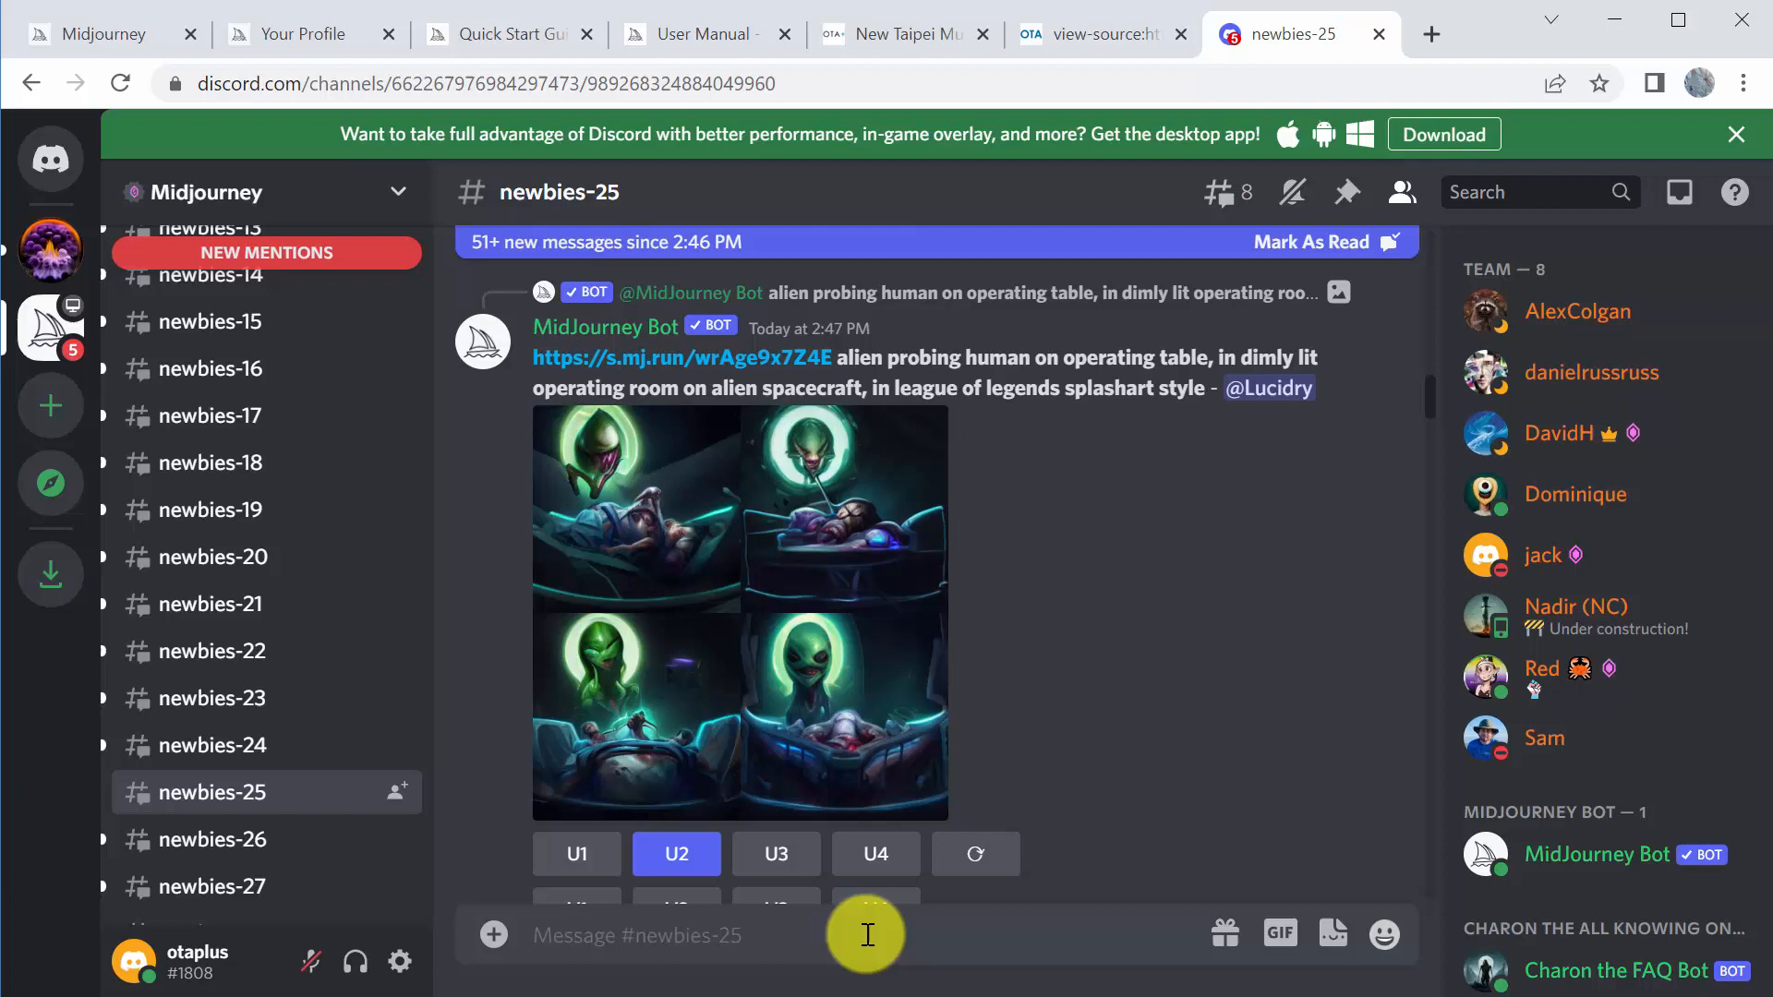
mouse_move(52, 334)
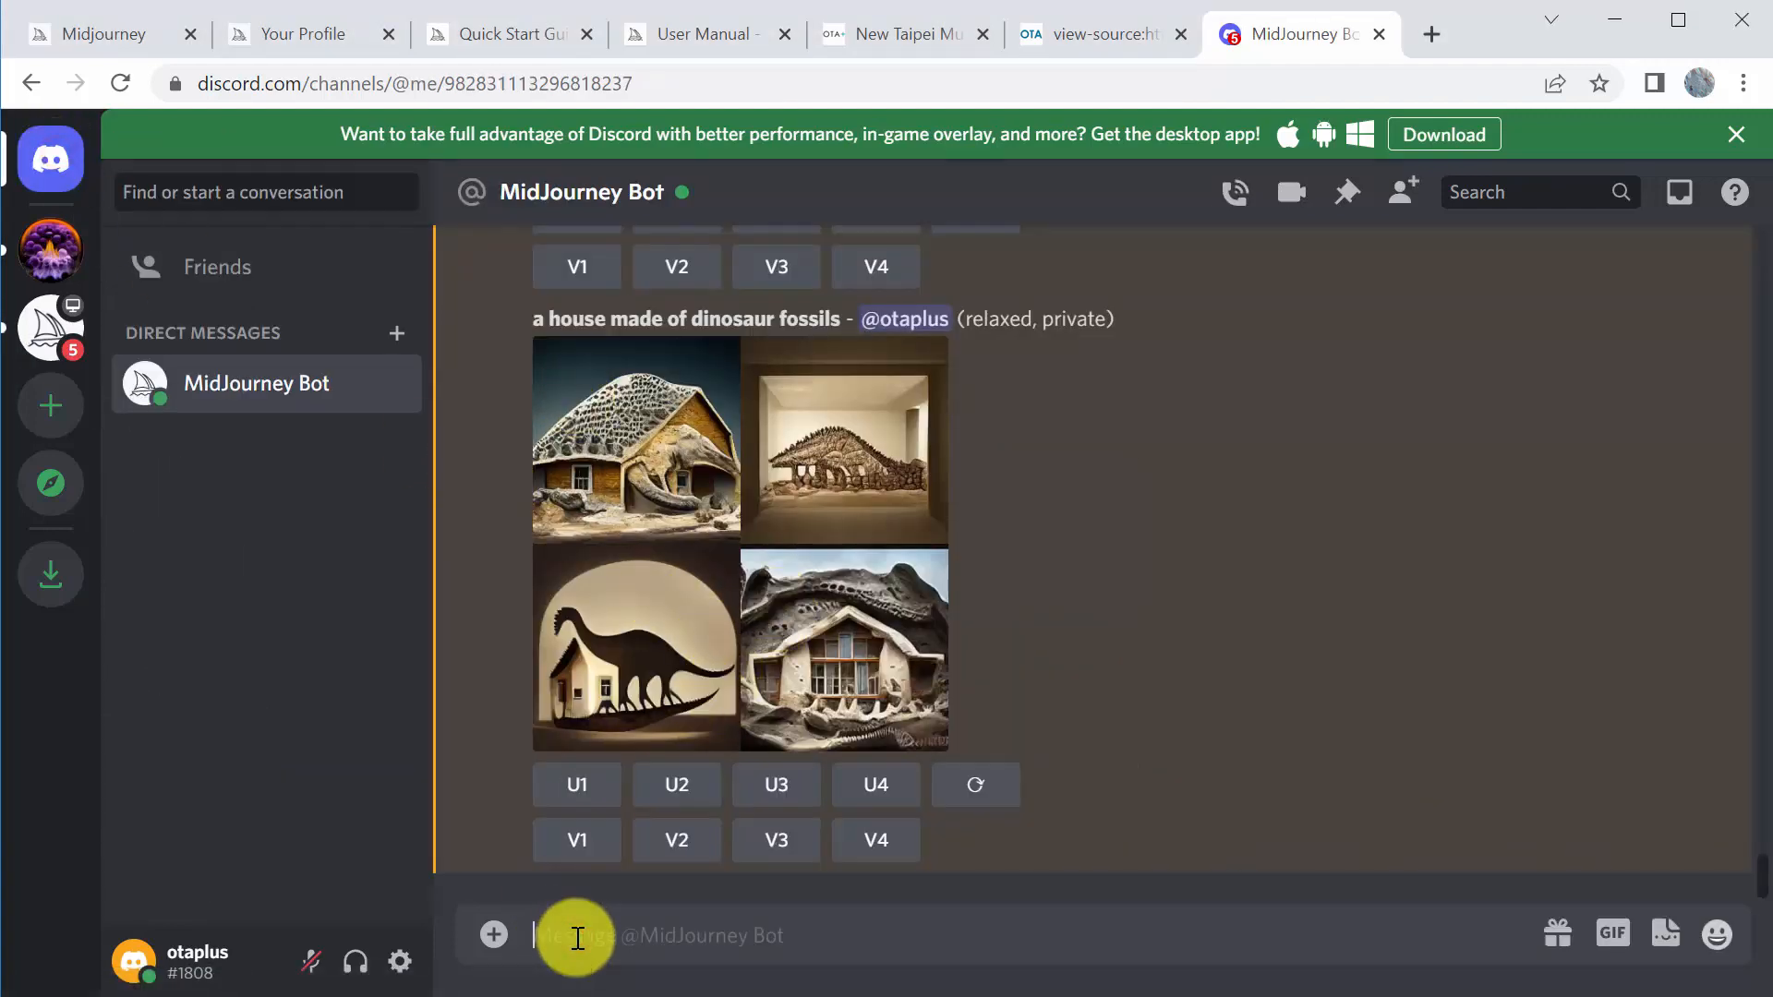
Enter the /imagine command in the MidJourney Bot DM
text(/)
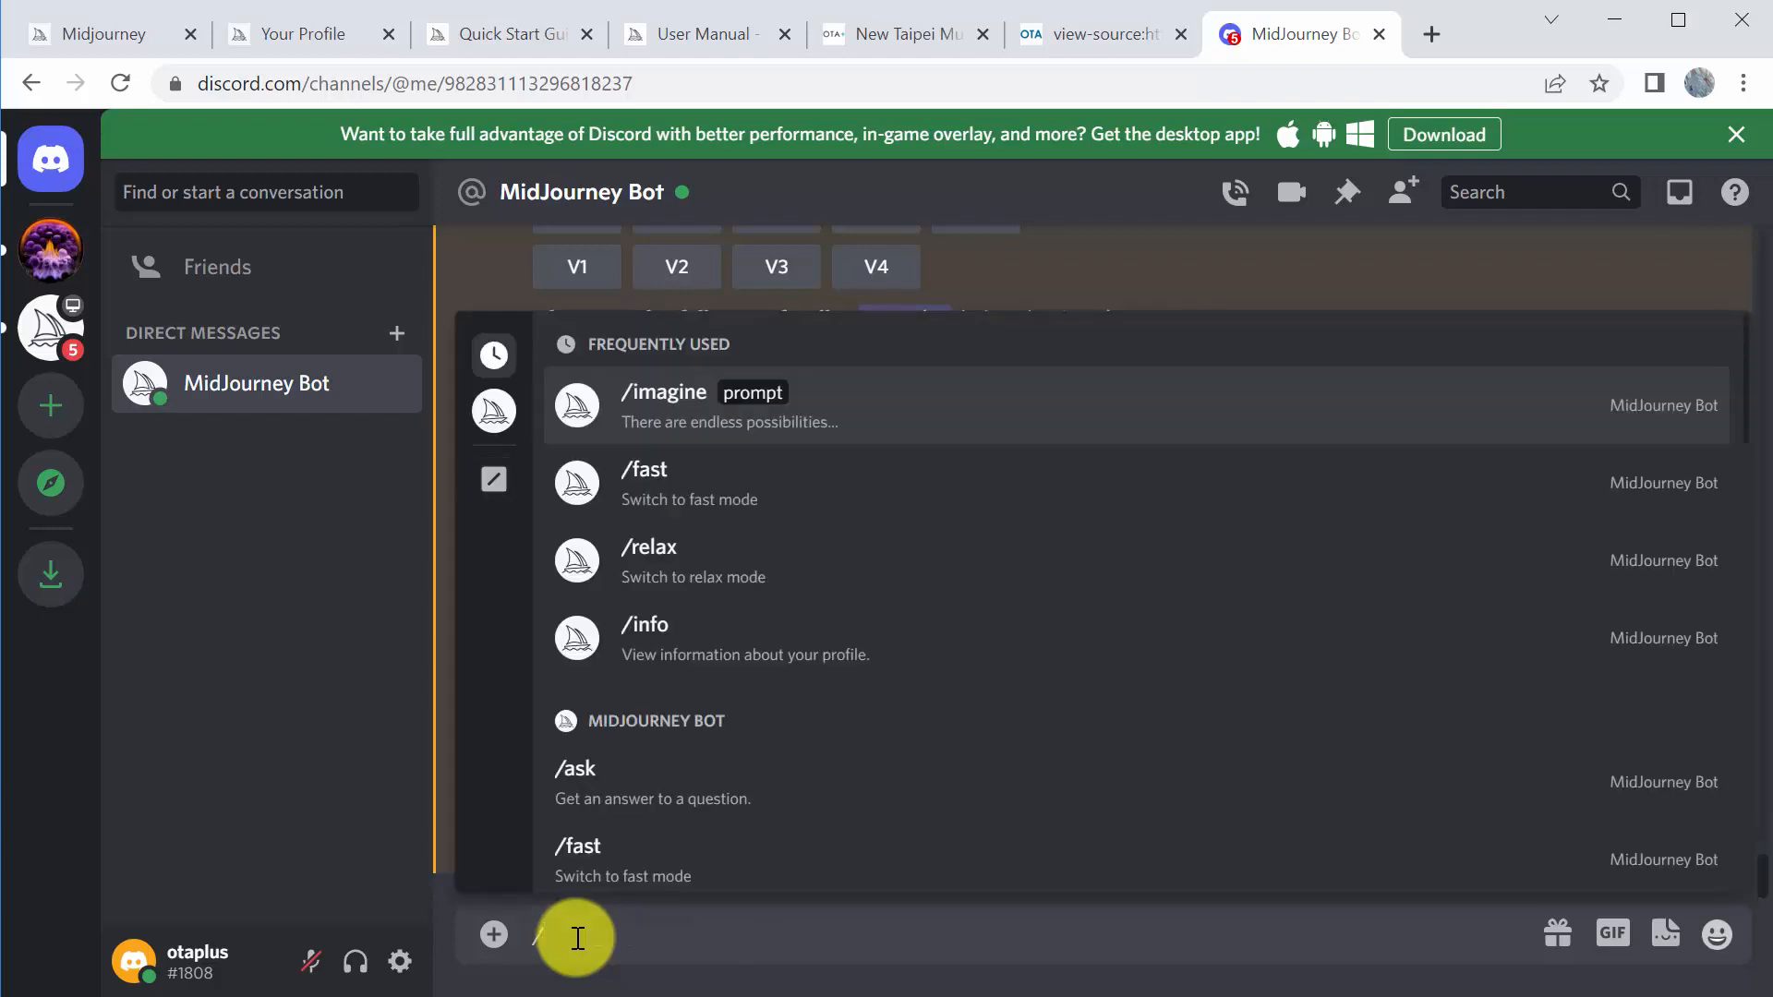
text(imagine)
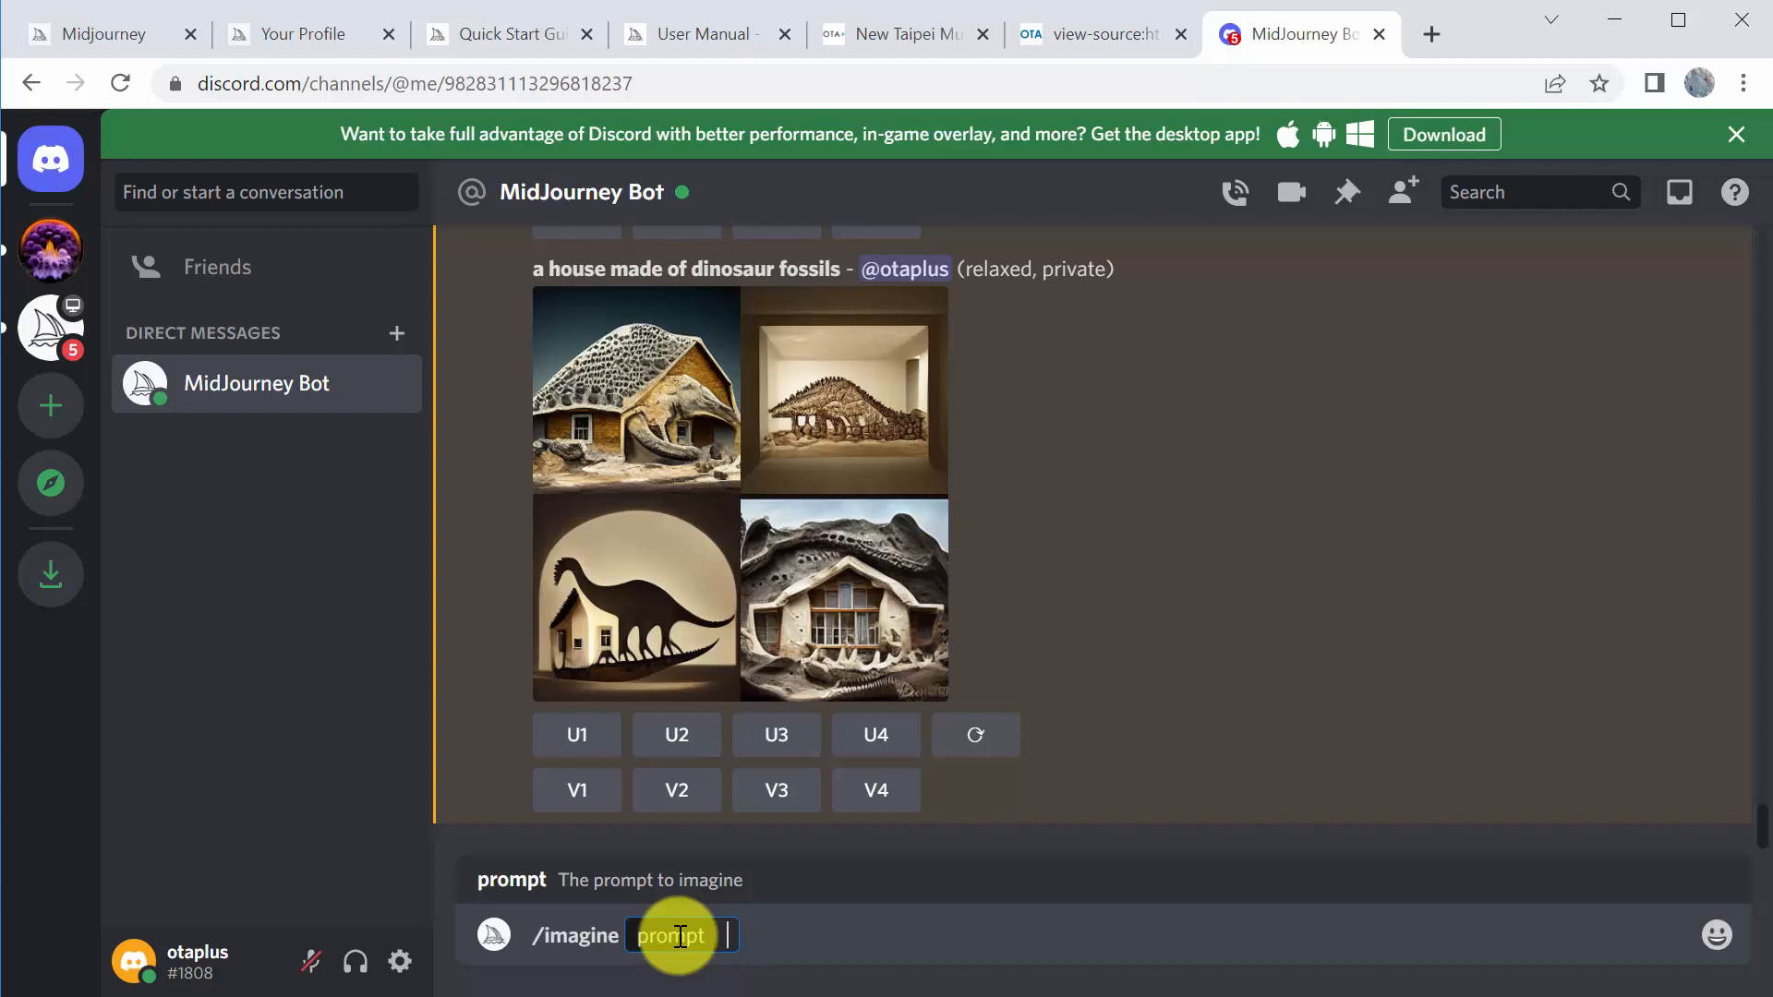
Write the prompt '3 buildings made out of stacked blocks with wood carved inlays in the style of chuck close,'
text(3 building)
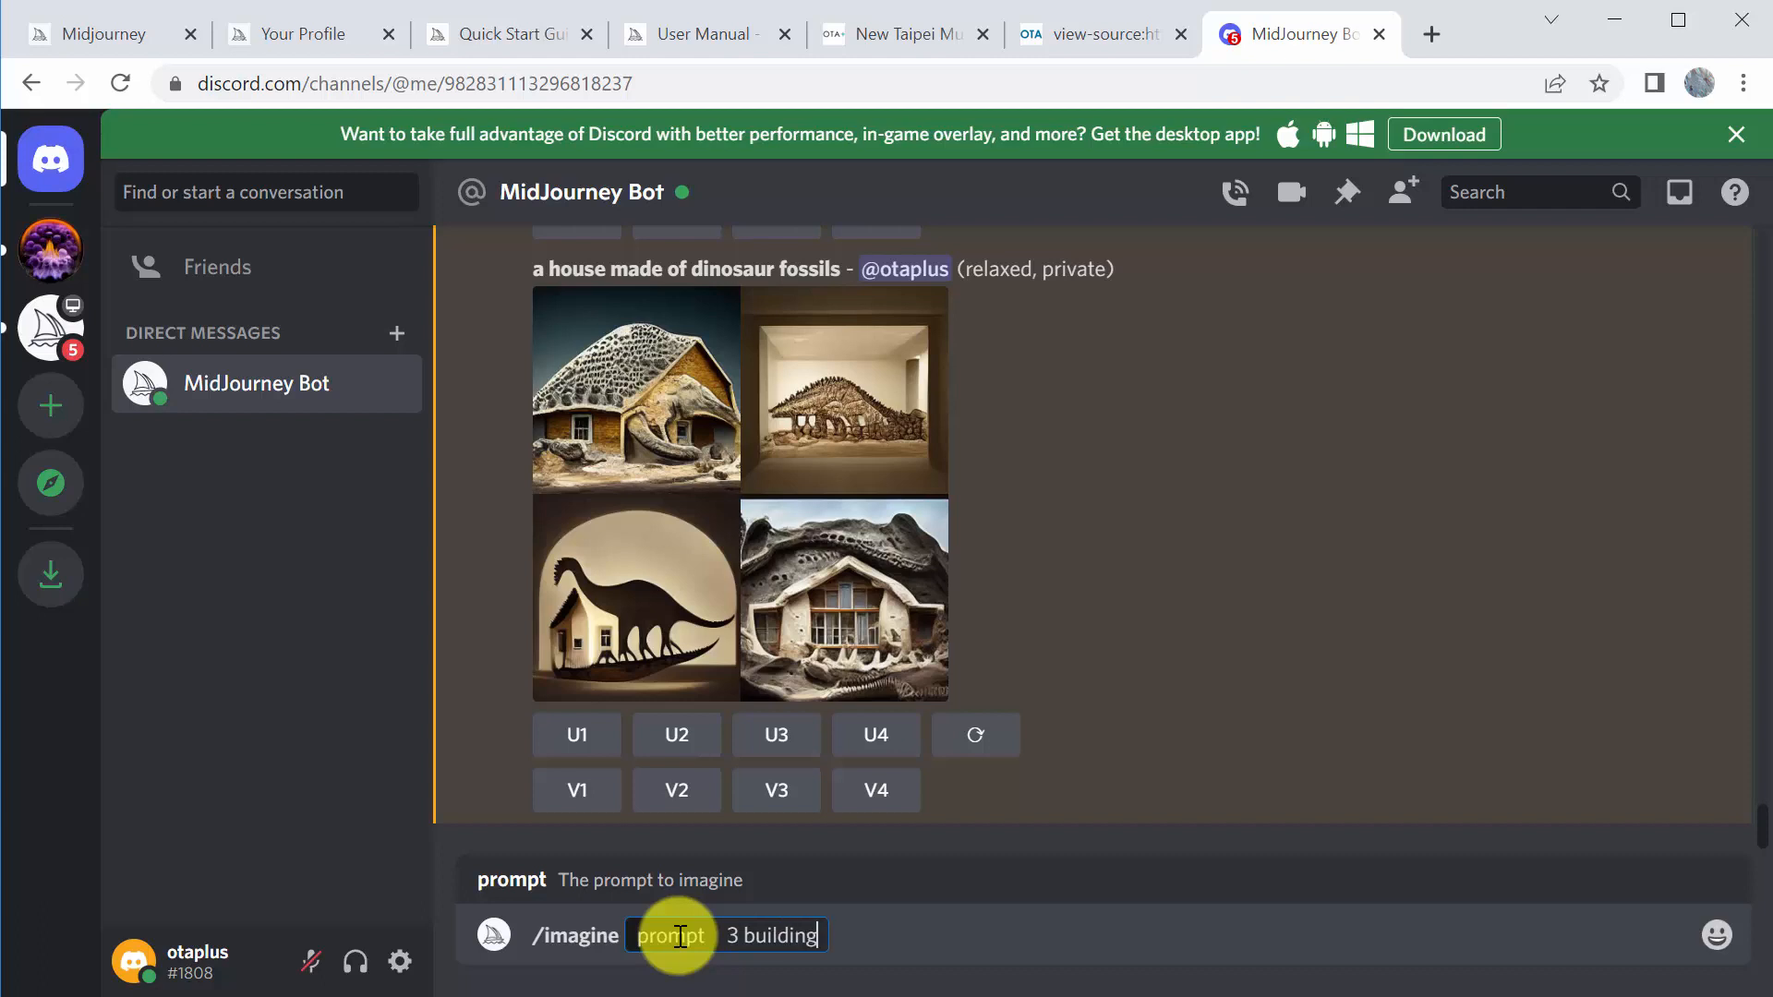
text(s made o)
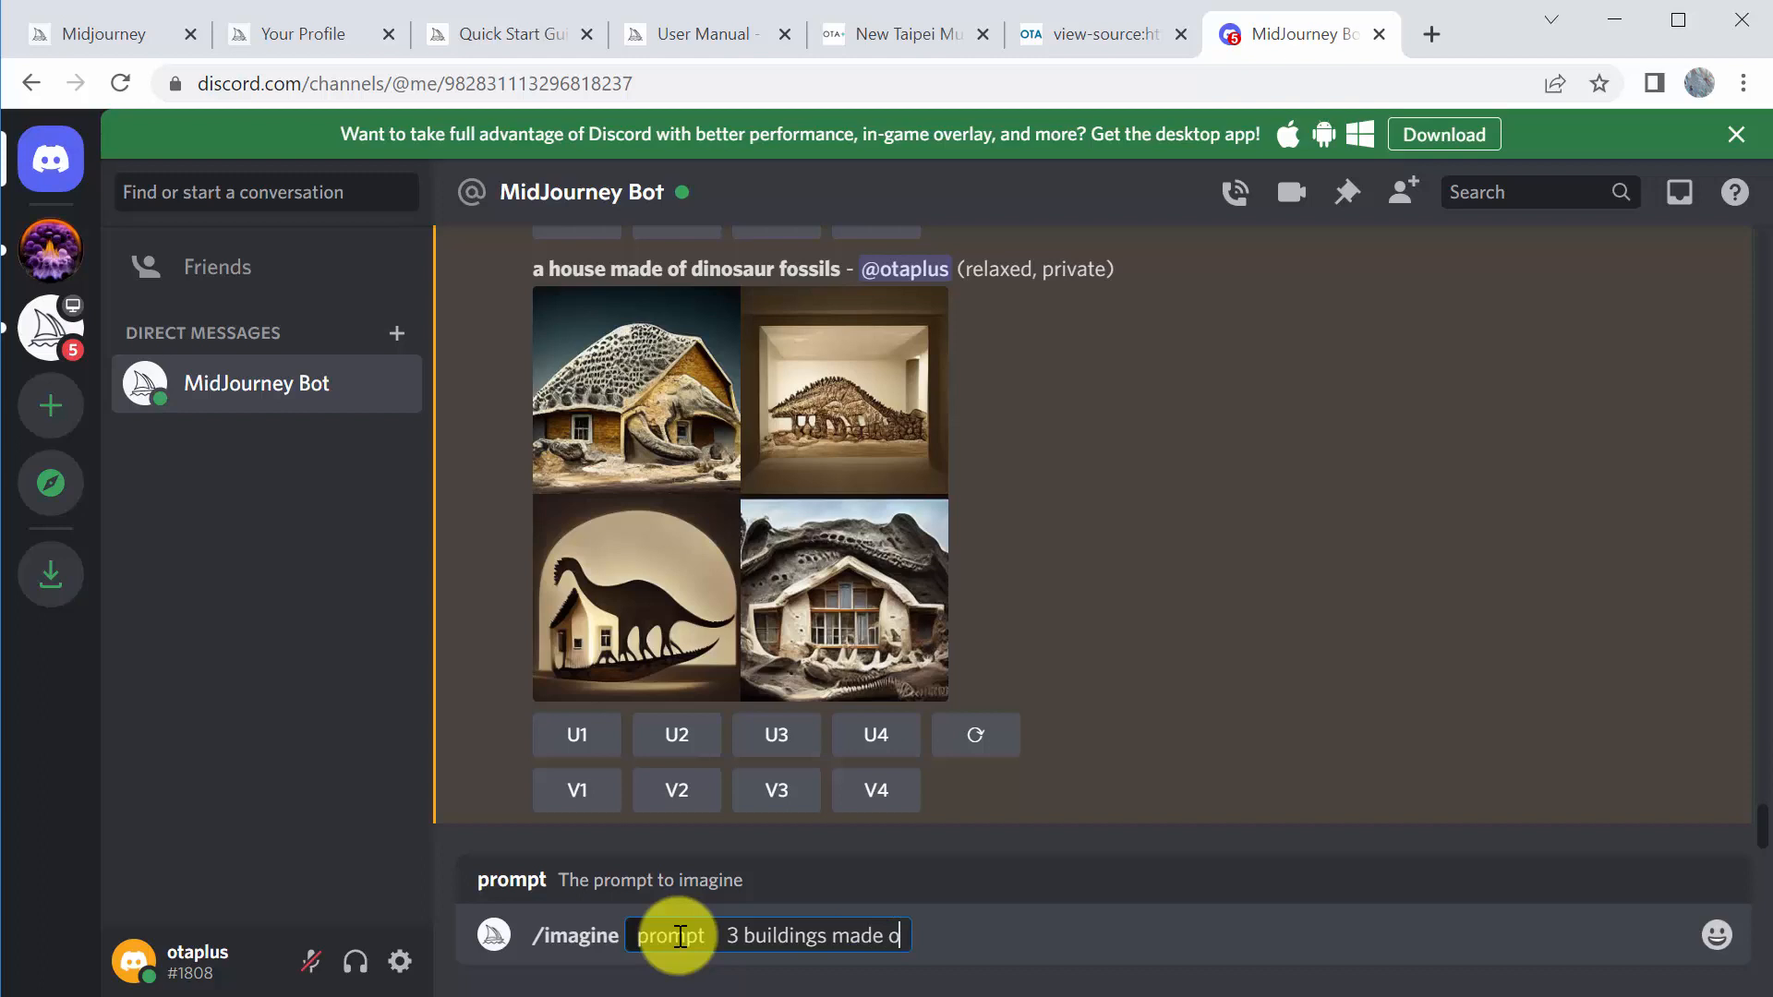
text(ut of stacked b)
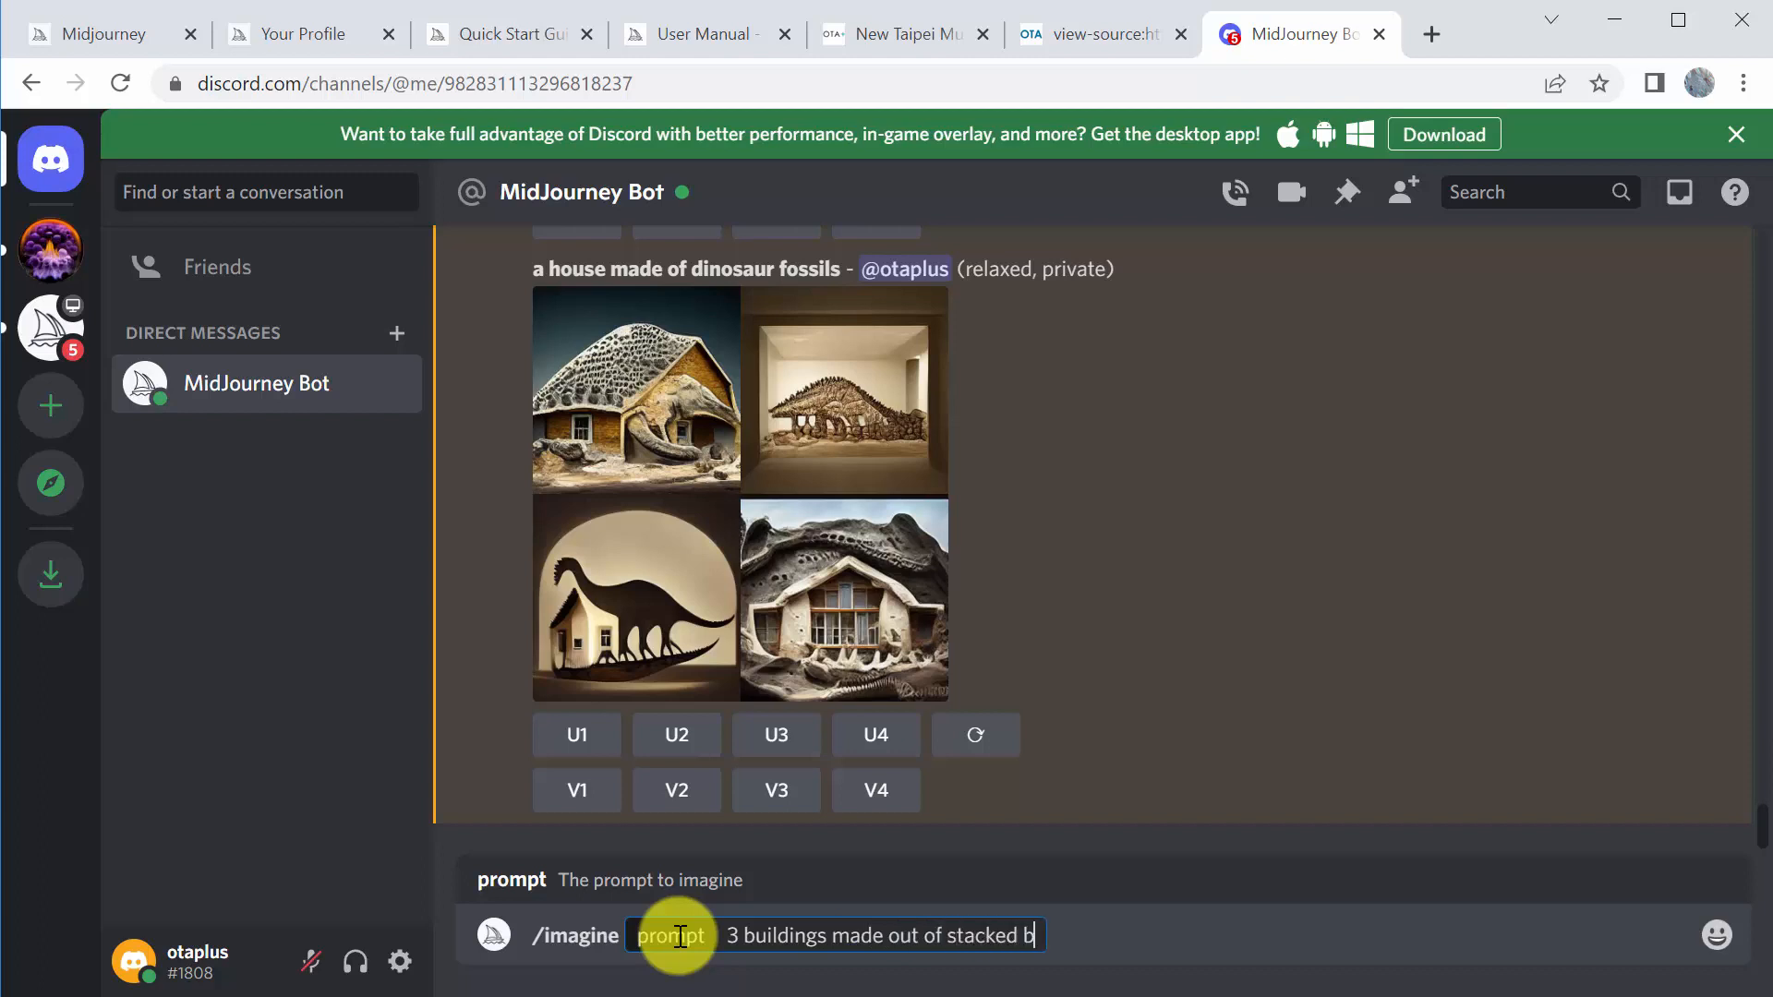
text(locks)
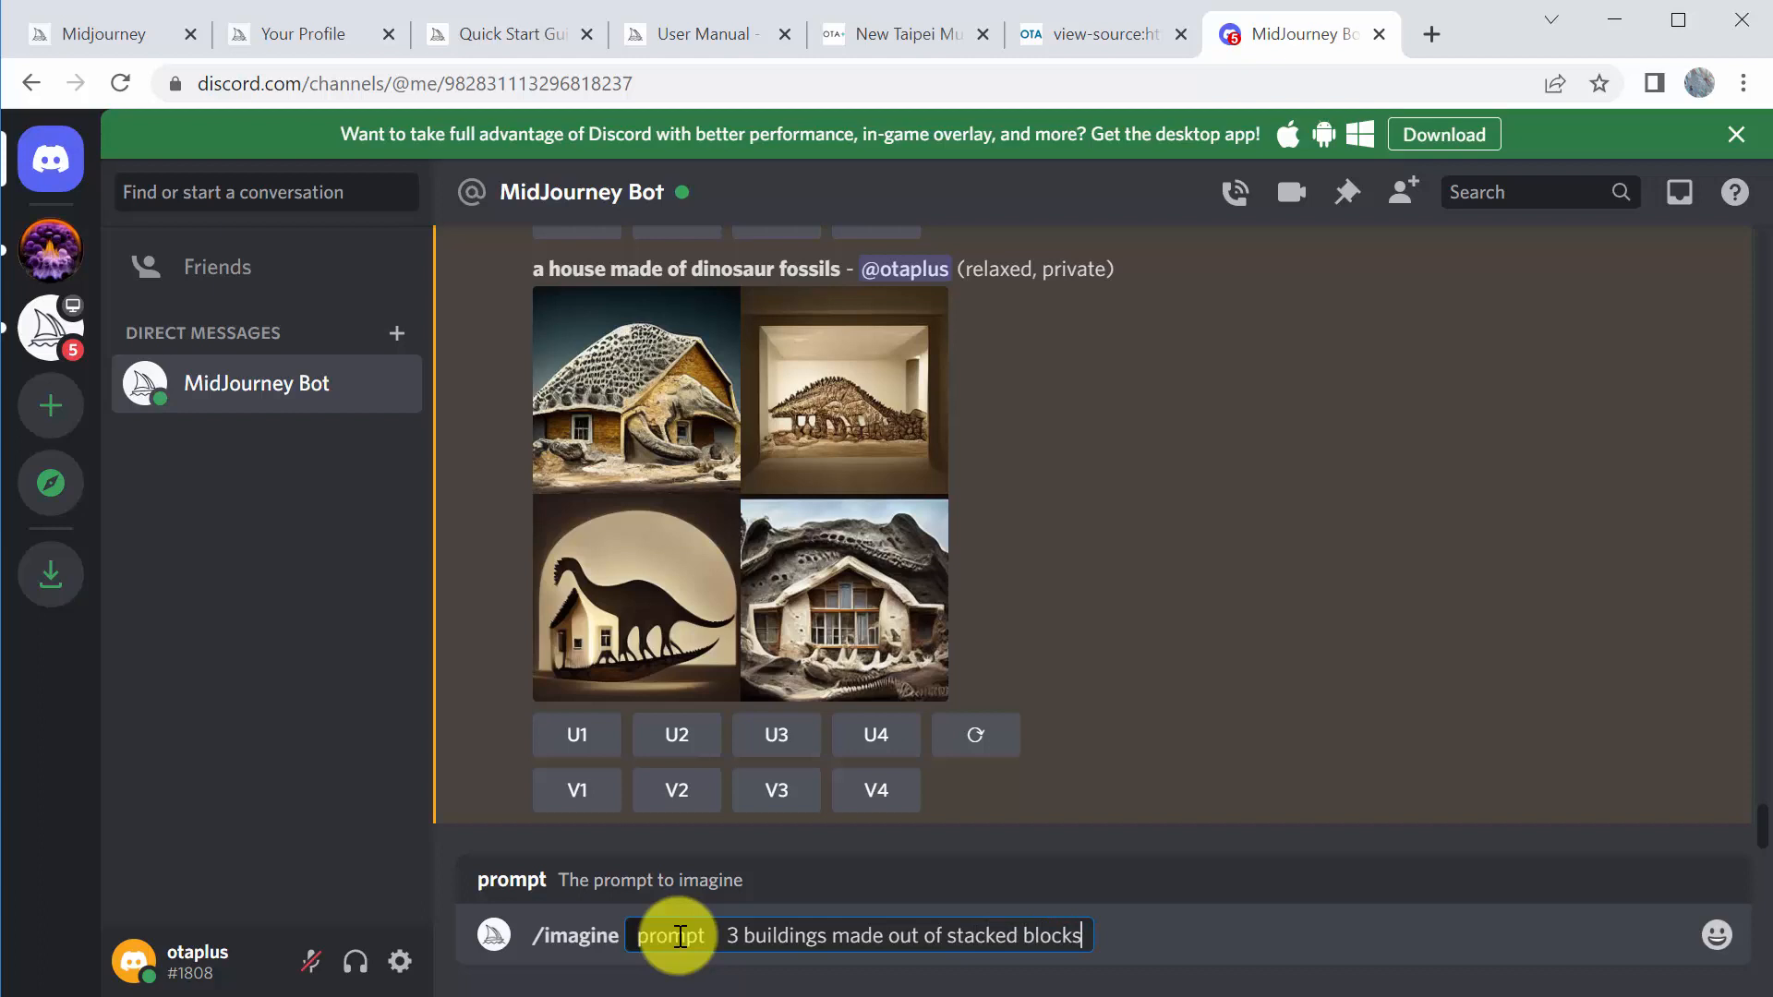
text(wih)
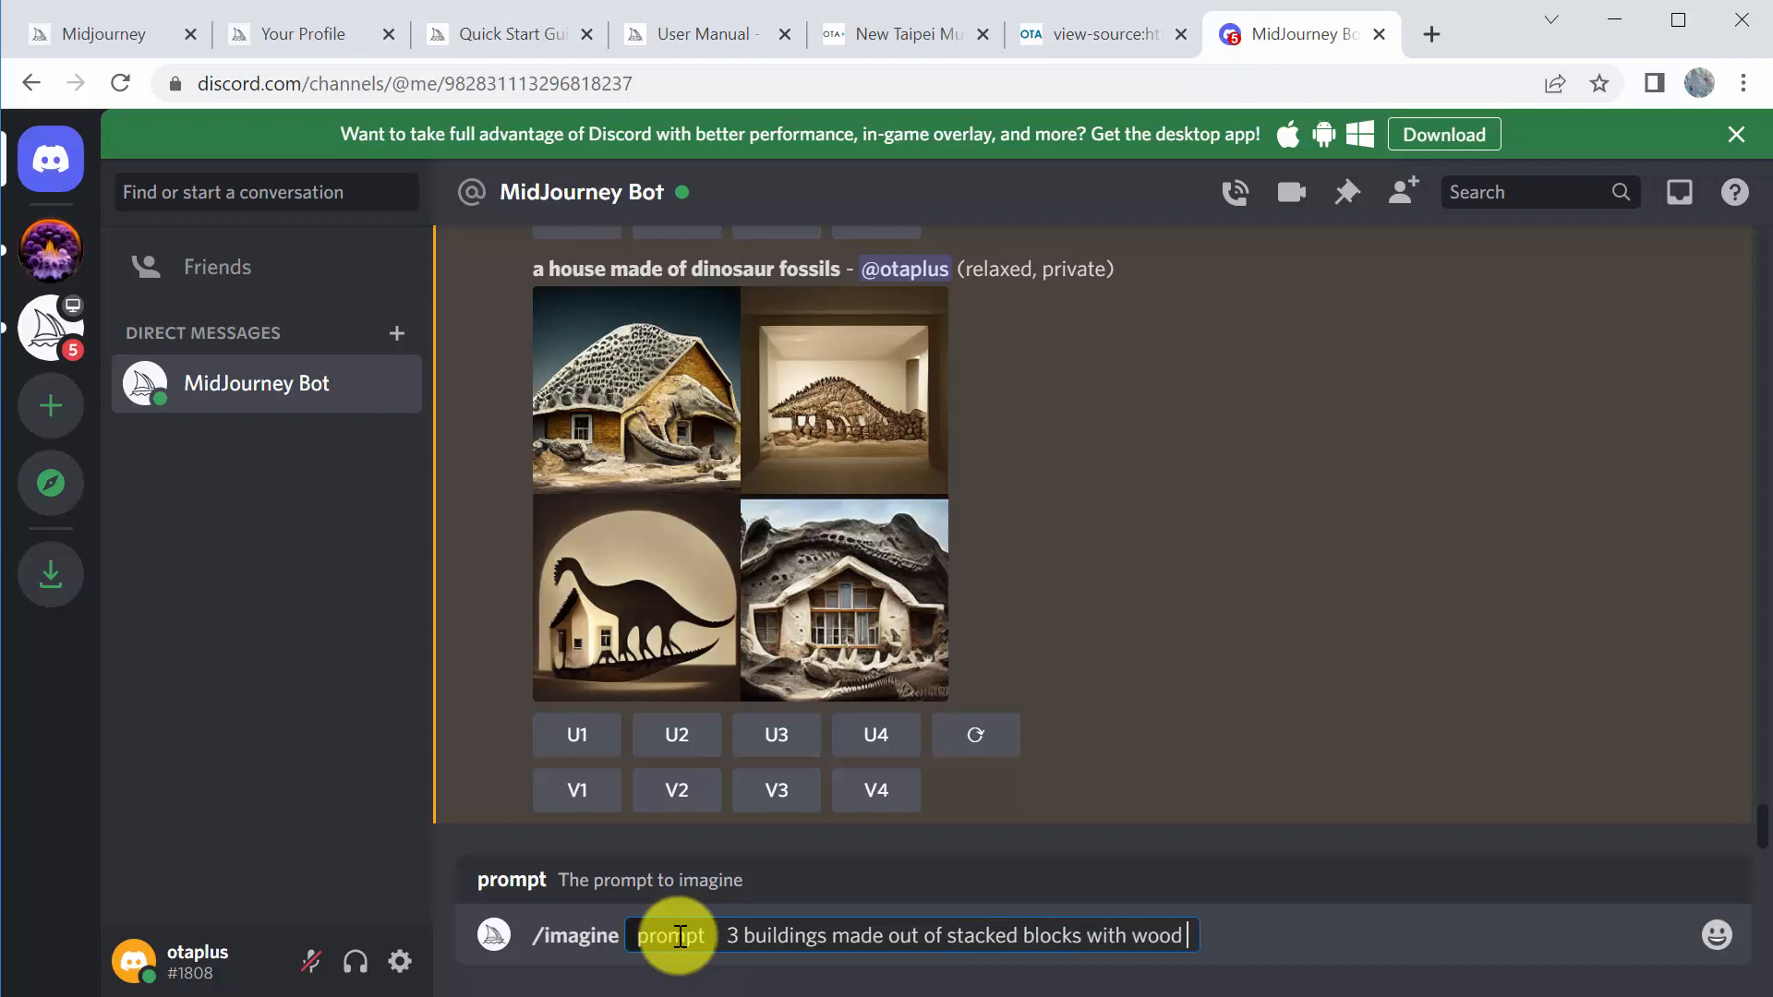
text(carve)
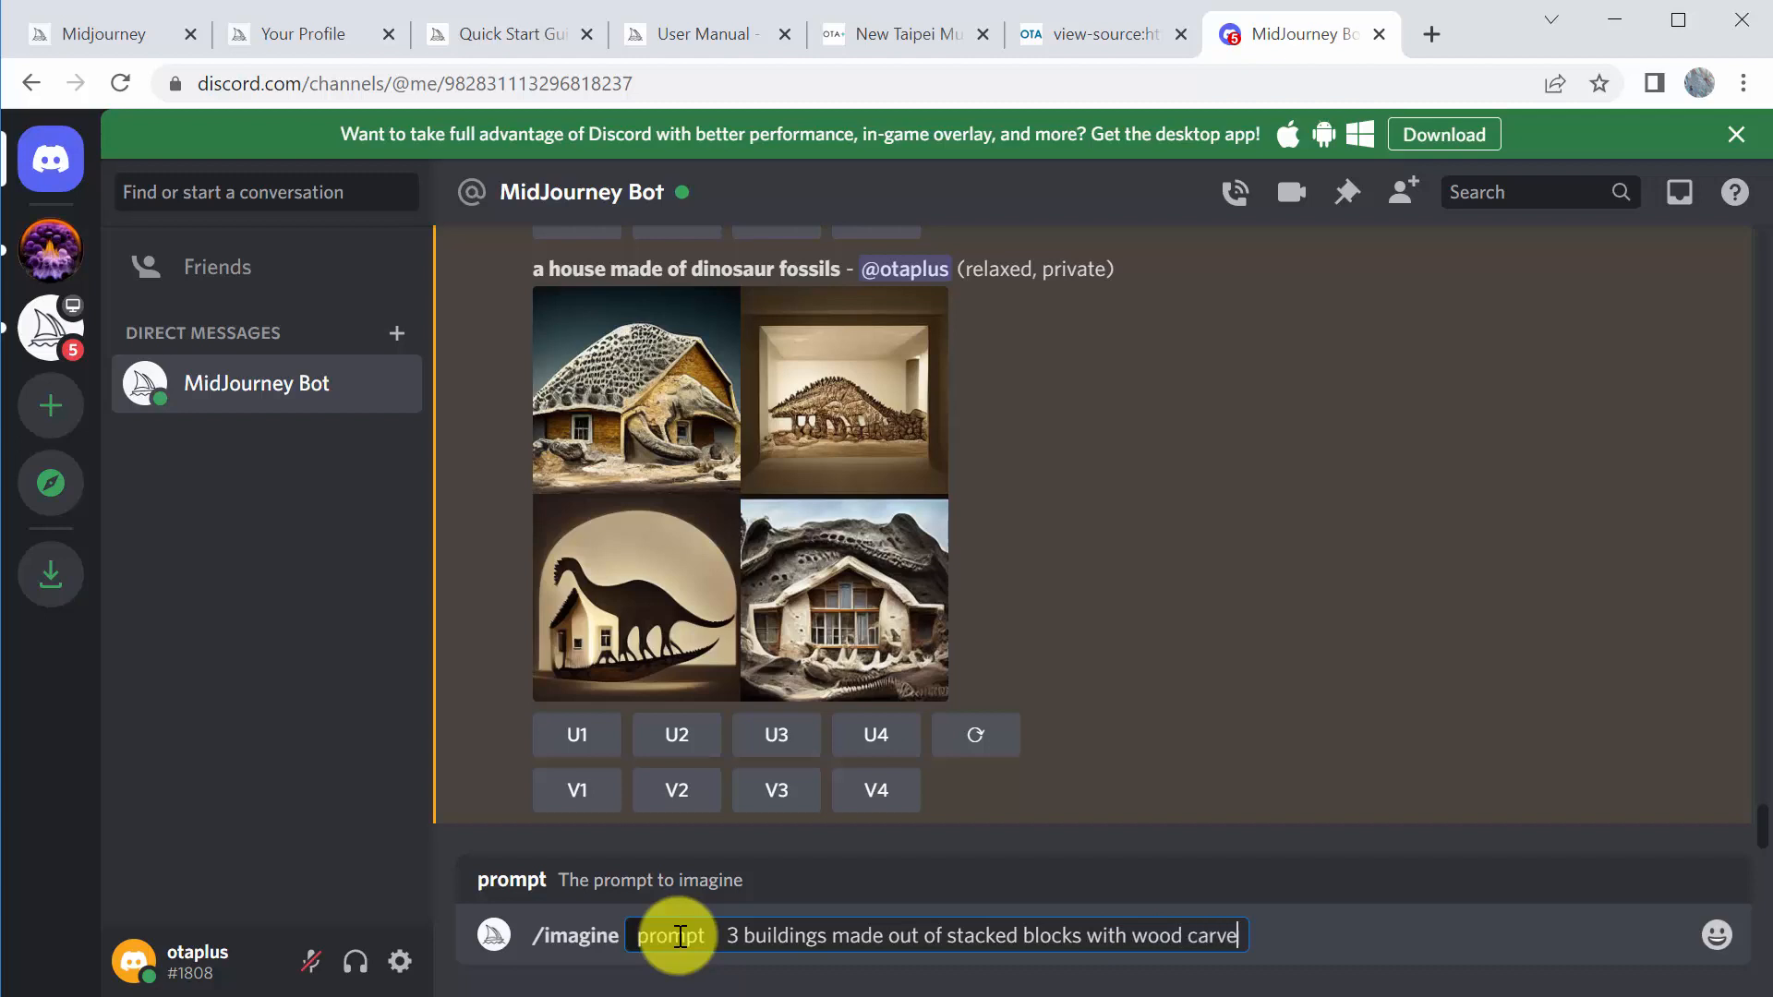
text(inlays)
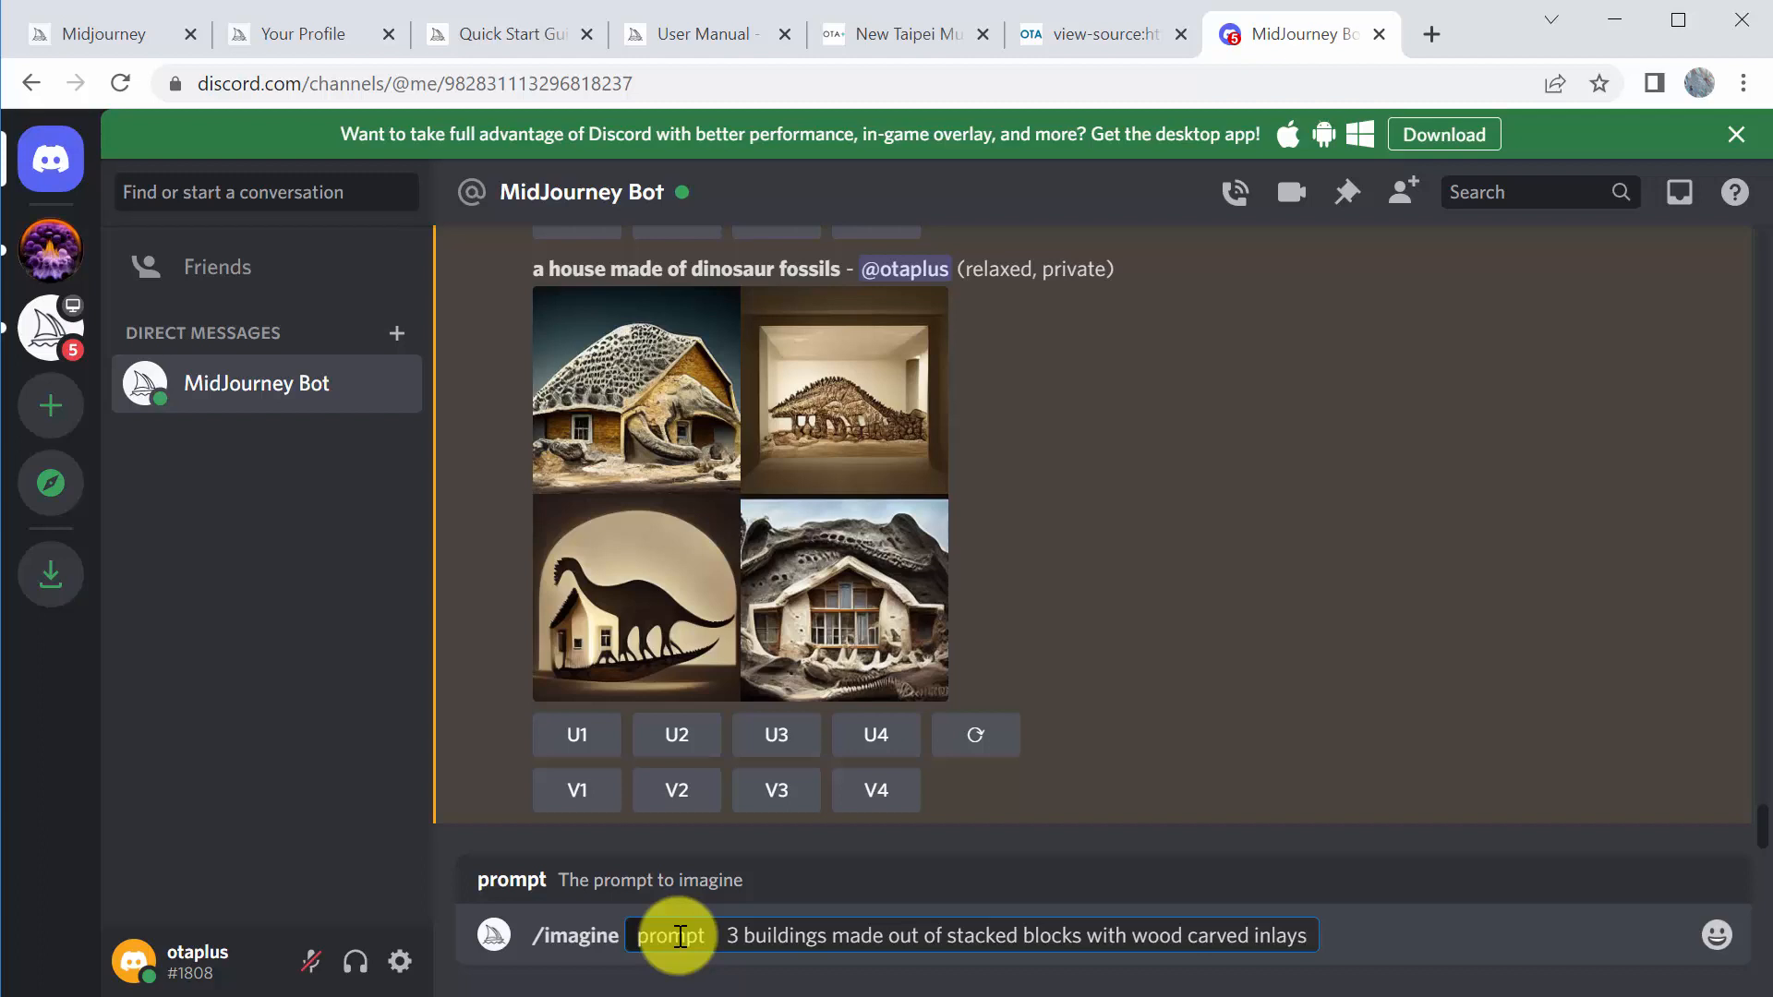
text(in)
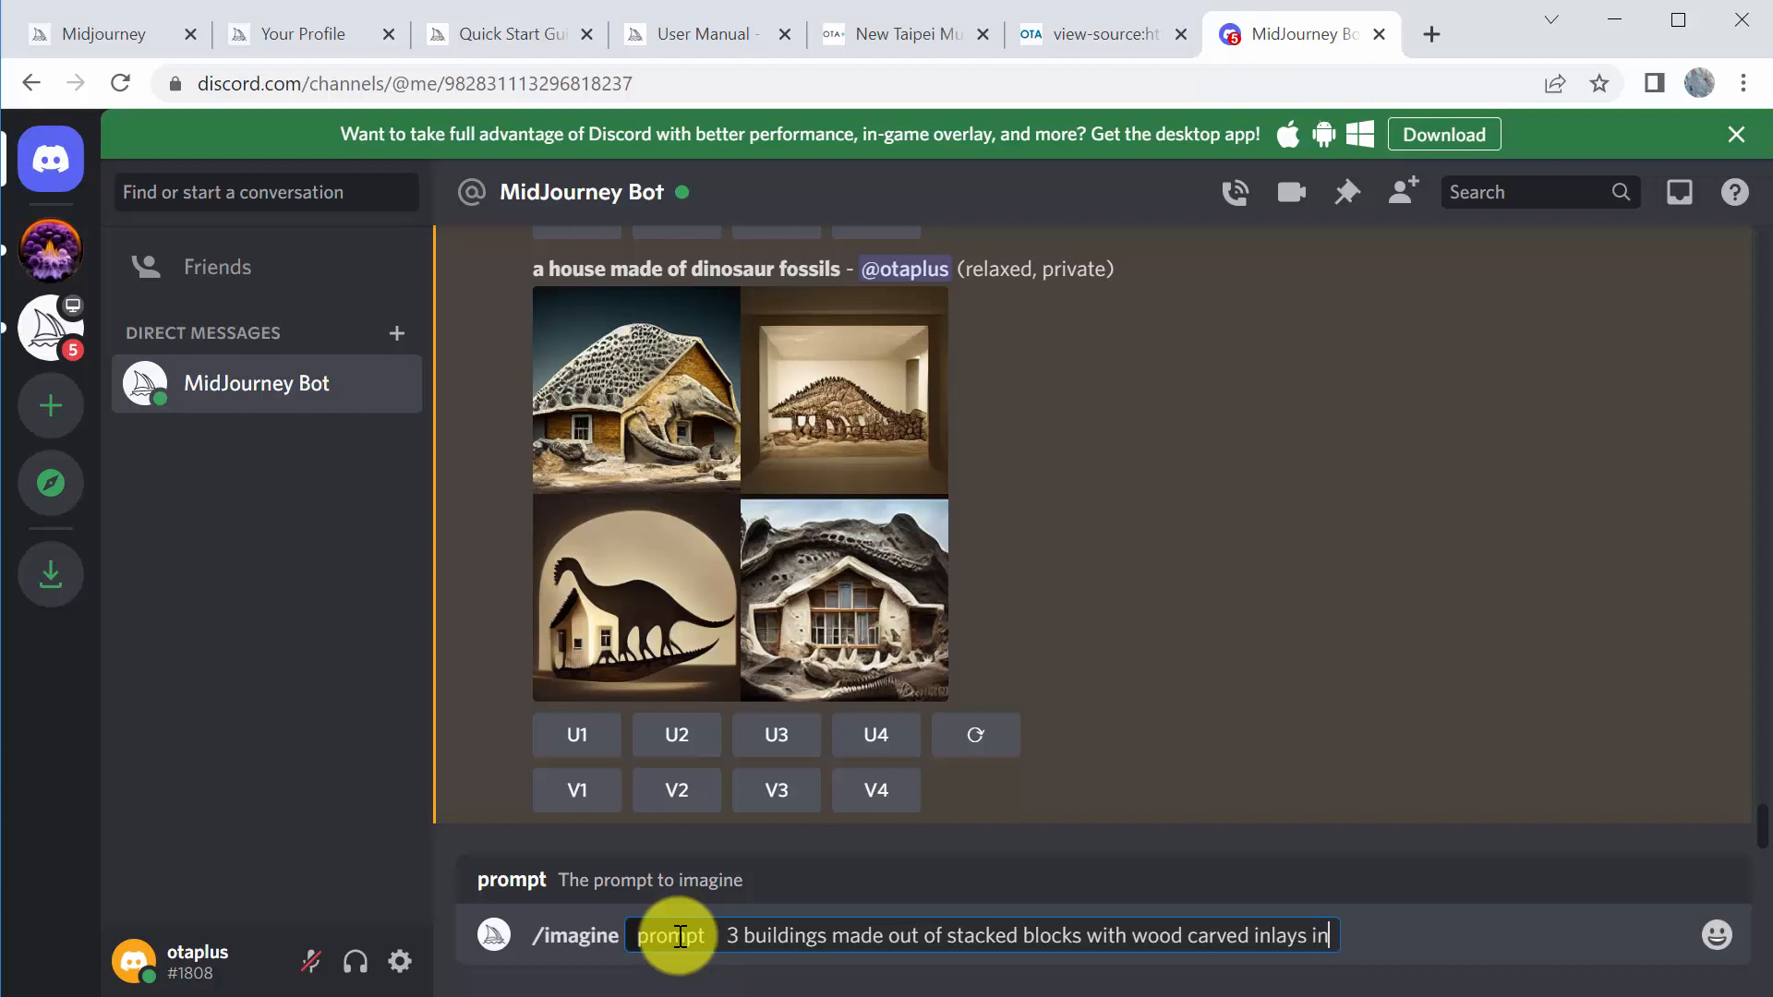
text(the style of chuck close)
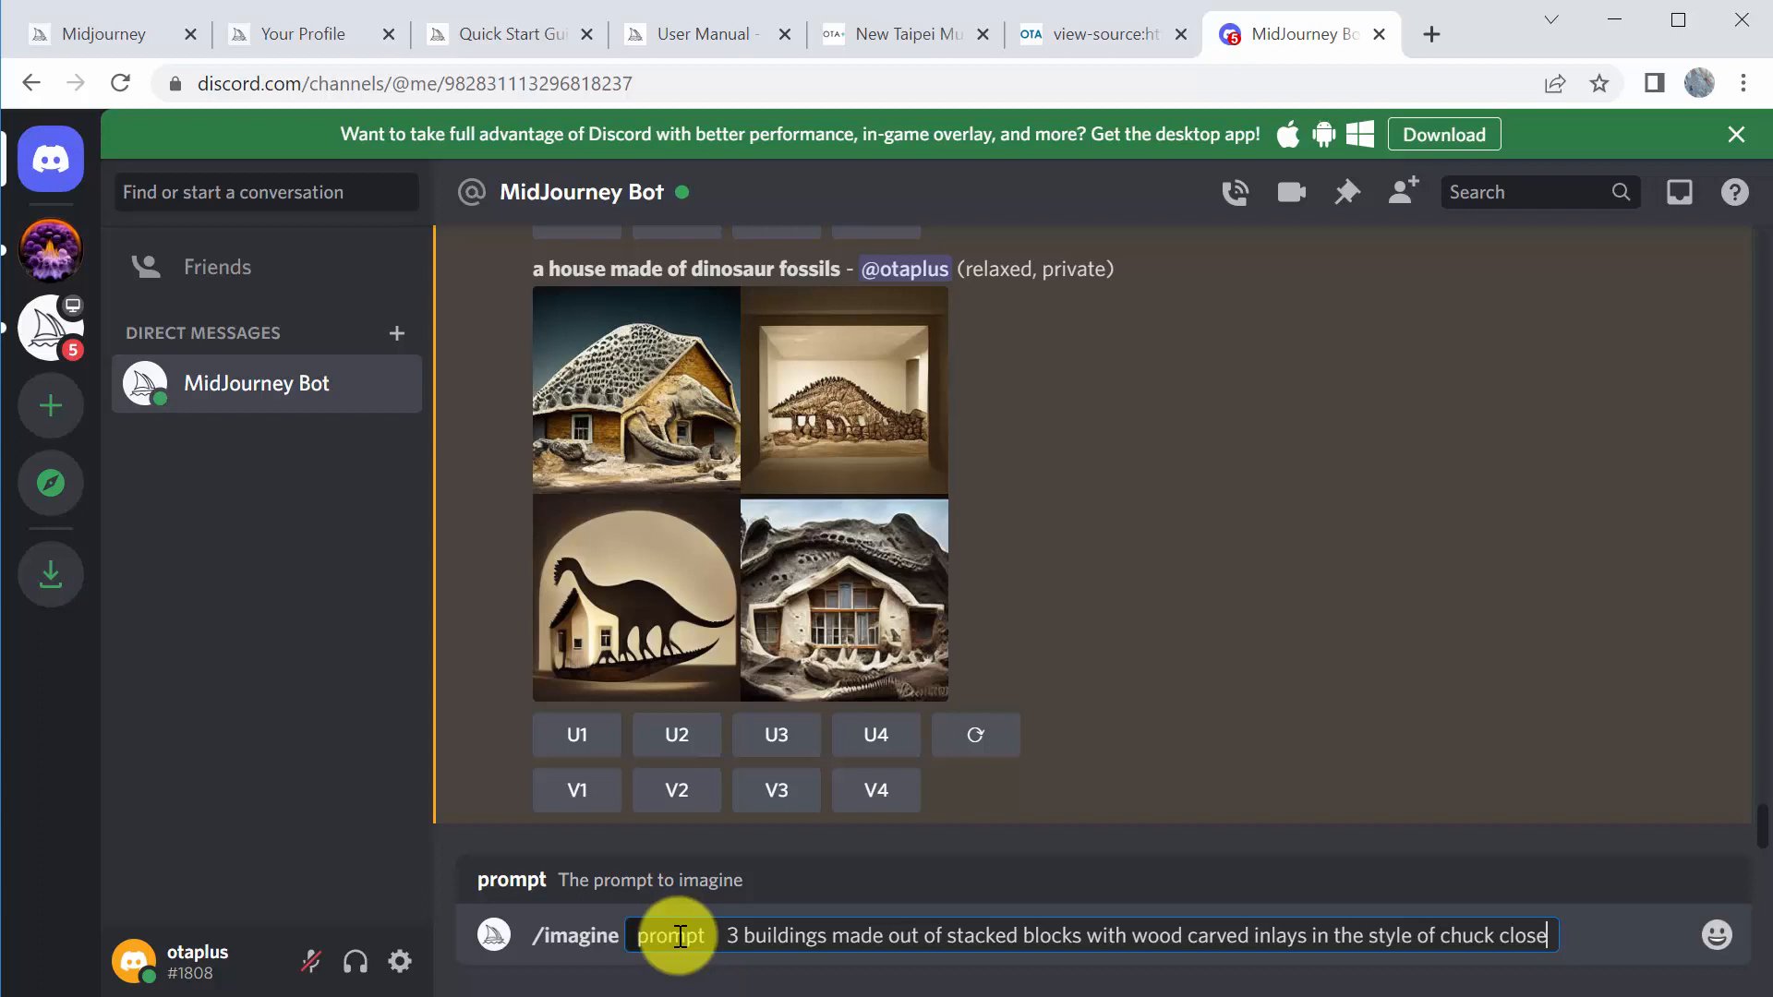
text(,)
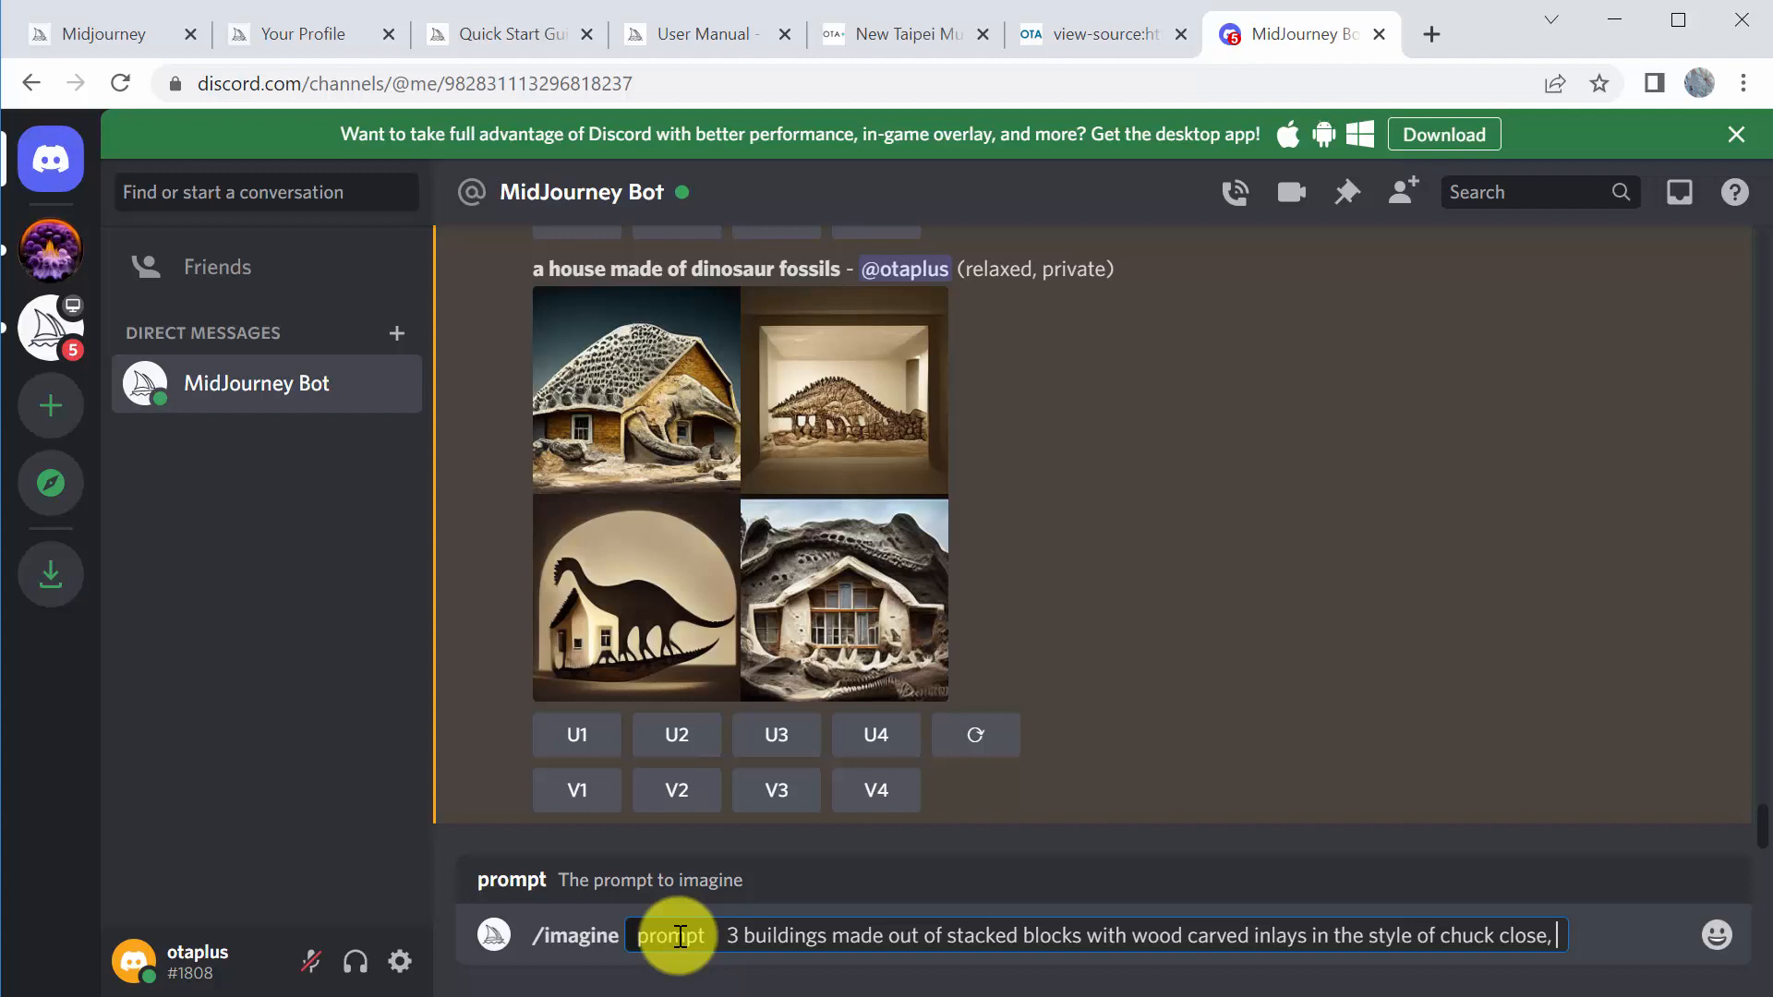
Add 'perspective view, street in the foreground, distant city in the background' to the prompt
text(perspec)
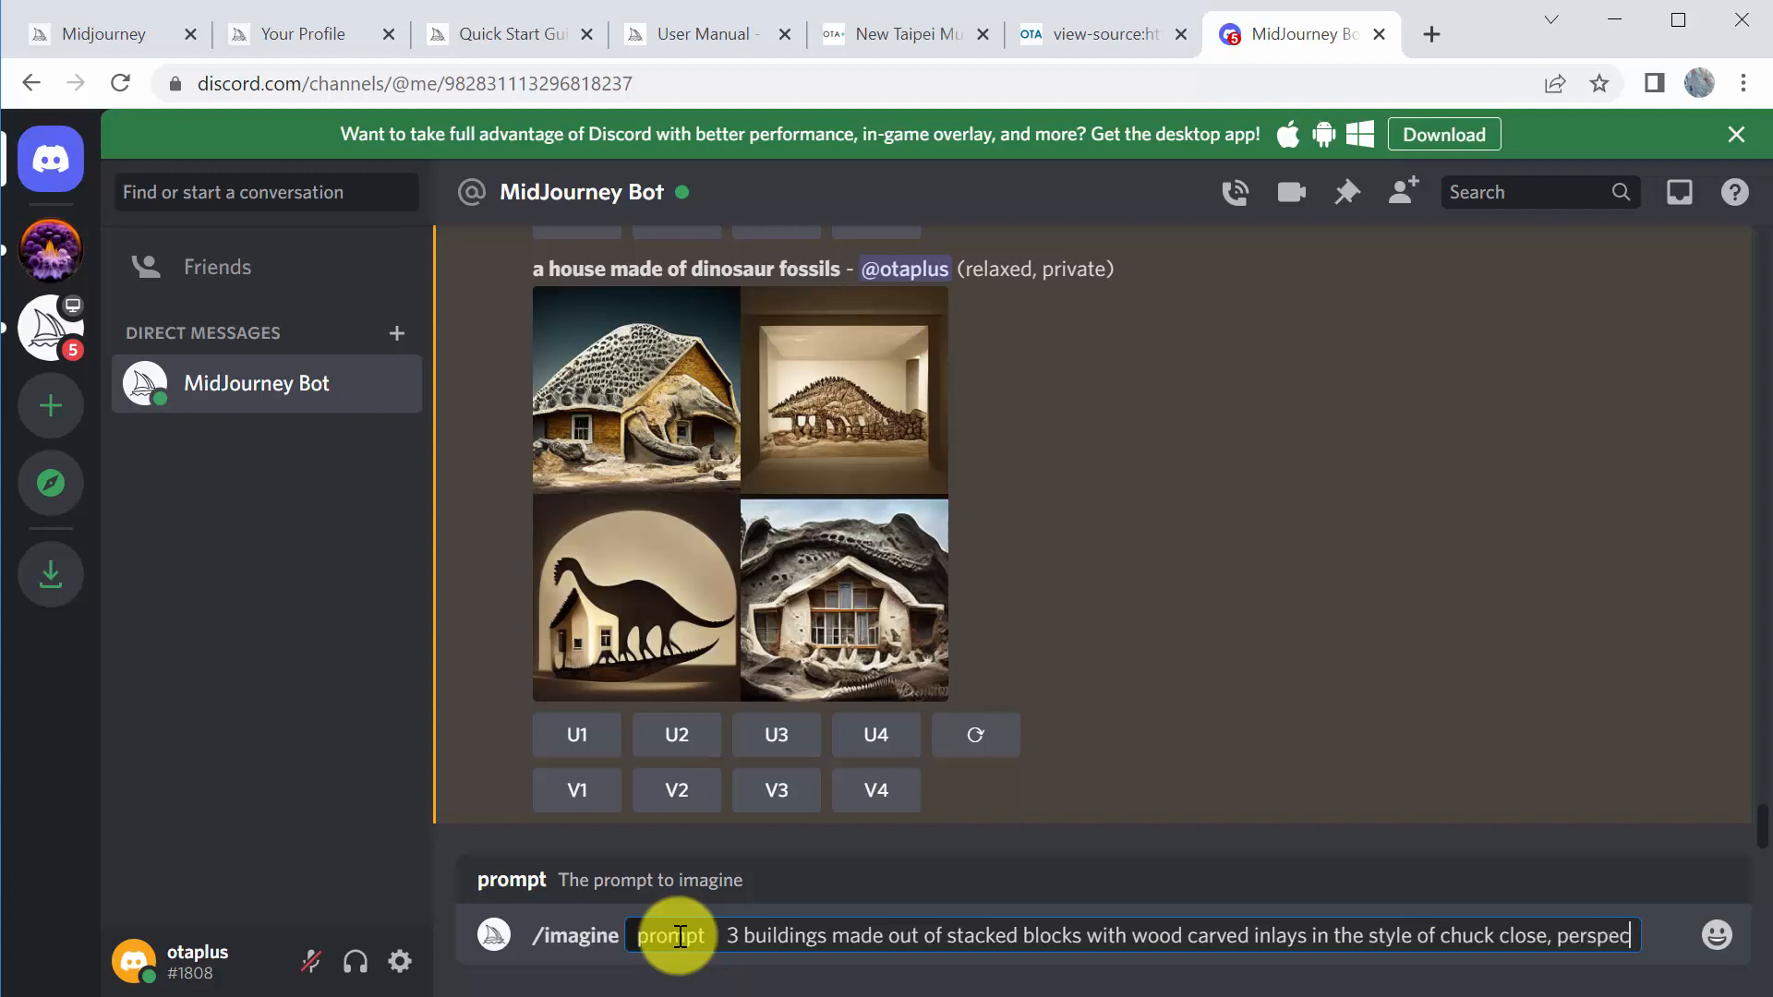
text(tive view)
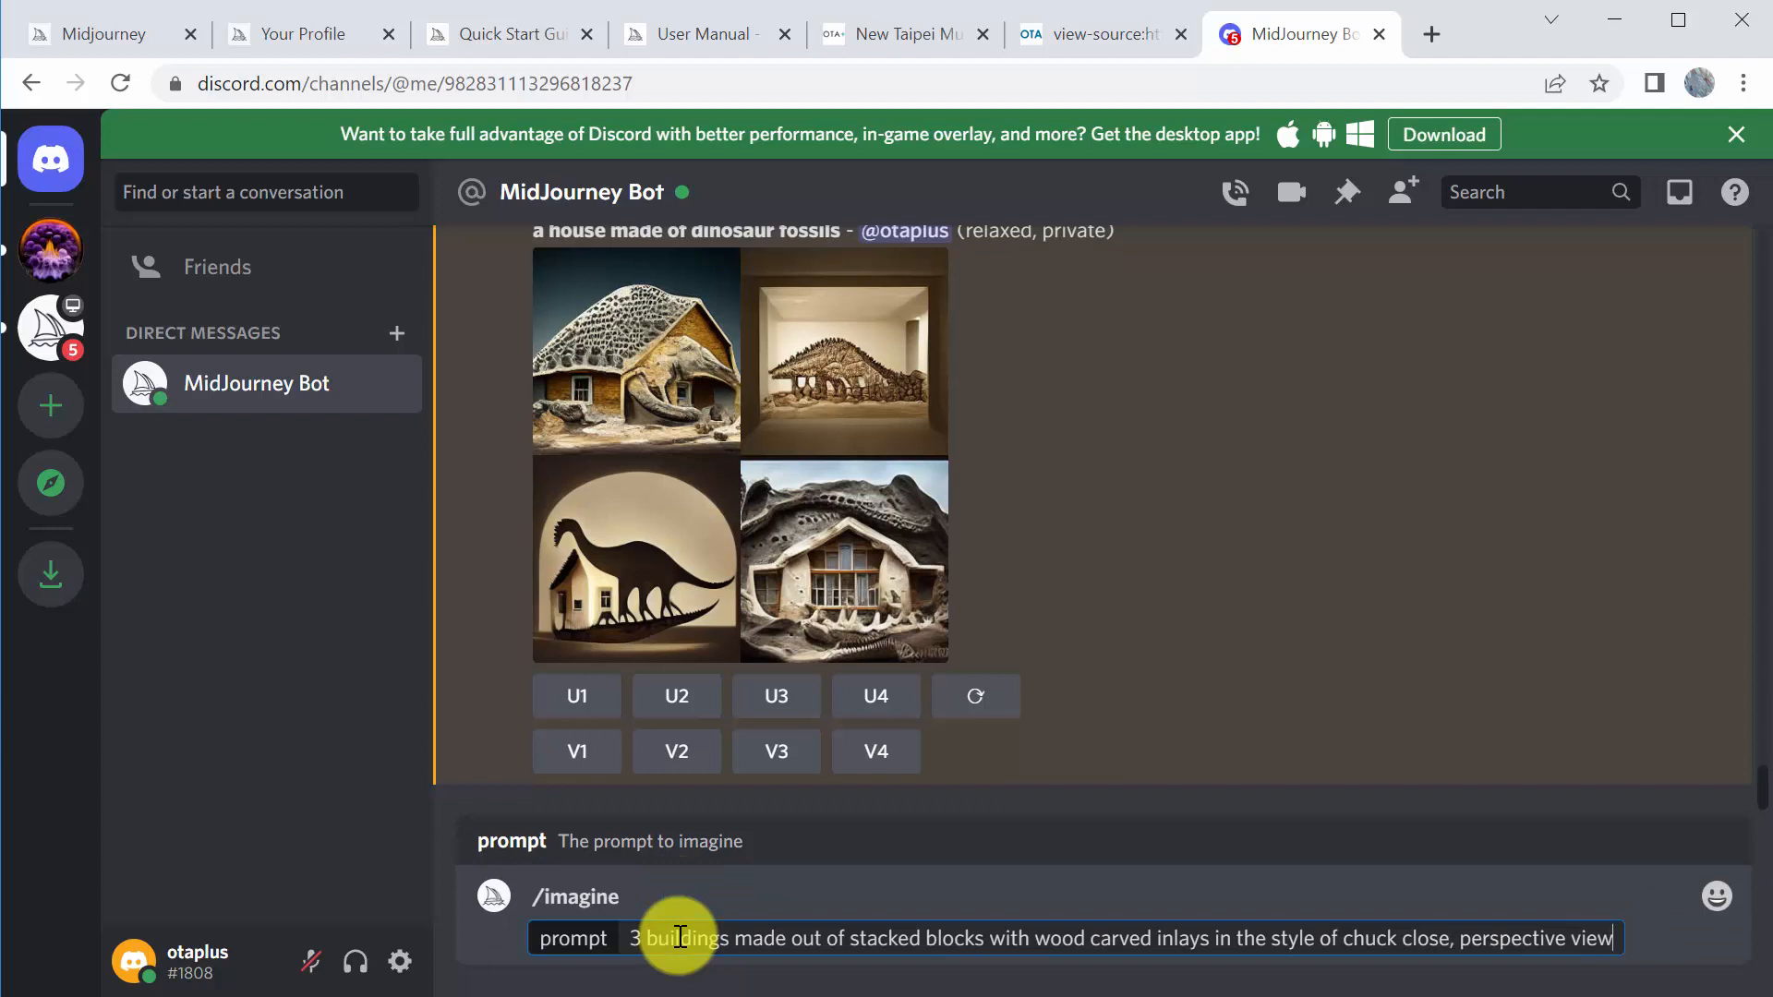
text(, s)
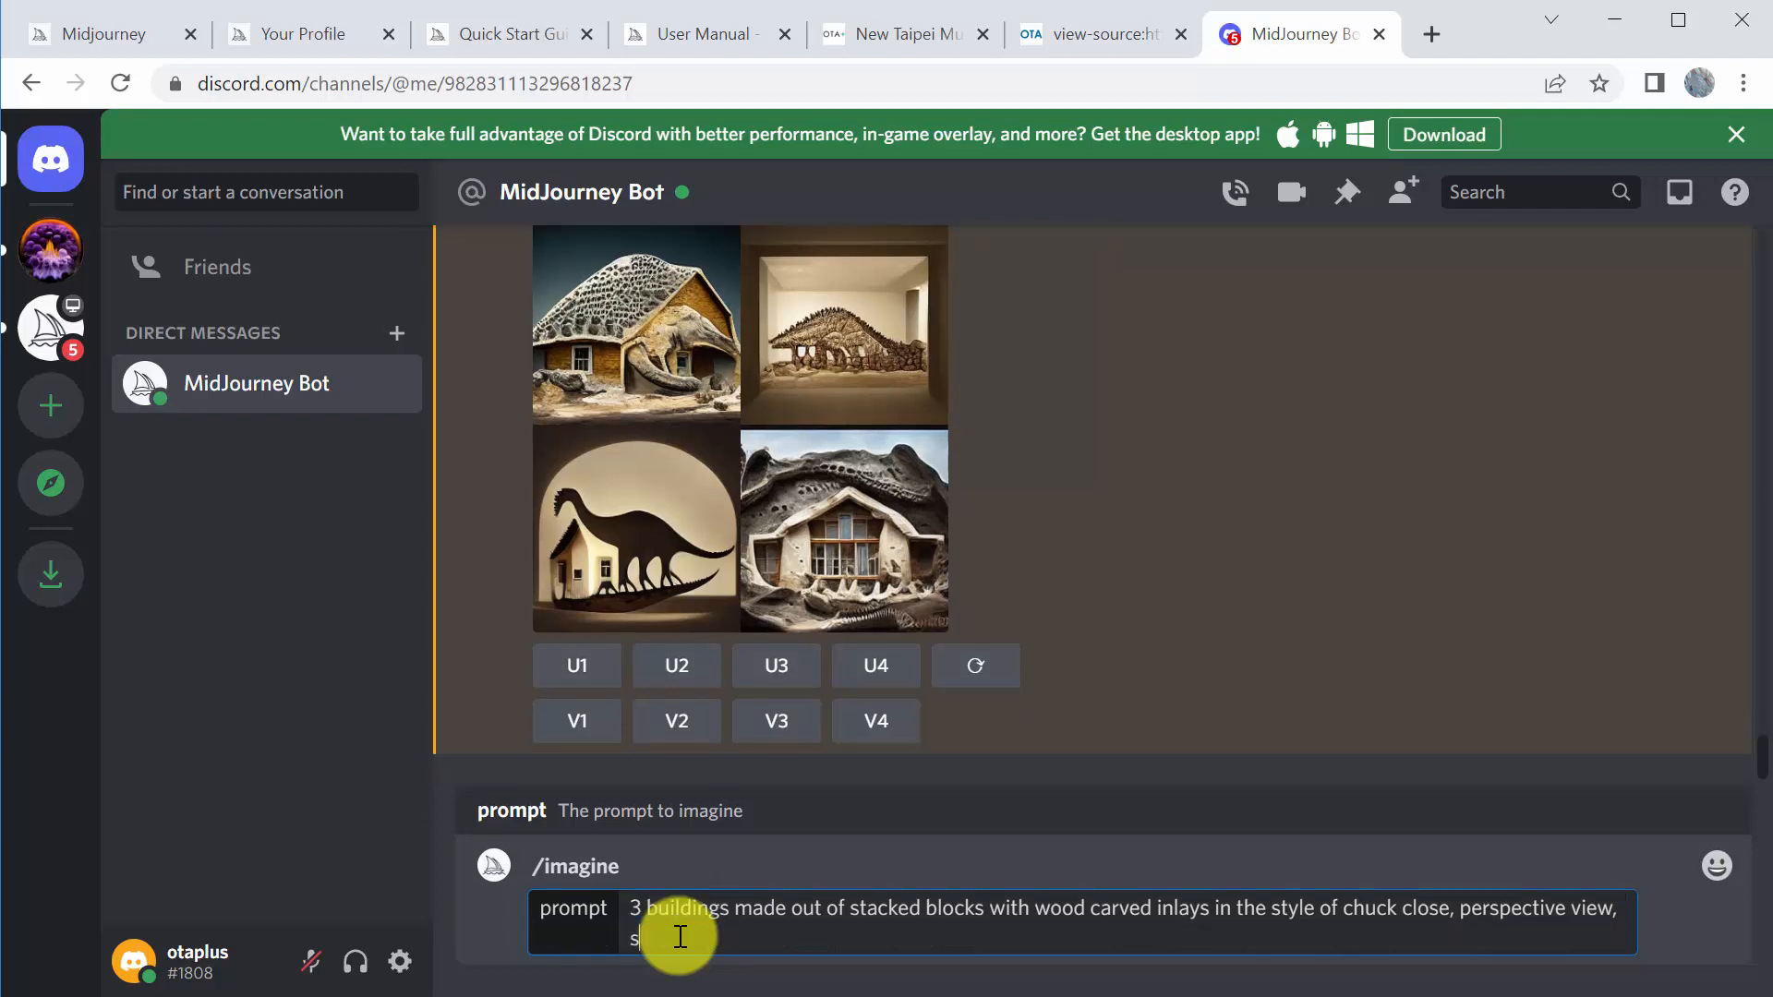
text(treet in th)
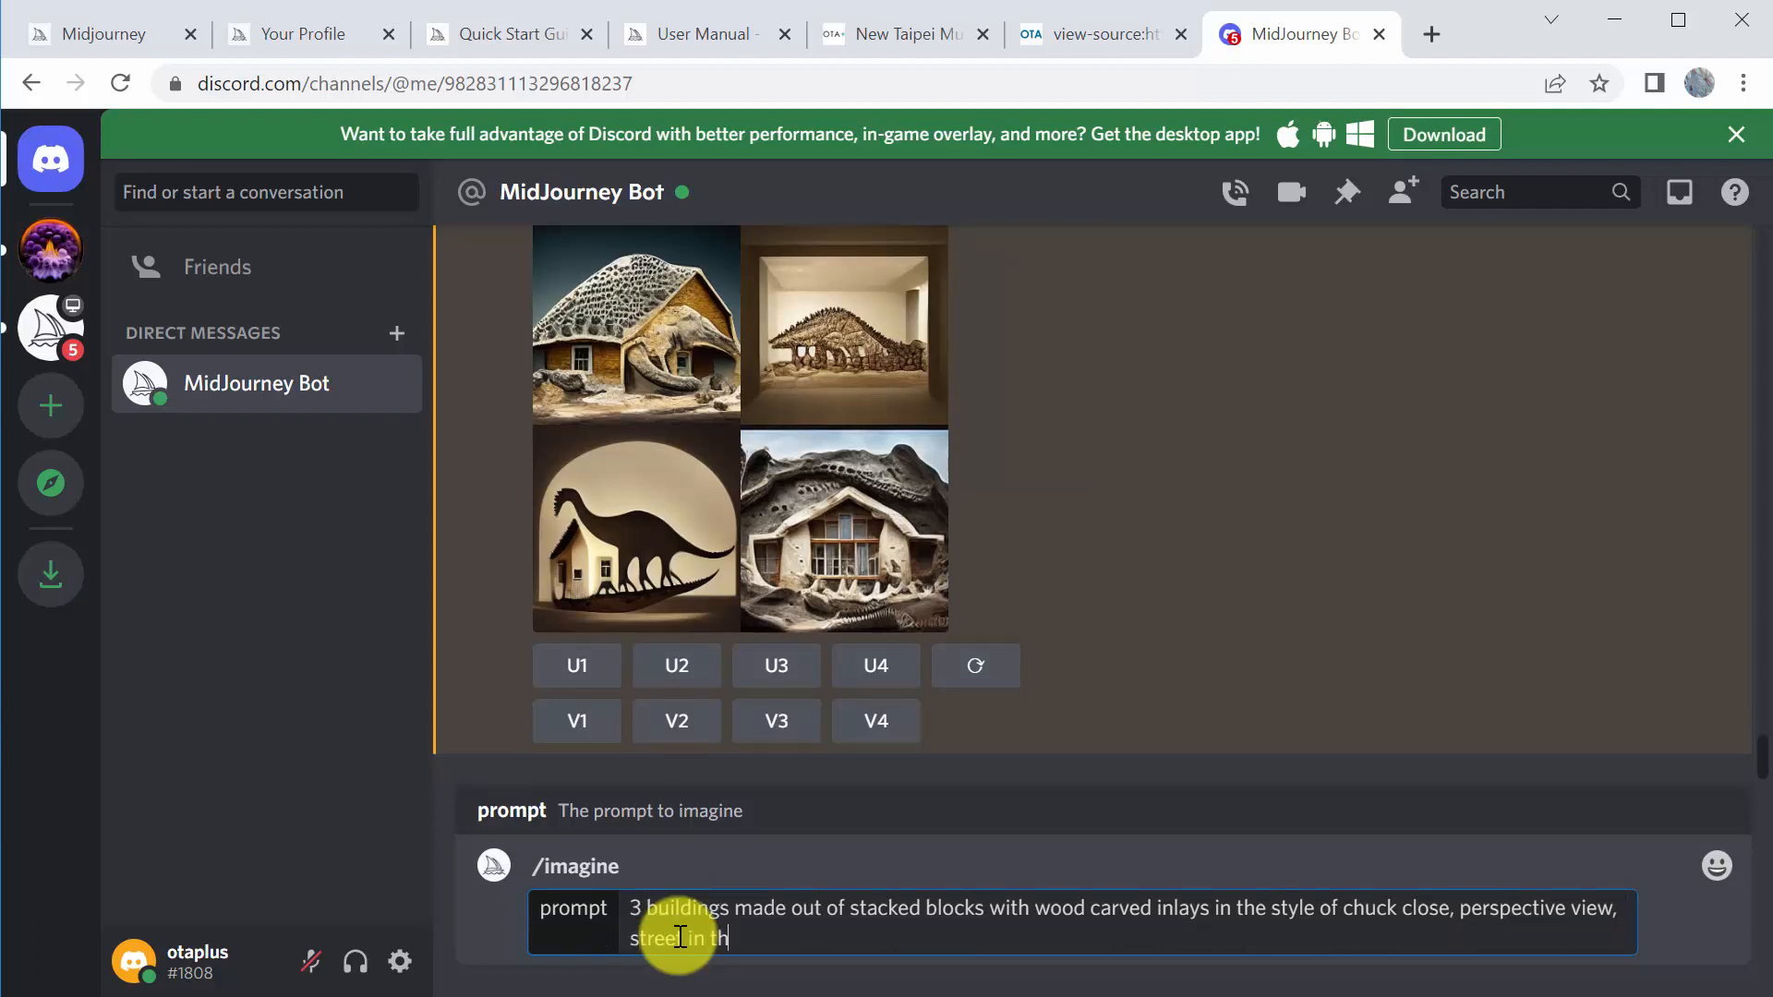
text(e foregourn)
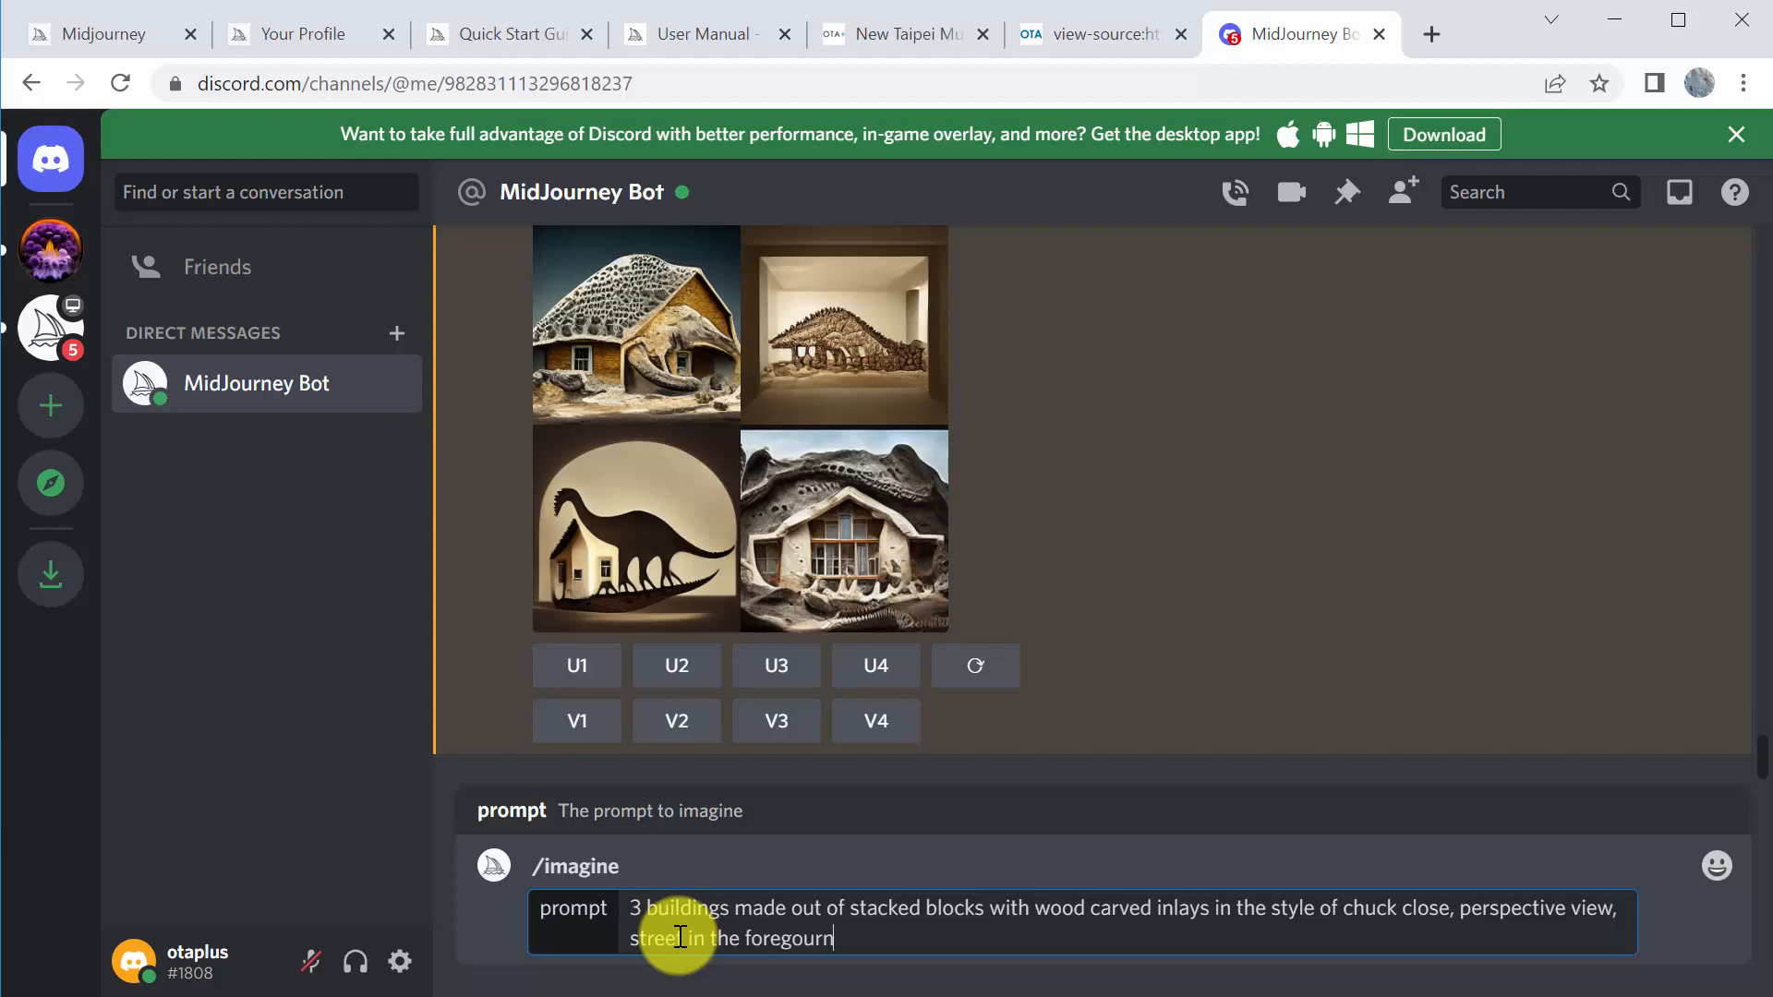
key(Backspace)
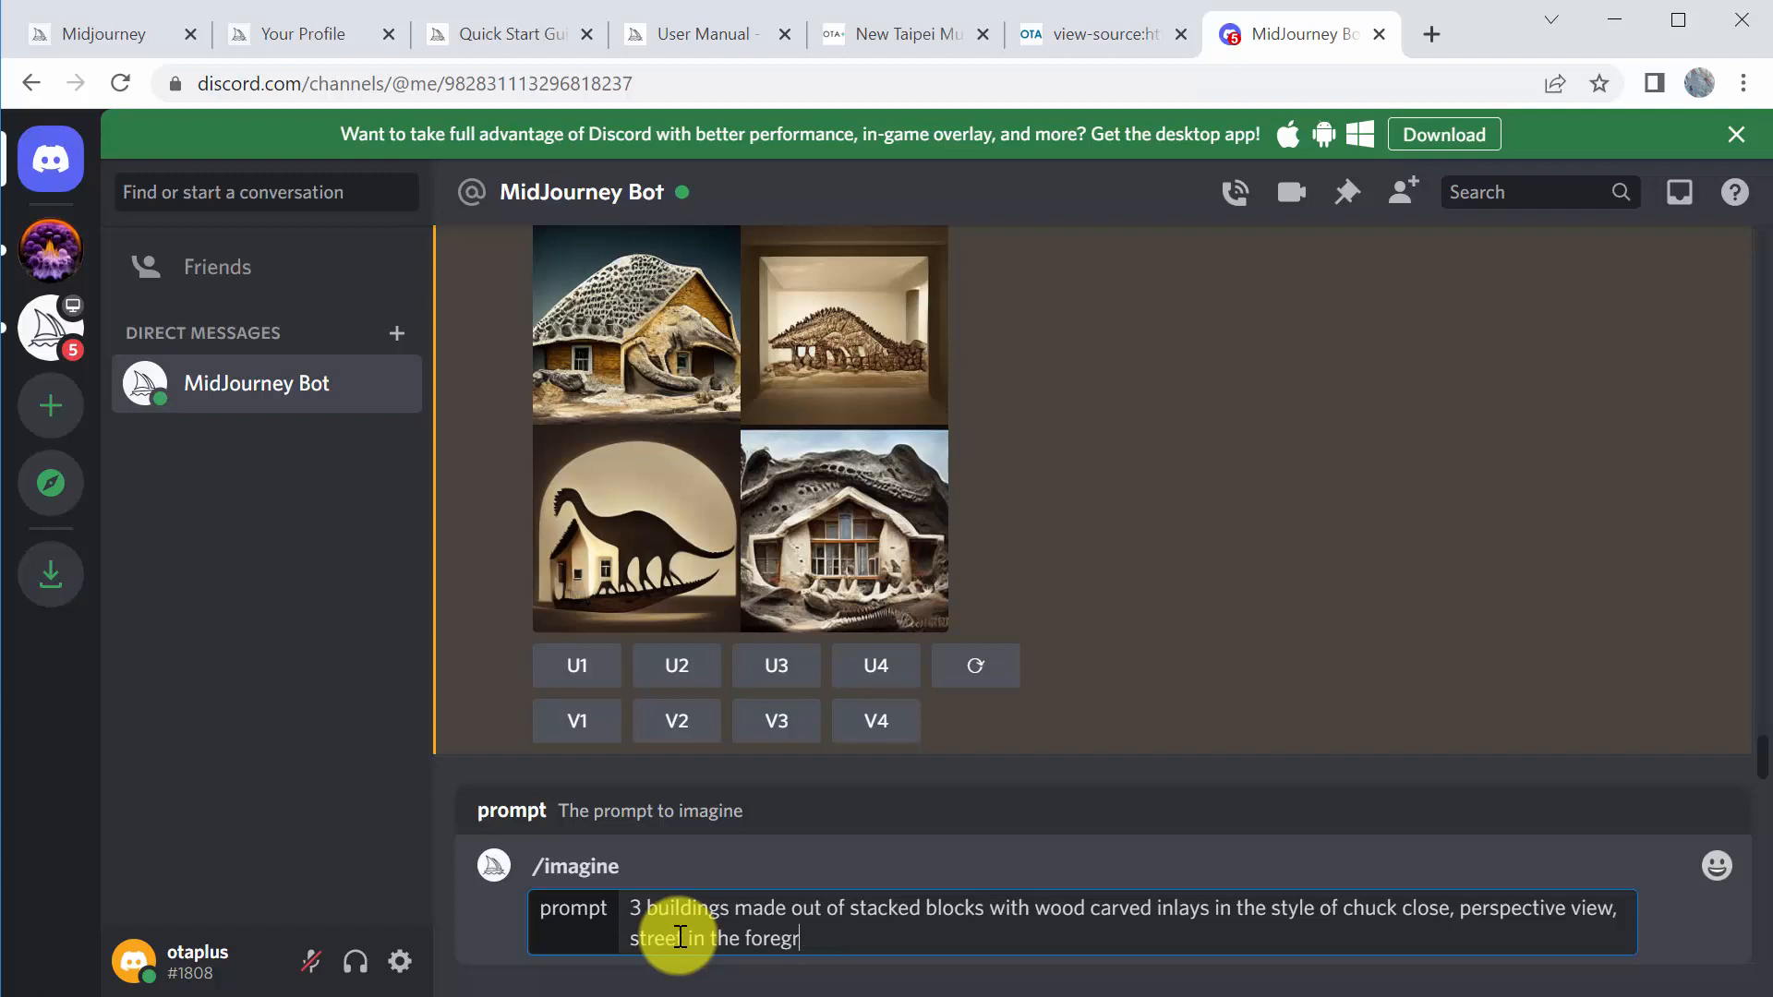
text(ound,)
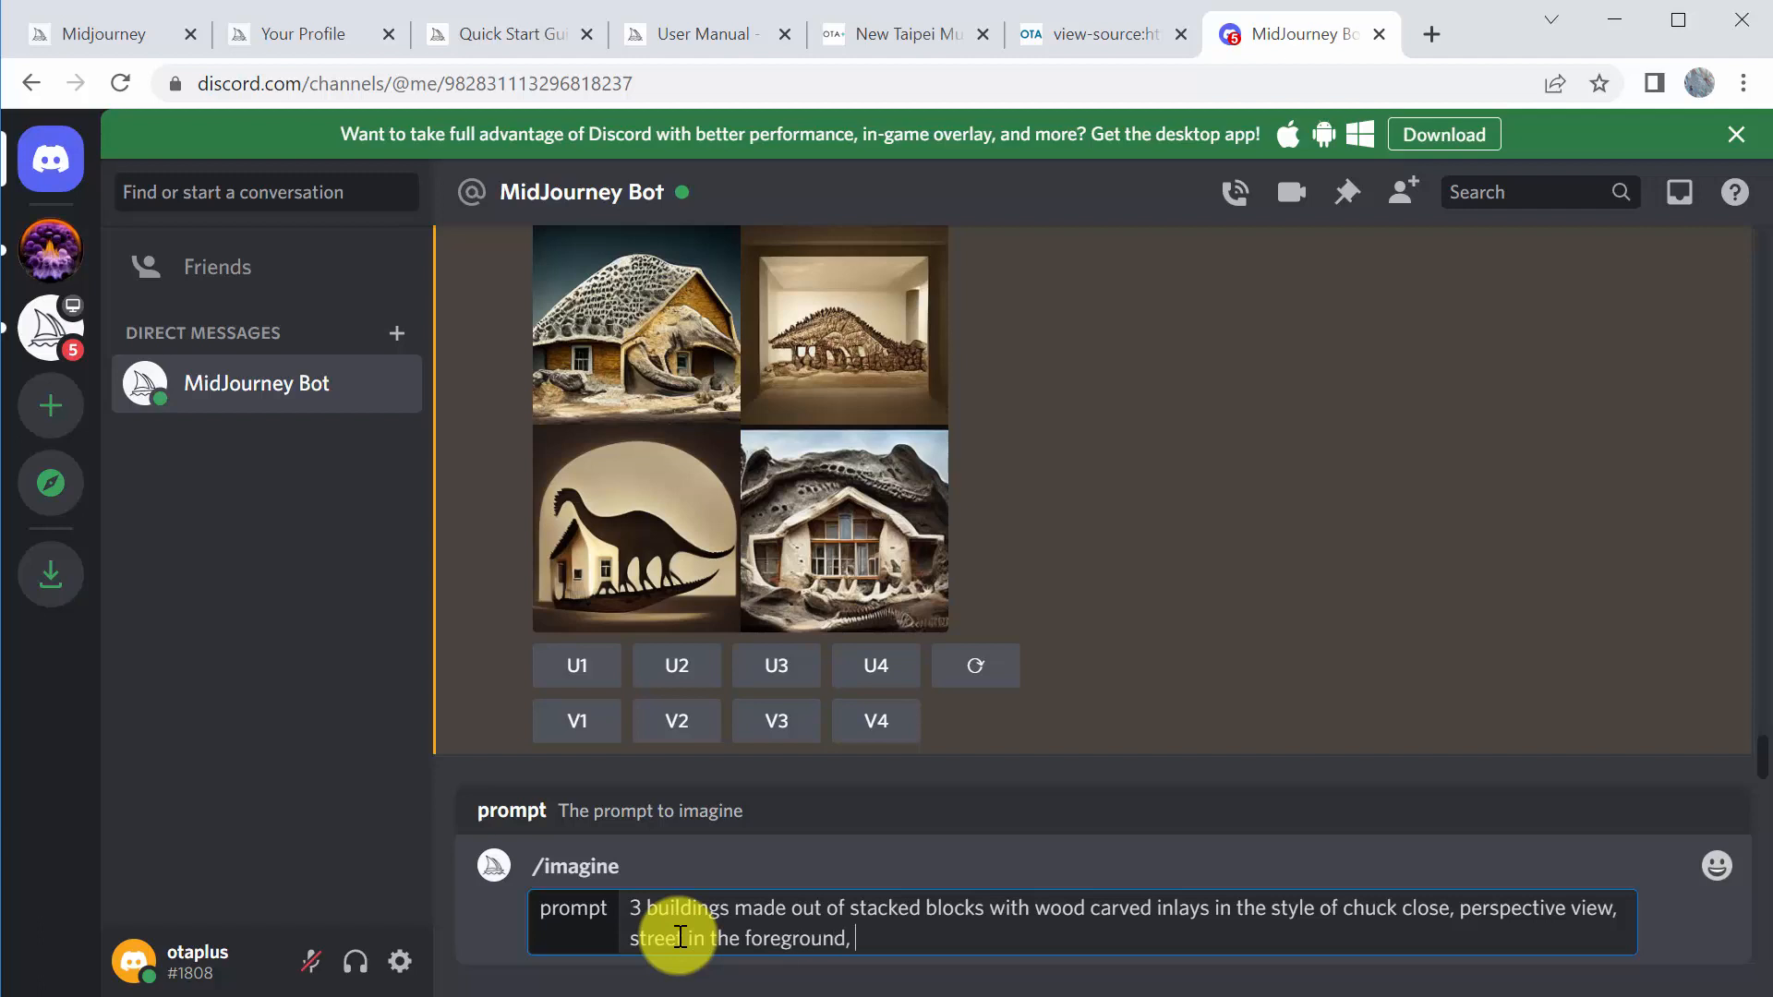
text(distant)
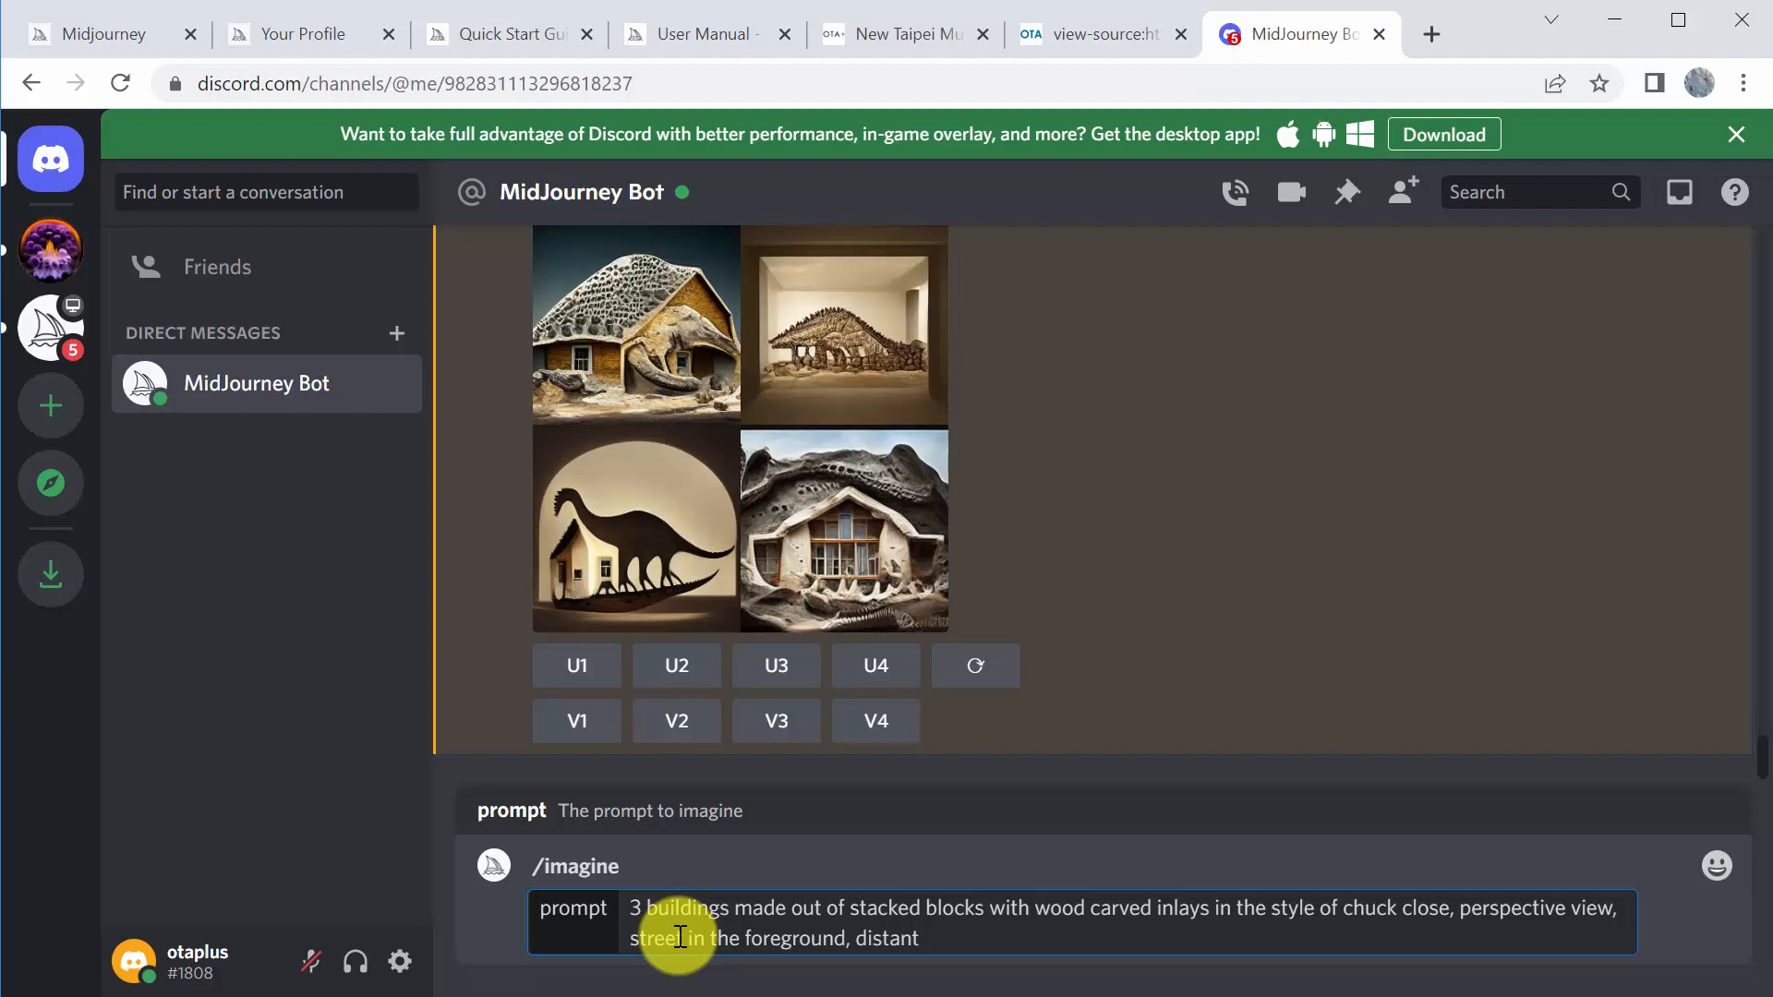
text(city i nt)
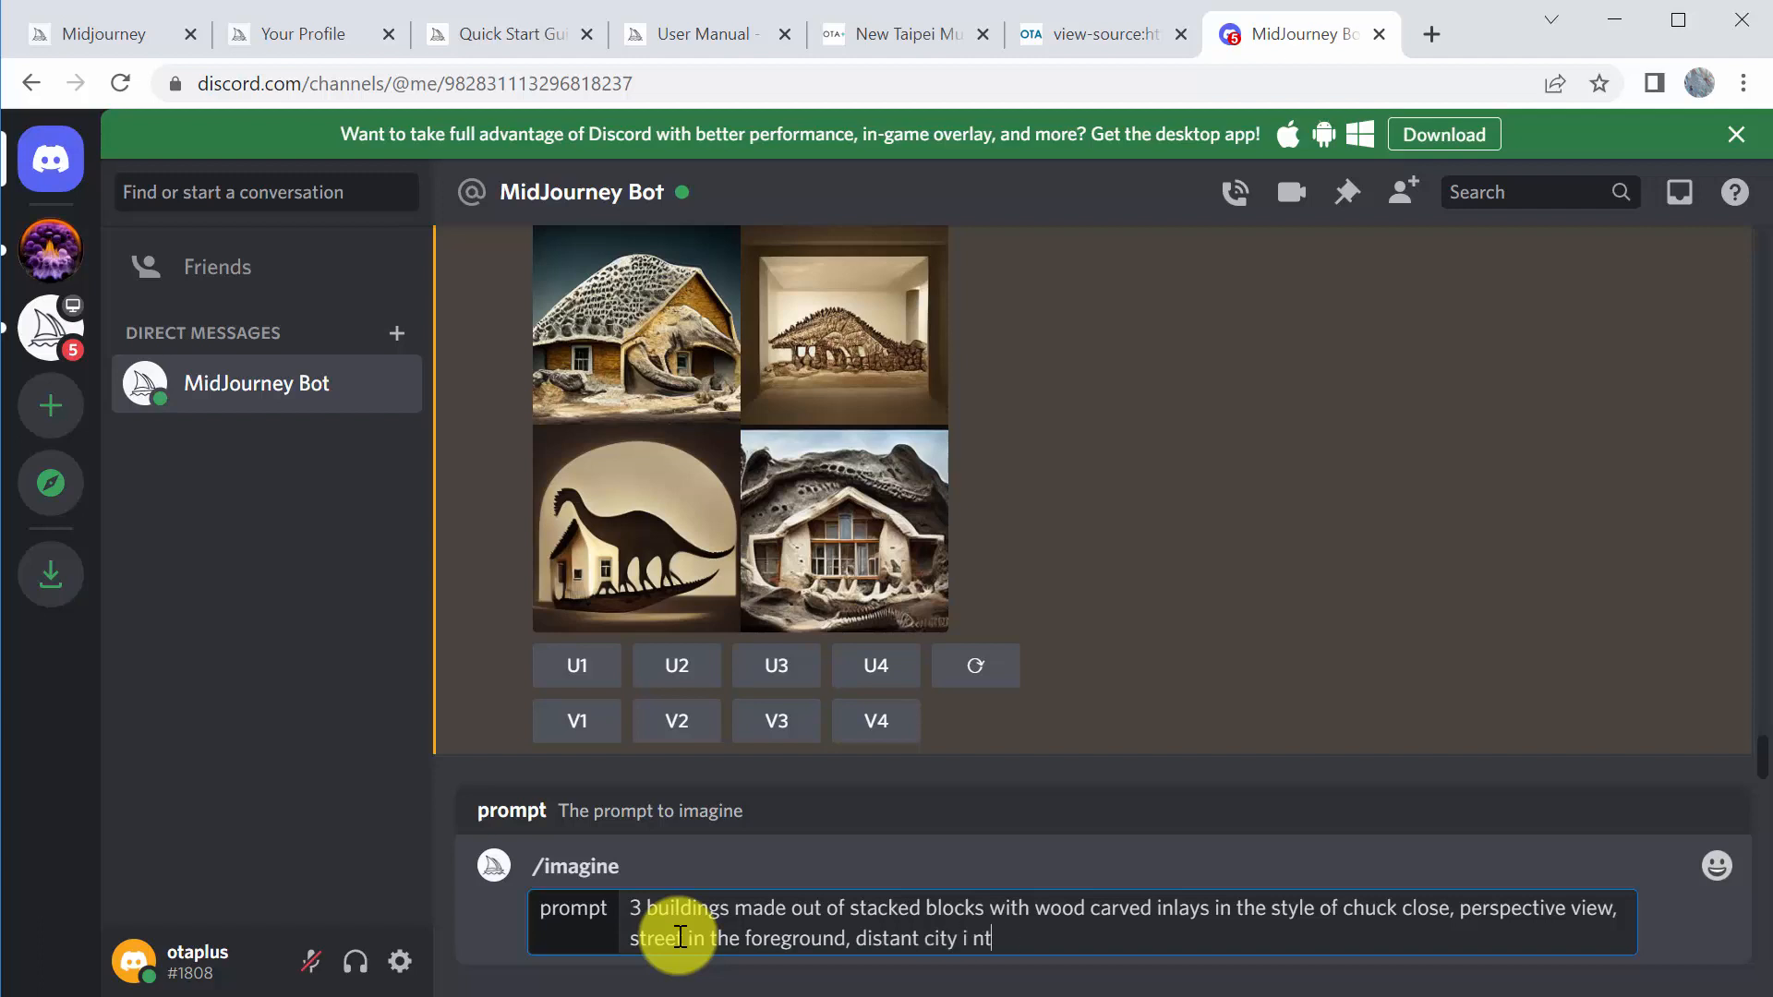
text(in the)
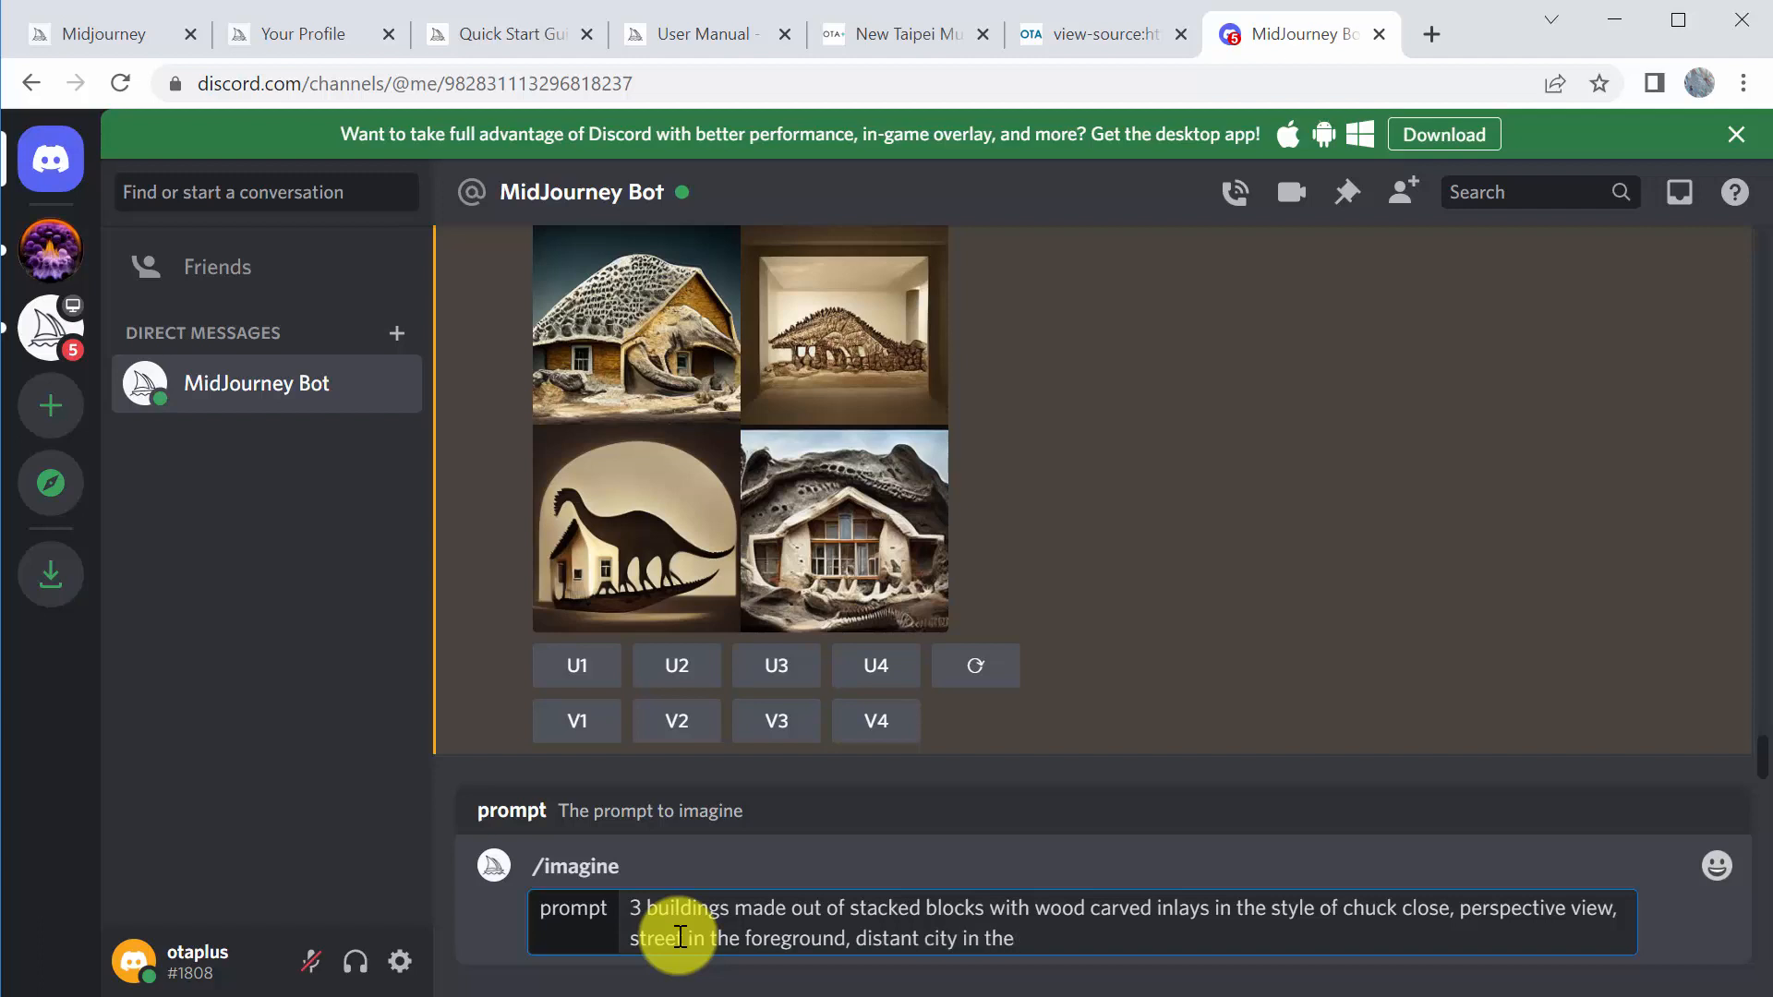
text(background)
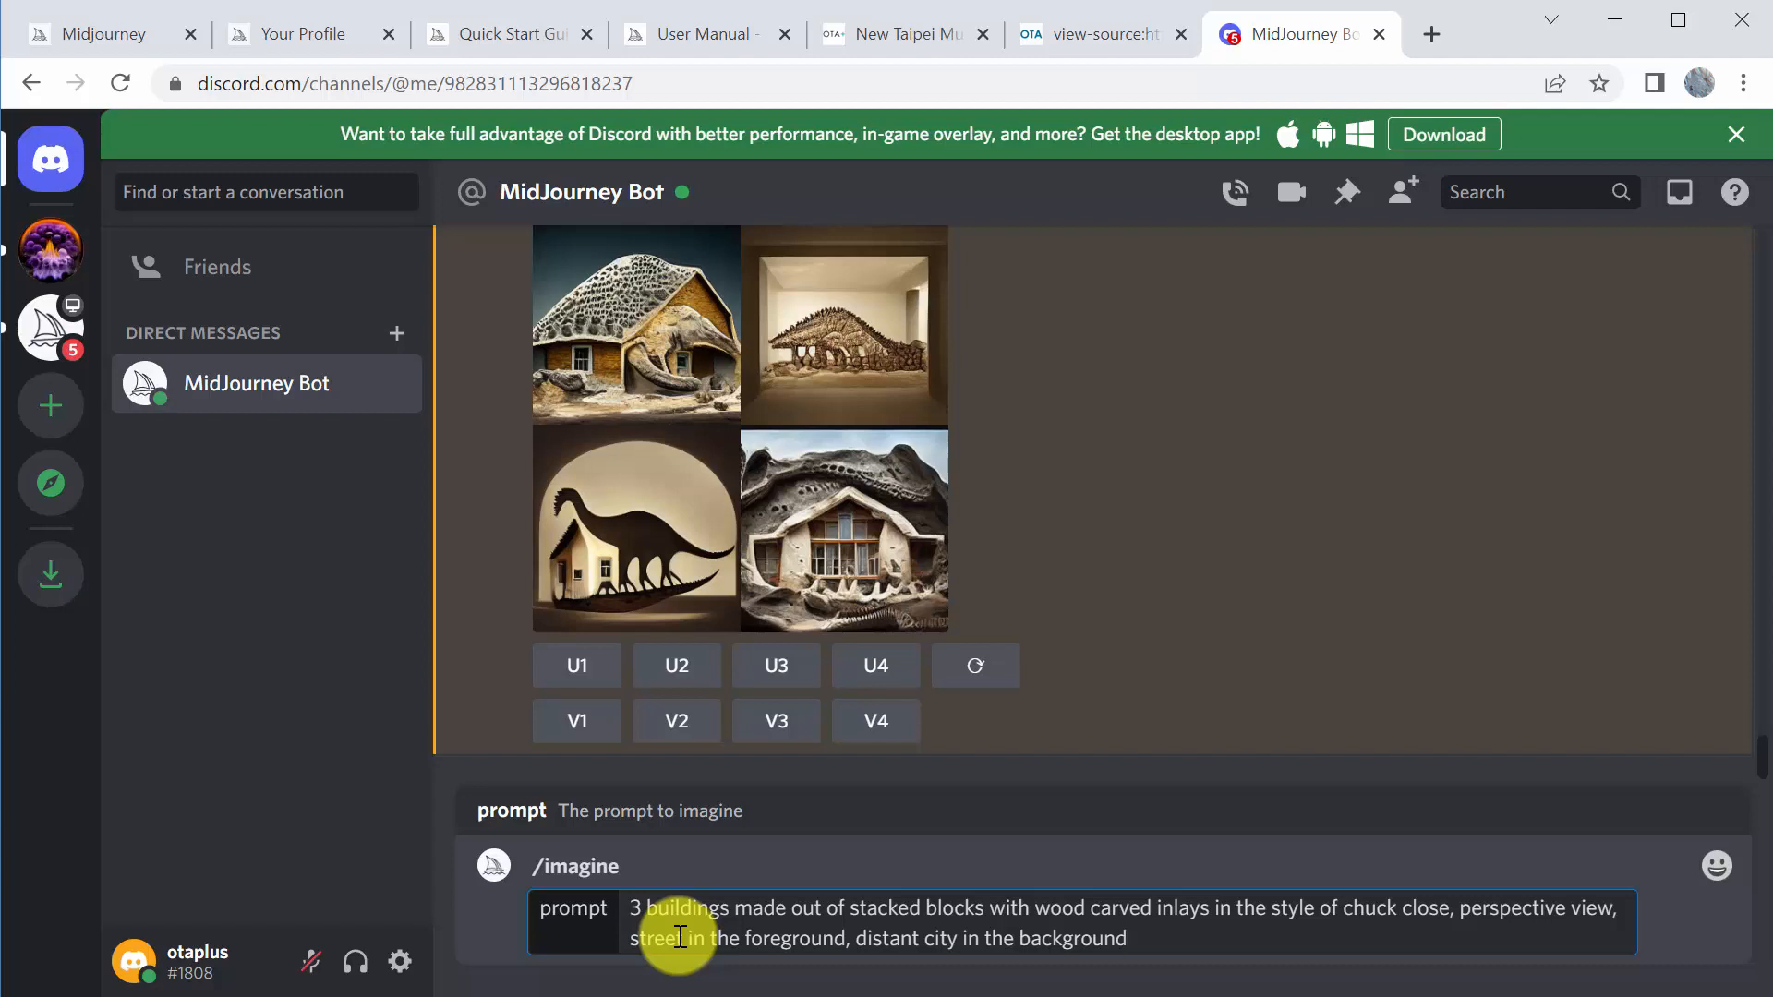
Add 'plants, realistic, photorealism, octane' to the prompt
text(,)
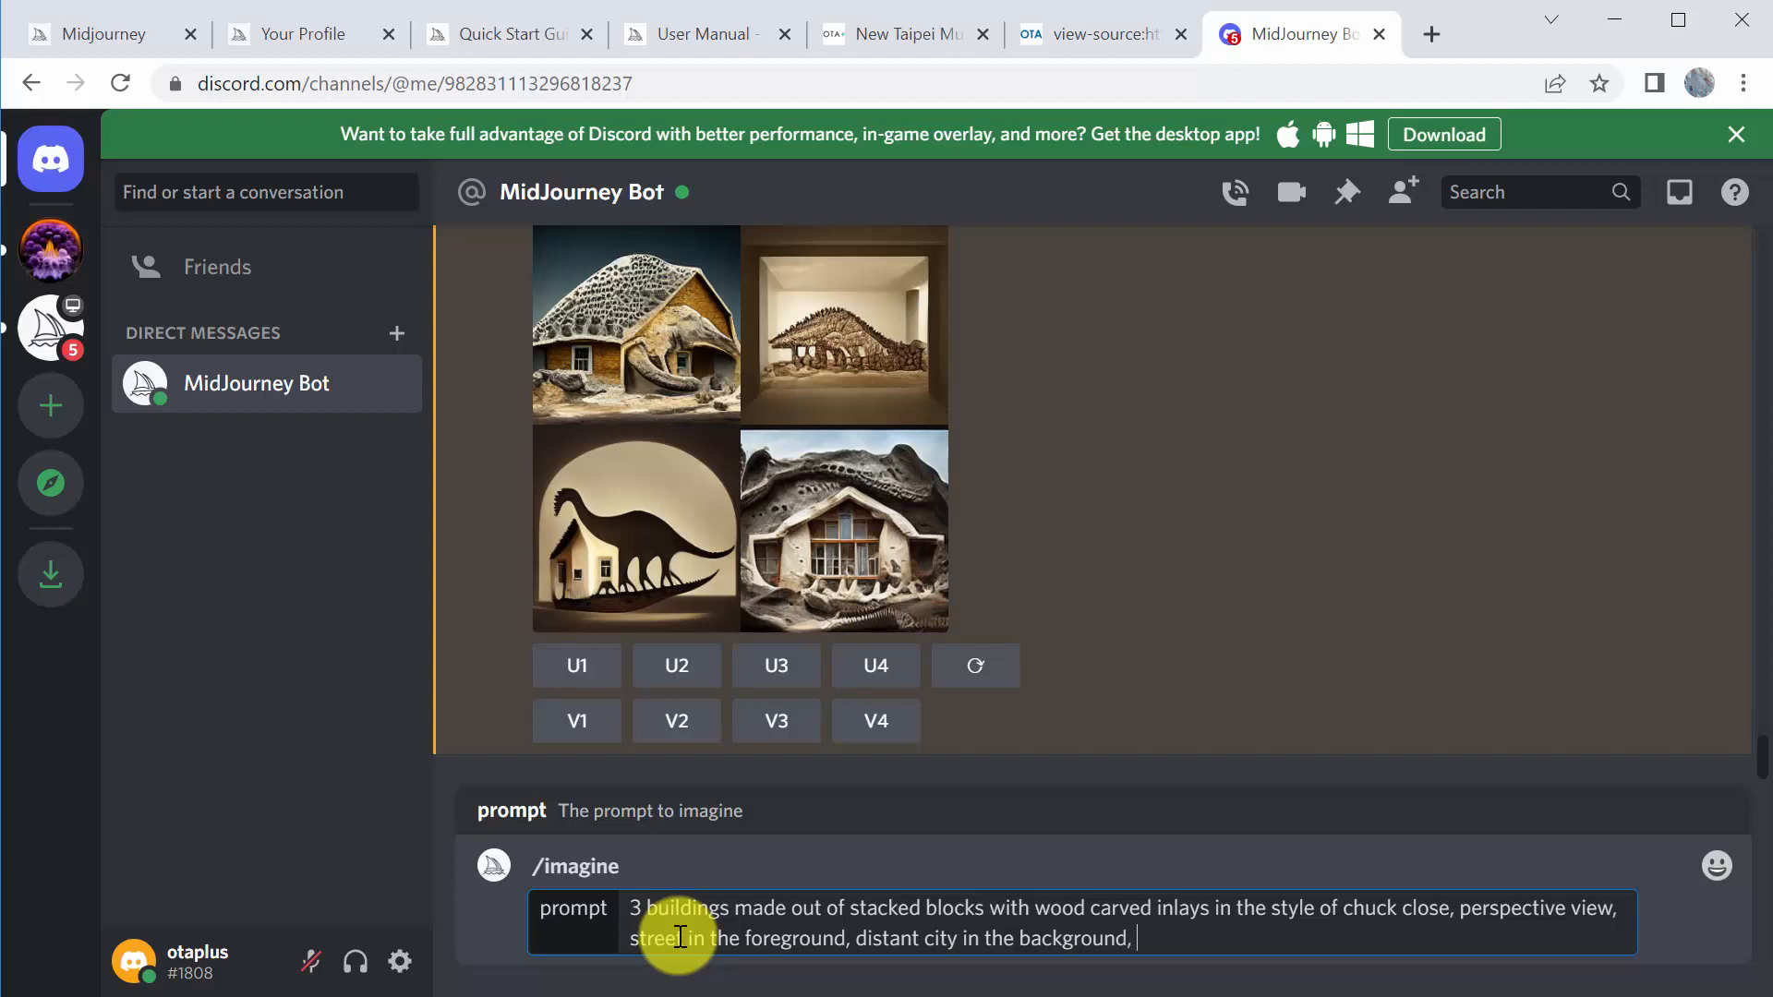
text(plants, r)
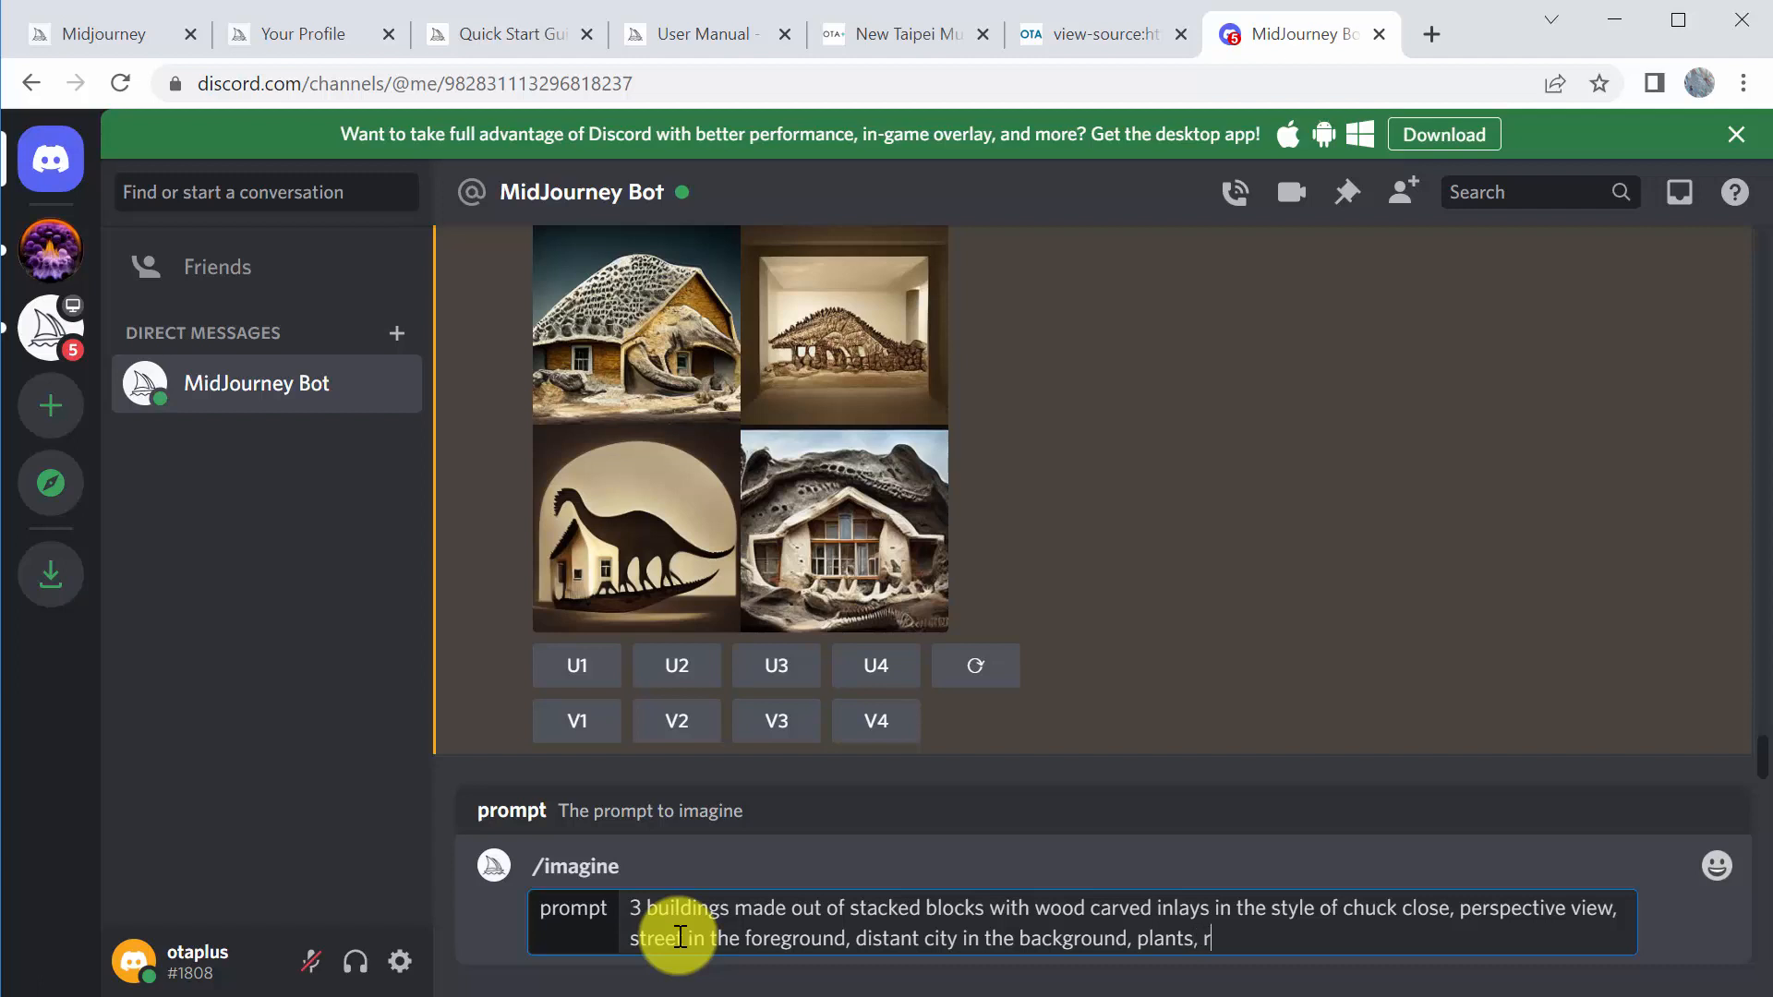
text(ealistic,)
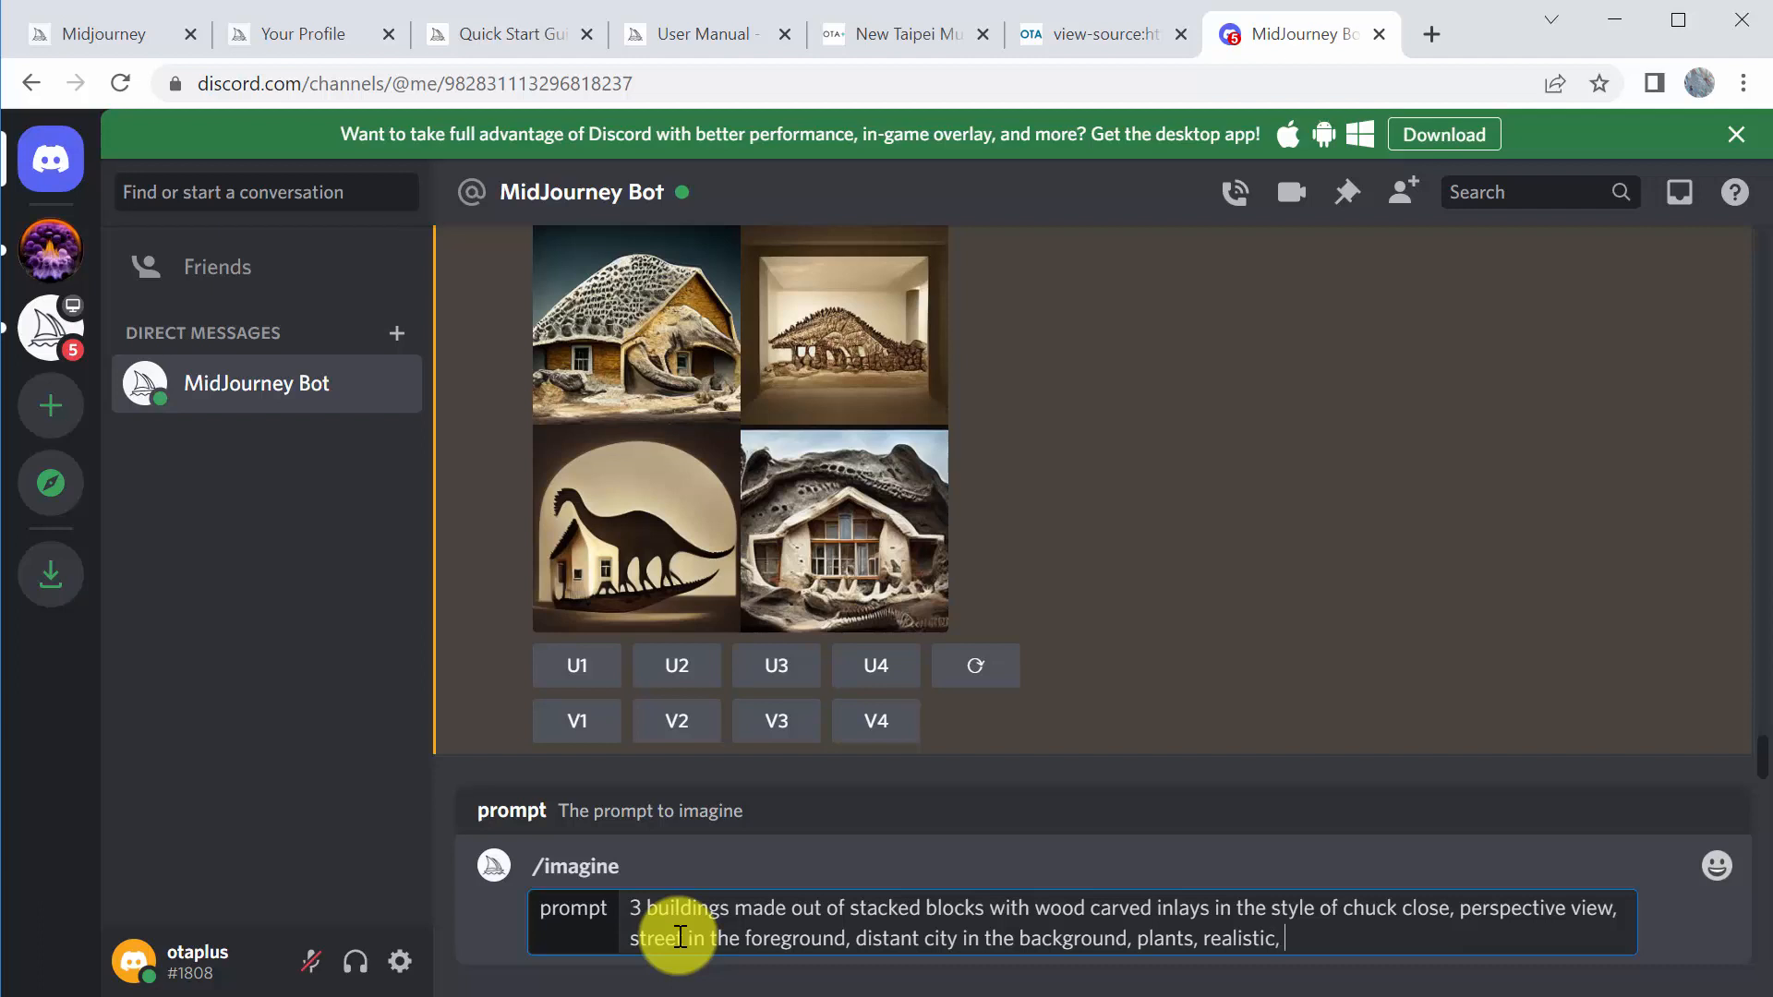
text(photor)
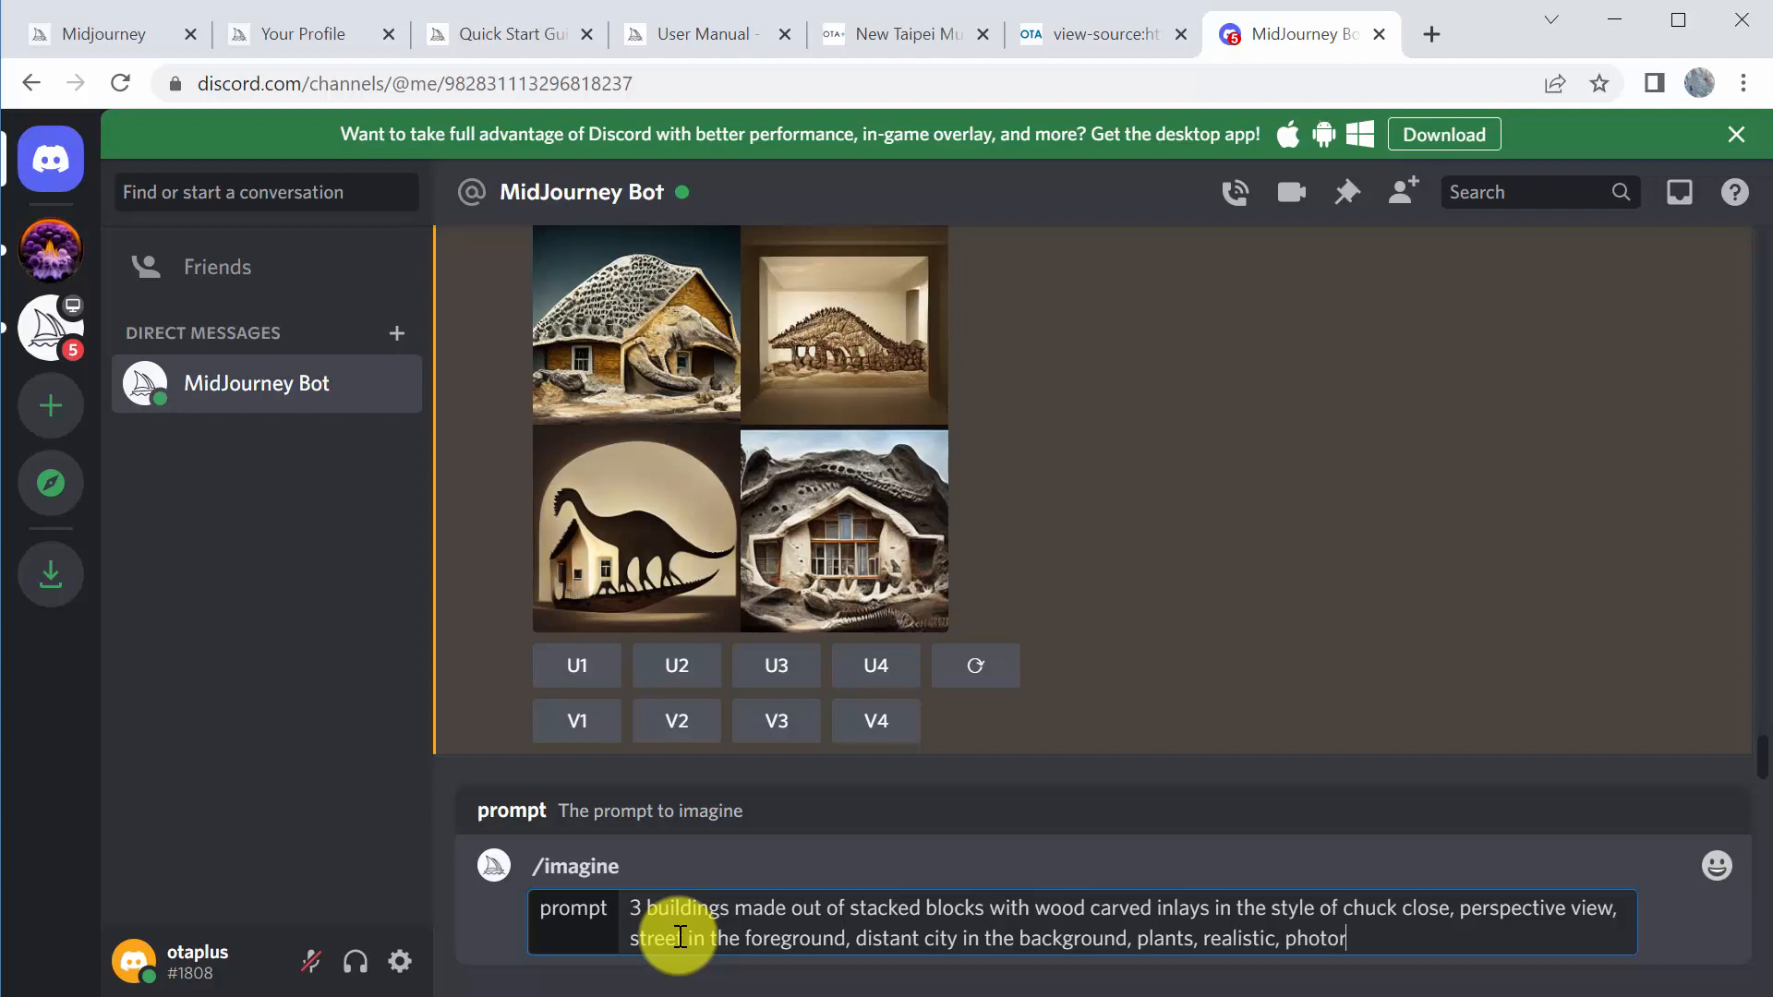
text(ealism)
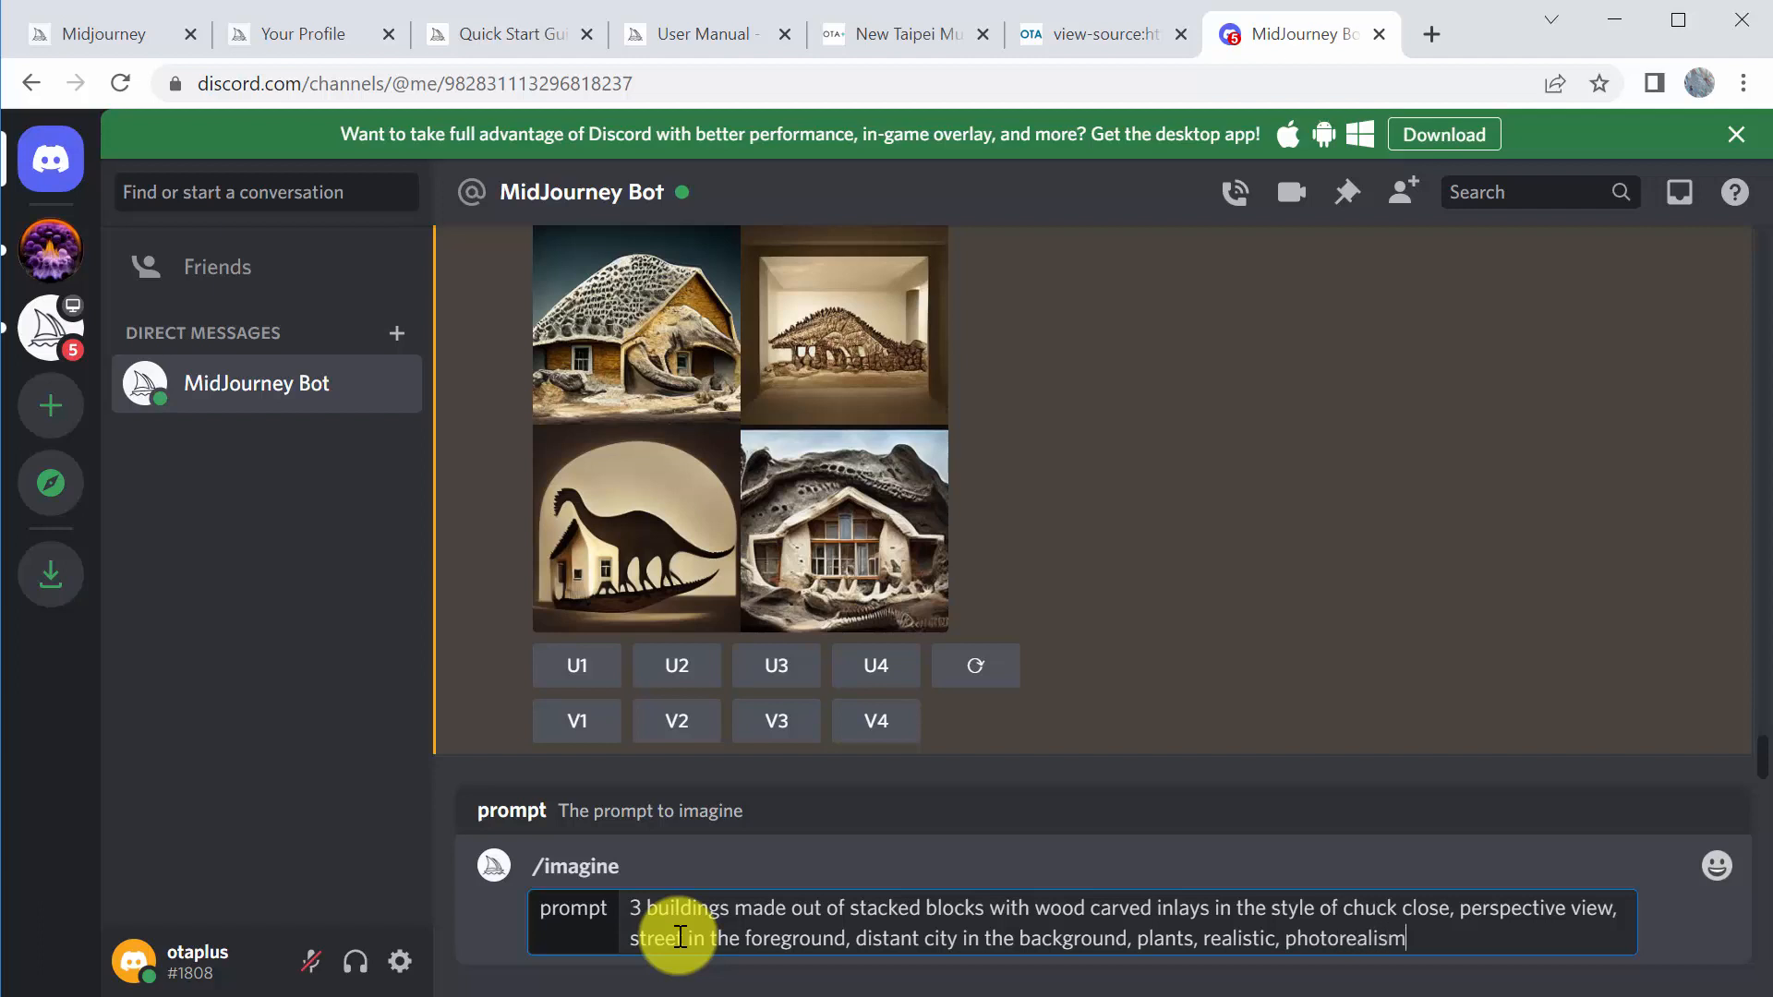
text(, octane render, vray render)
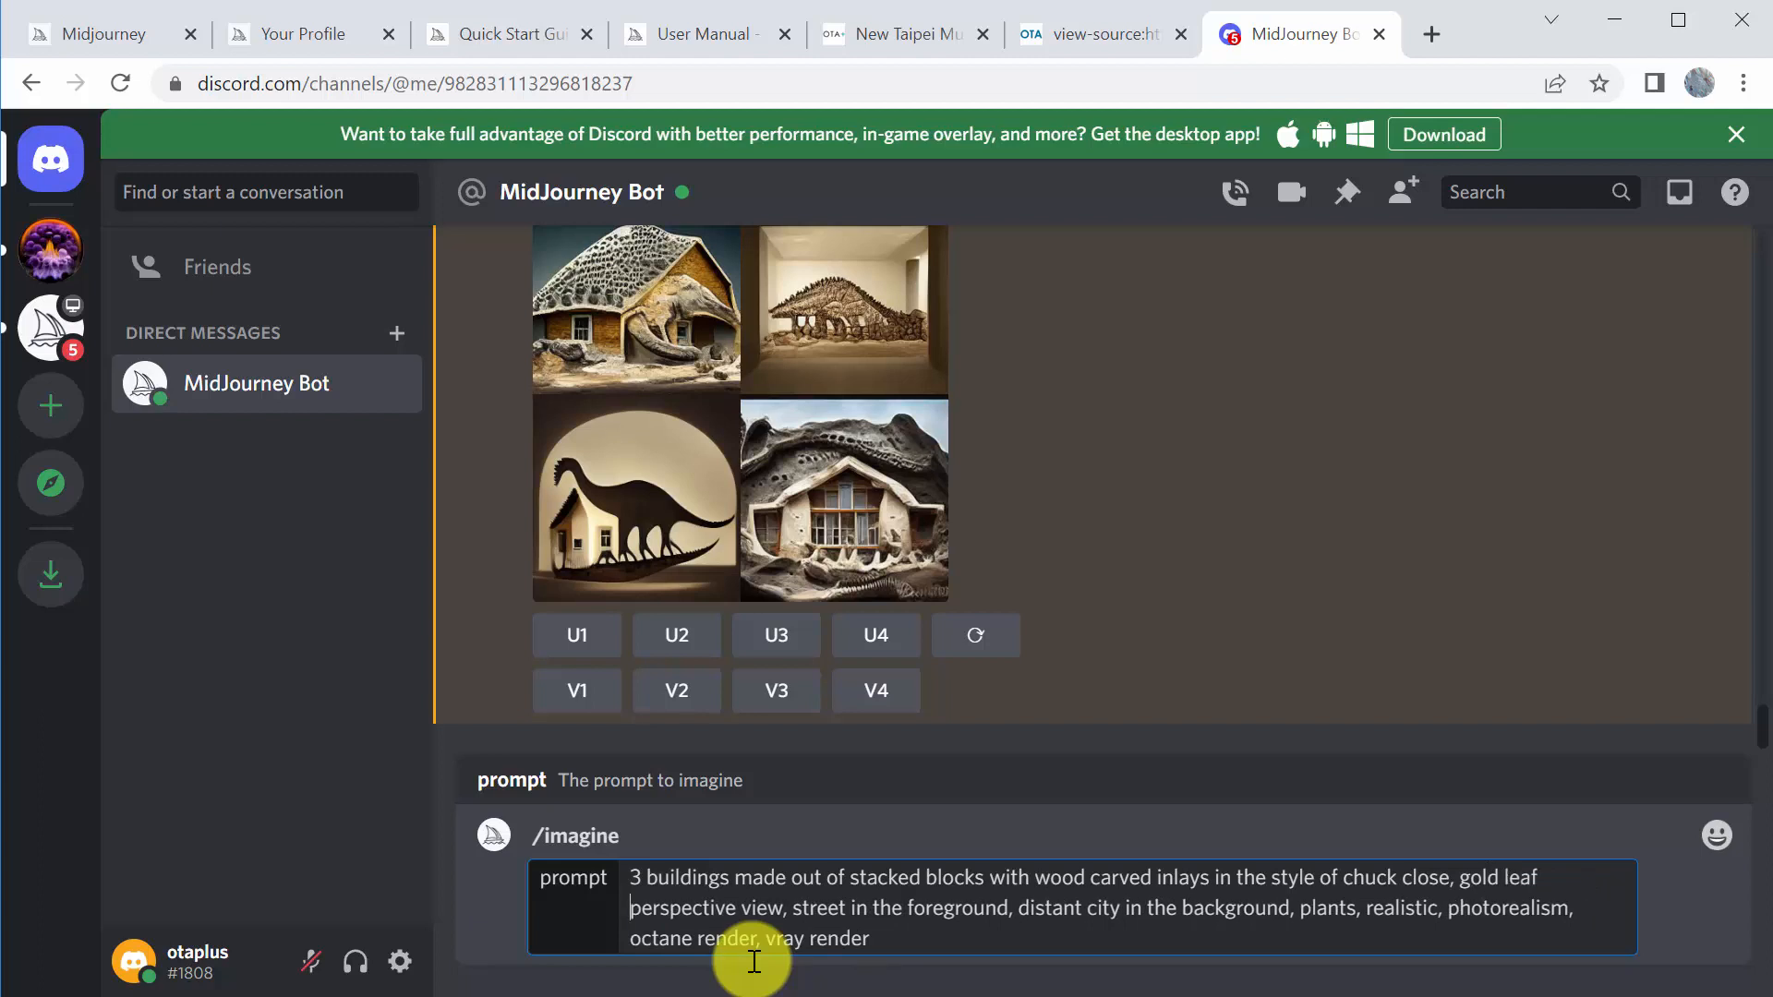
Weight gold leaf with ':: 2' and append '4k, --aspect 16:9 --no dof' to the prompt
text(::)
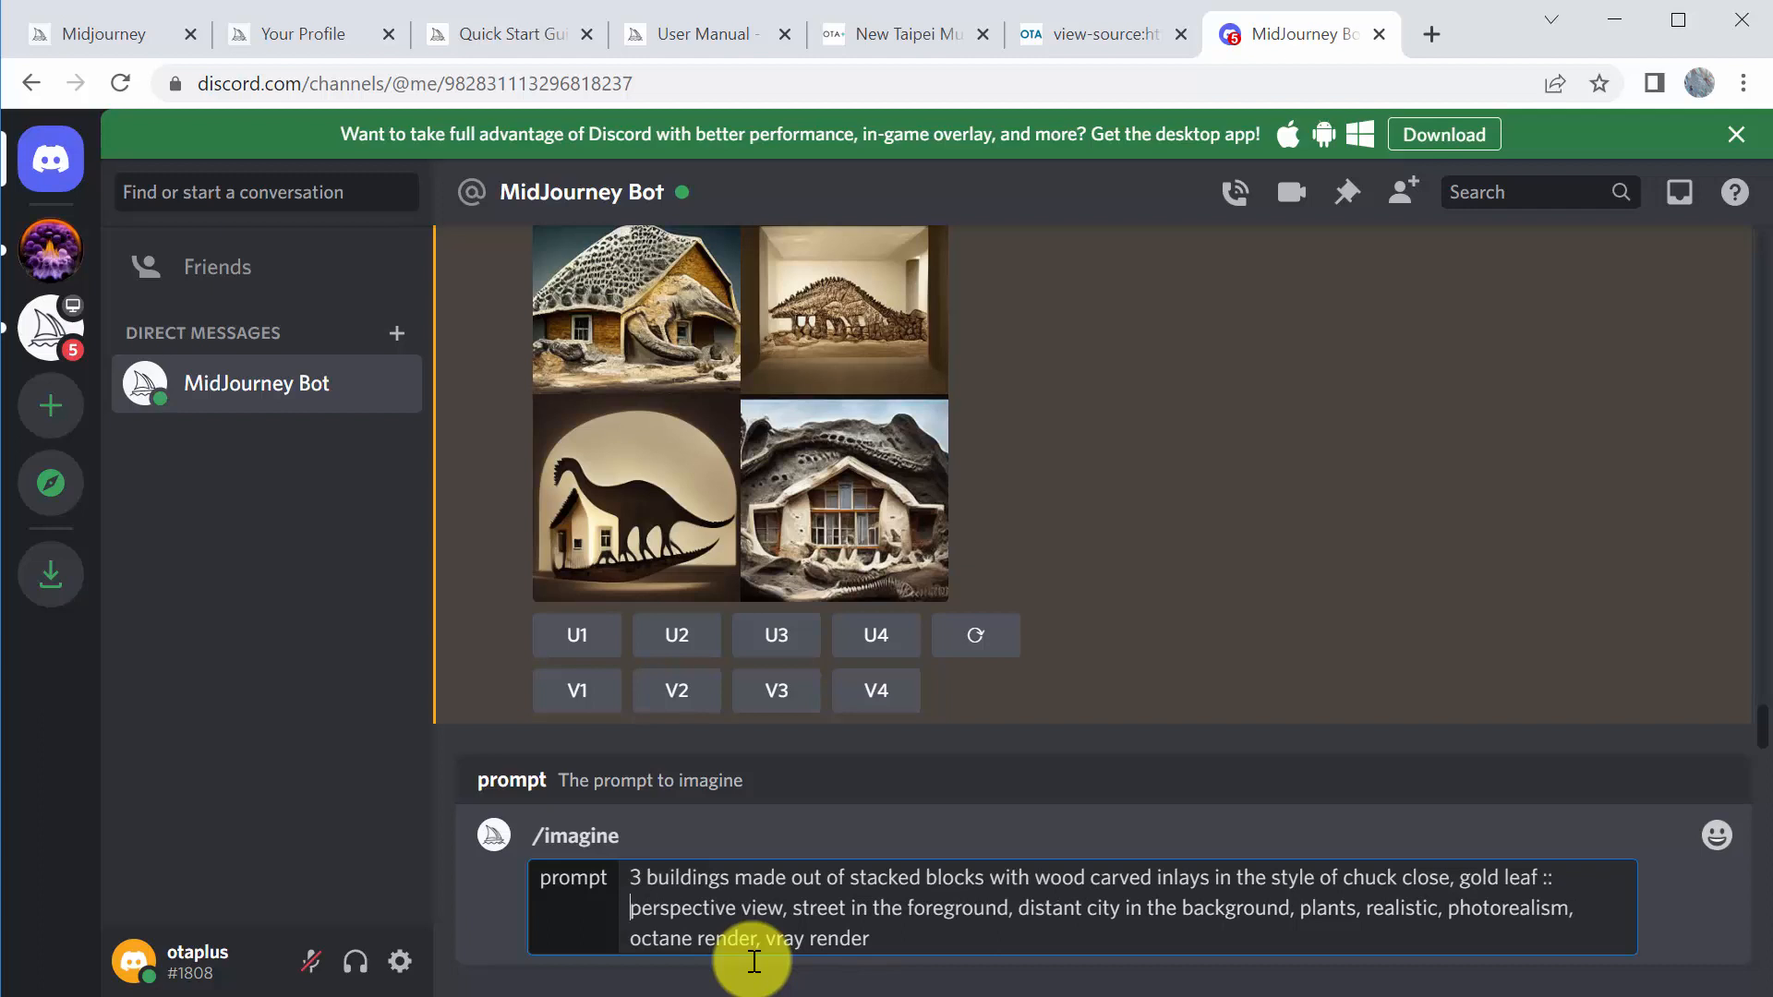
text(2)
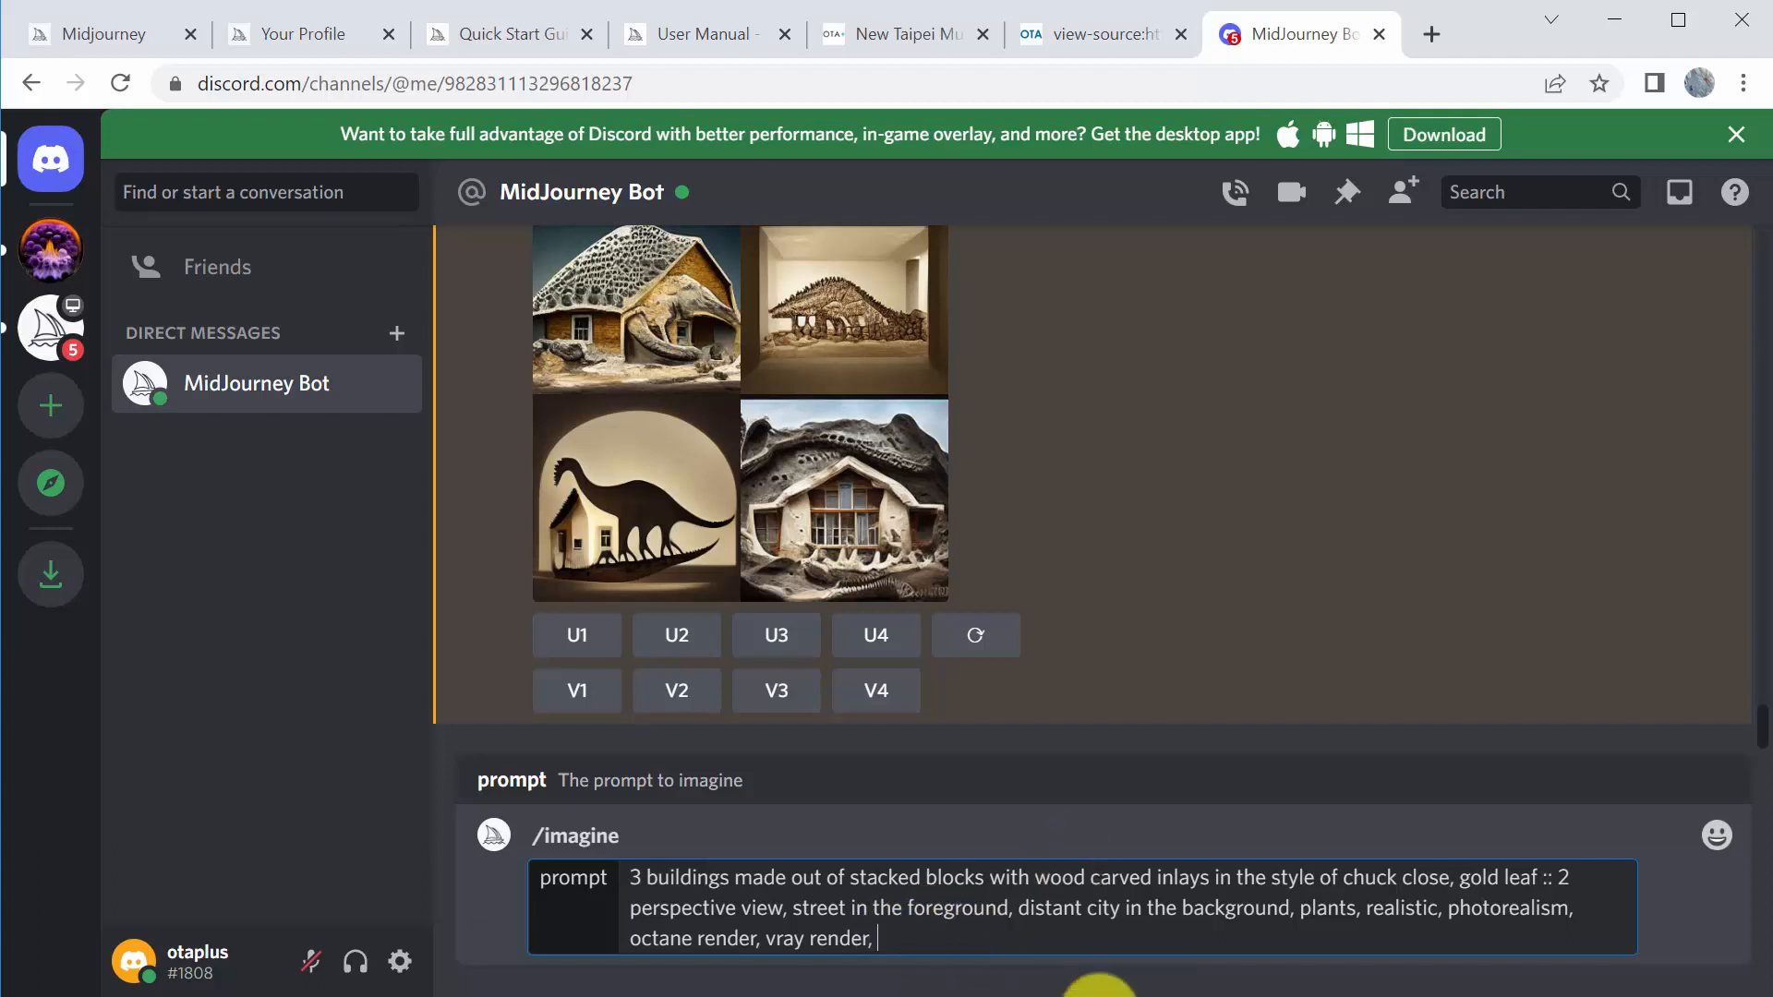
text(4k,)
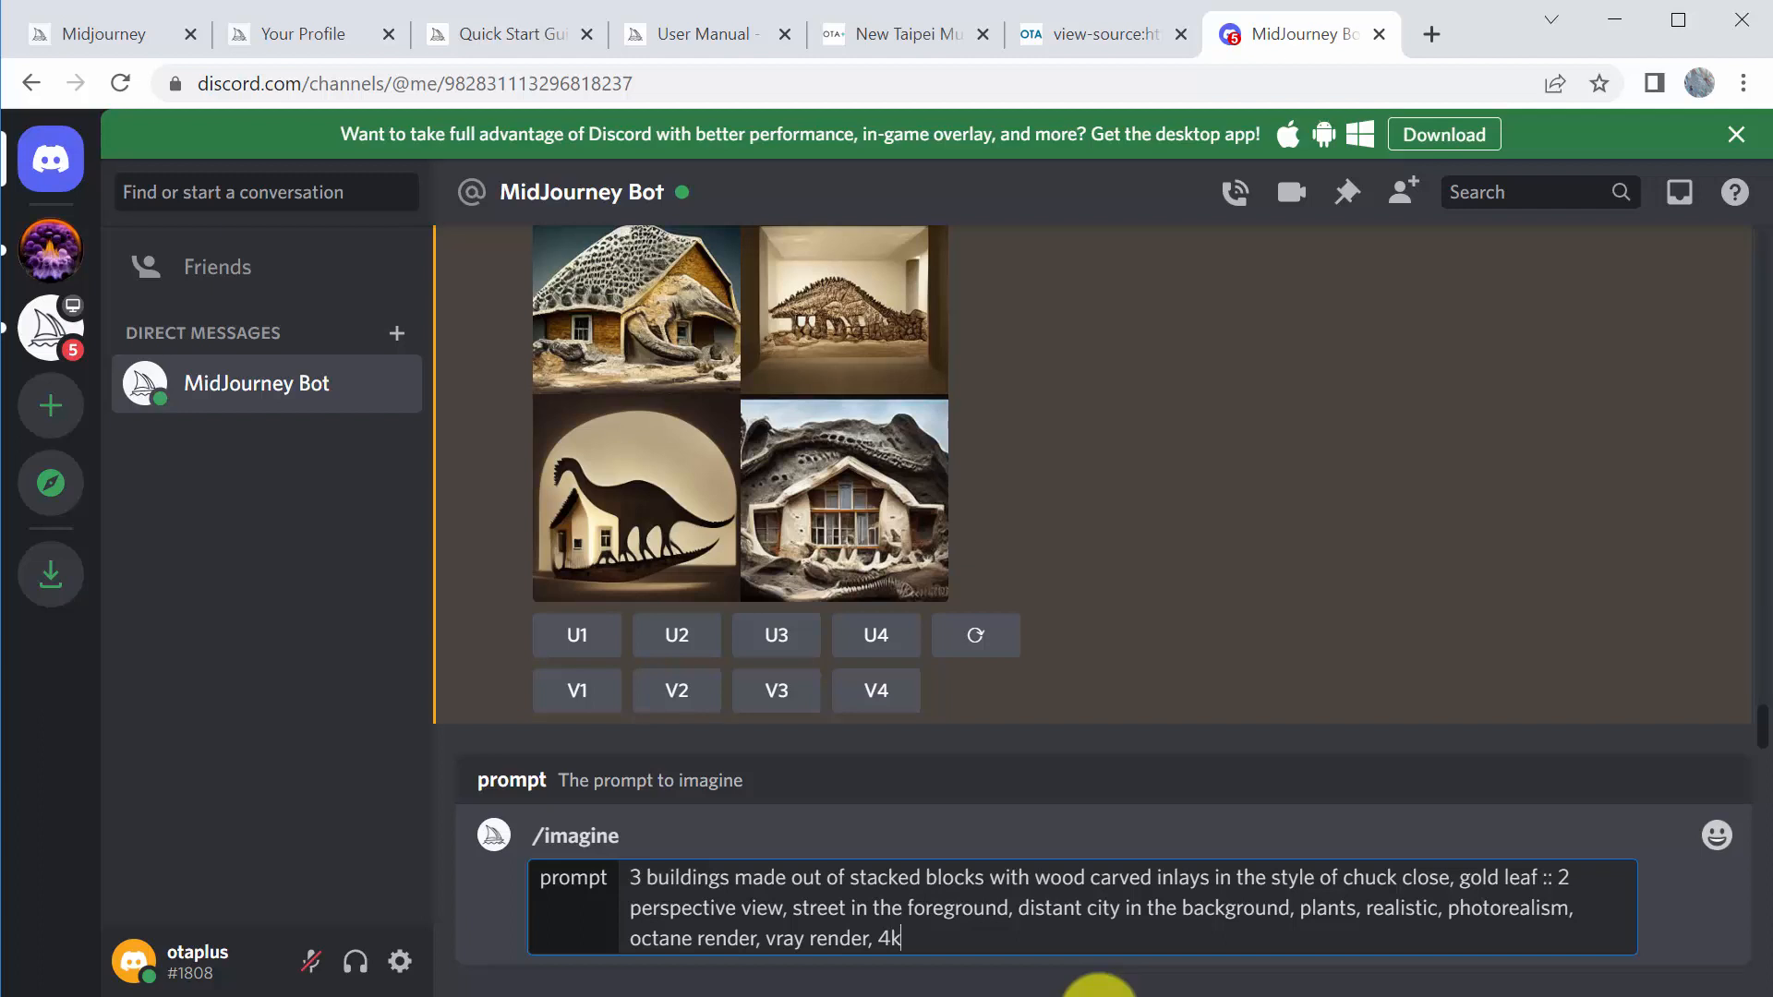
text(--aps)
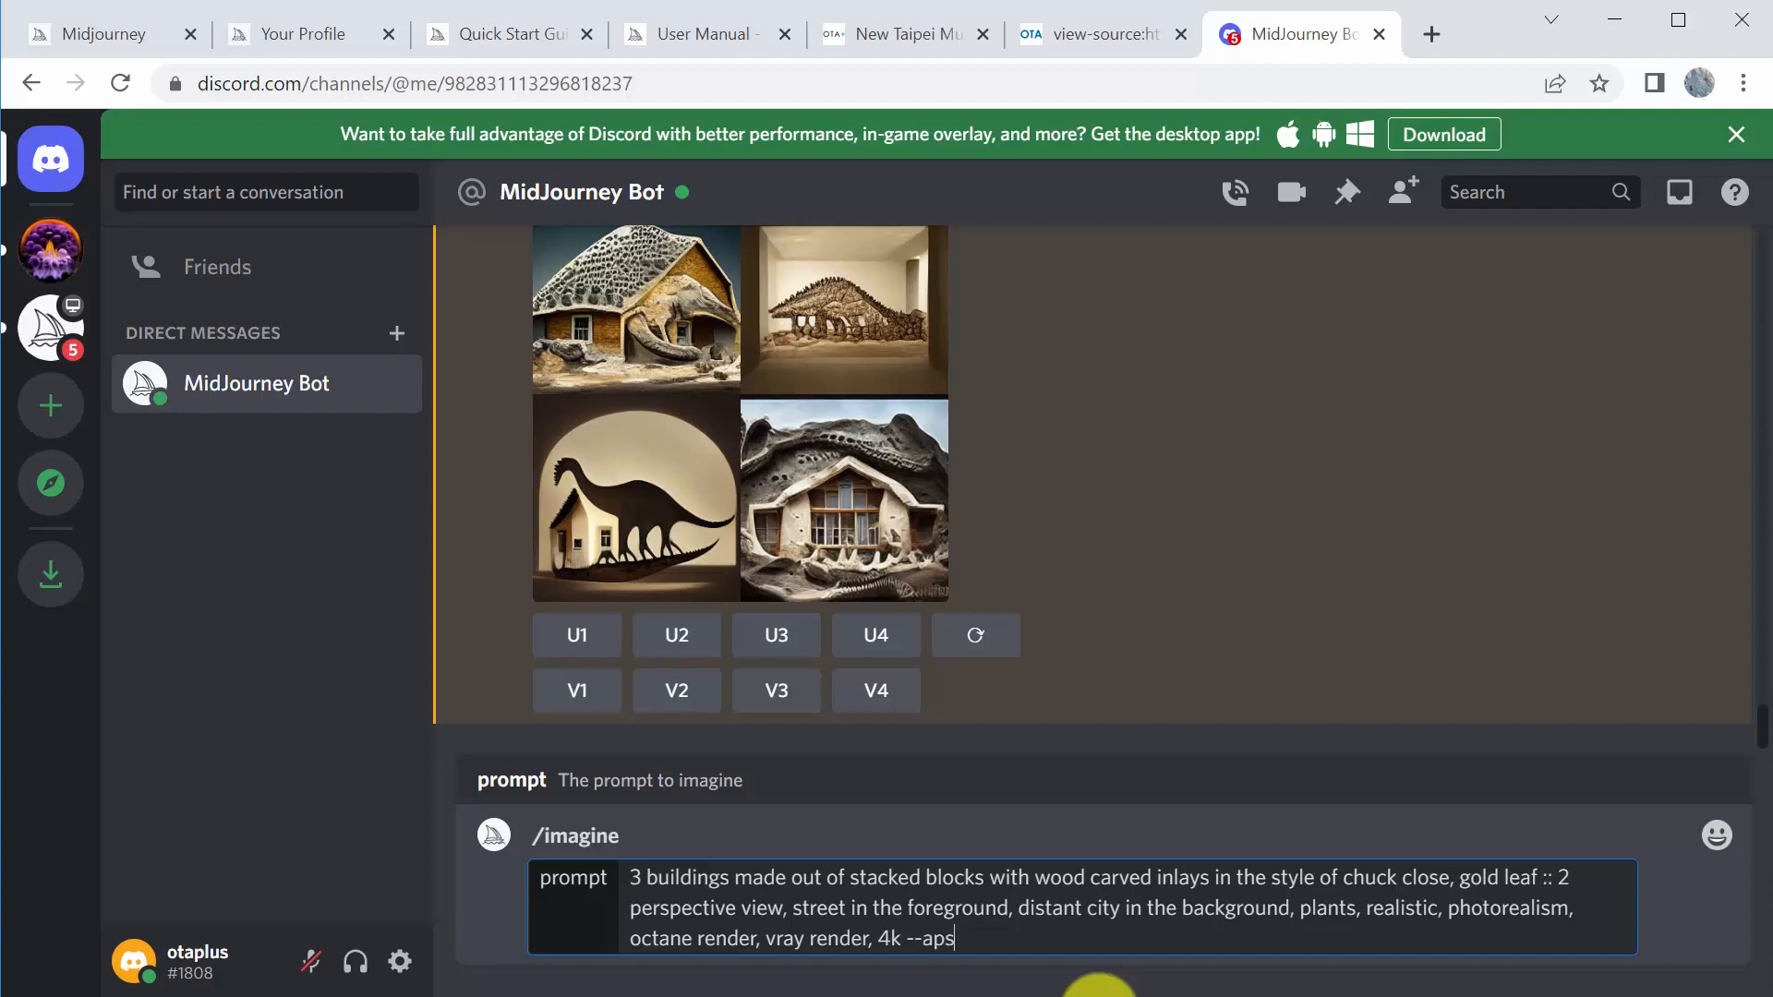
text(ect 16:9)
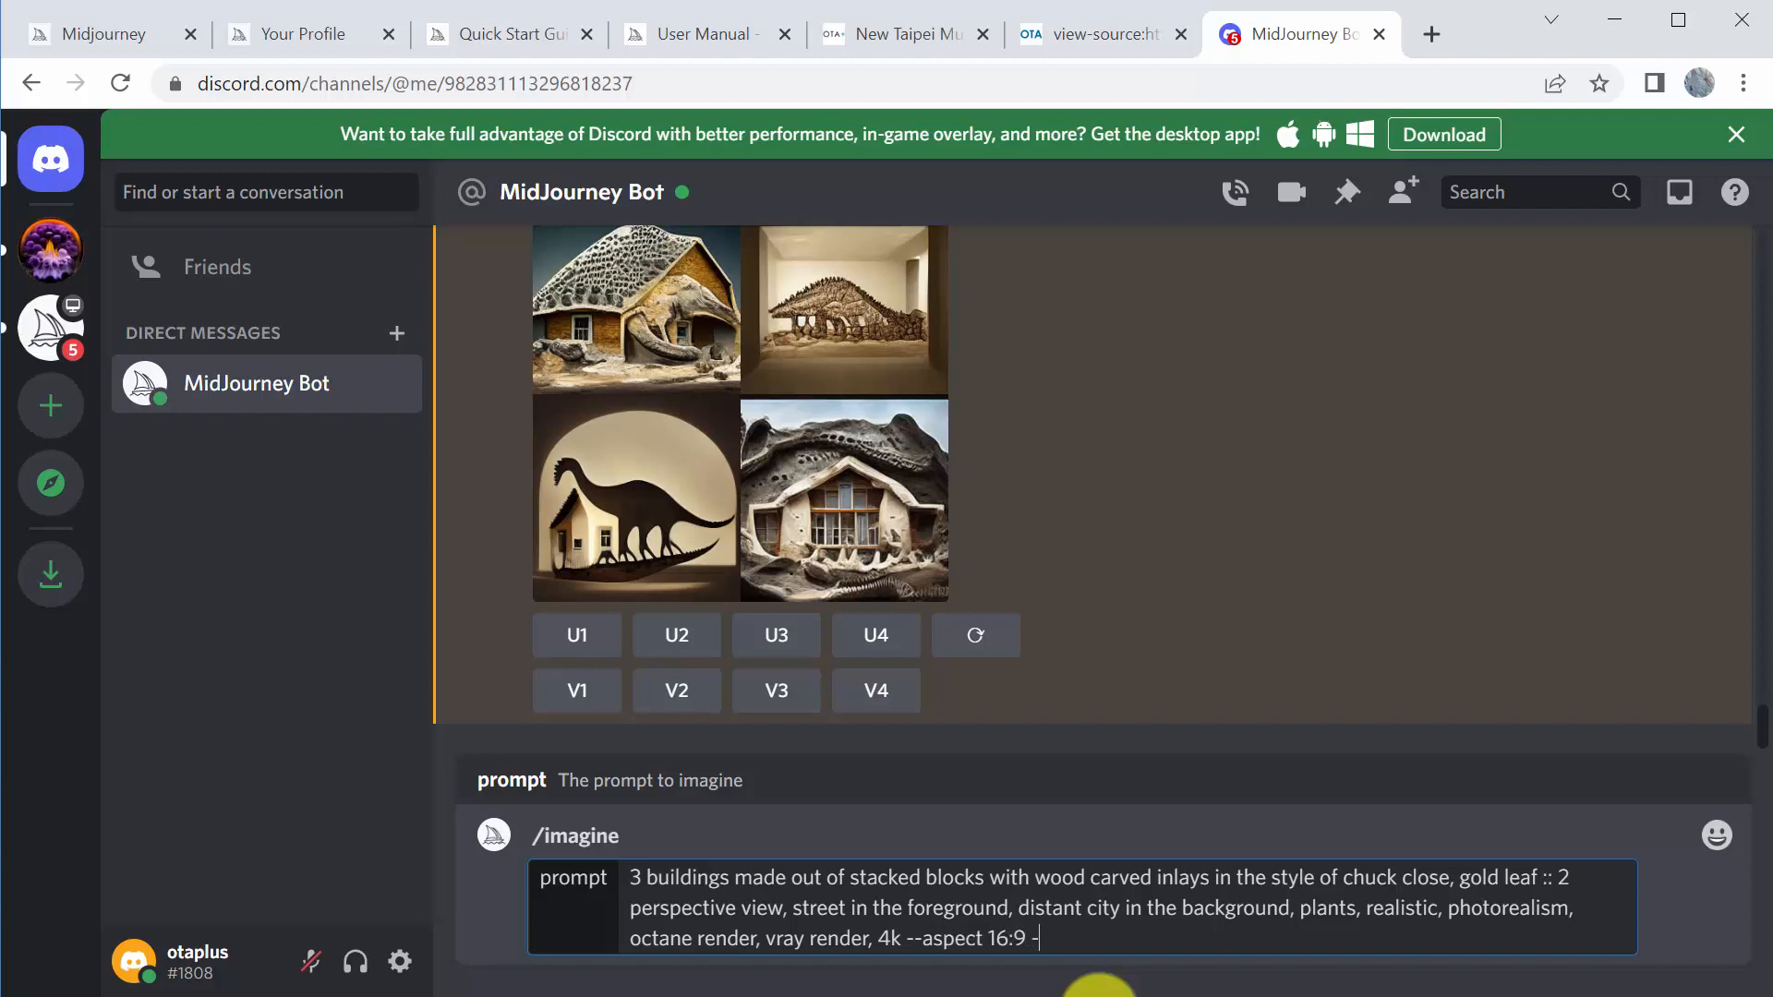
text(-no dof)
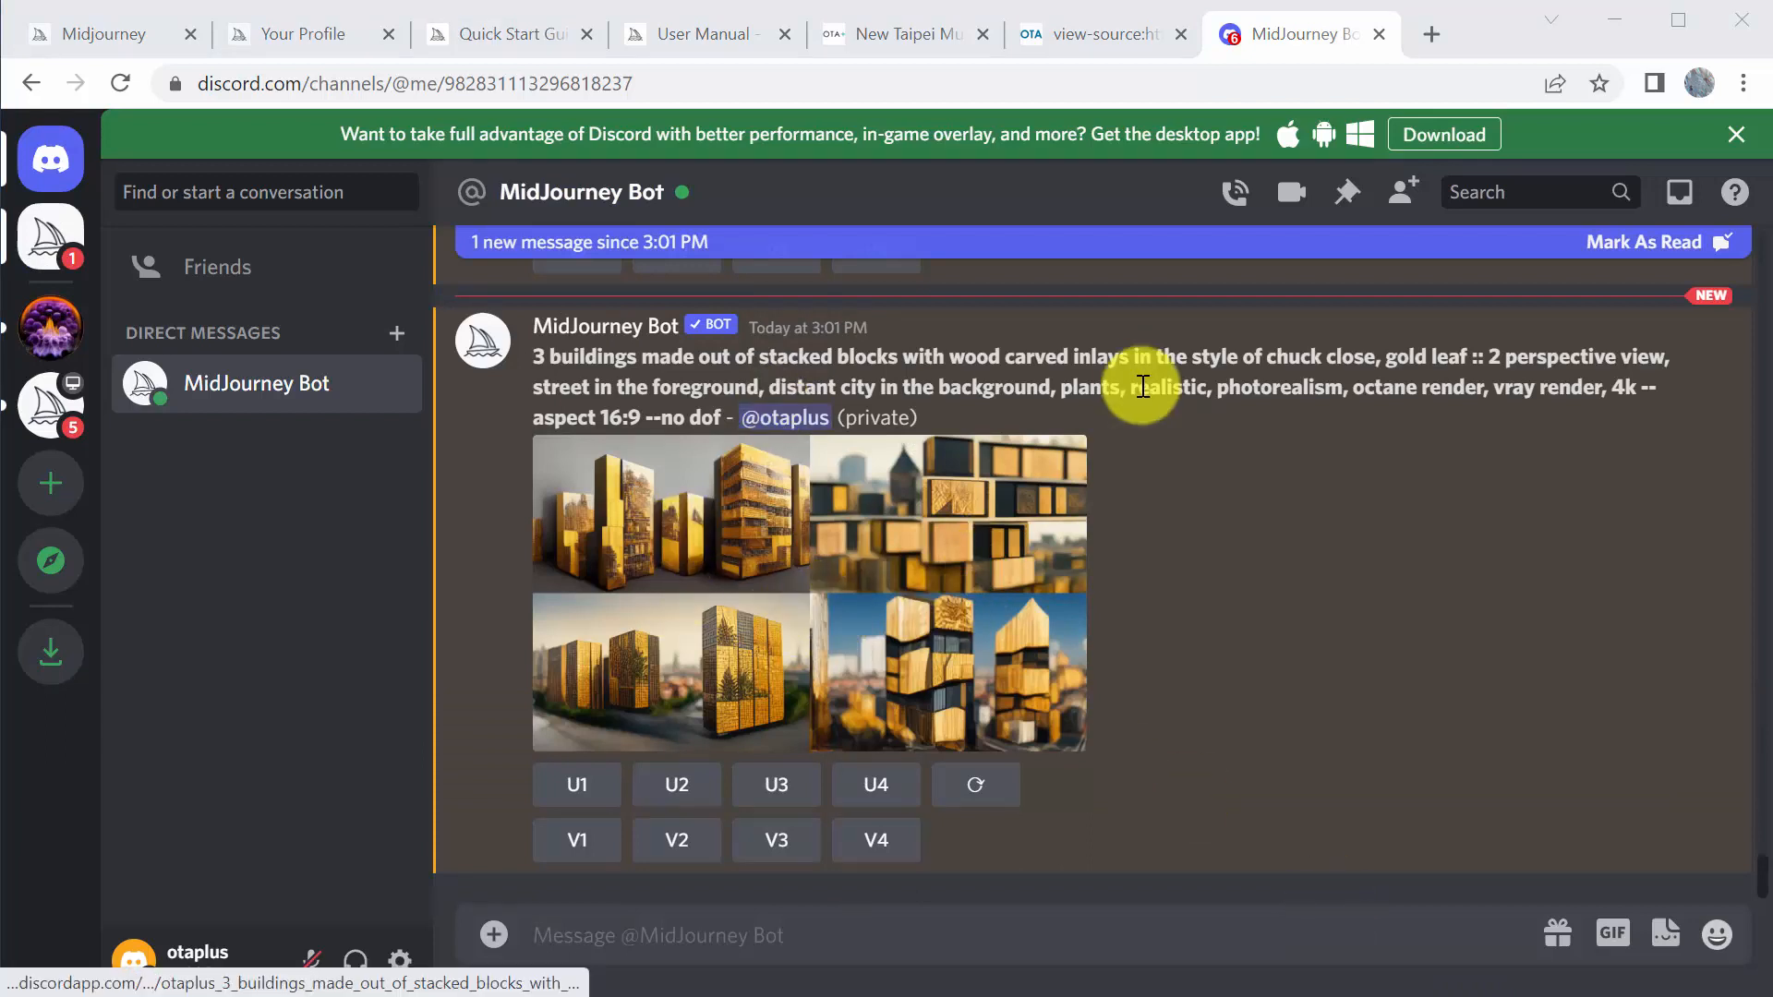
mouse_move(815, 702)
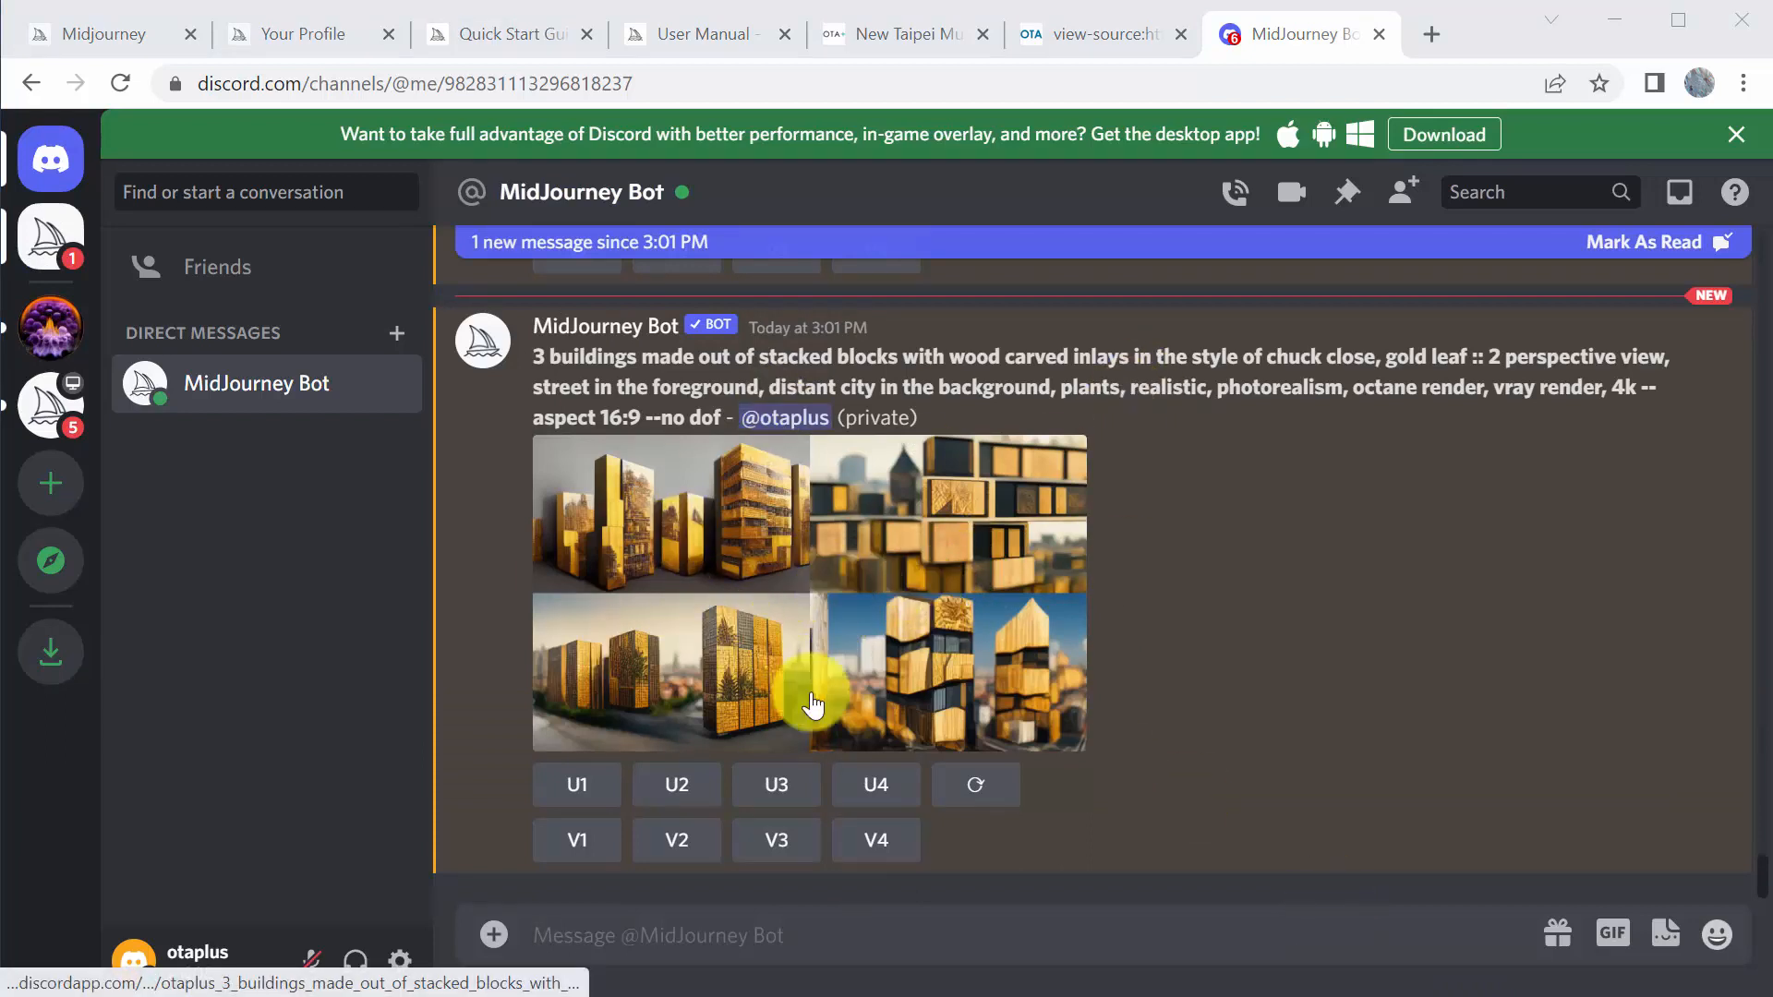
mouse_move(718, 756)
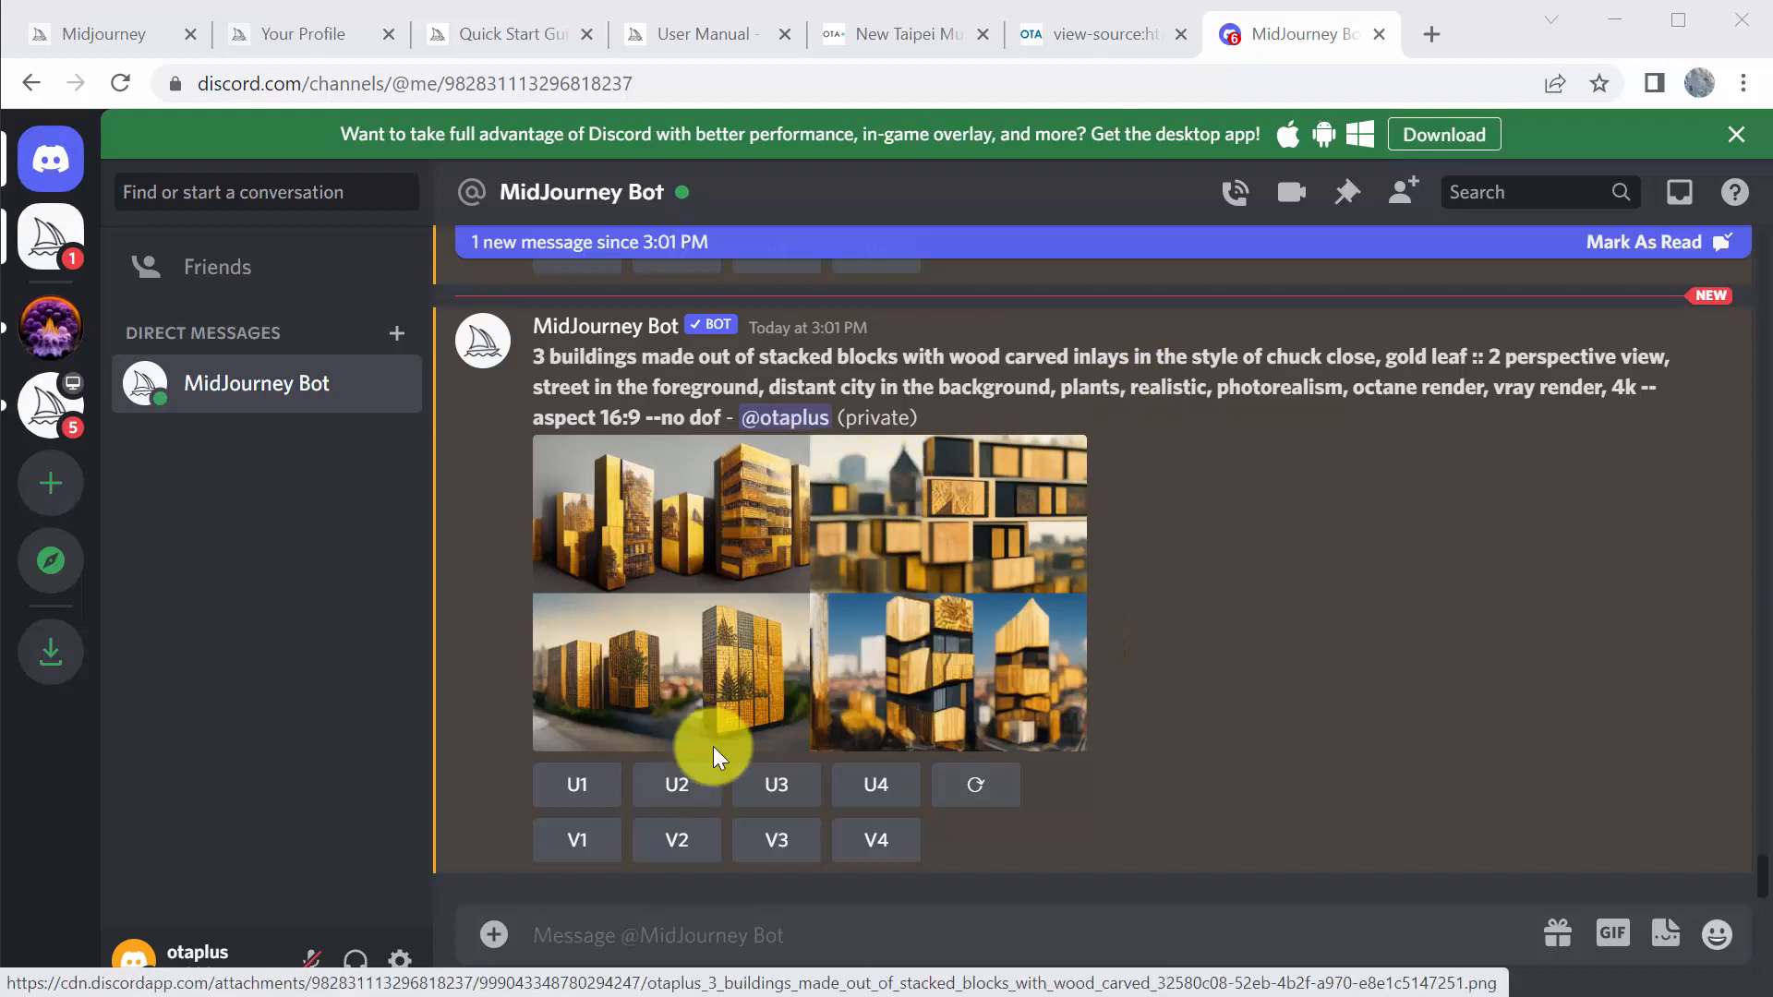
mouse_move(682, 520)
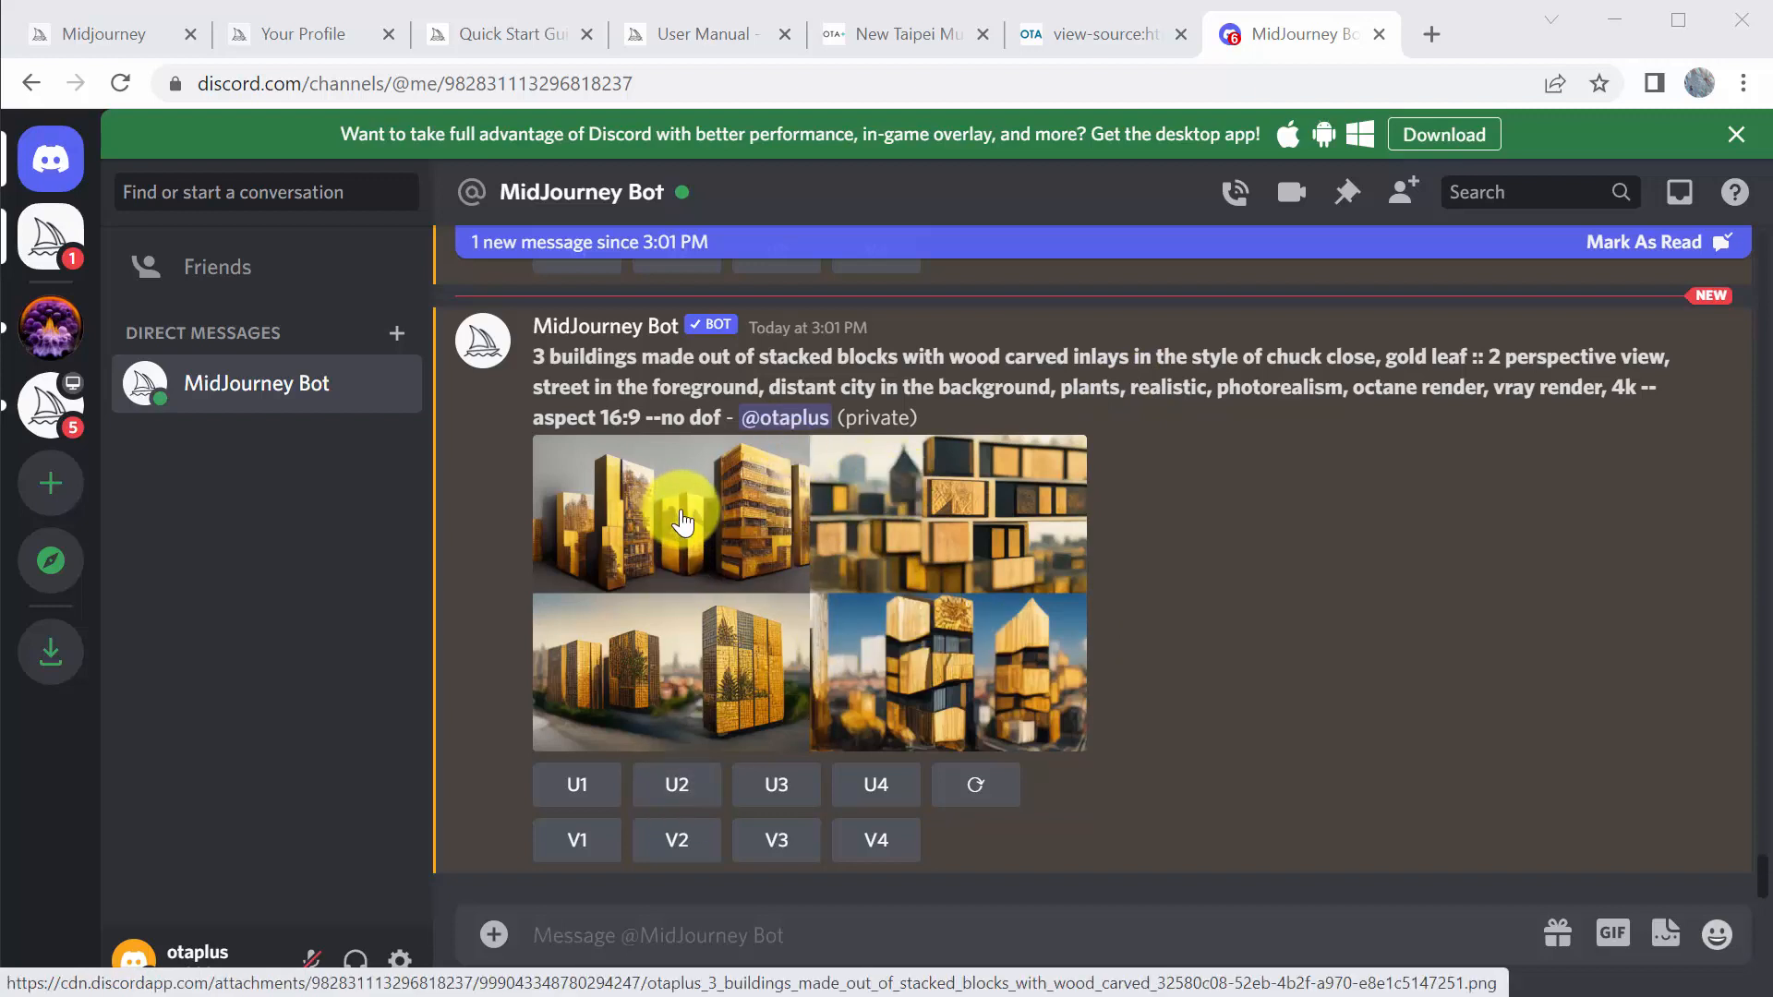
mouse_move(794, 593)
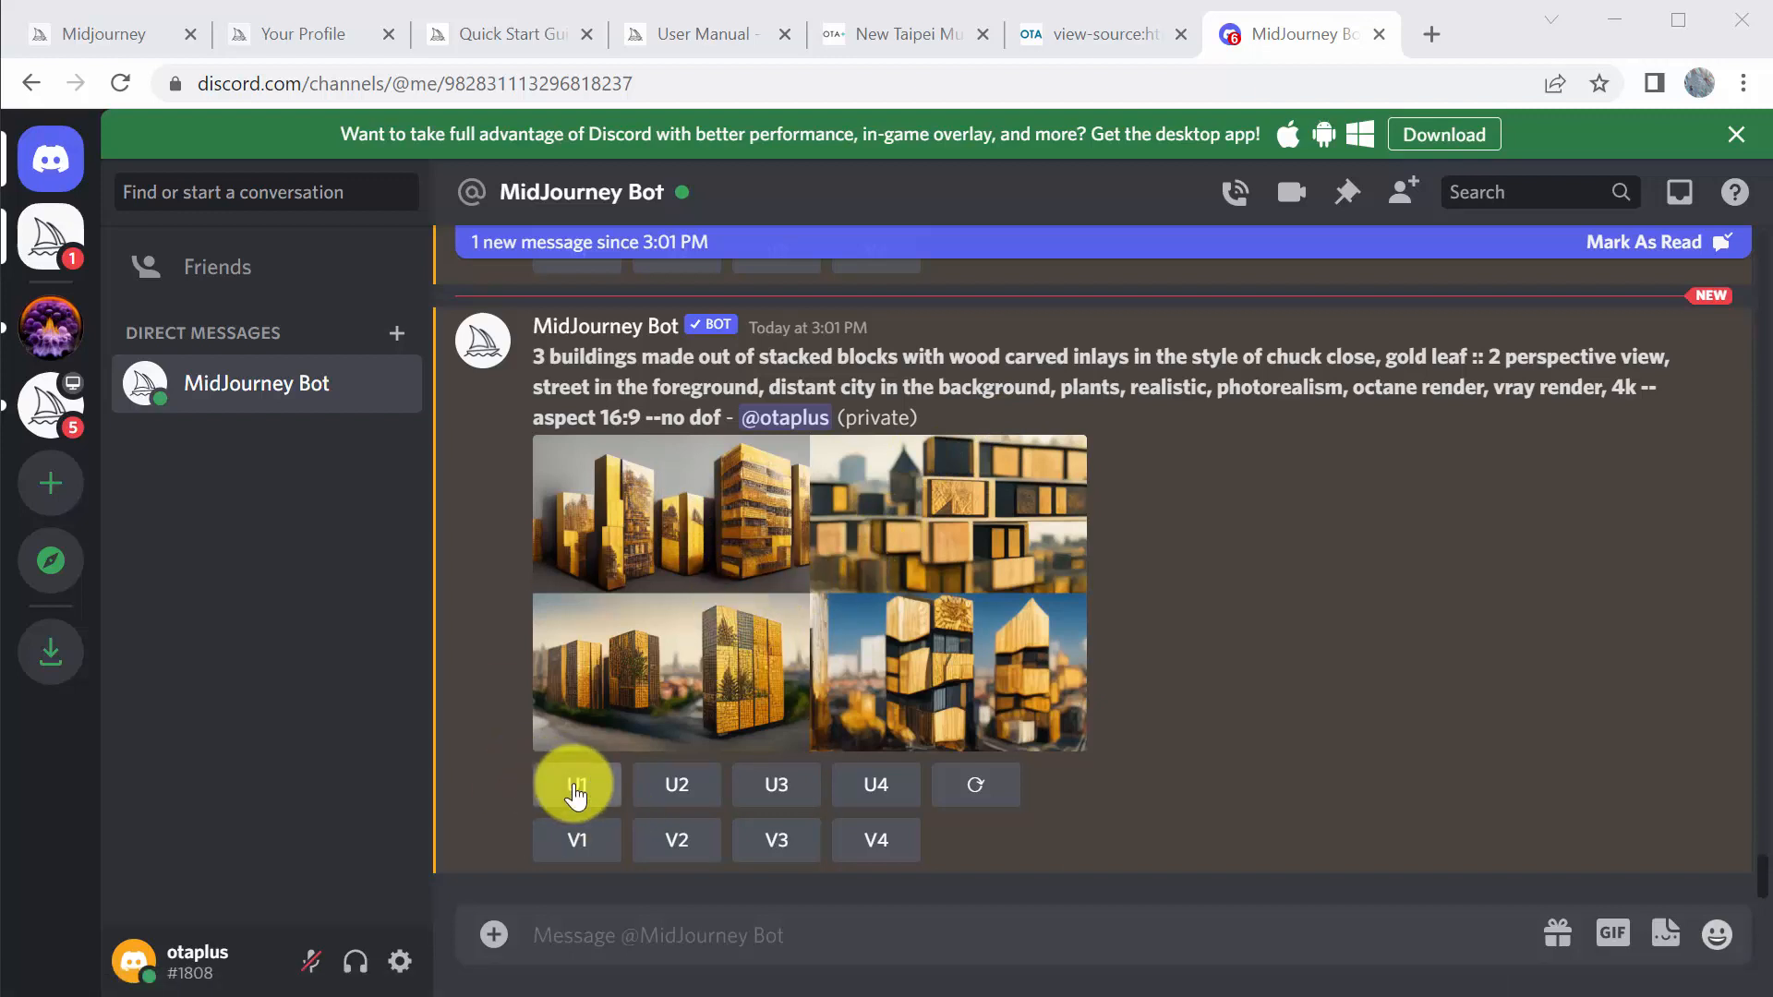
mouse_move(824, 698)
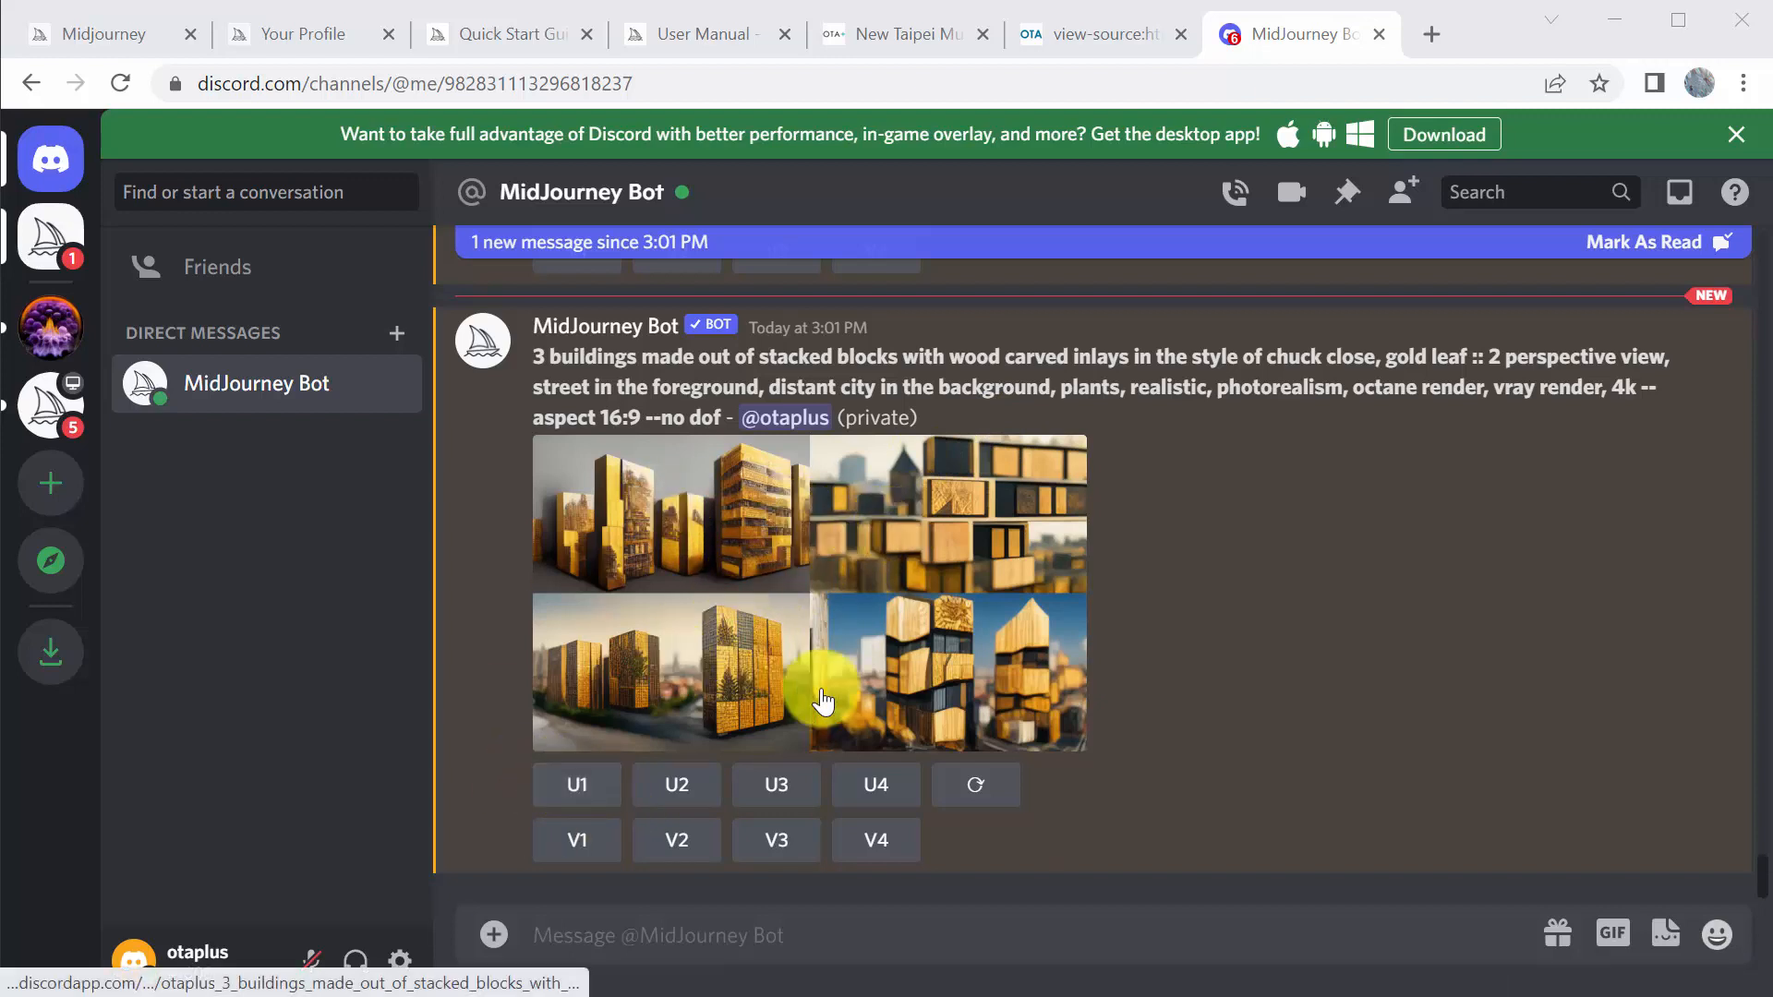
mouse_move(944, 719)
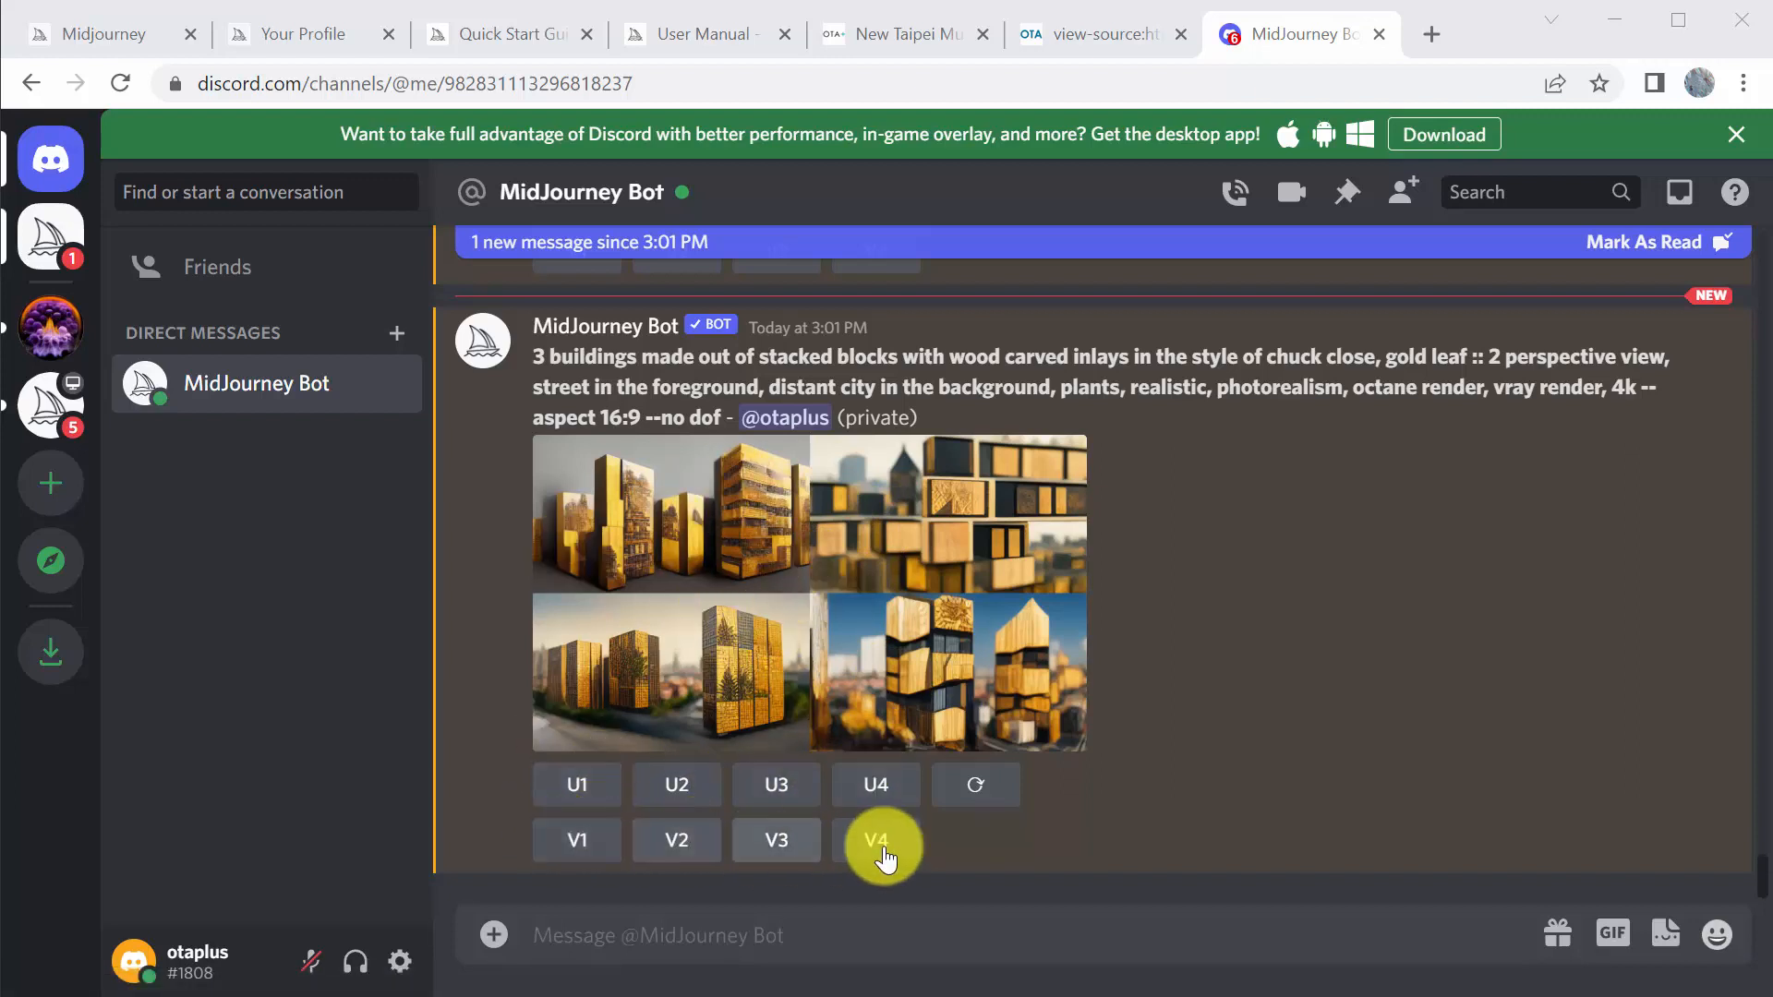
mouse_move(1029, 653)
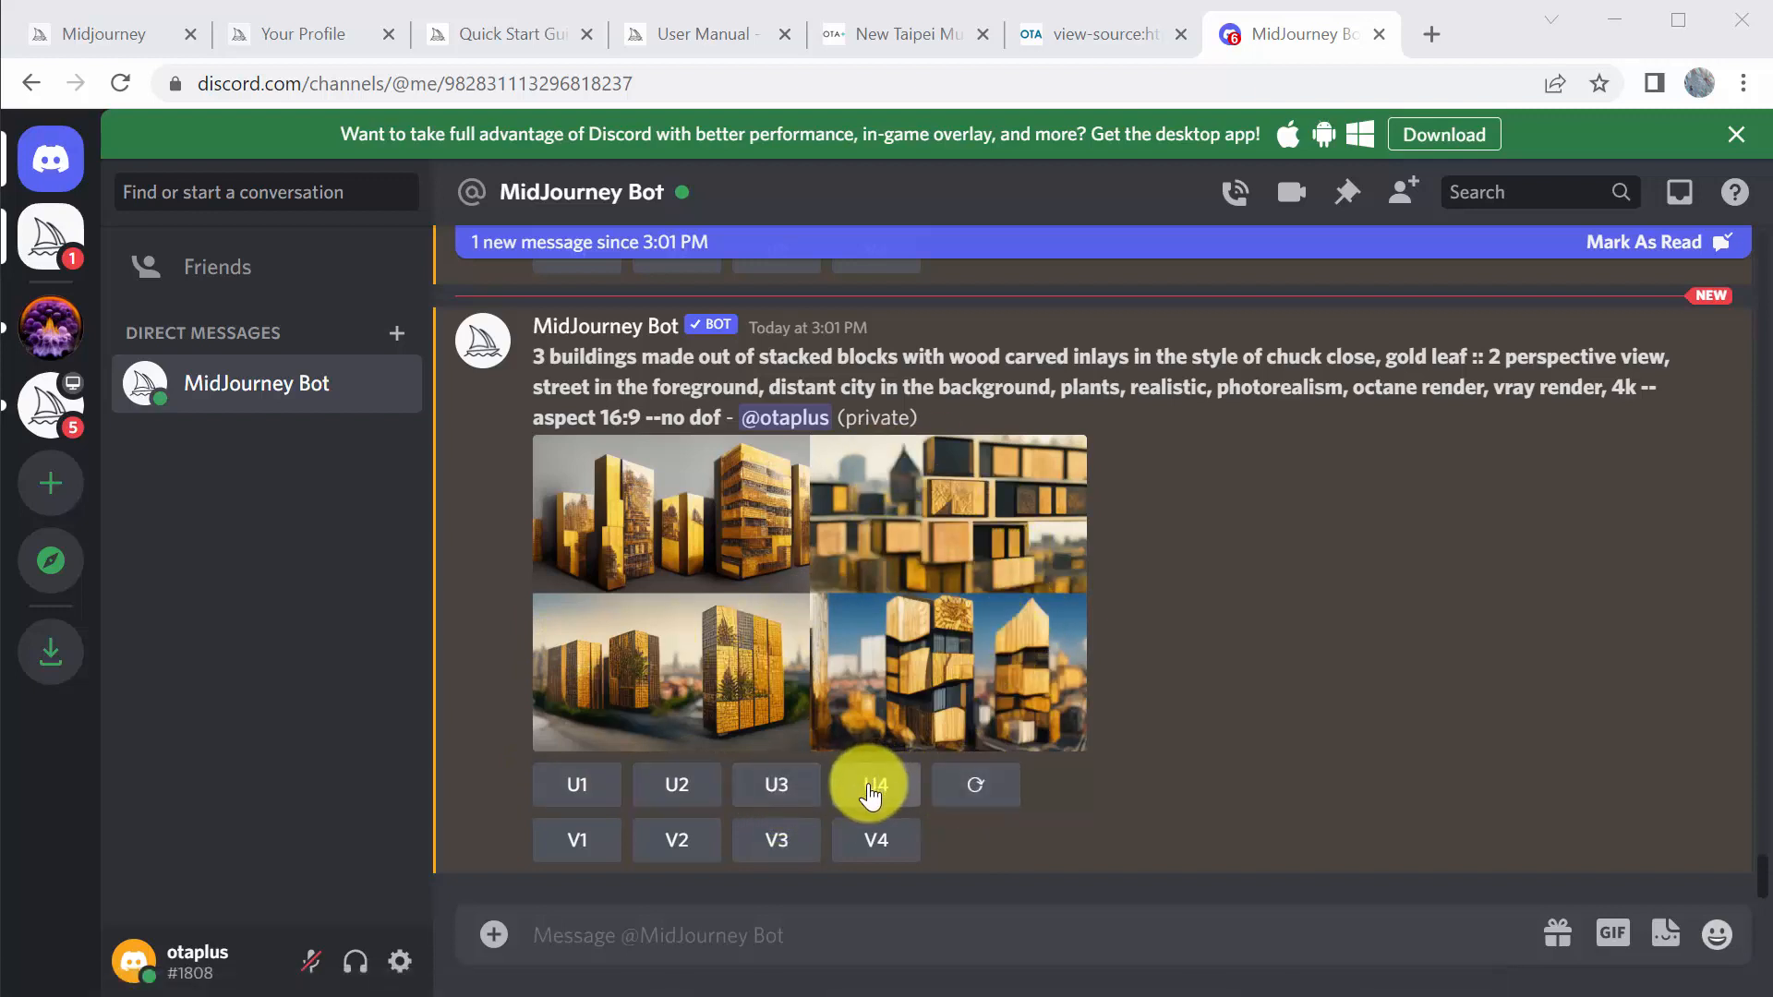
Upscale image 4 of the grid with U4 and select the 'gold leaf :: 2' weighting in the prompt
click(876, 785)
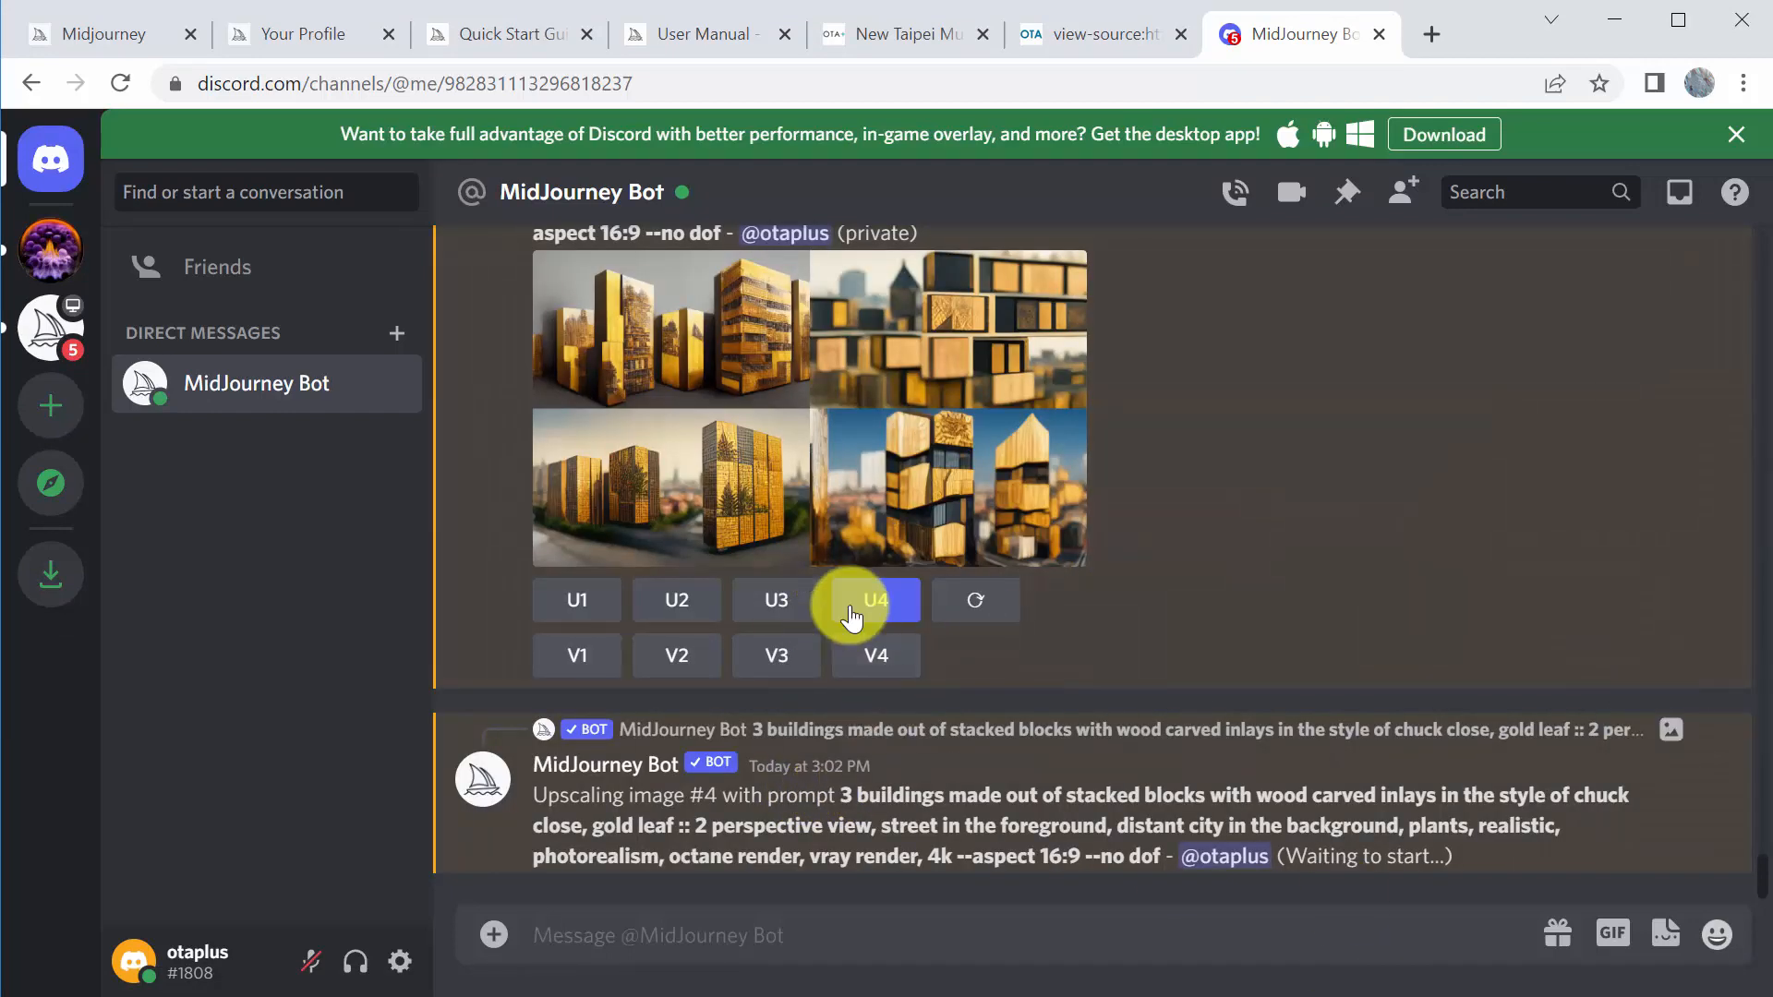
click(875, 599)
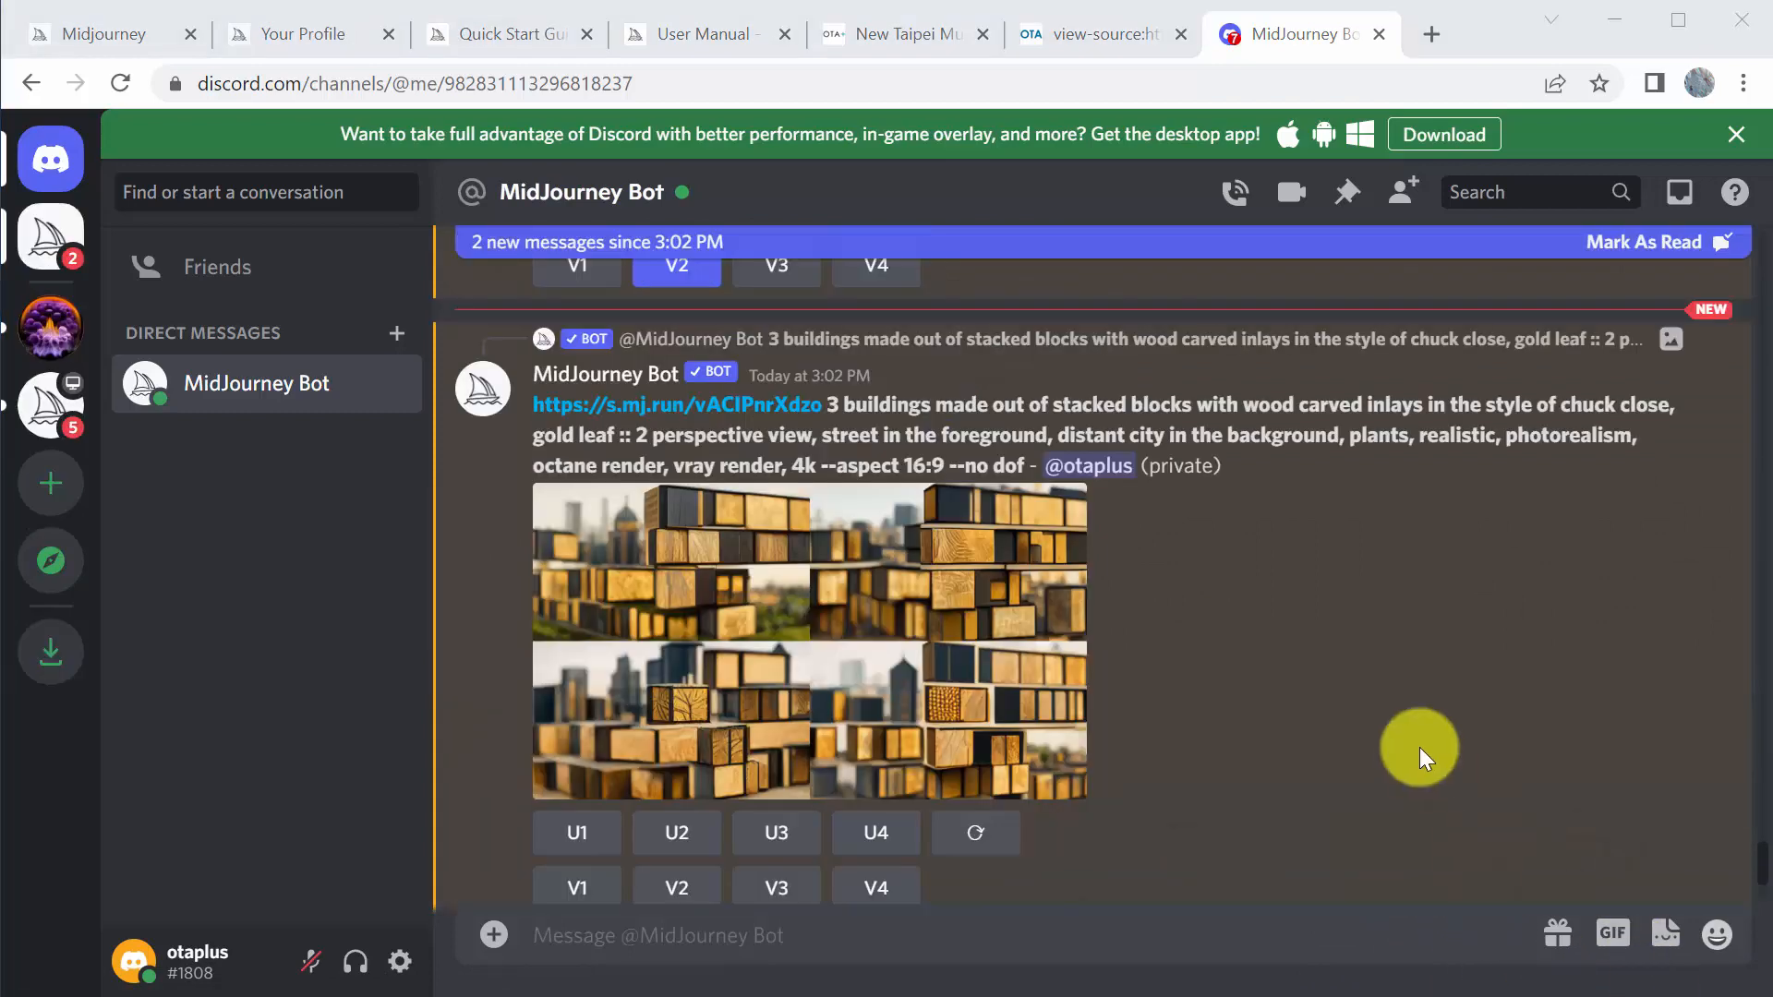
mouse_move(751, 586)
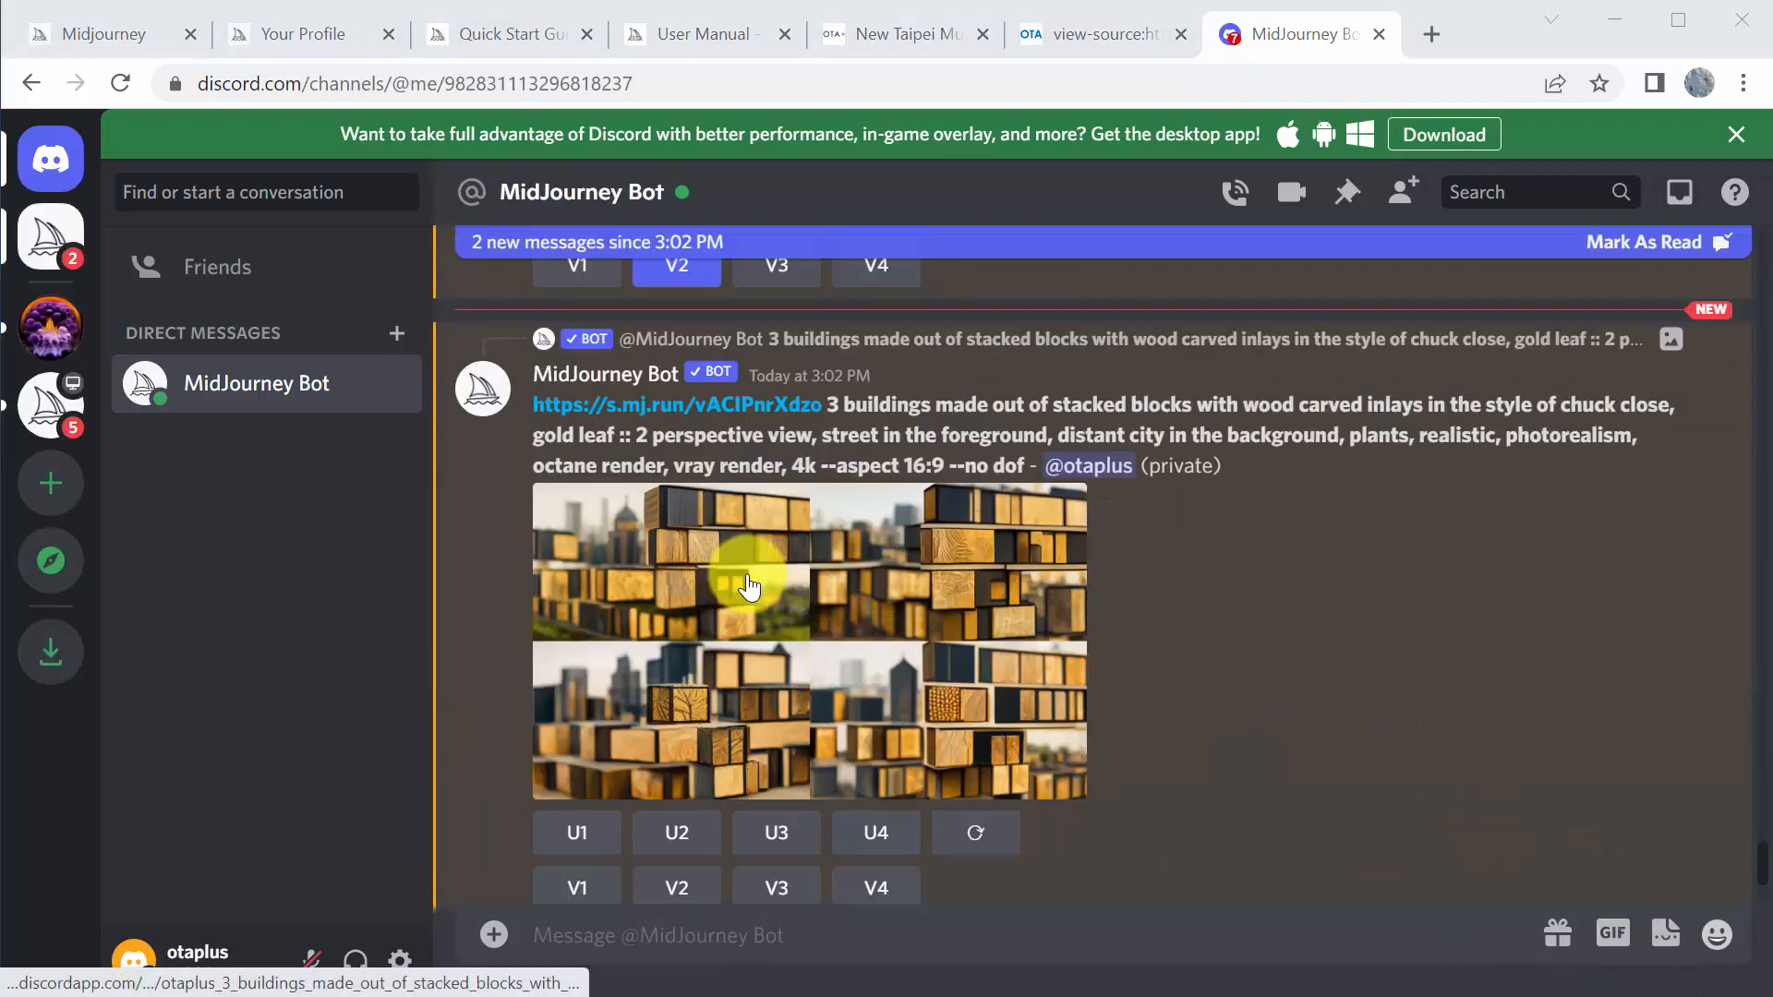
mouse_move(766, 678)
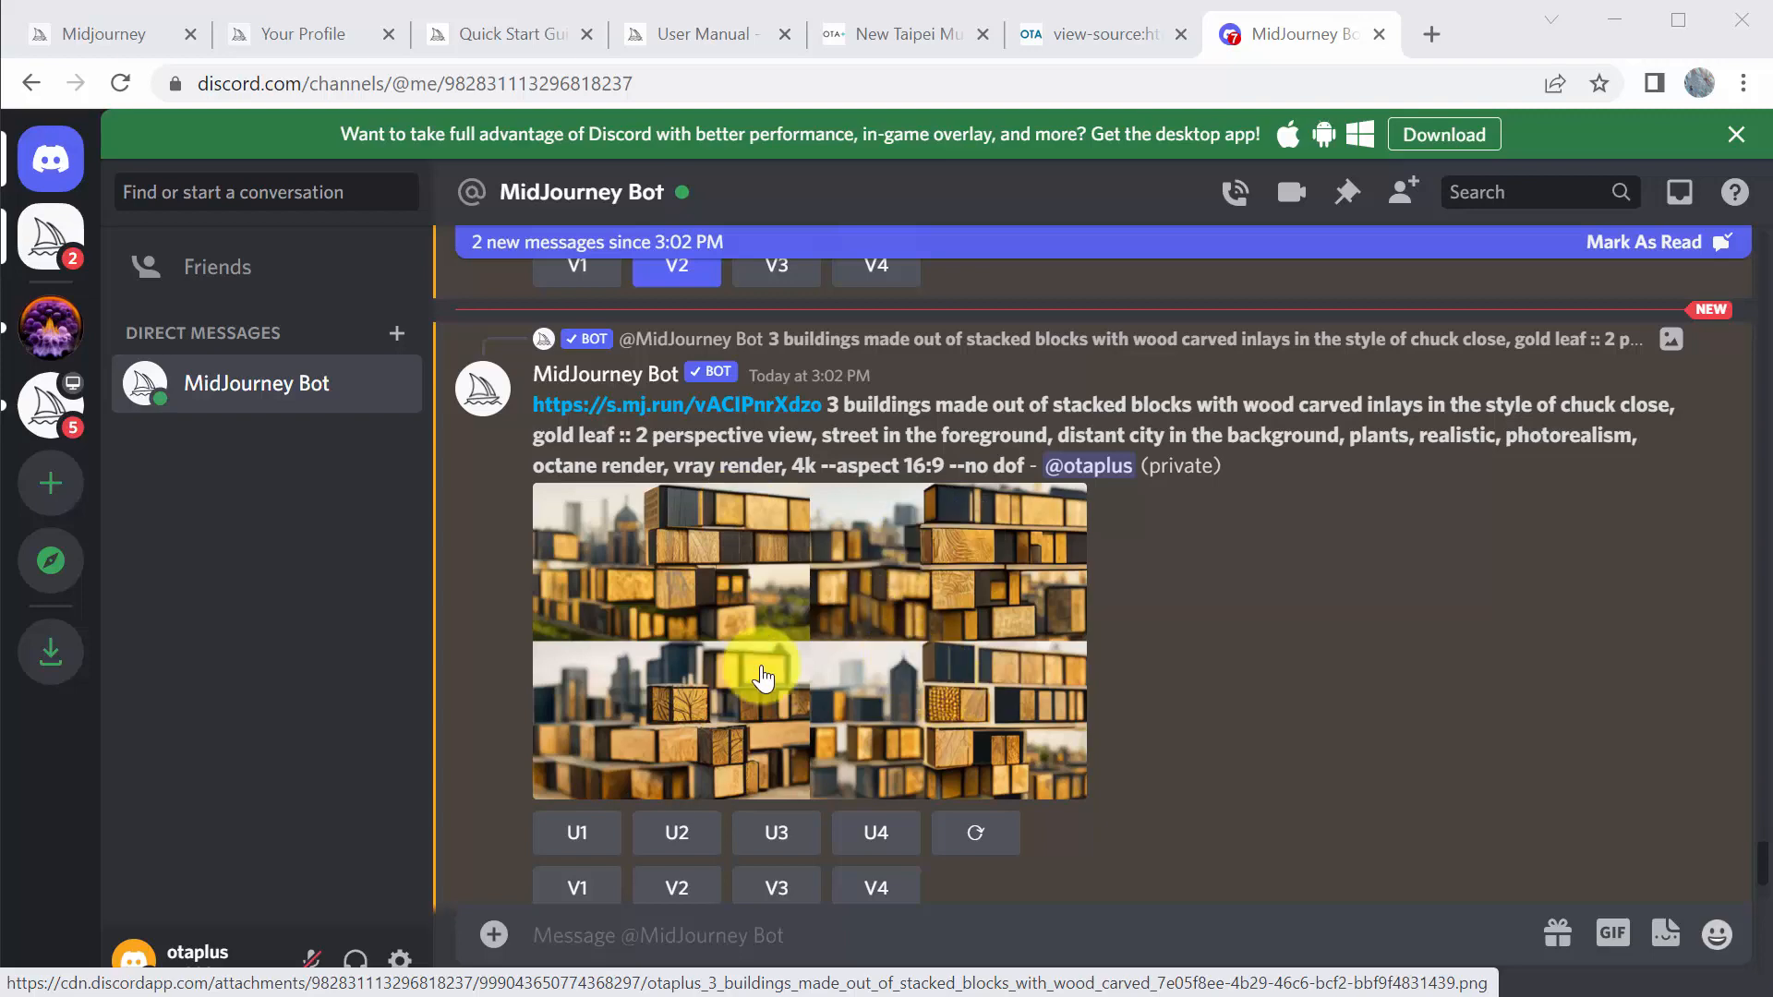
click(766, 678)
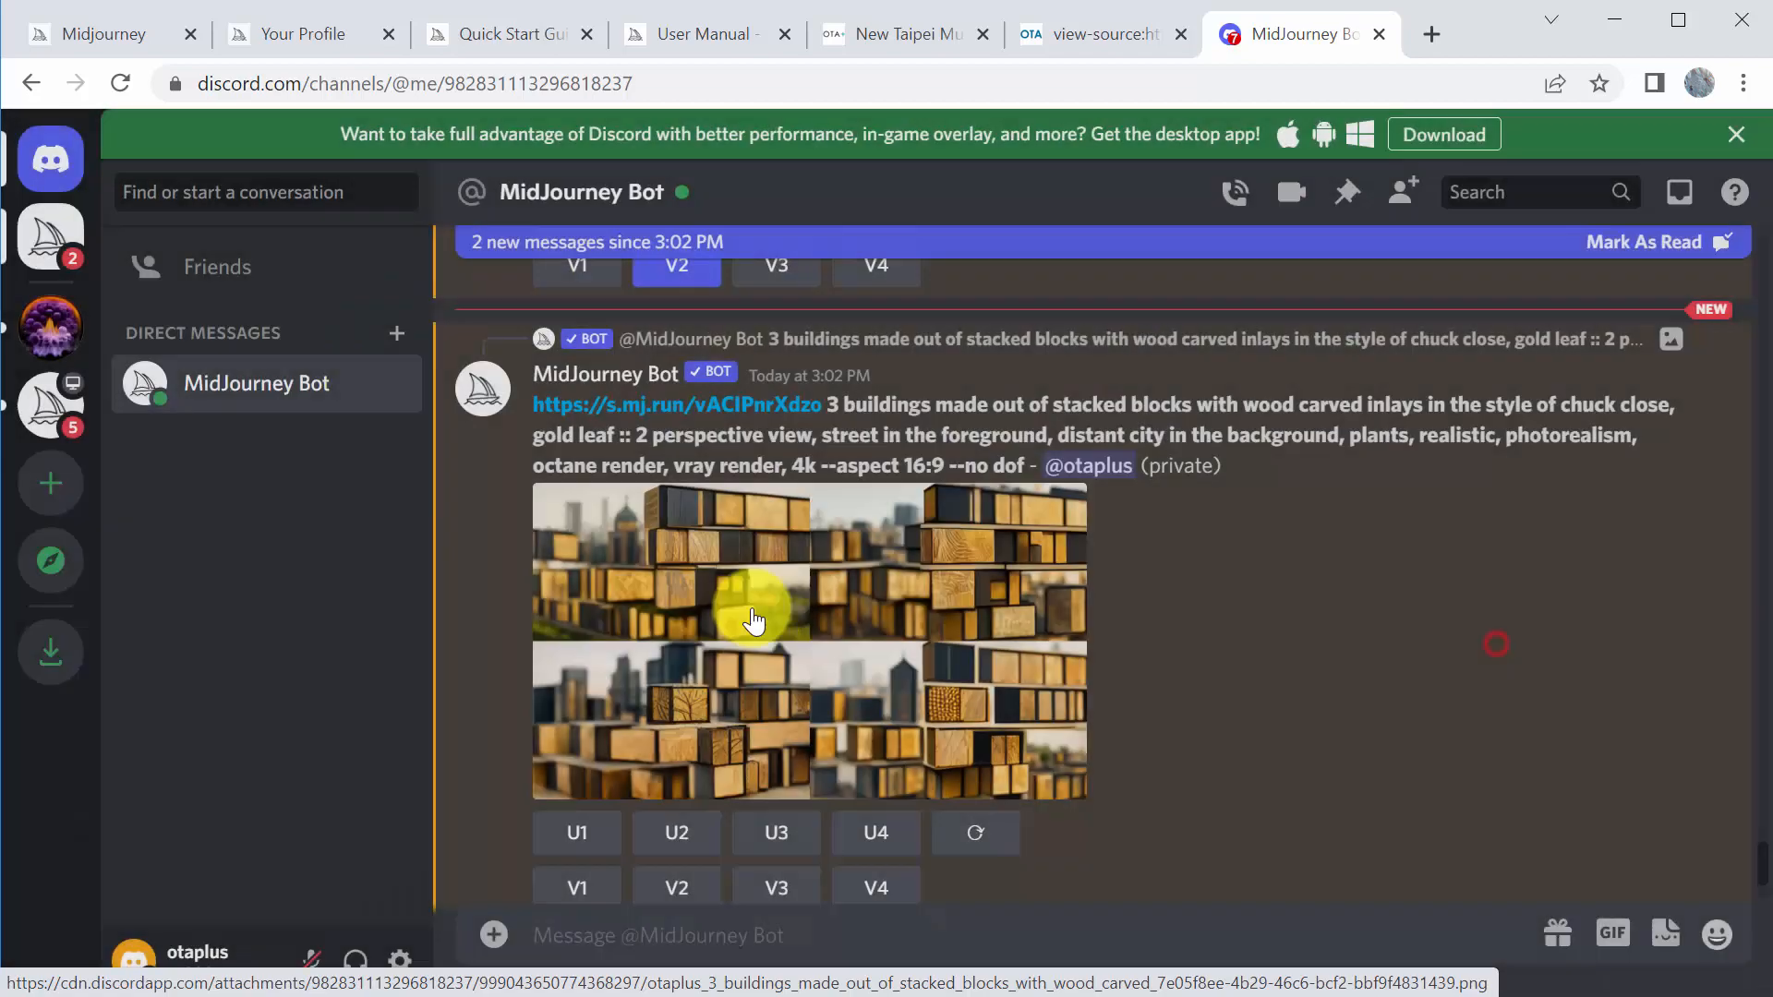
click(754, 621)
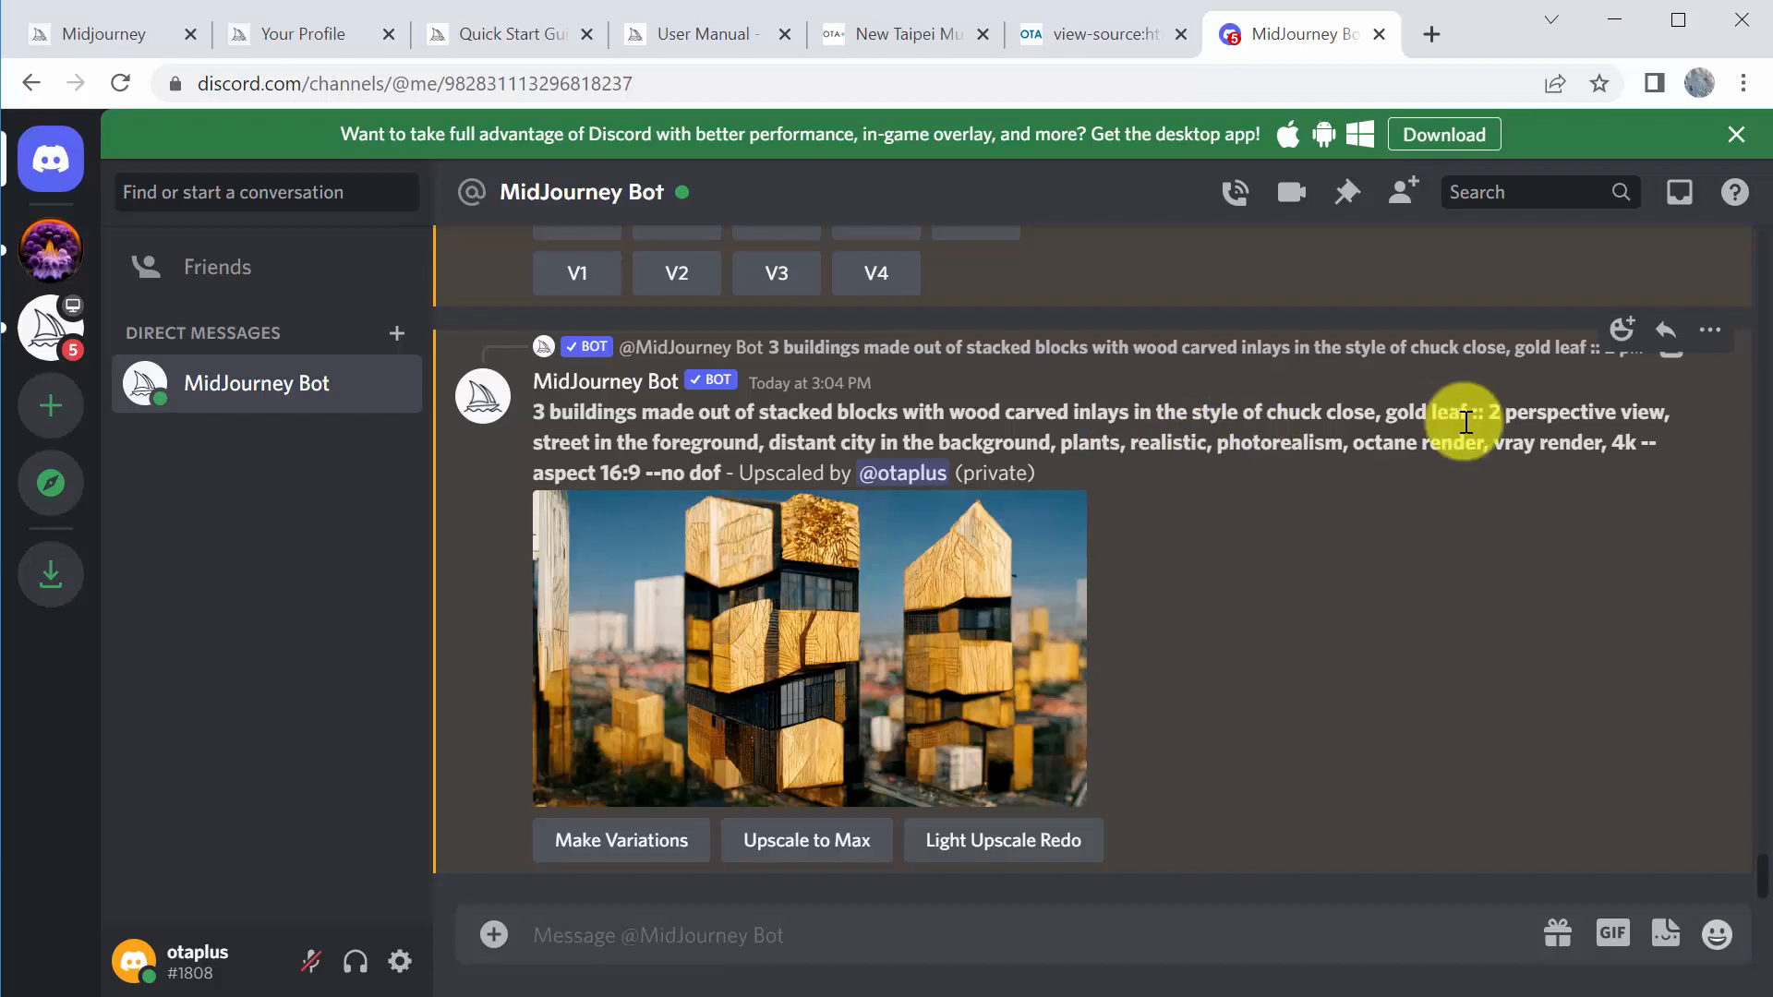
mouse_move(1370, 421)
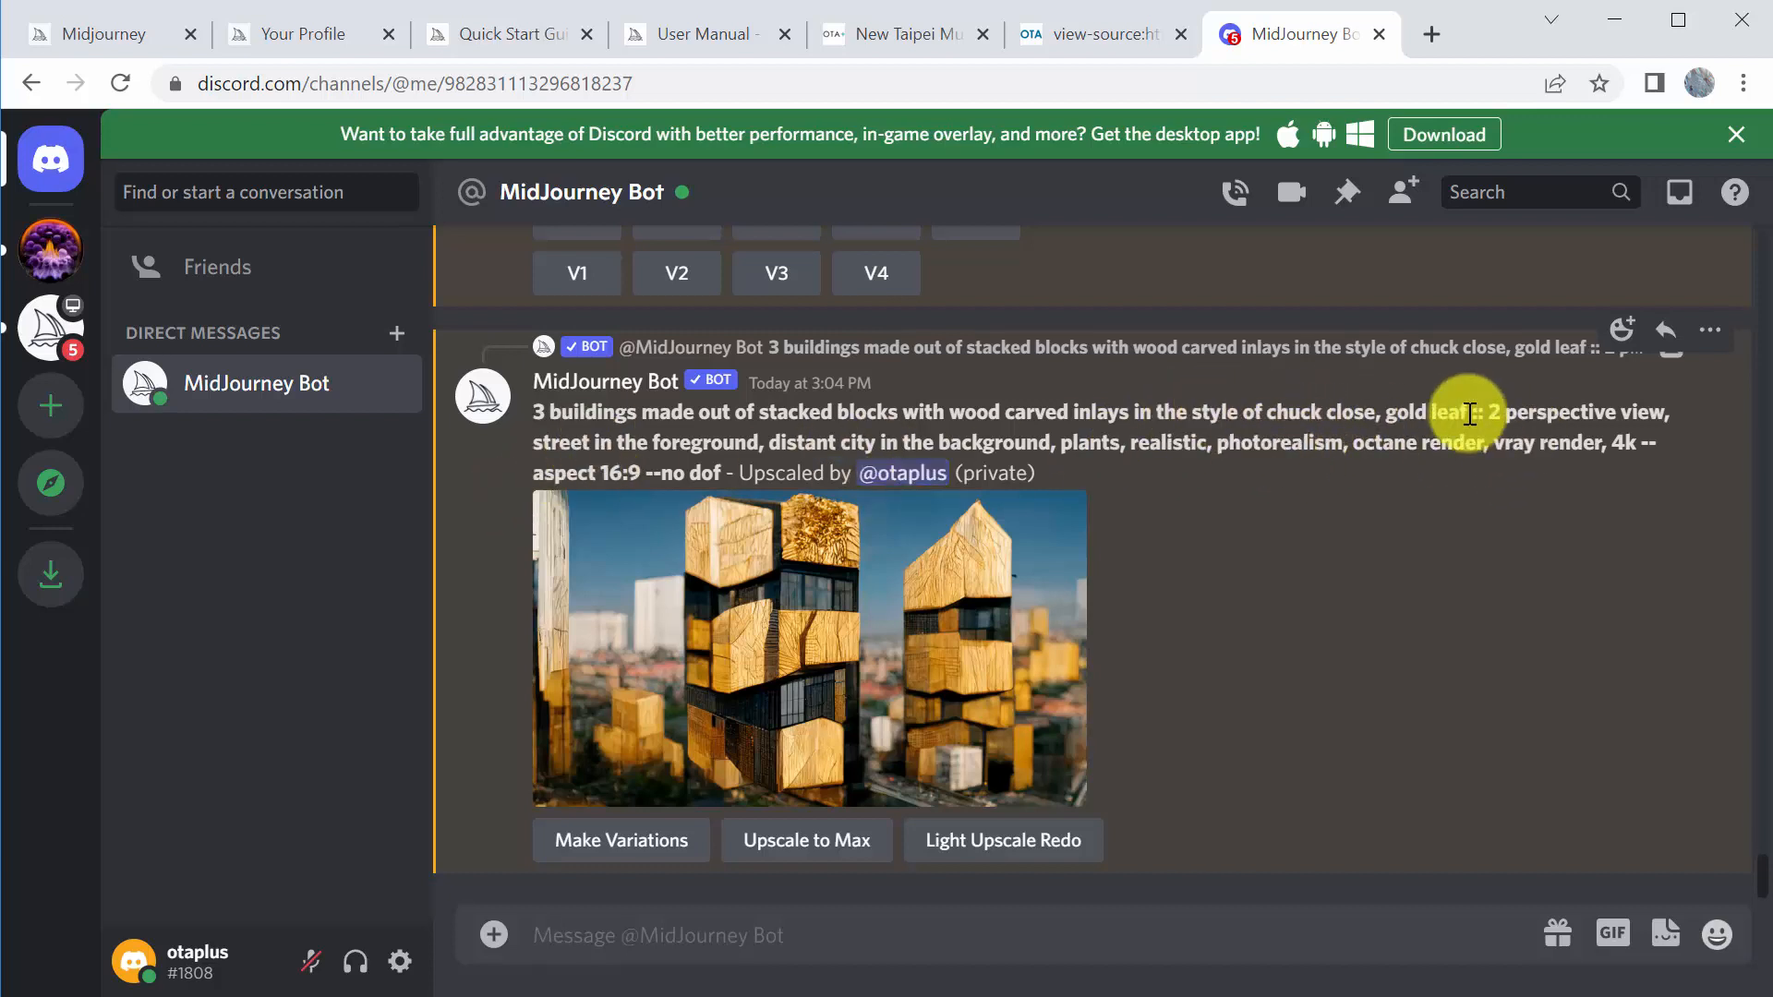
double_click(1431, 412)
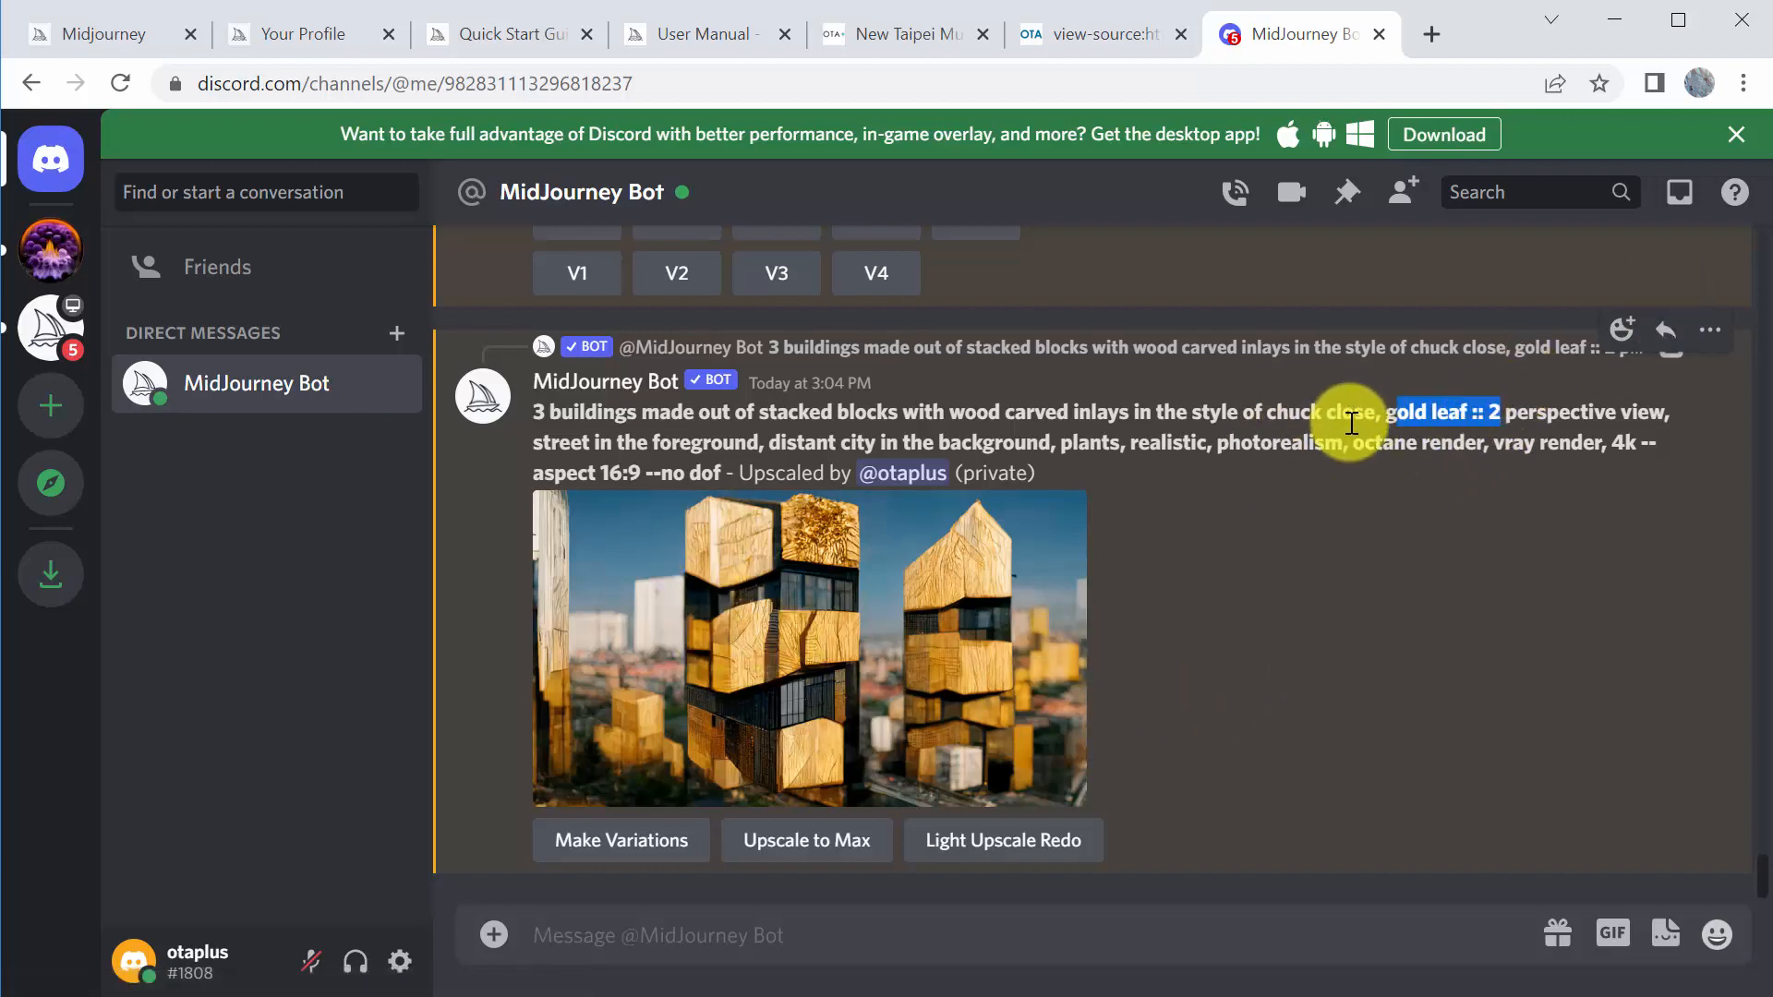
mouse_move(942, 718)
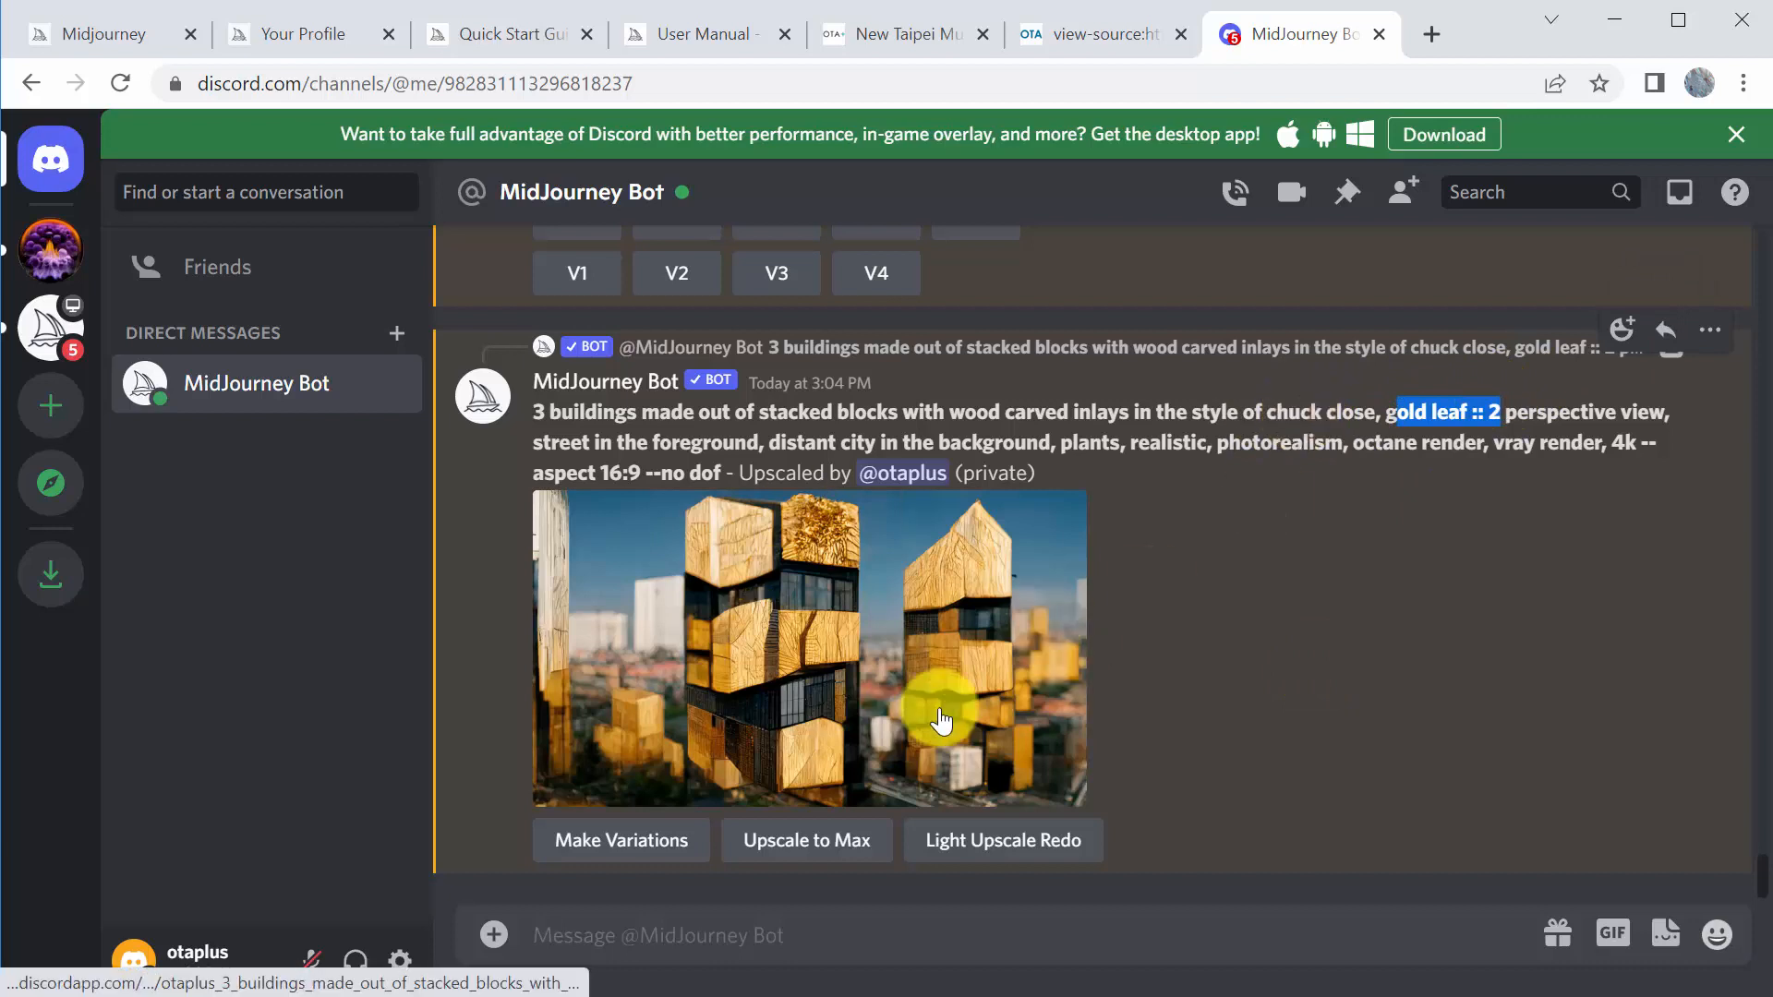
mouse_move(894, 677)
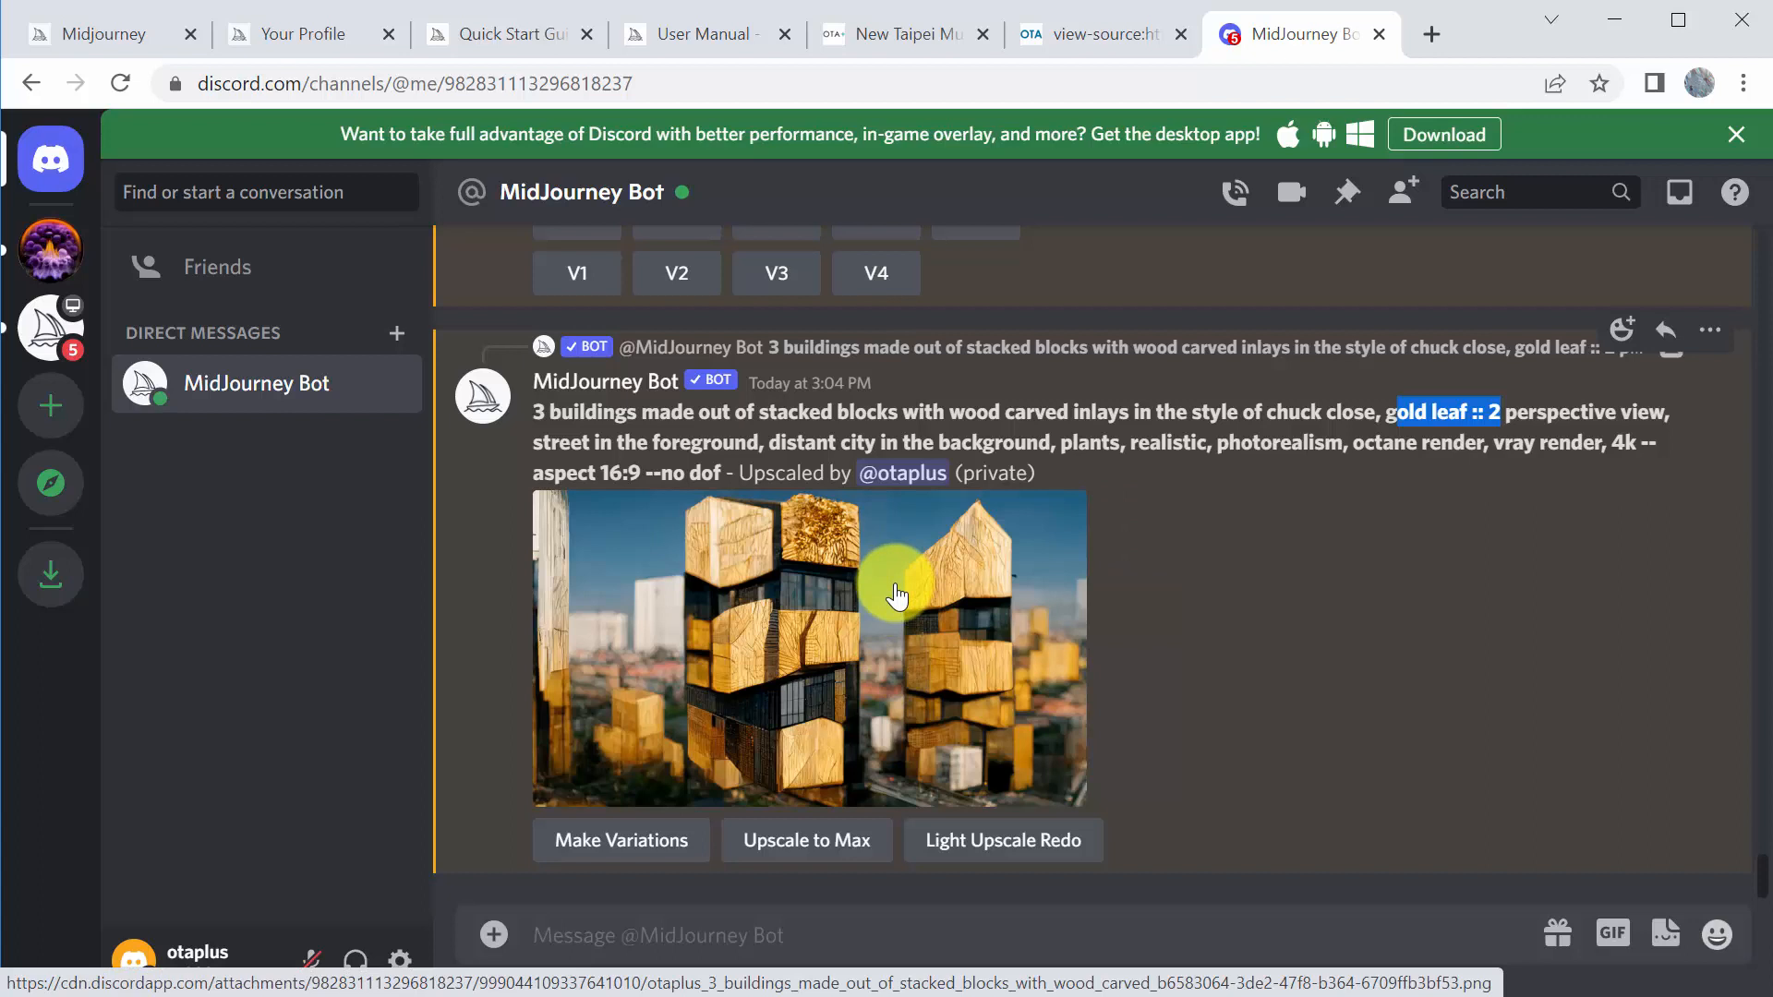
mouse_move(704, 736)
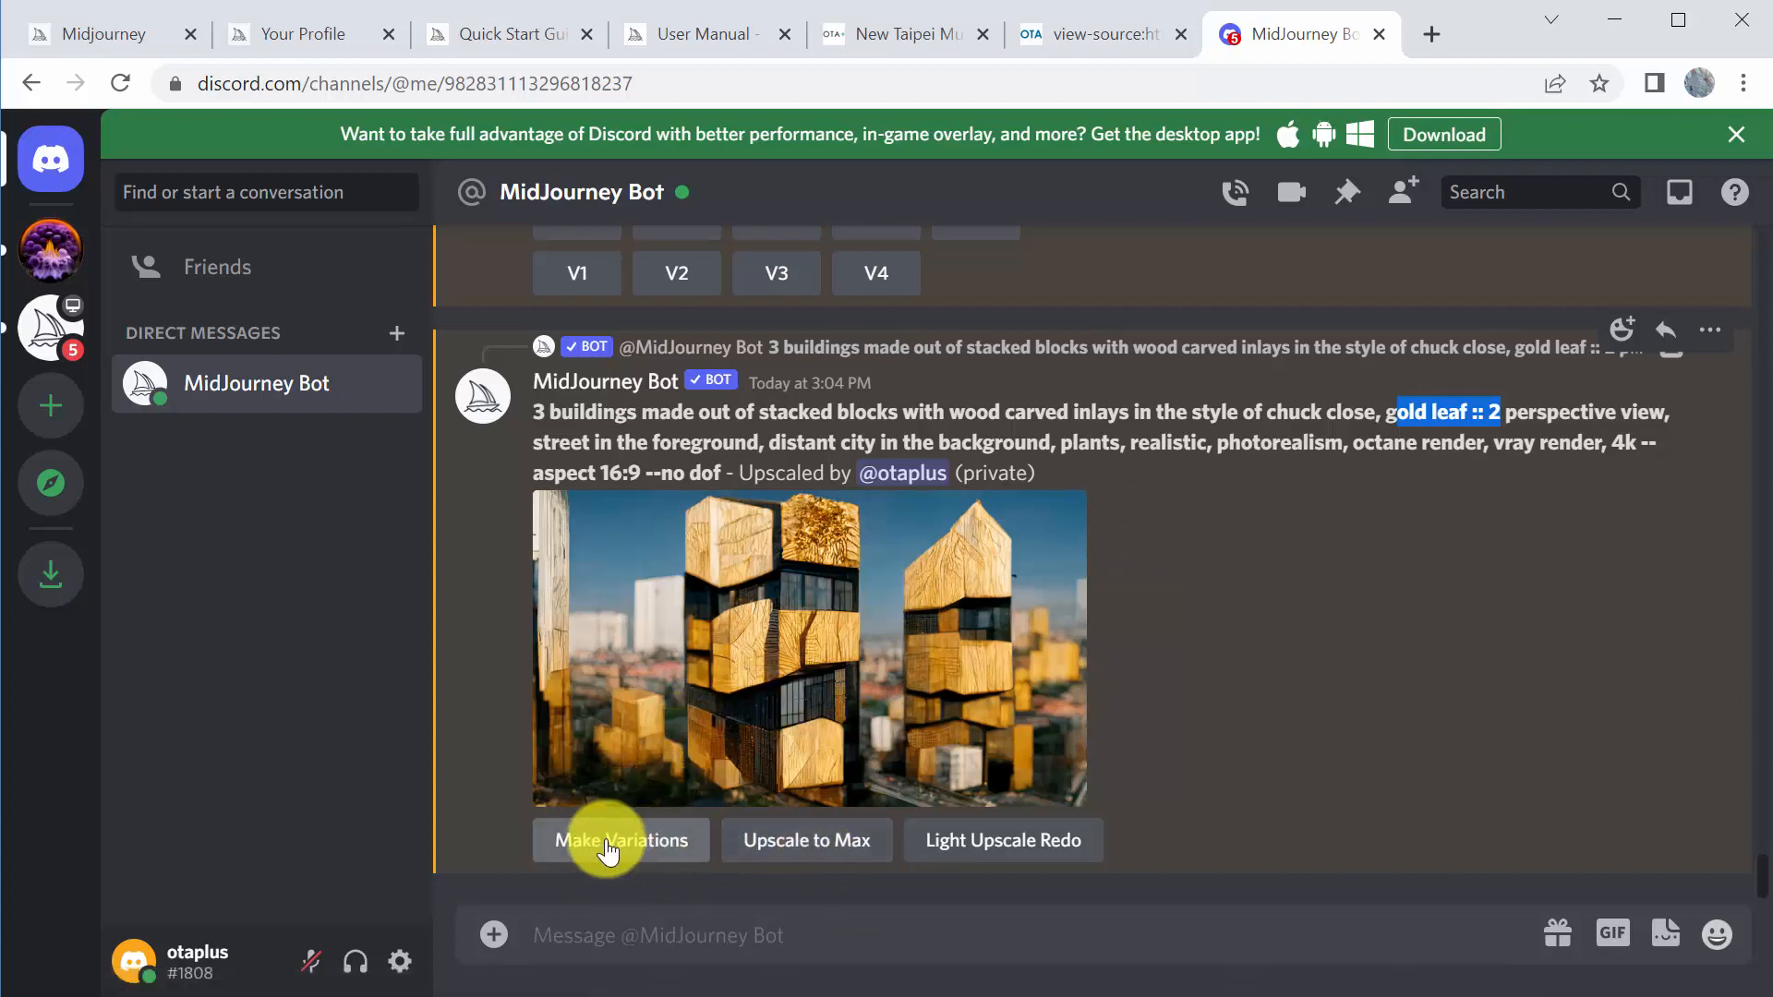
mouse_move(807, 840)
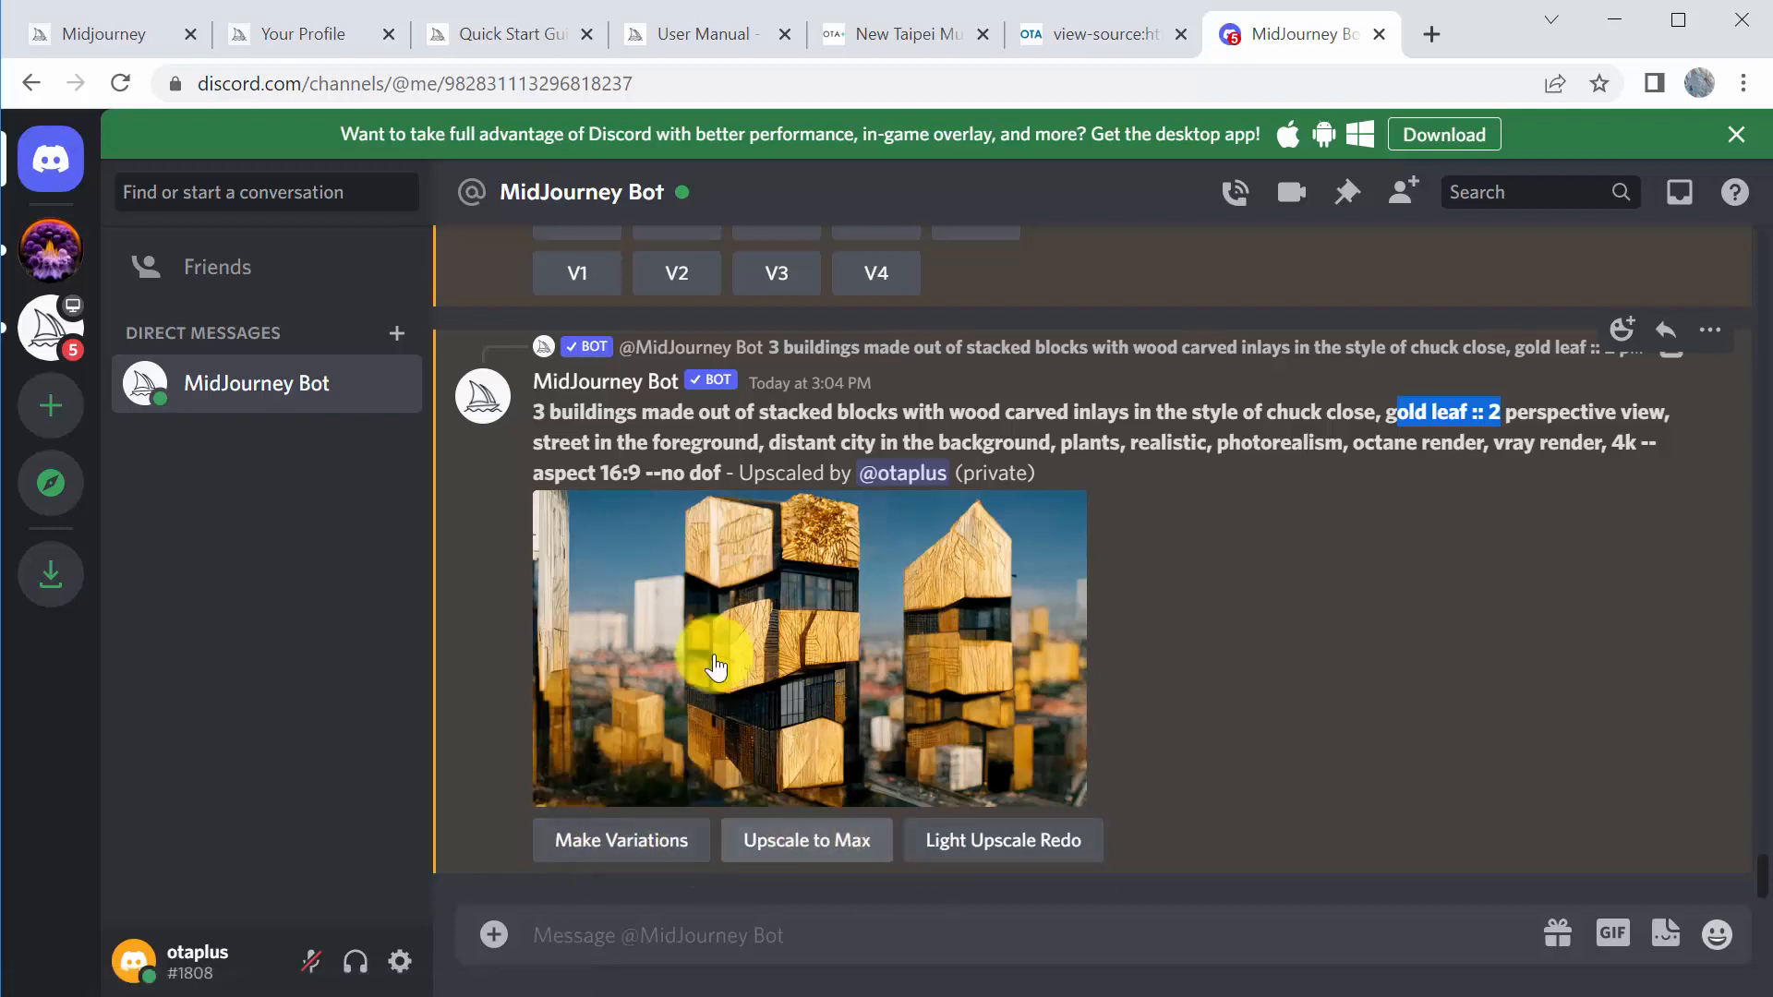
mouse_move(1097, 735)
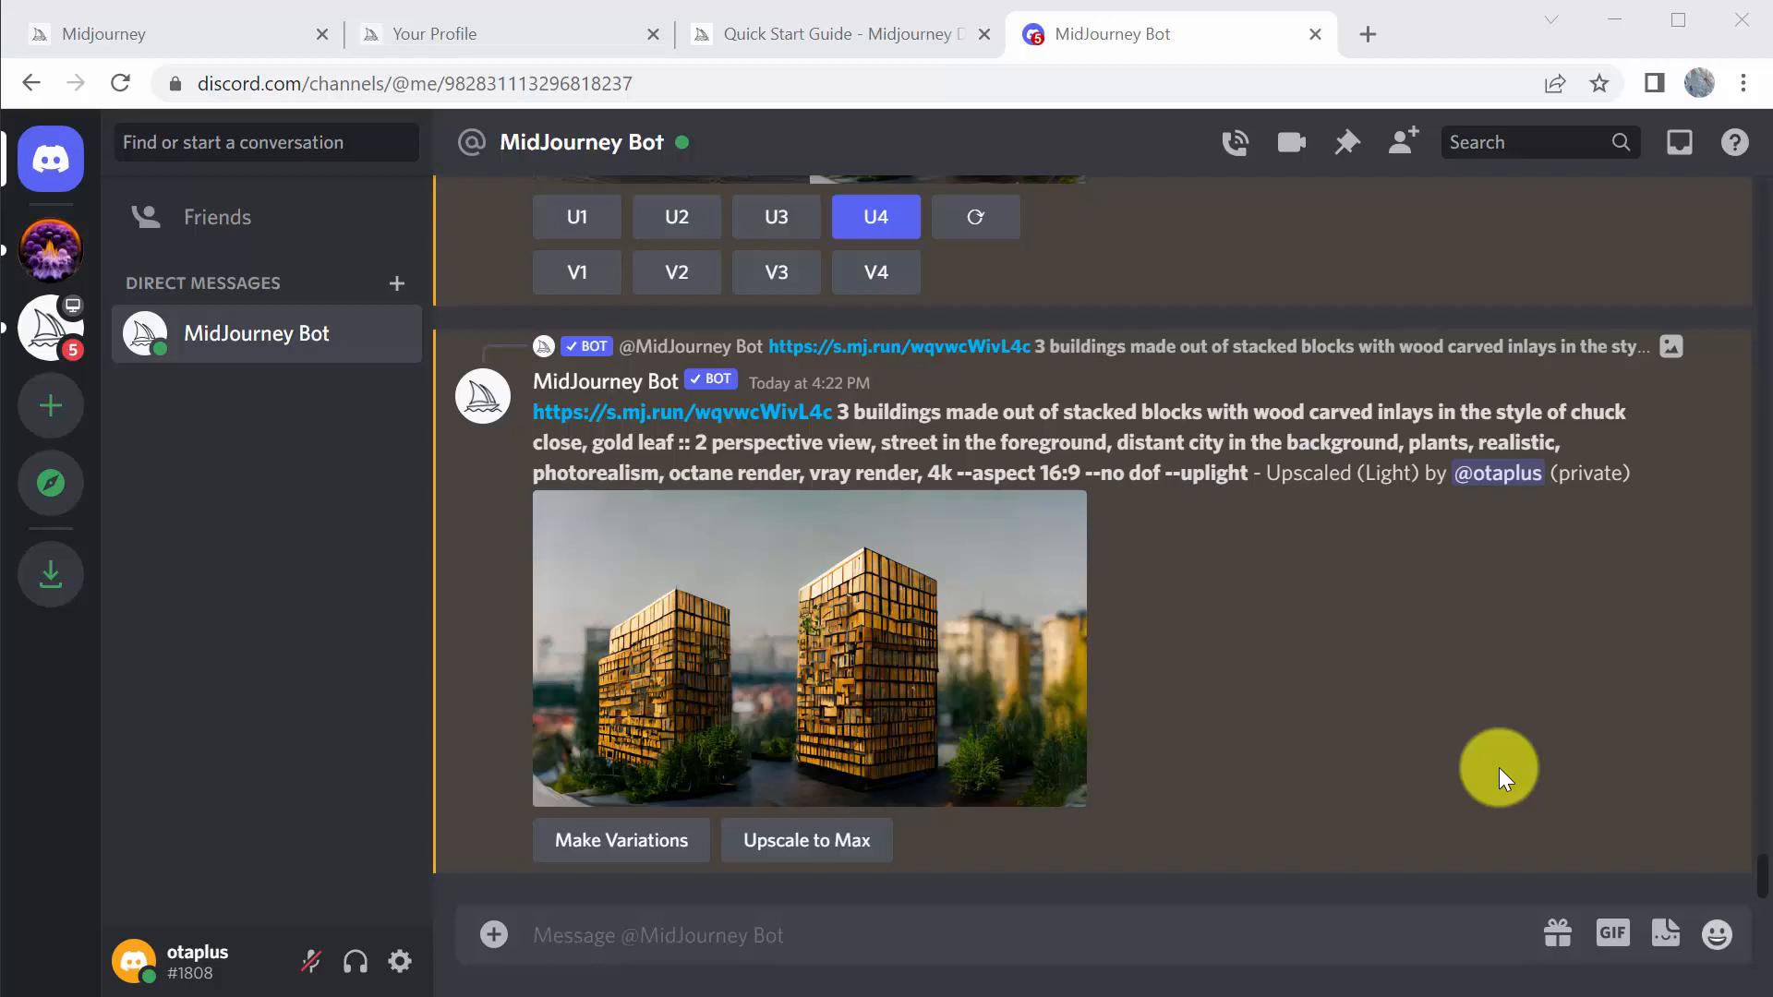
mouse_move(1346, 761)
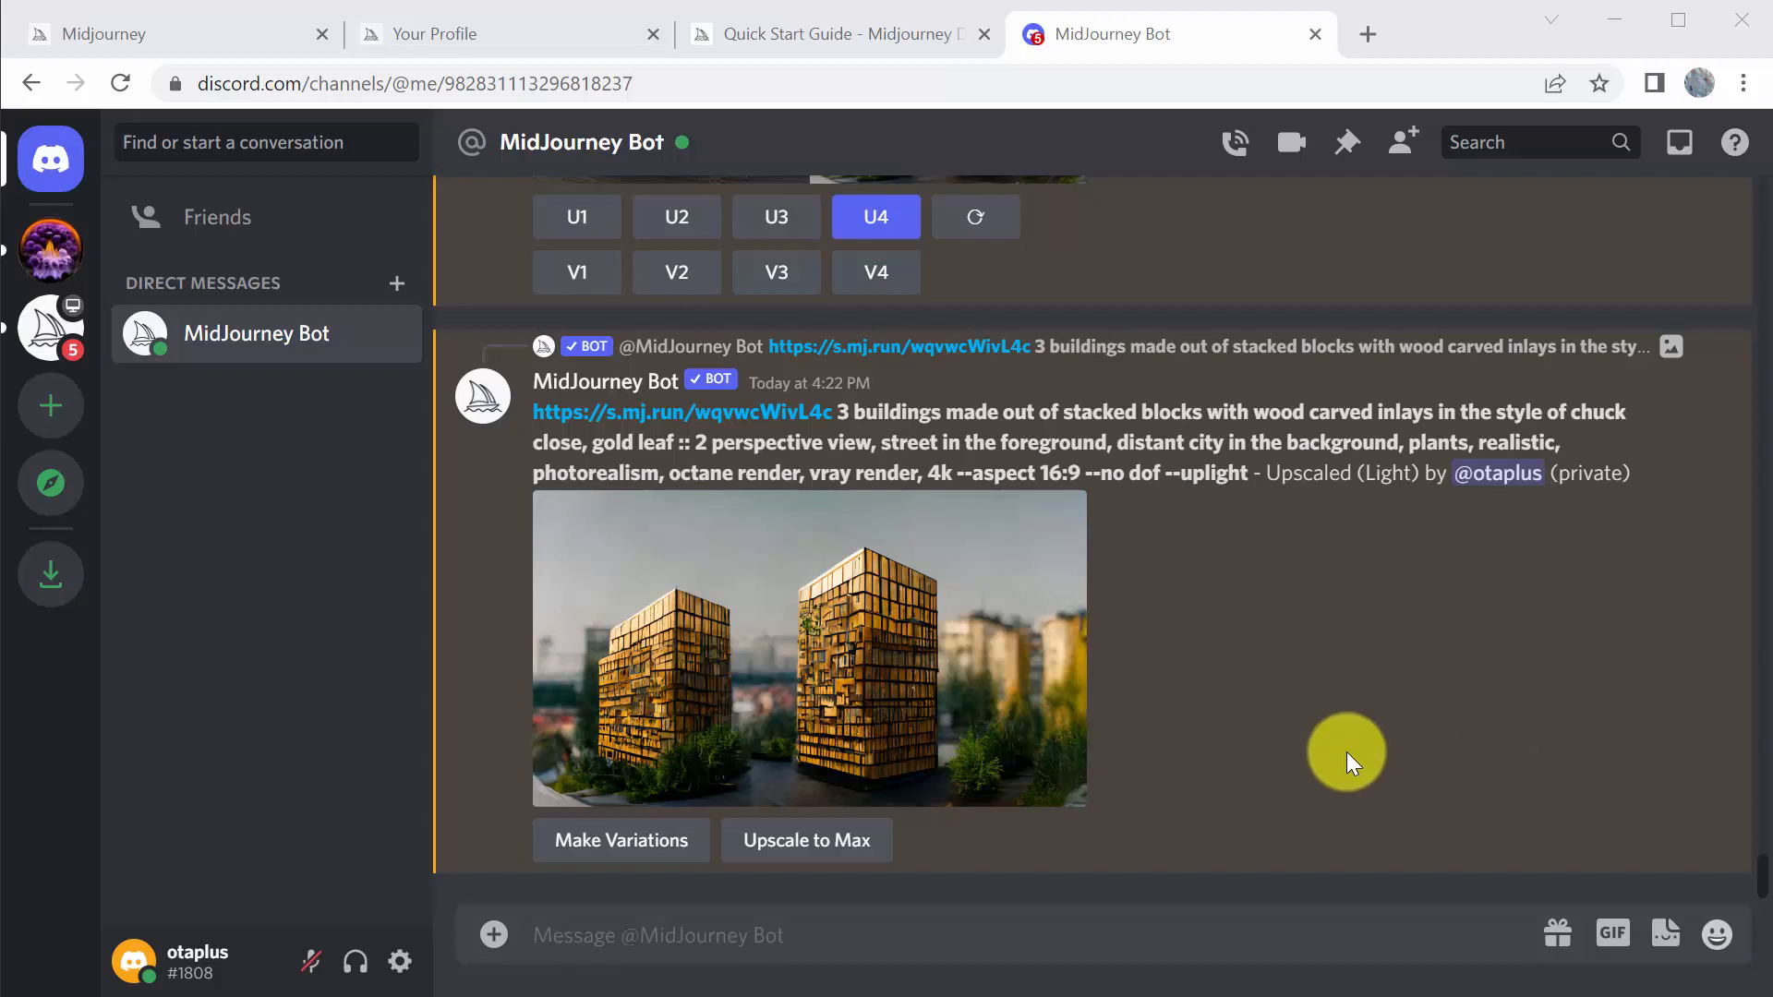
mouse_move(1208, 720)
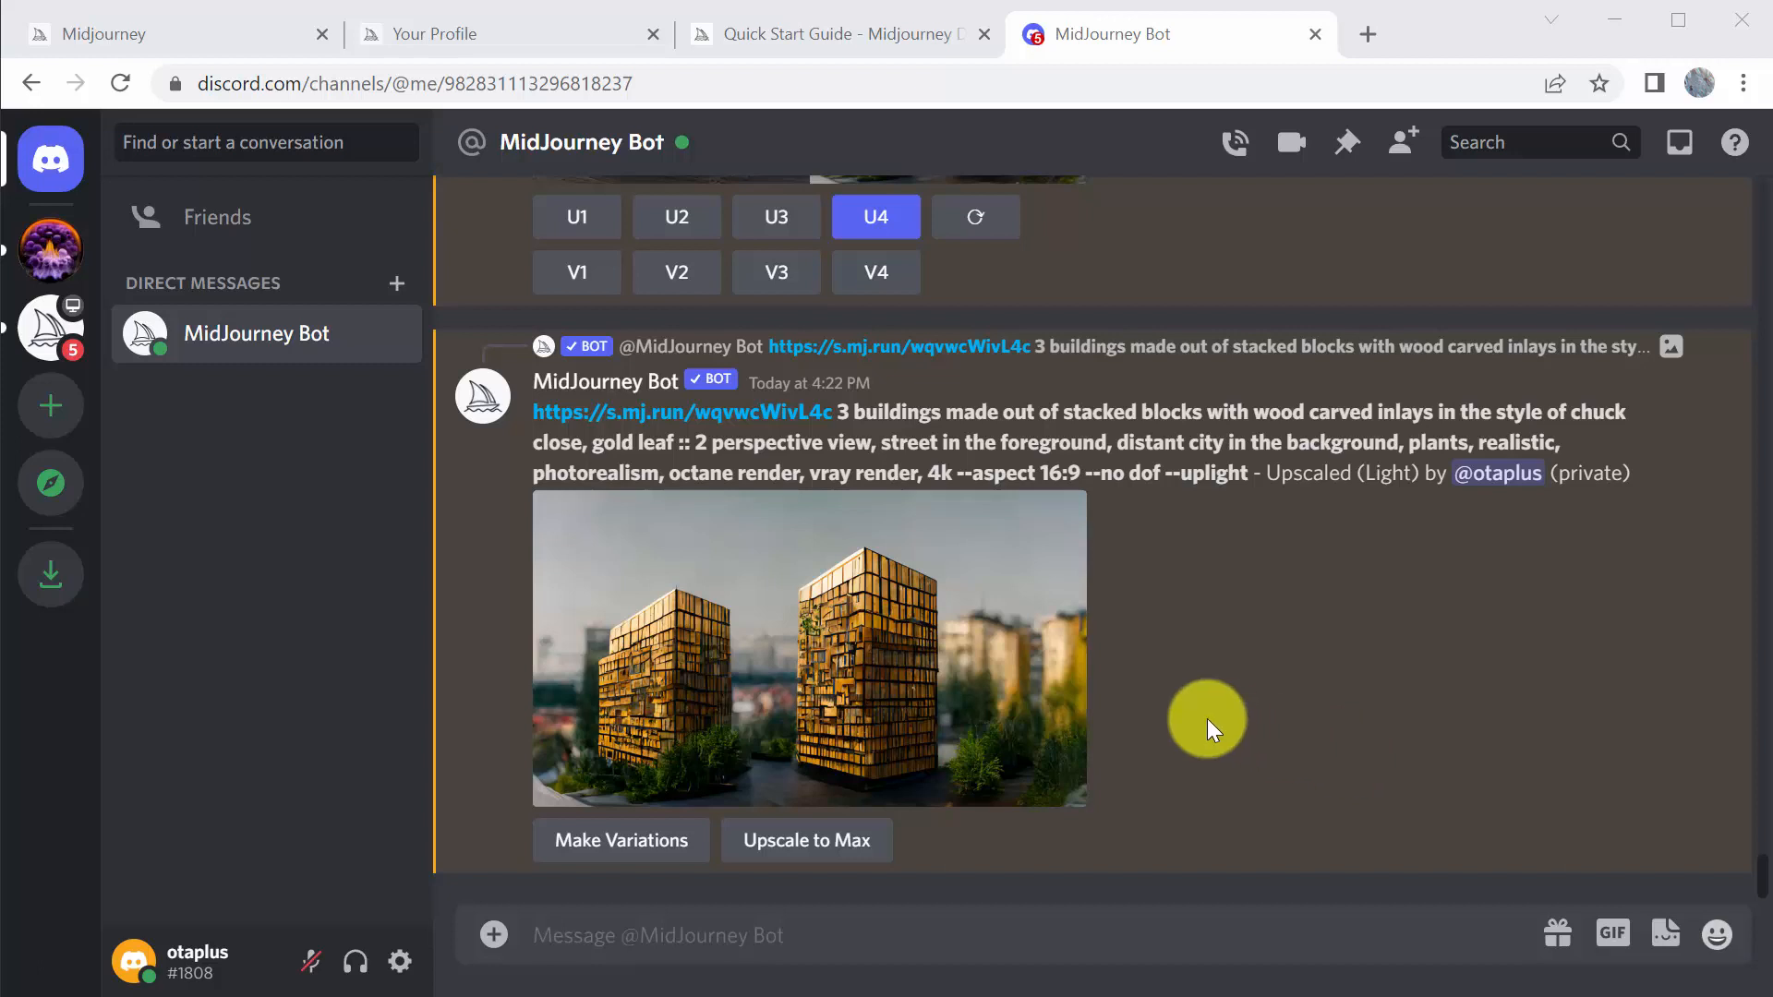
mouse_move(1060, 693)
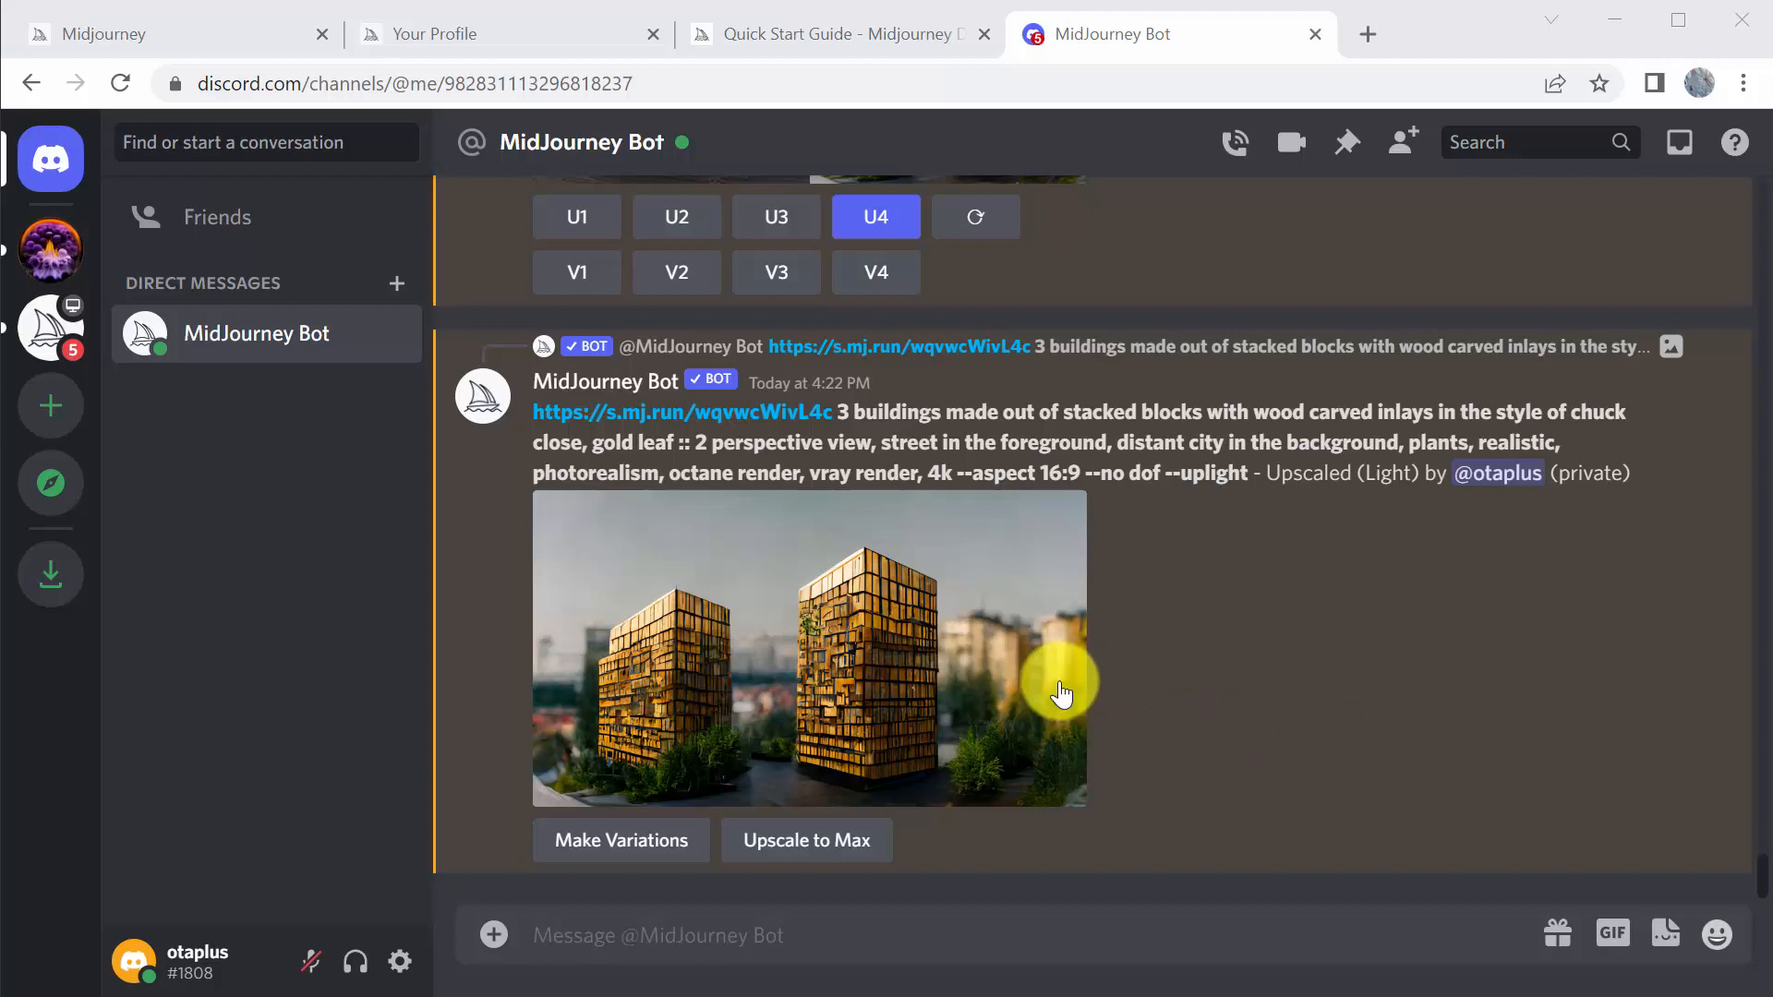
Enlarge the light-upscaled two-tower gold-leaf image in the preview
click(809, 648)
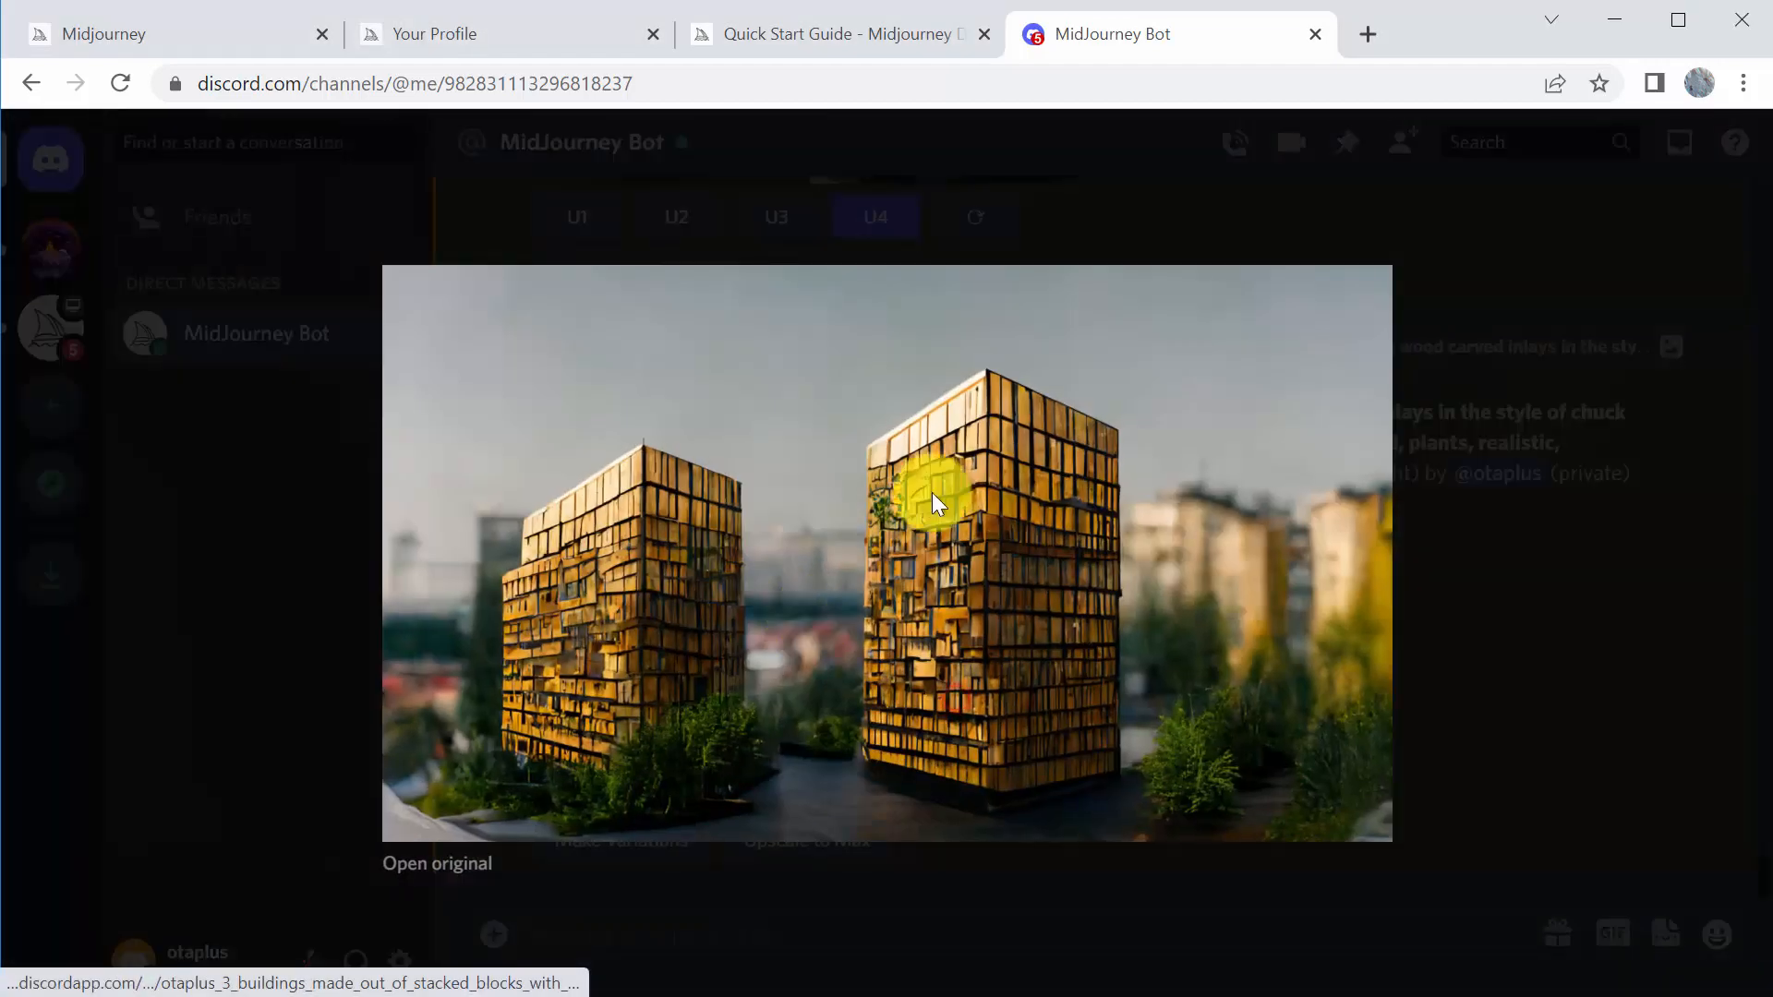
mouse_move(984, 696)
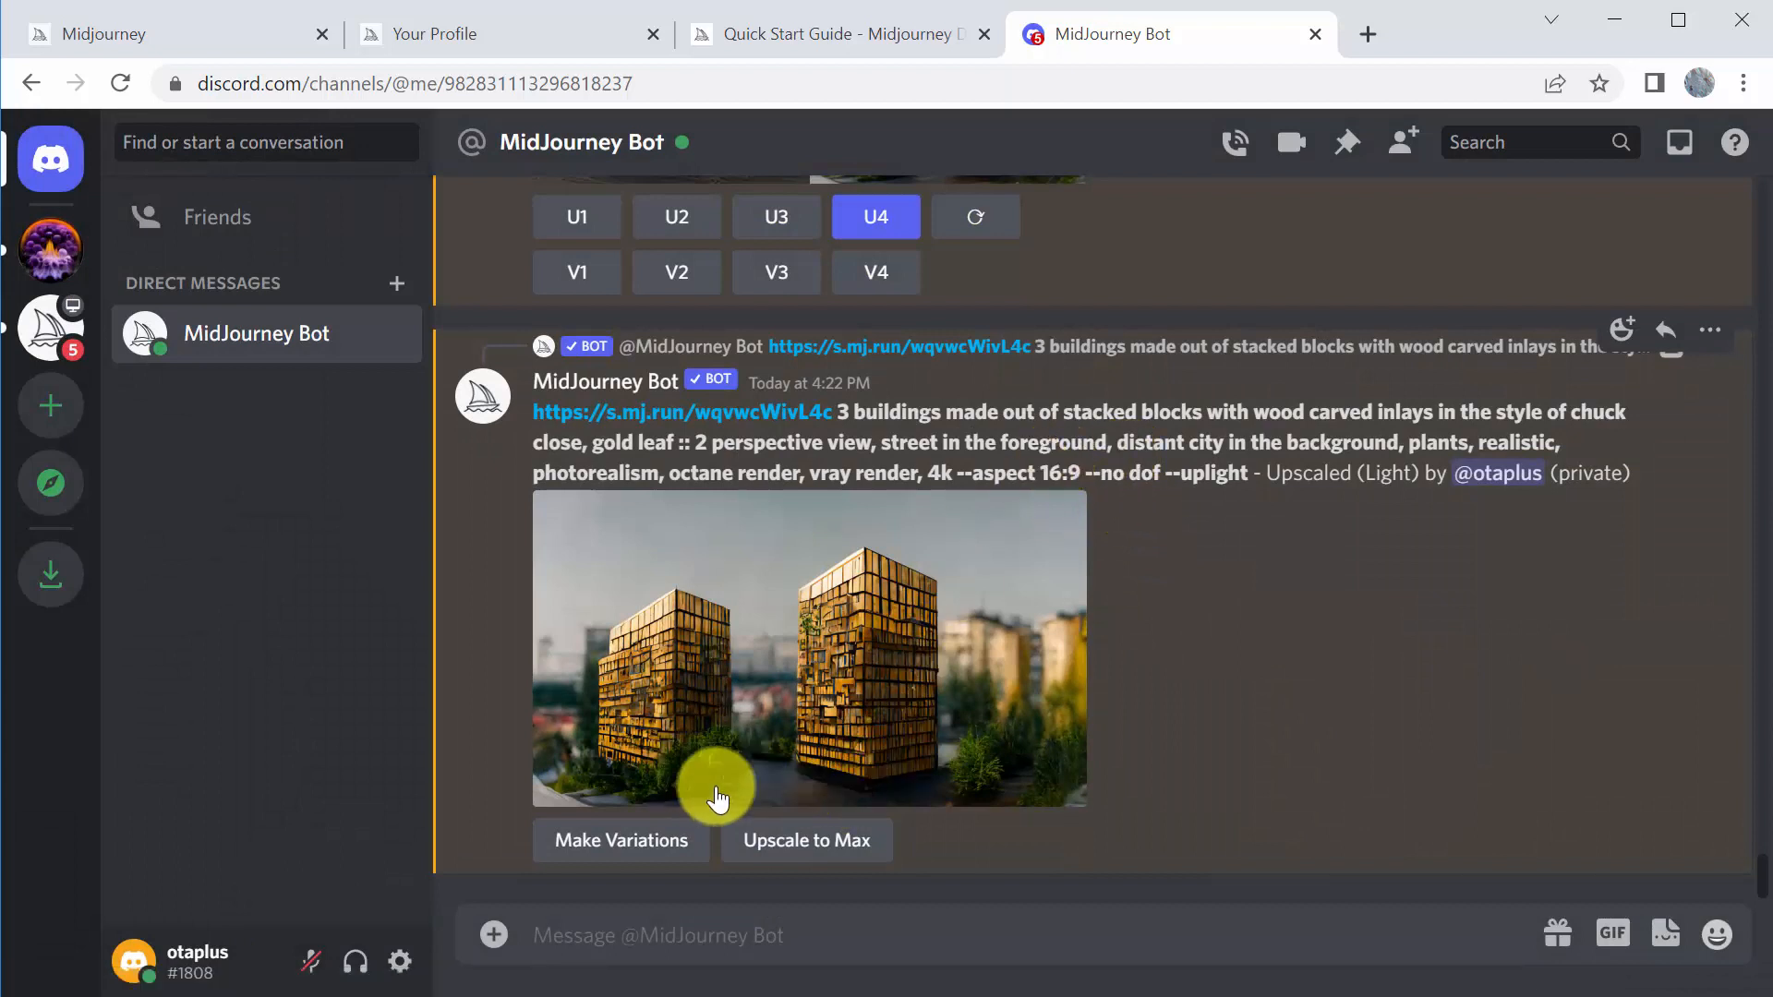
mouse_move(1119, 661)
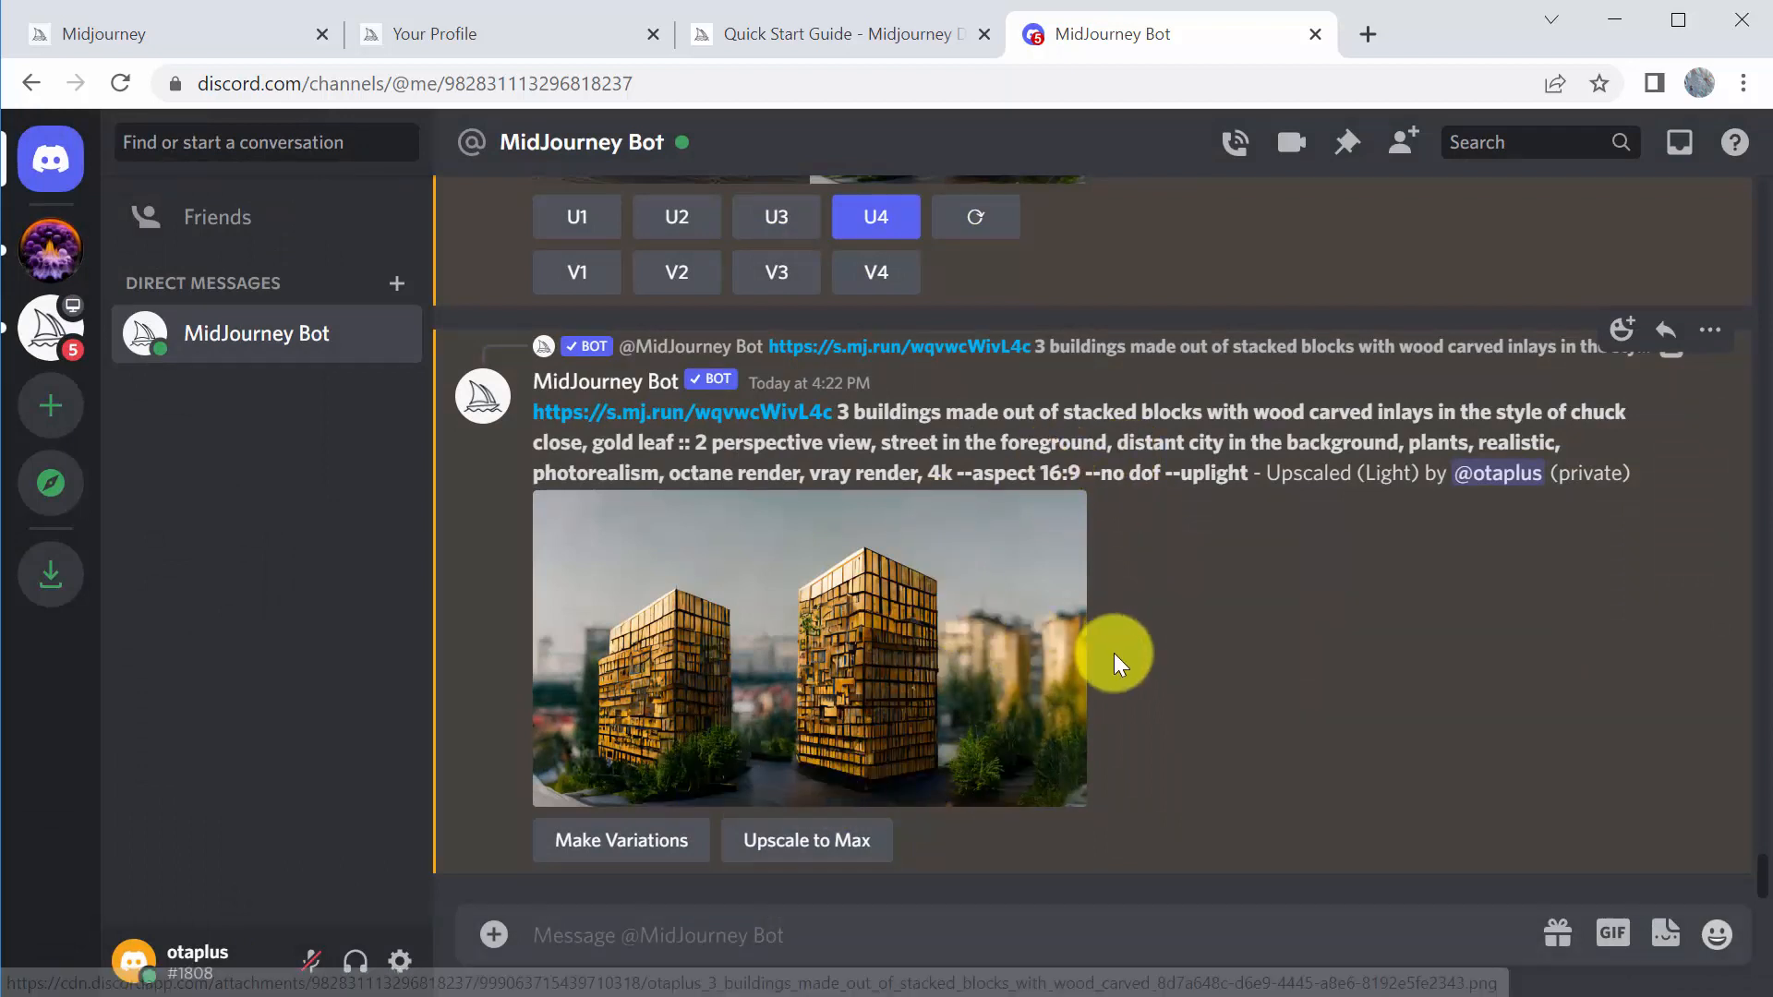
mouse_move(751, 670)
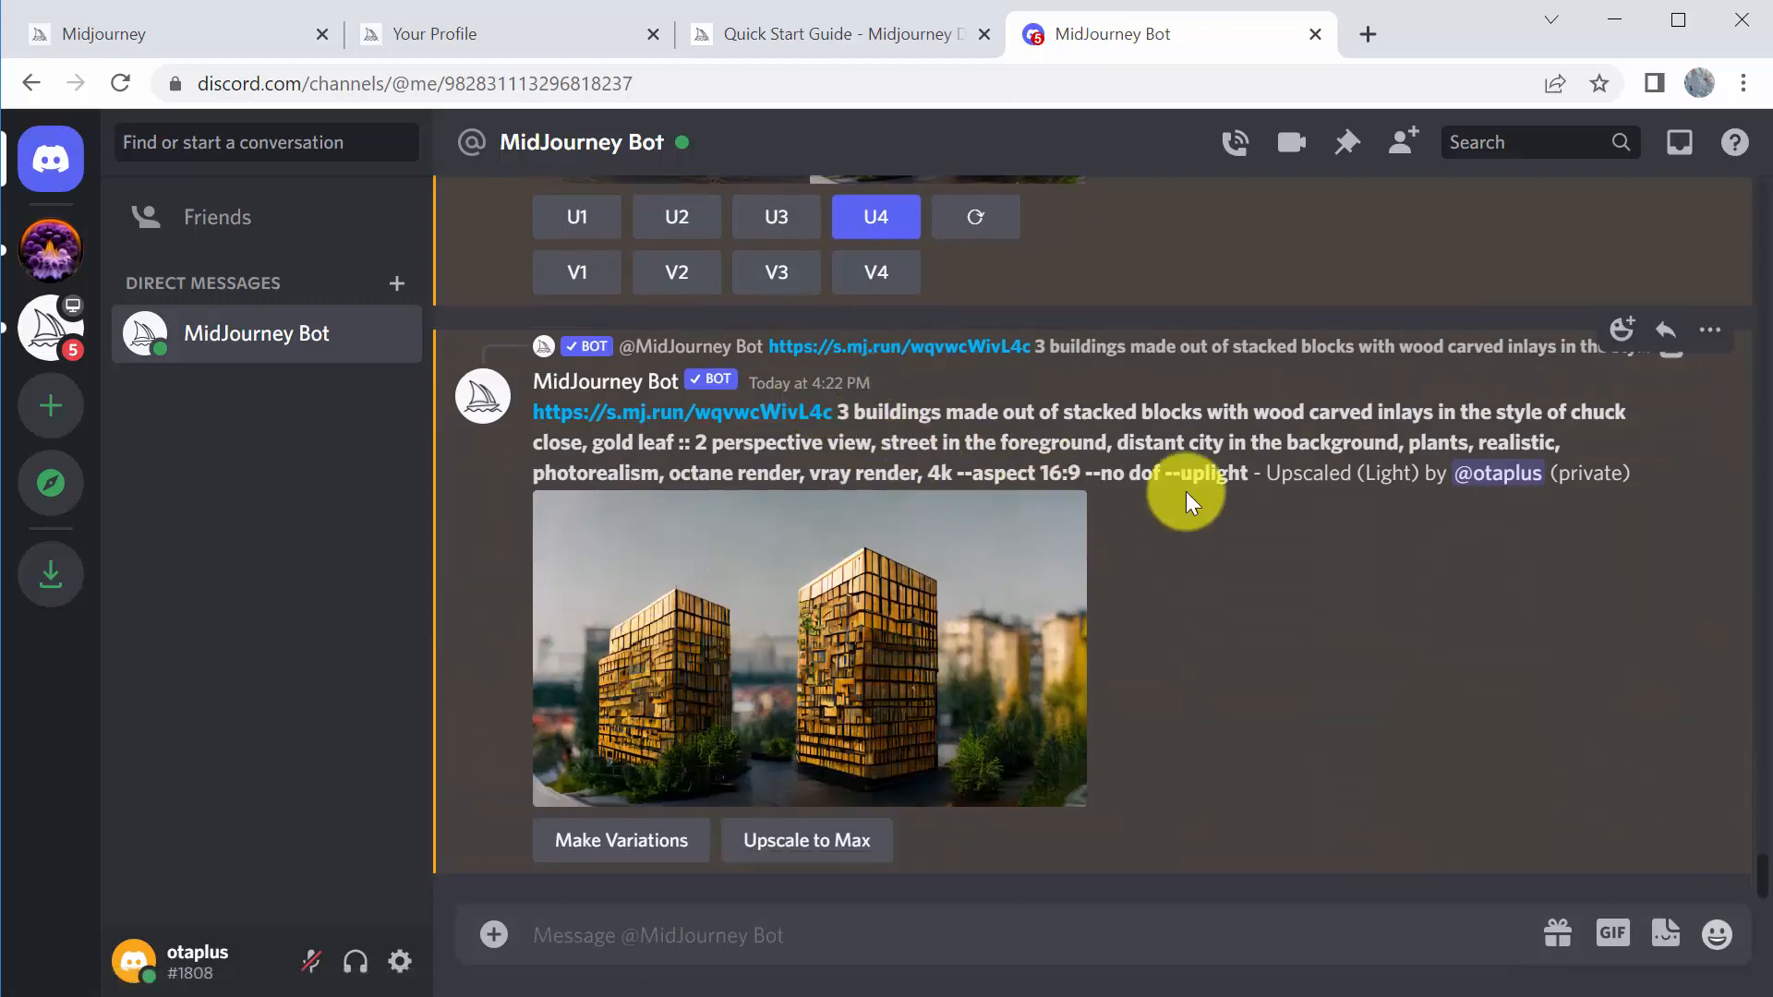
mouse_move(916, 708)
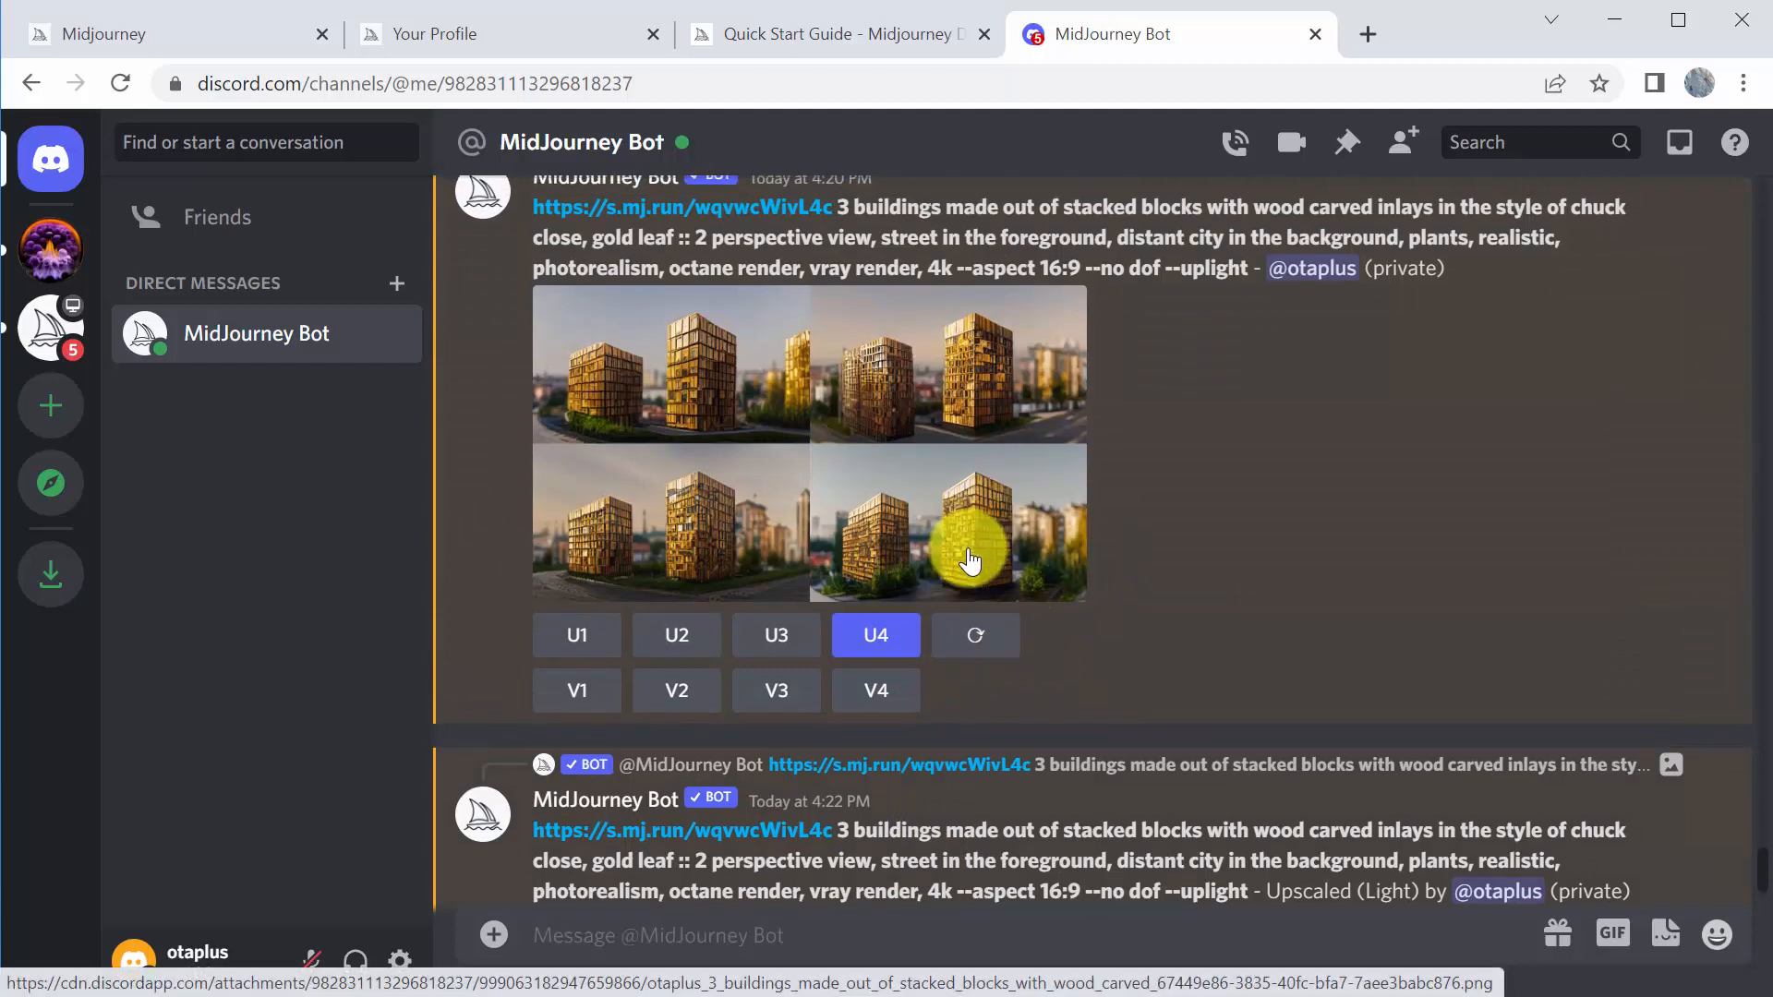
click(876, 633)
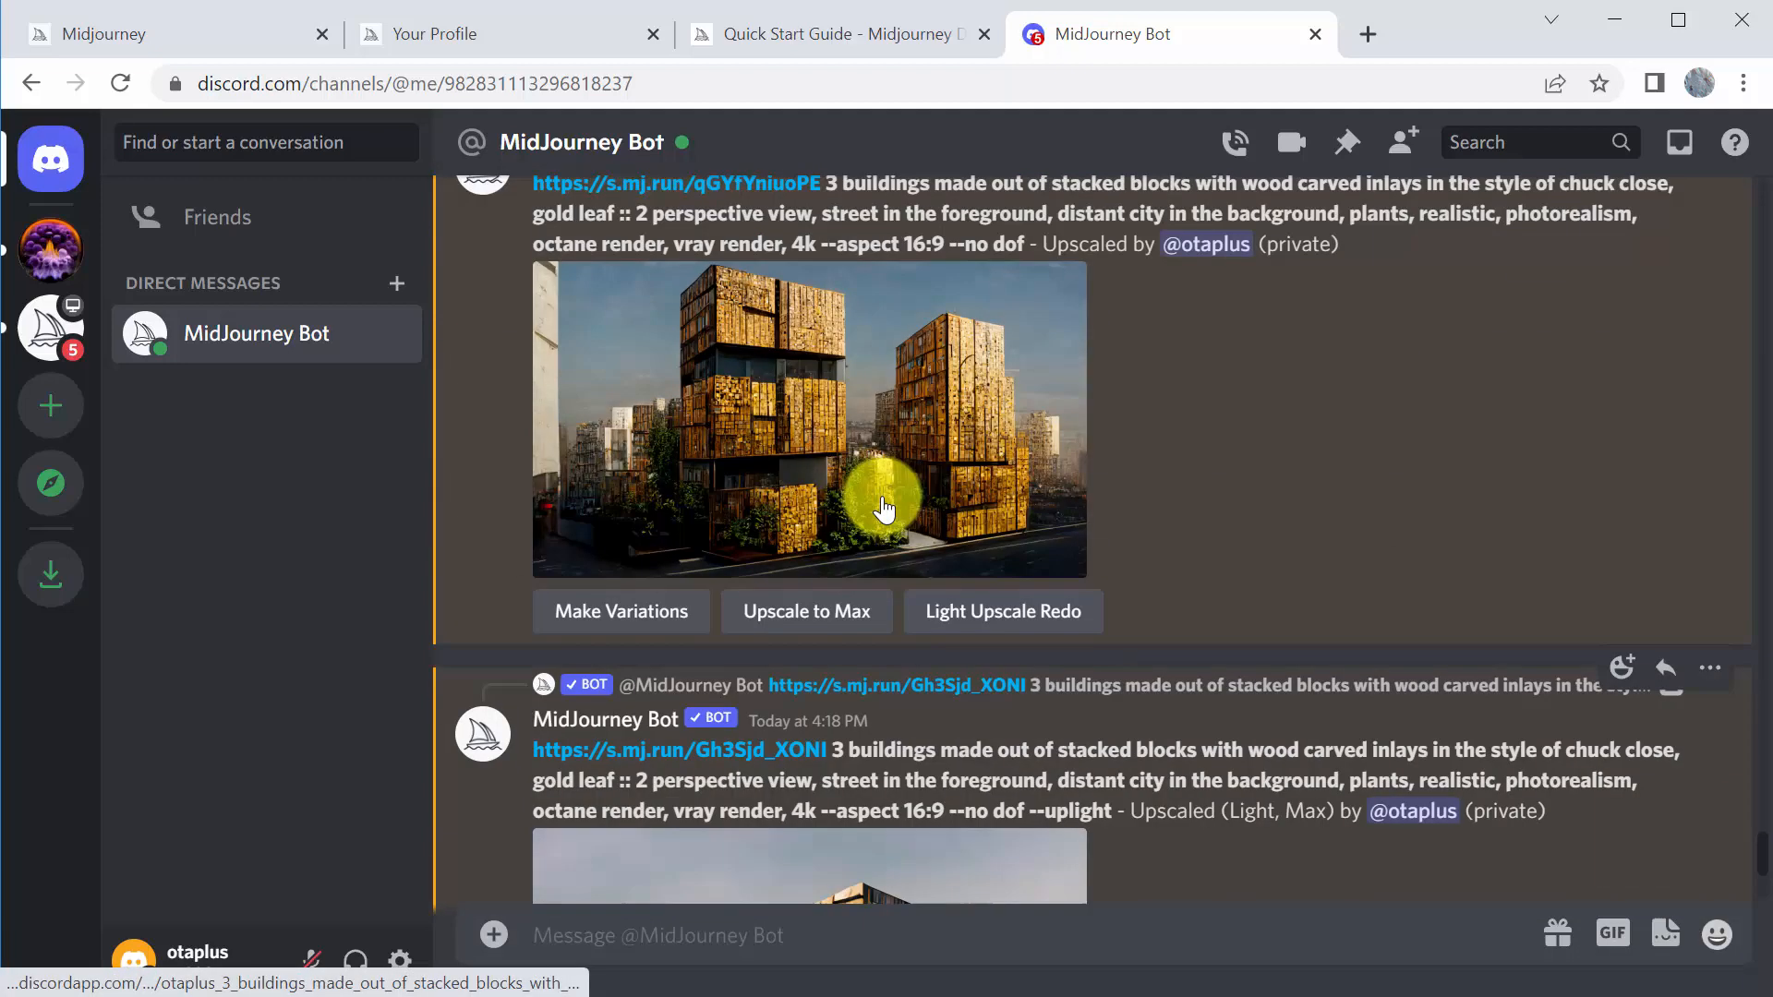
scroll(down, 3)
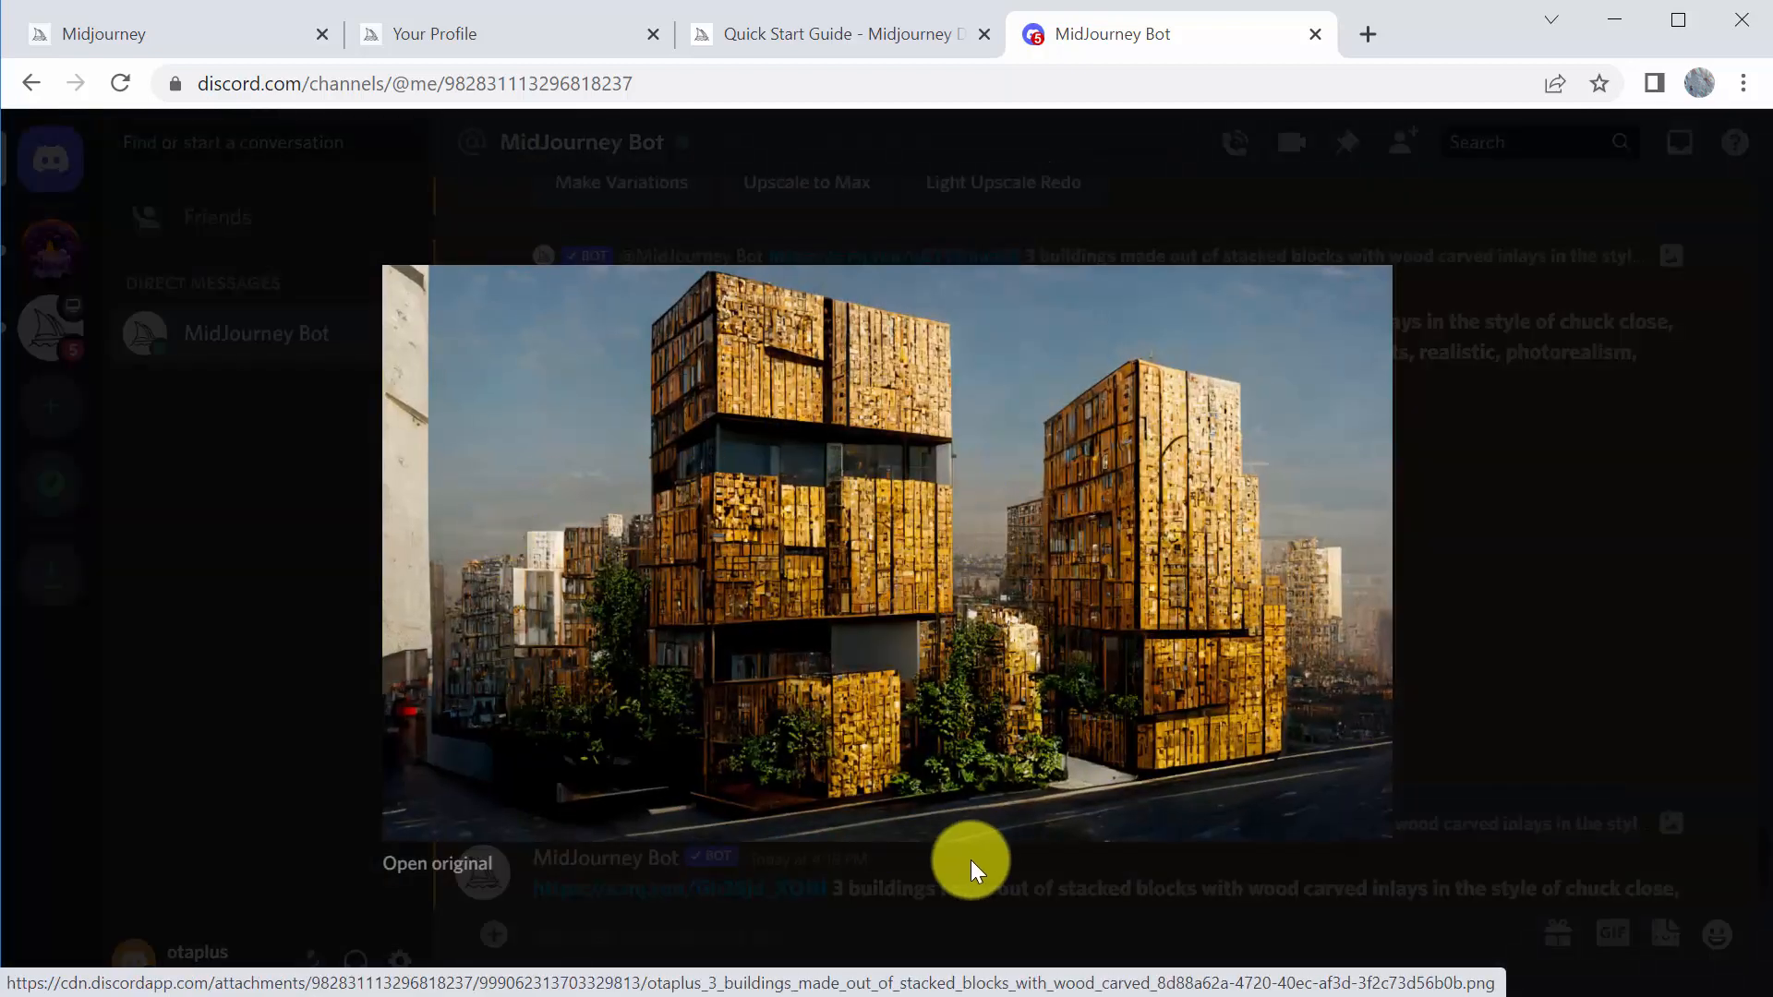
mouse_move(768, 502)
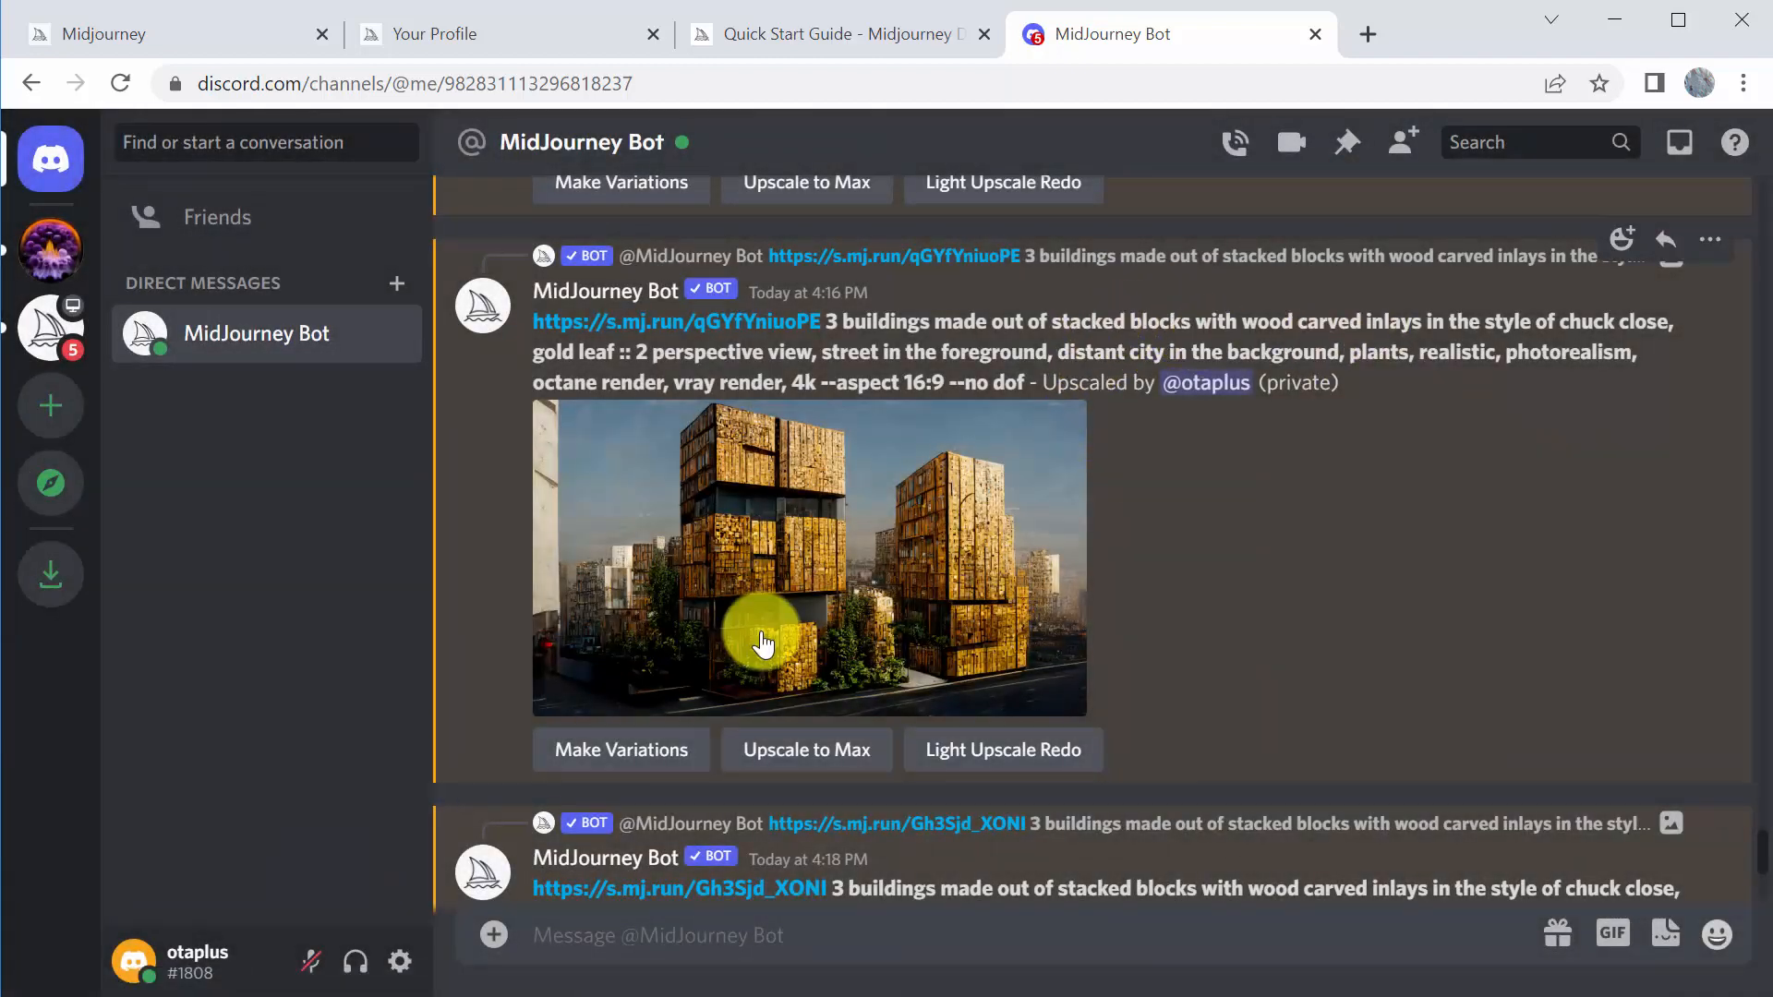
mouse_move(879, 426)
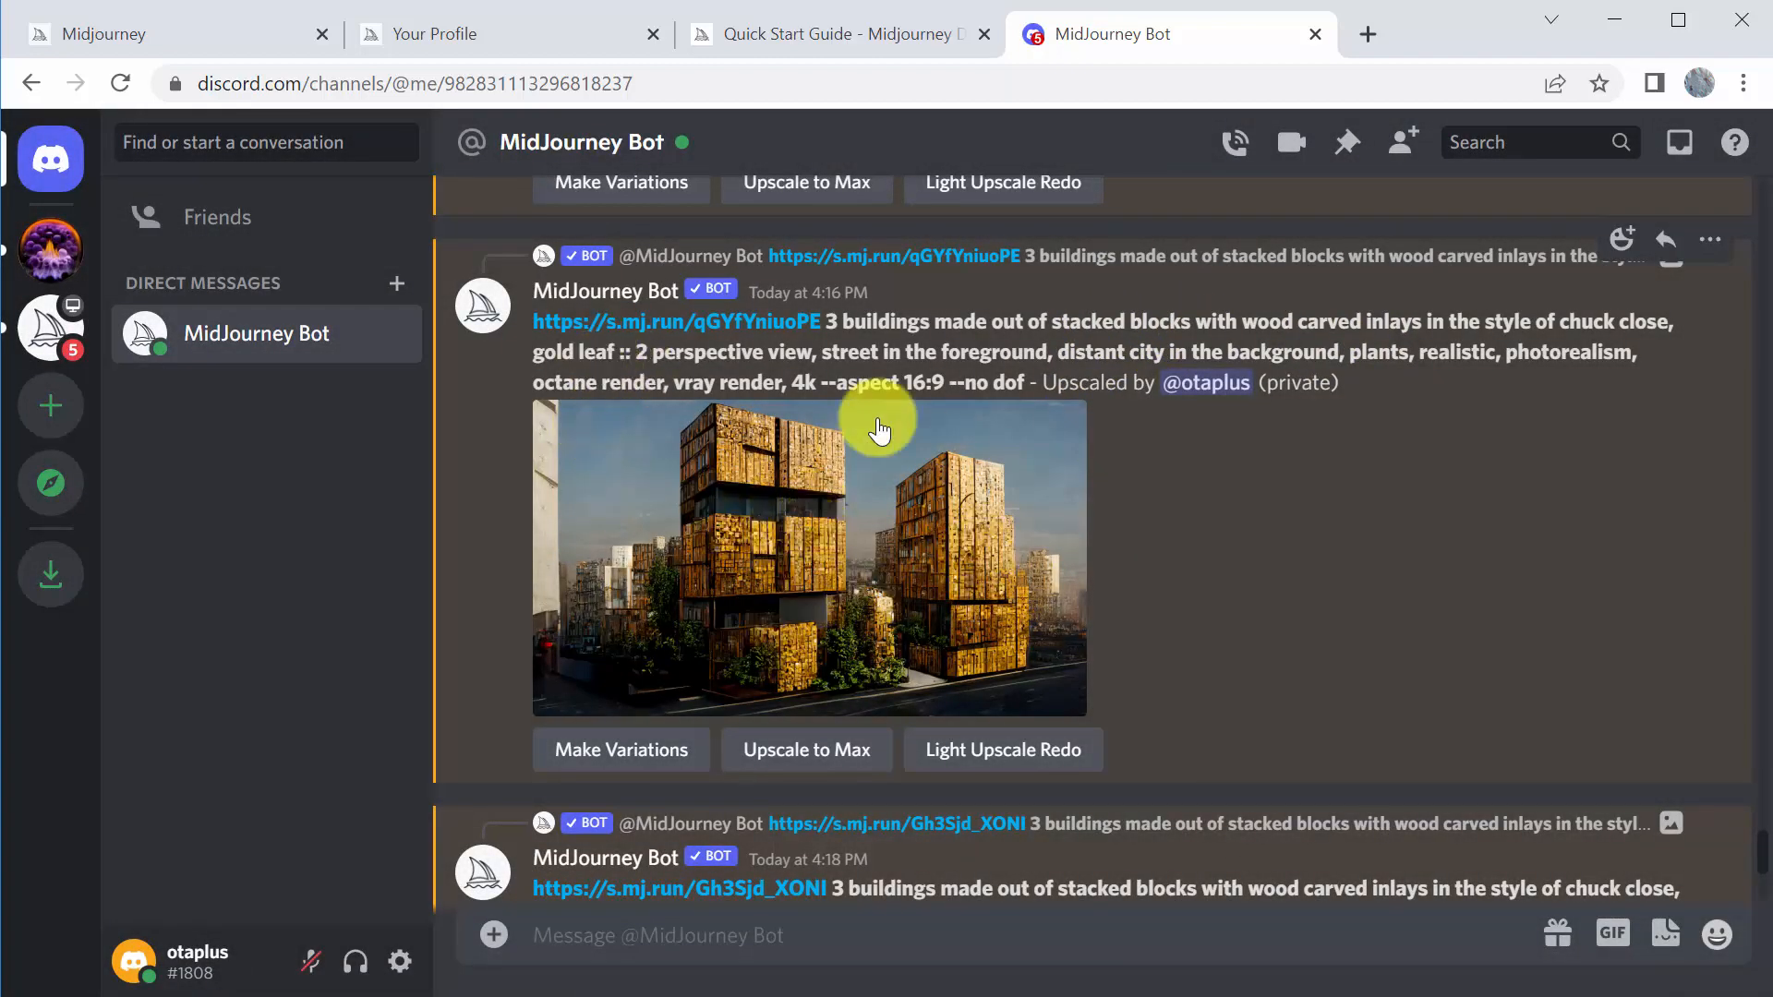
scroll(down, 3)
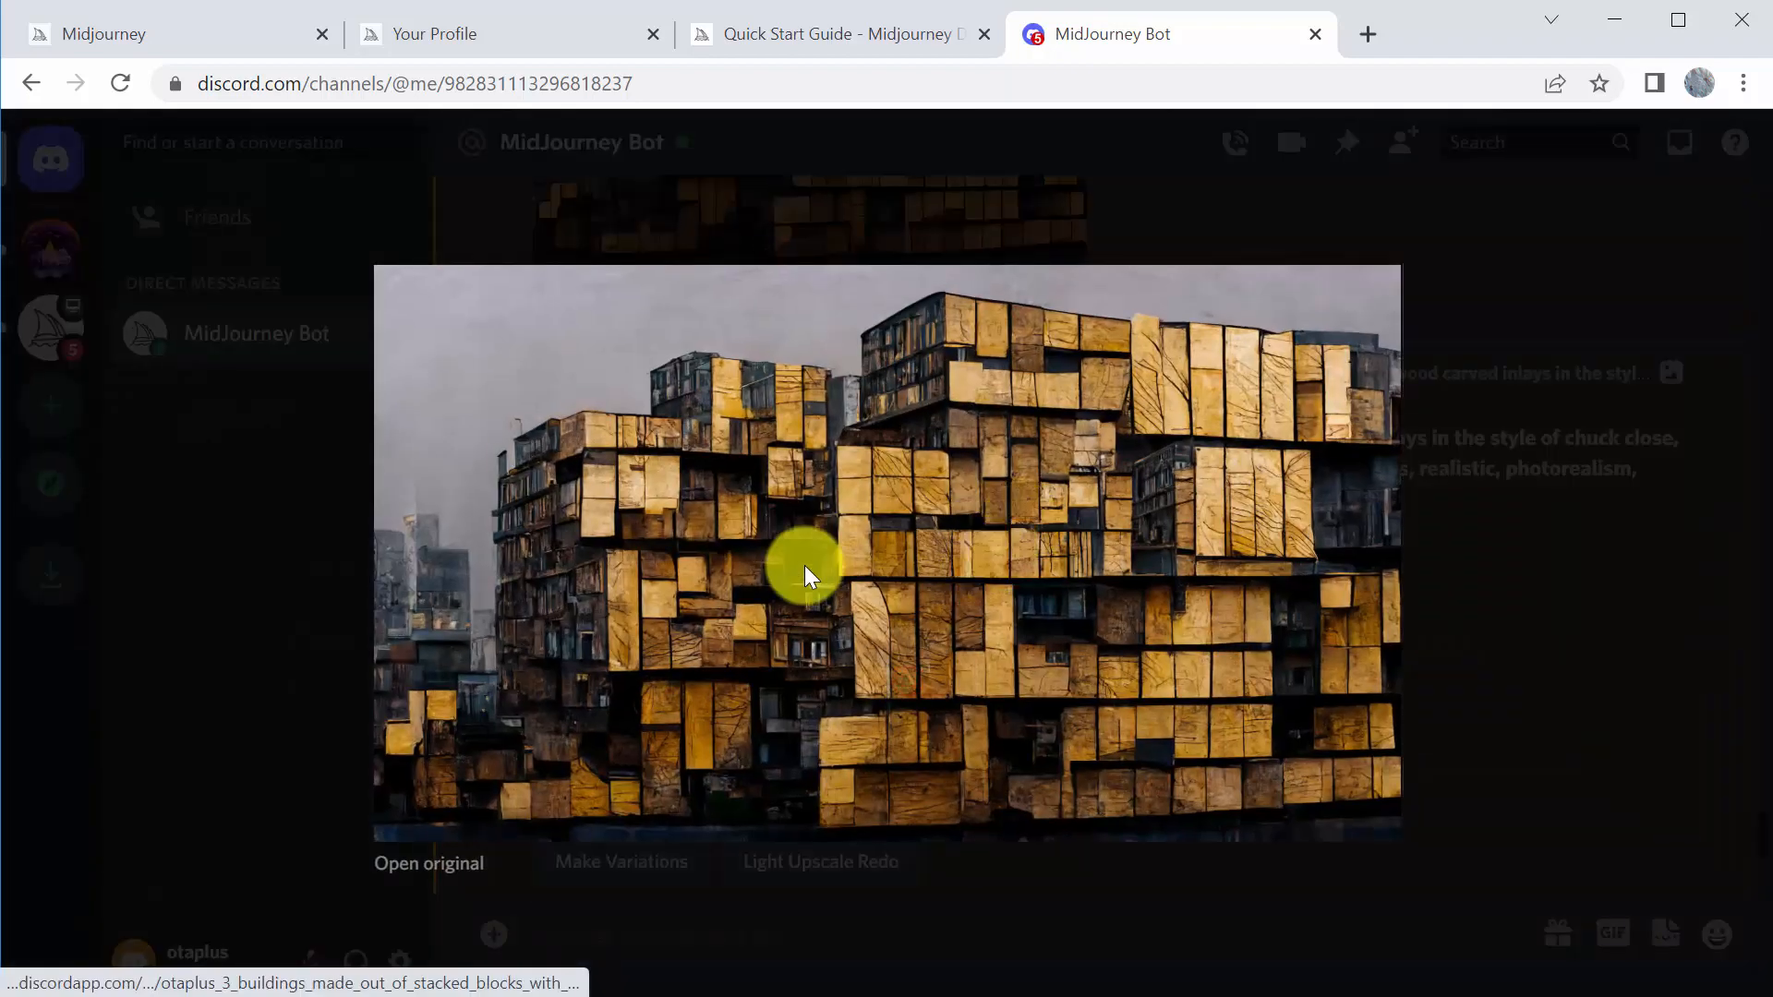
mouse_move(701, 549)
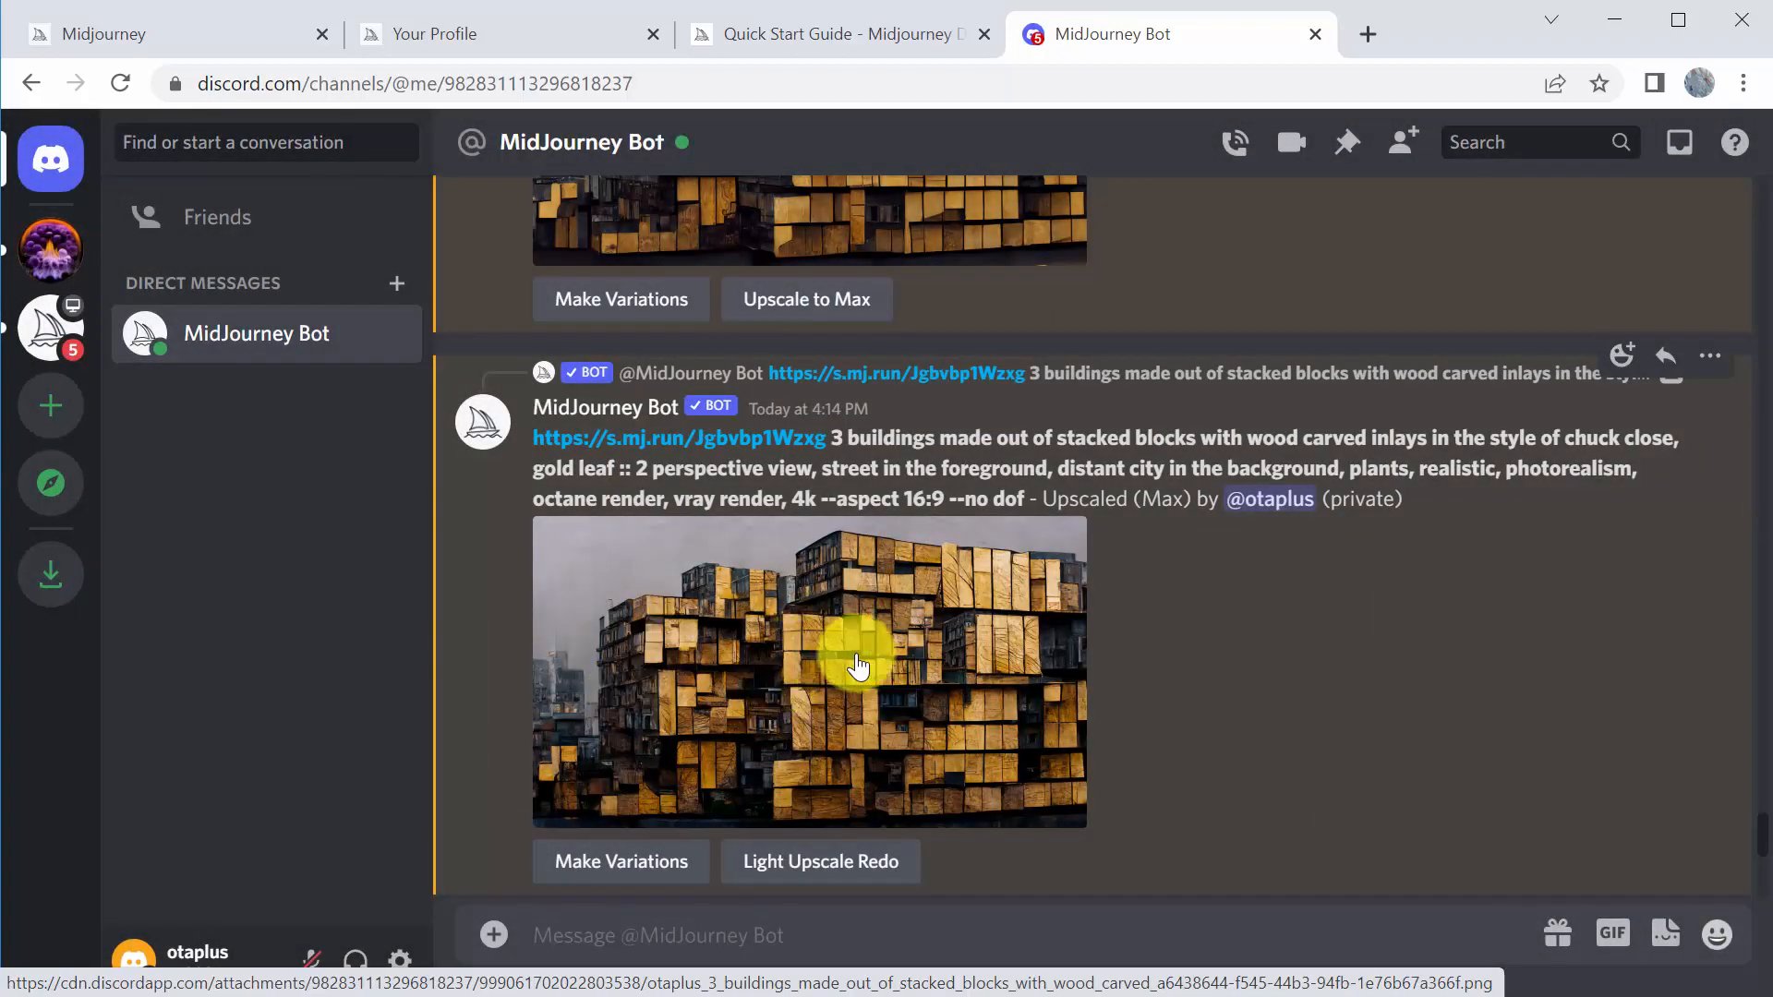
scroll(down, 3)
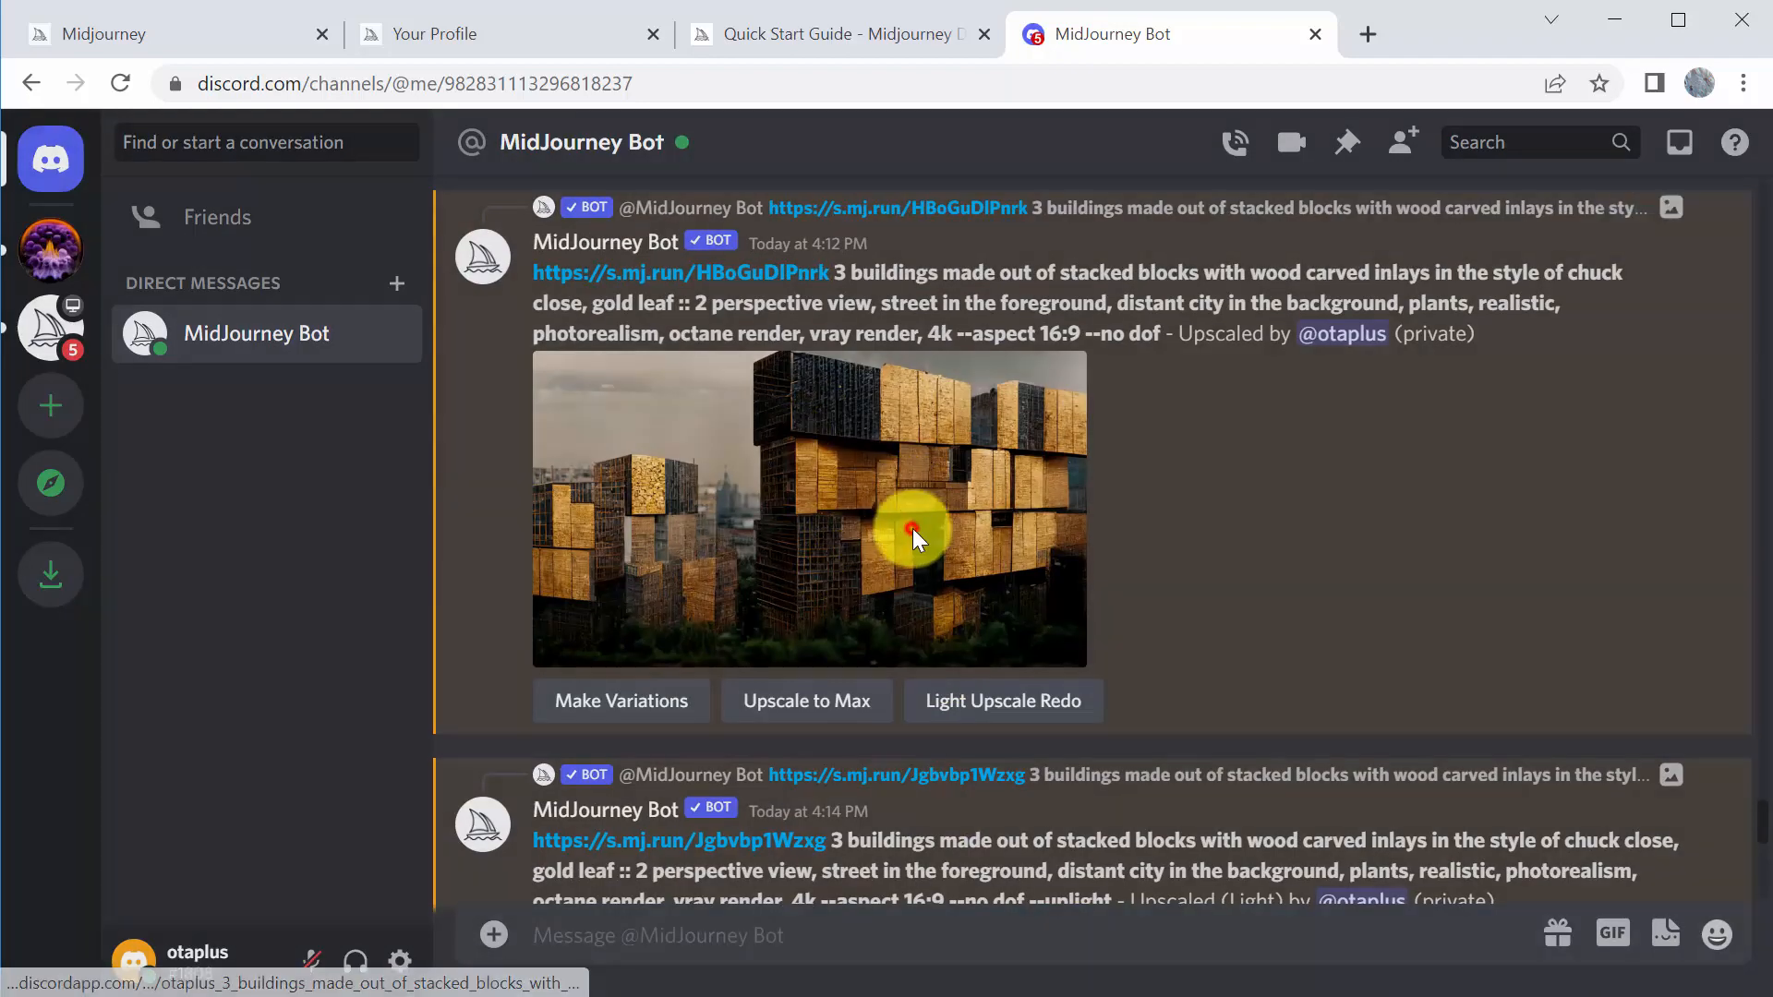
click(916, 532)
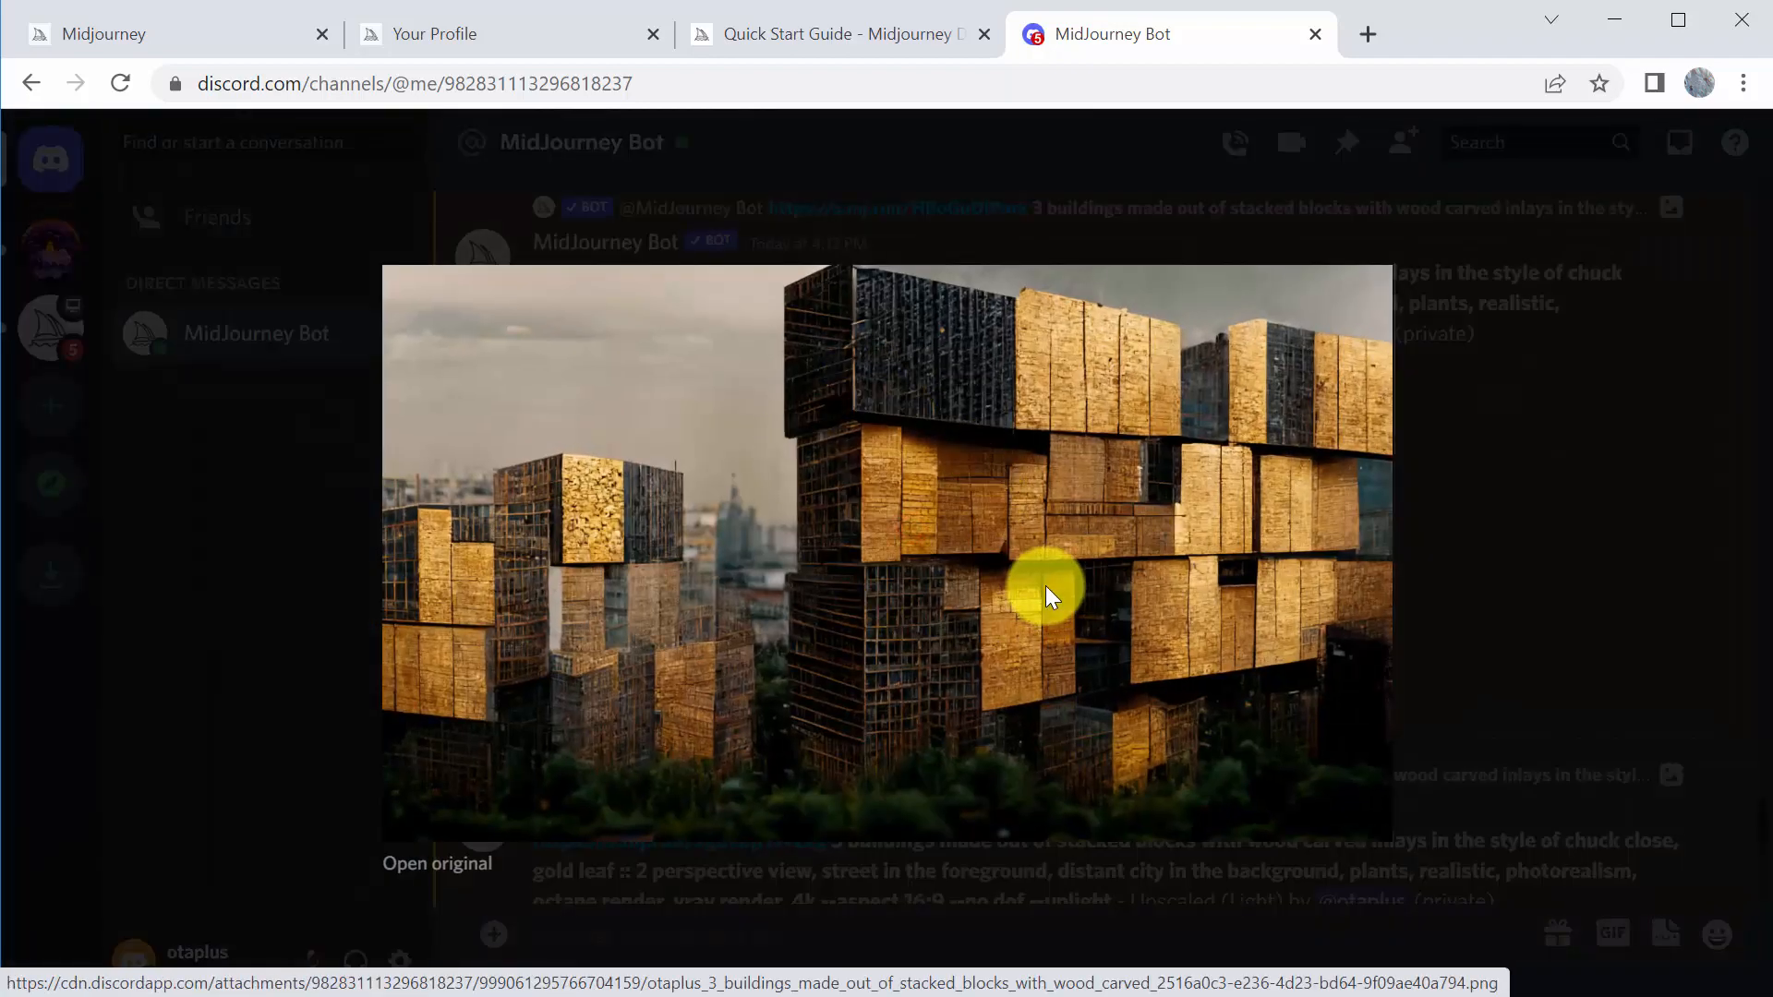
click(1568, 598)
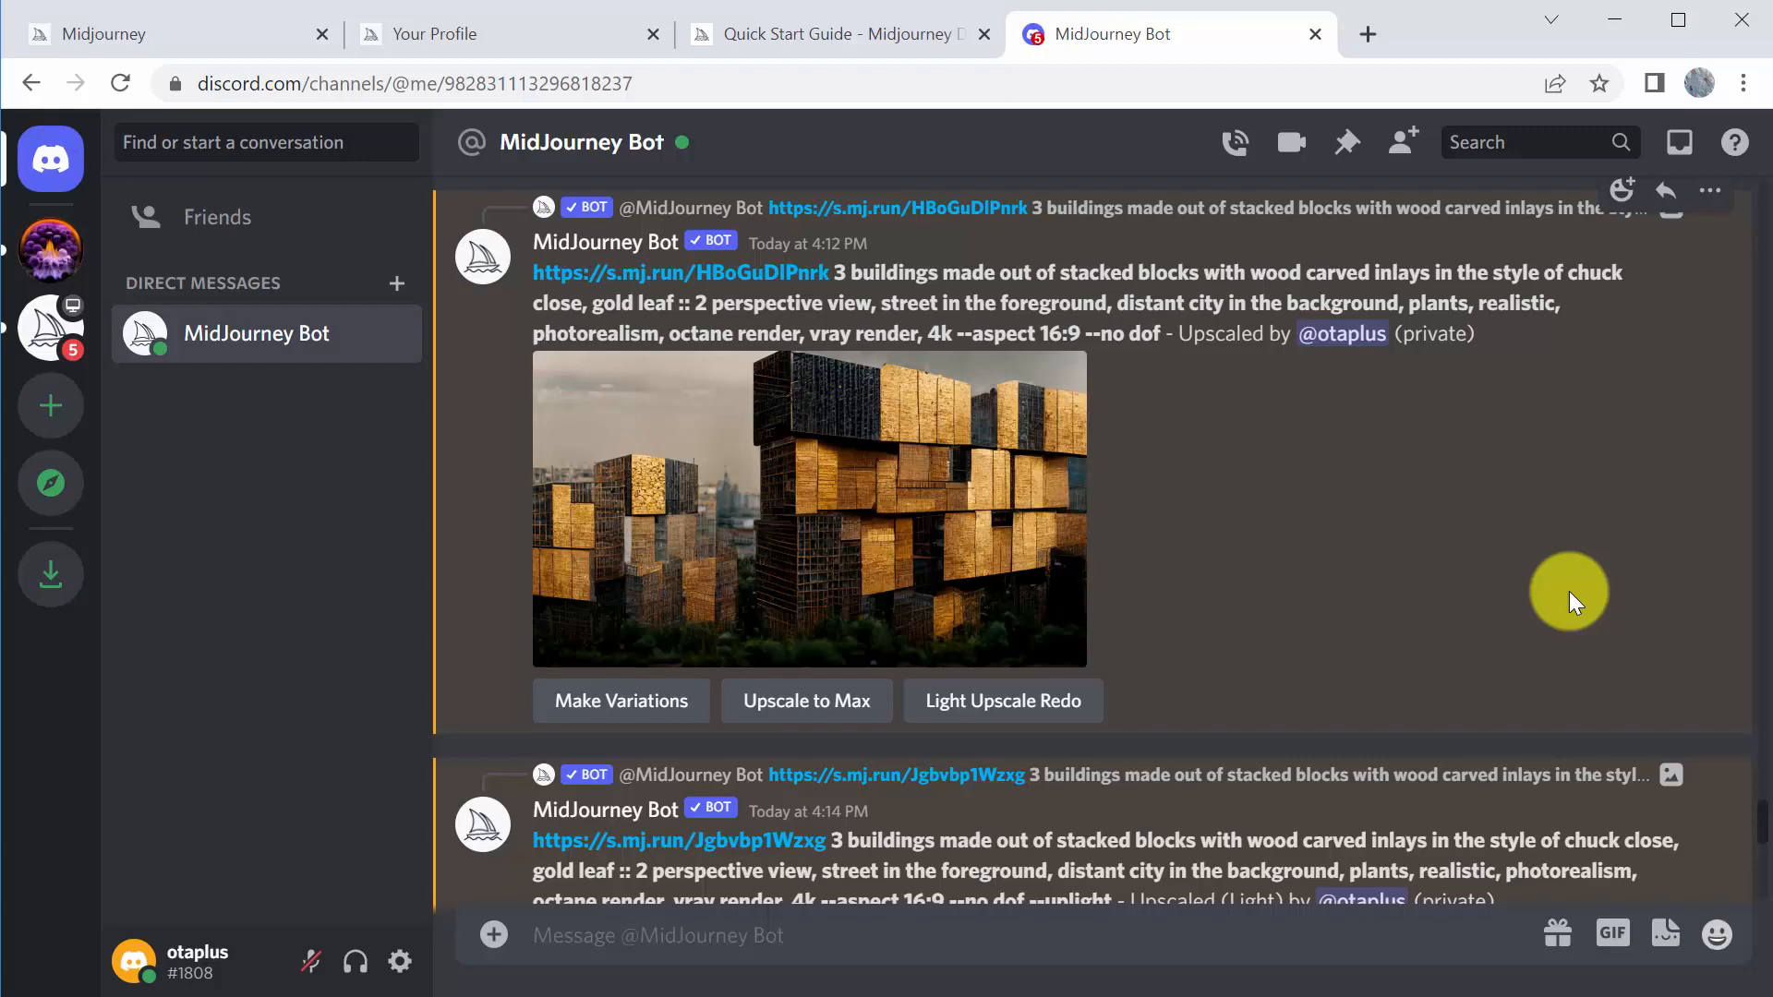
mouse_move(836, 545)
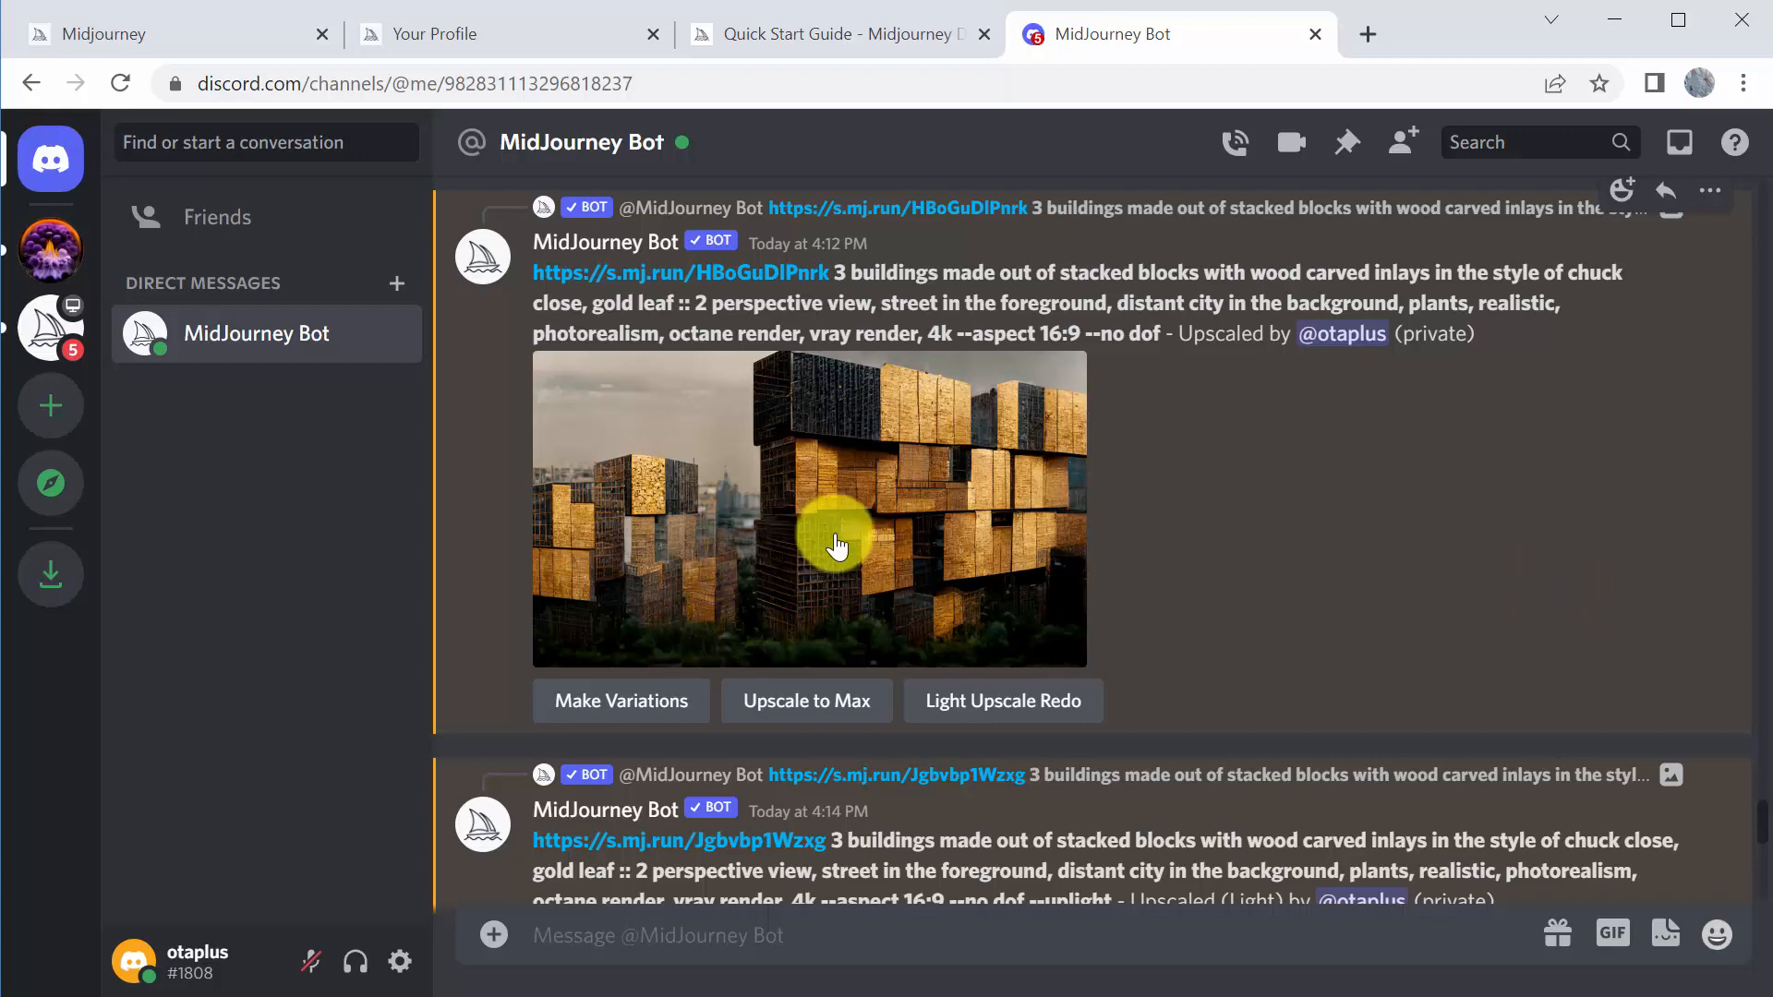
scroll(down, 3)
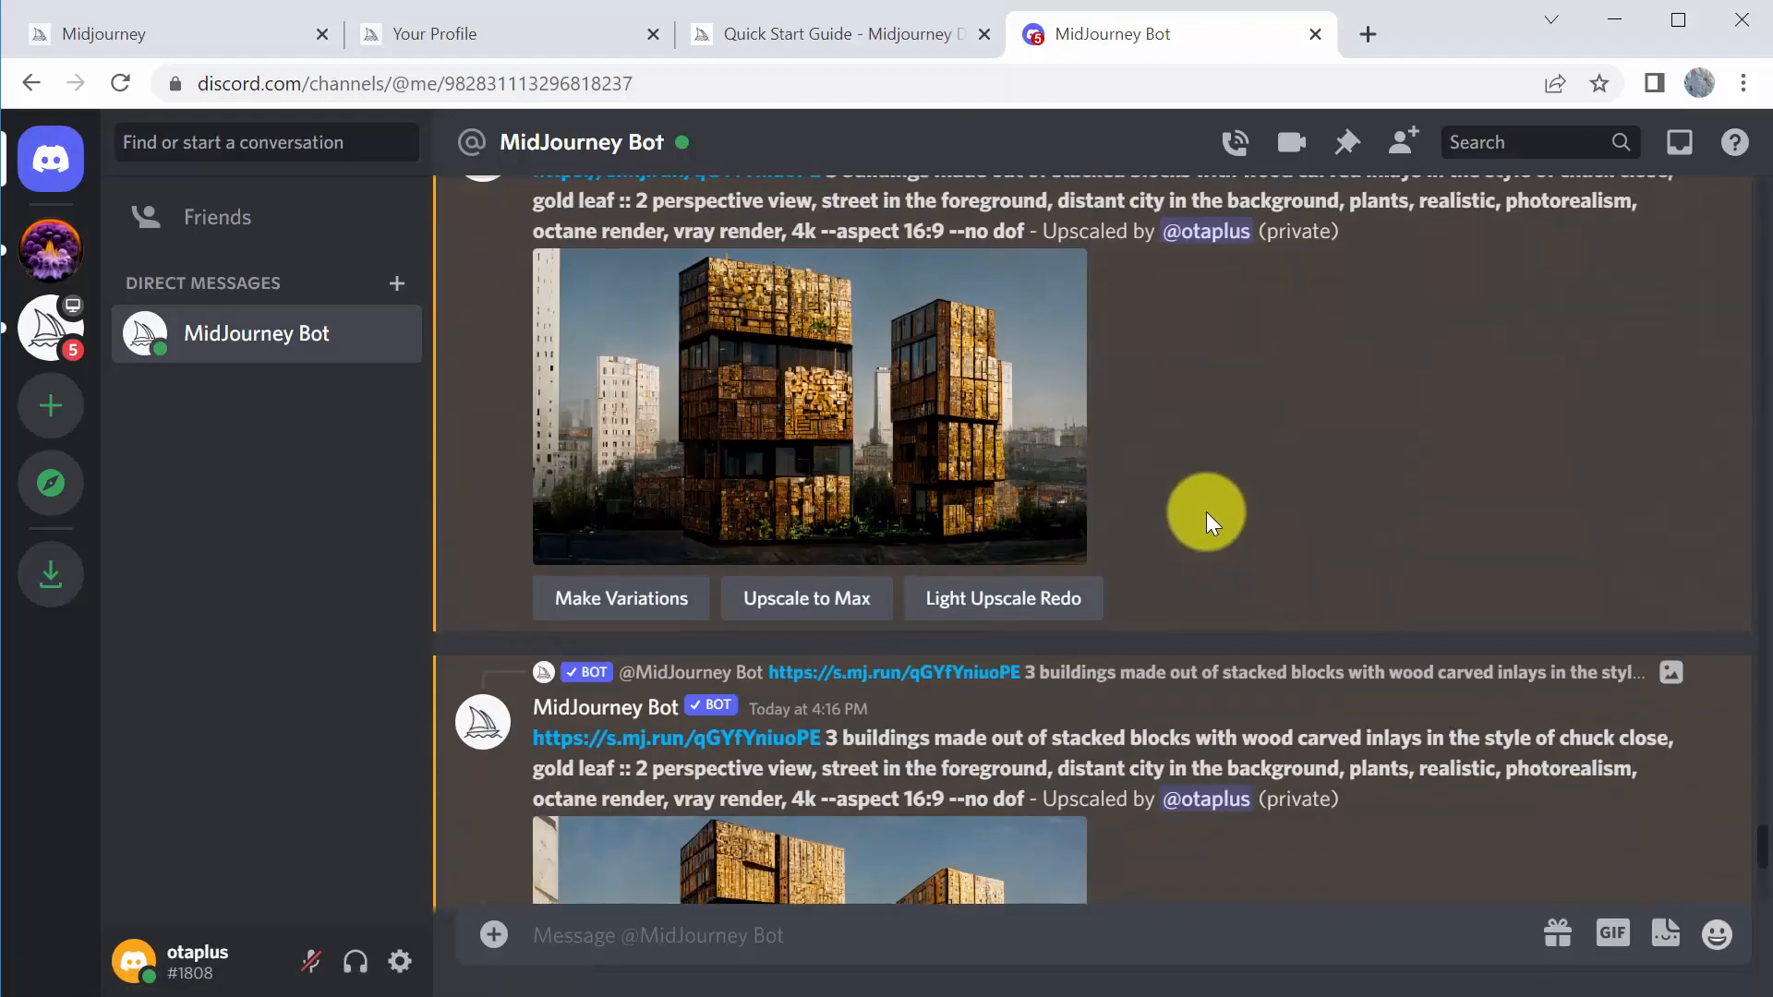
scroll(down, 3)
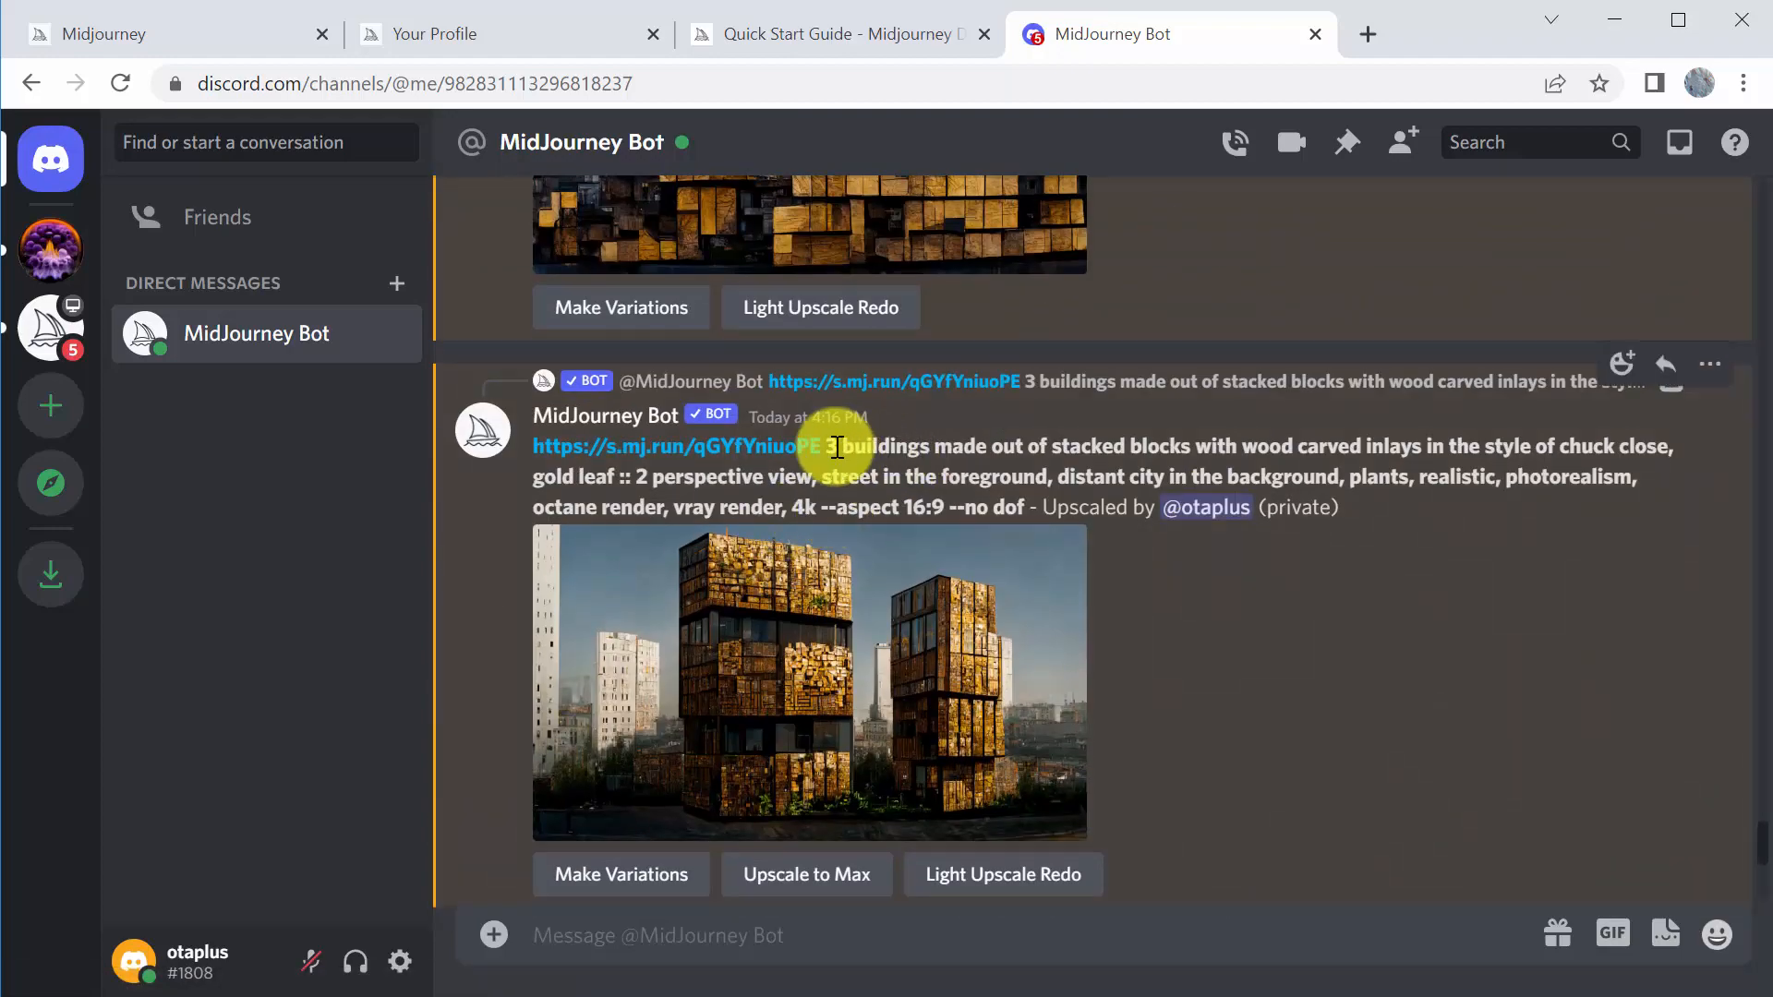
mouse_move(1237, 469)
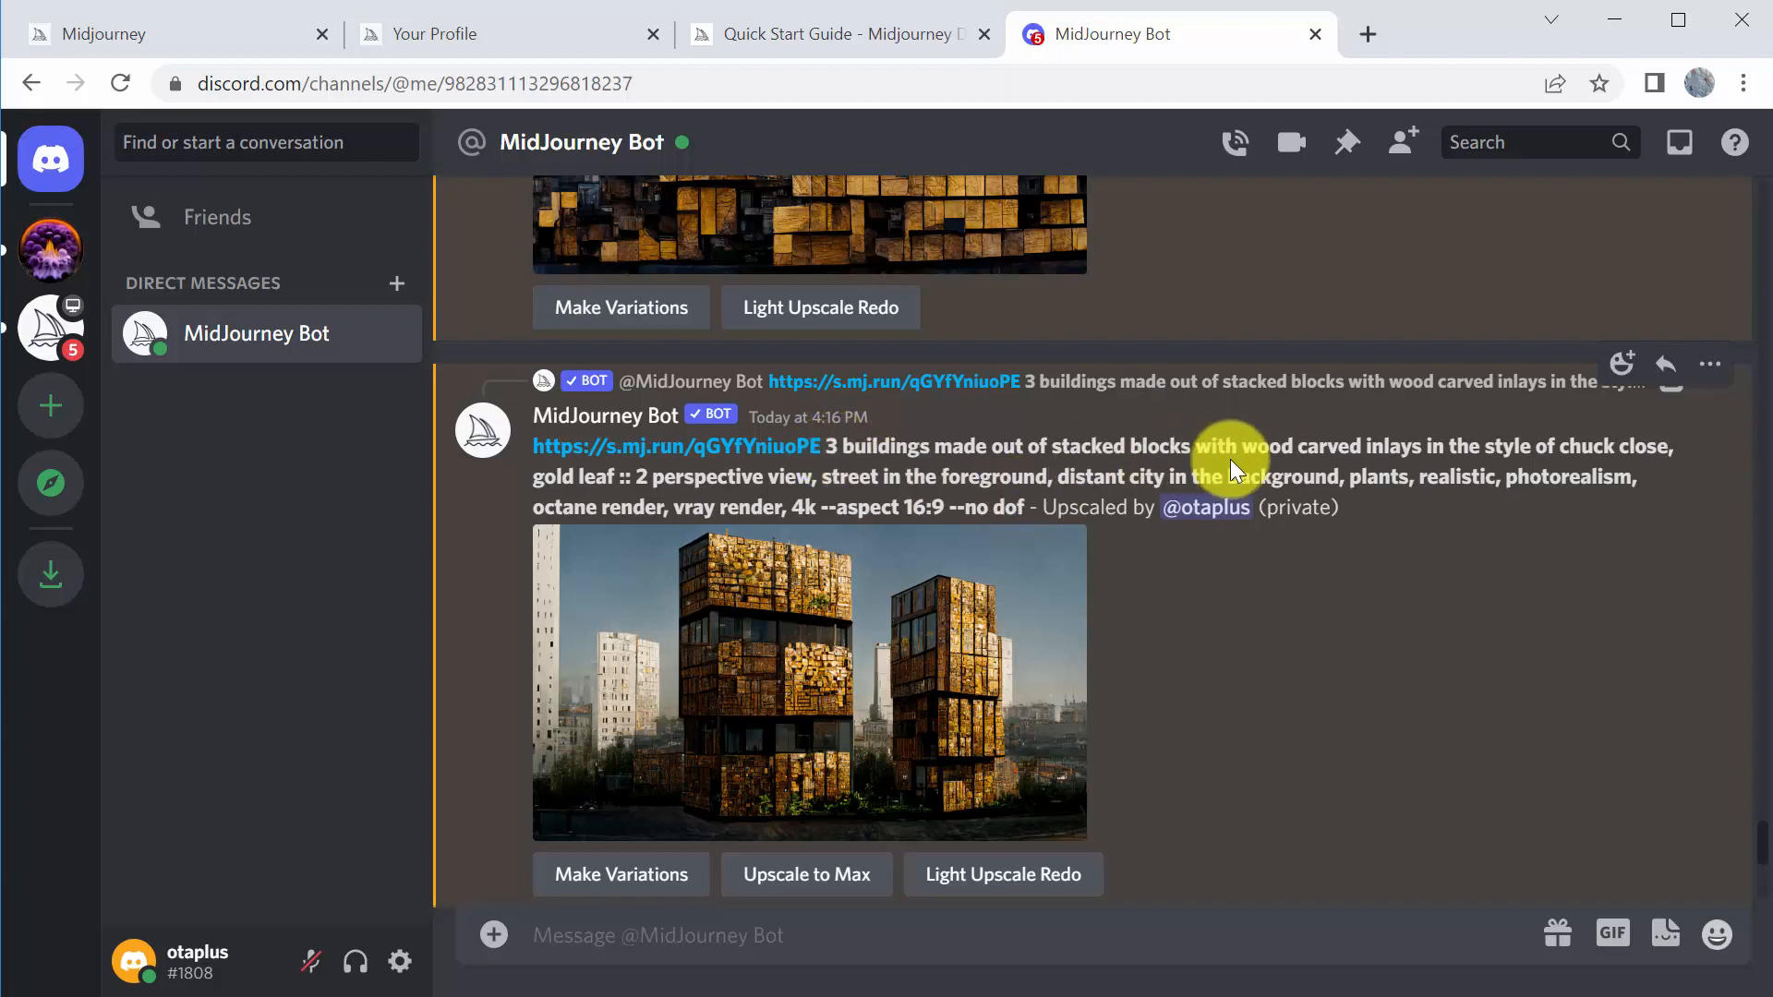
mouse_move(746, 503)
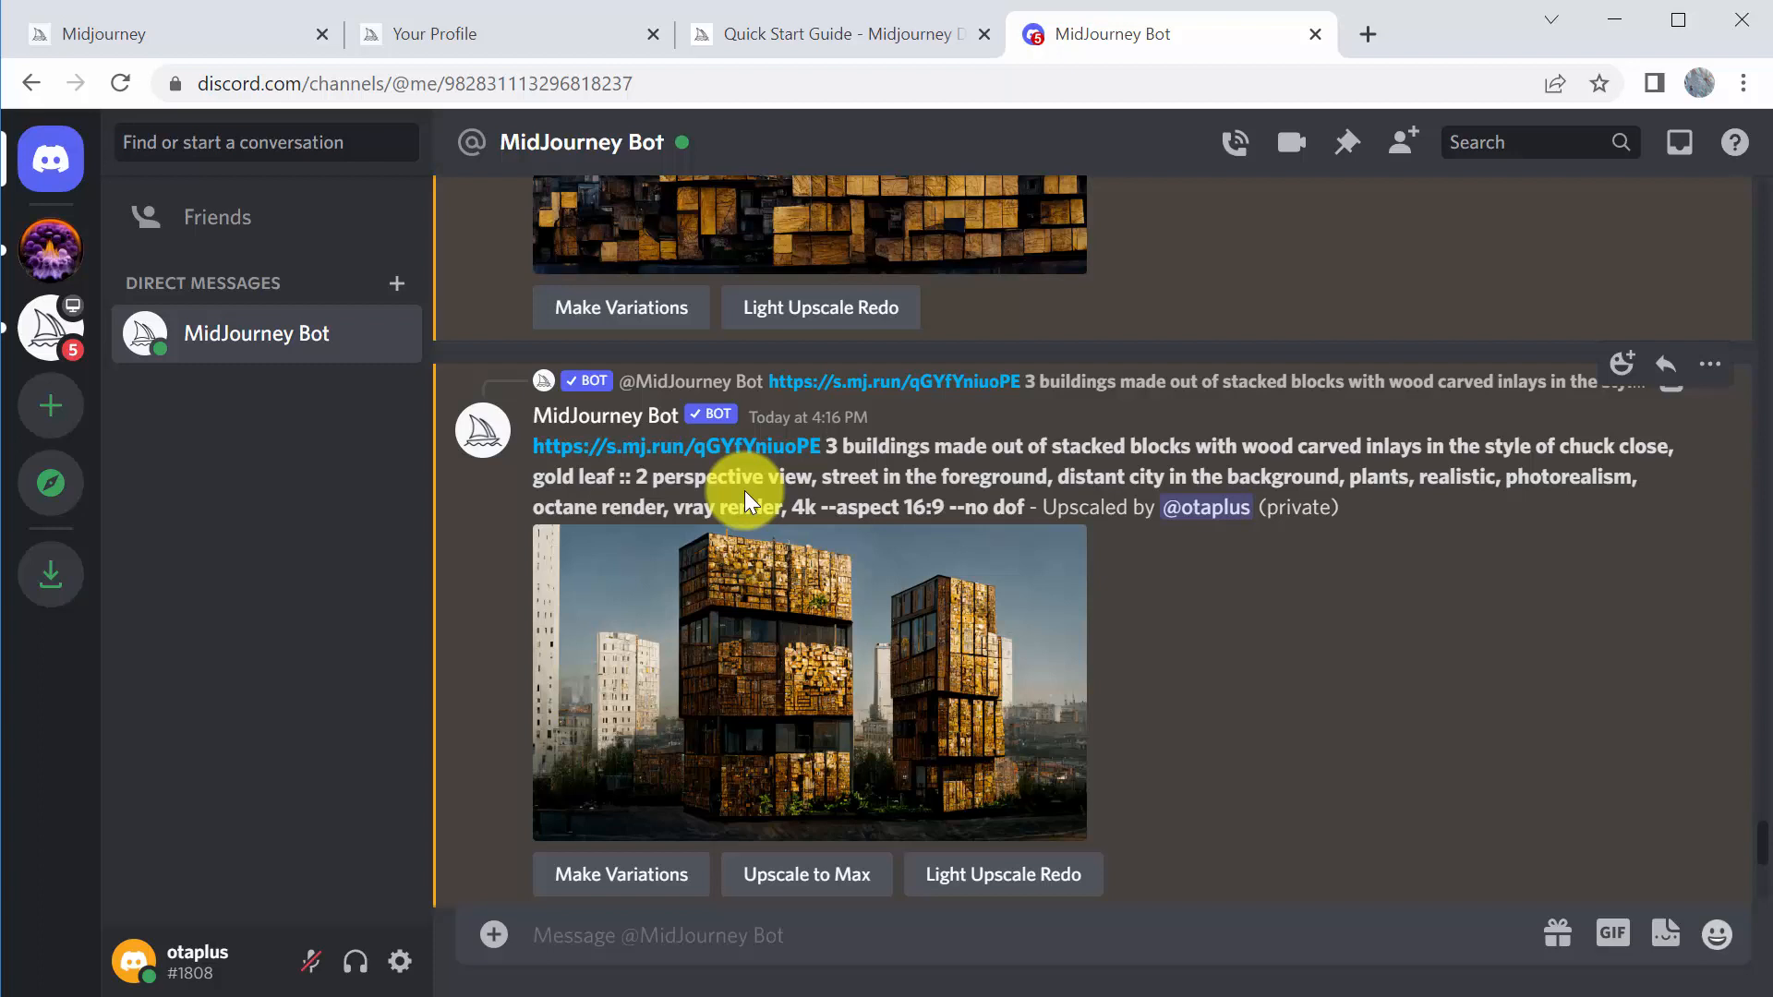
mouse_move(588, 495)
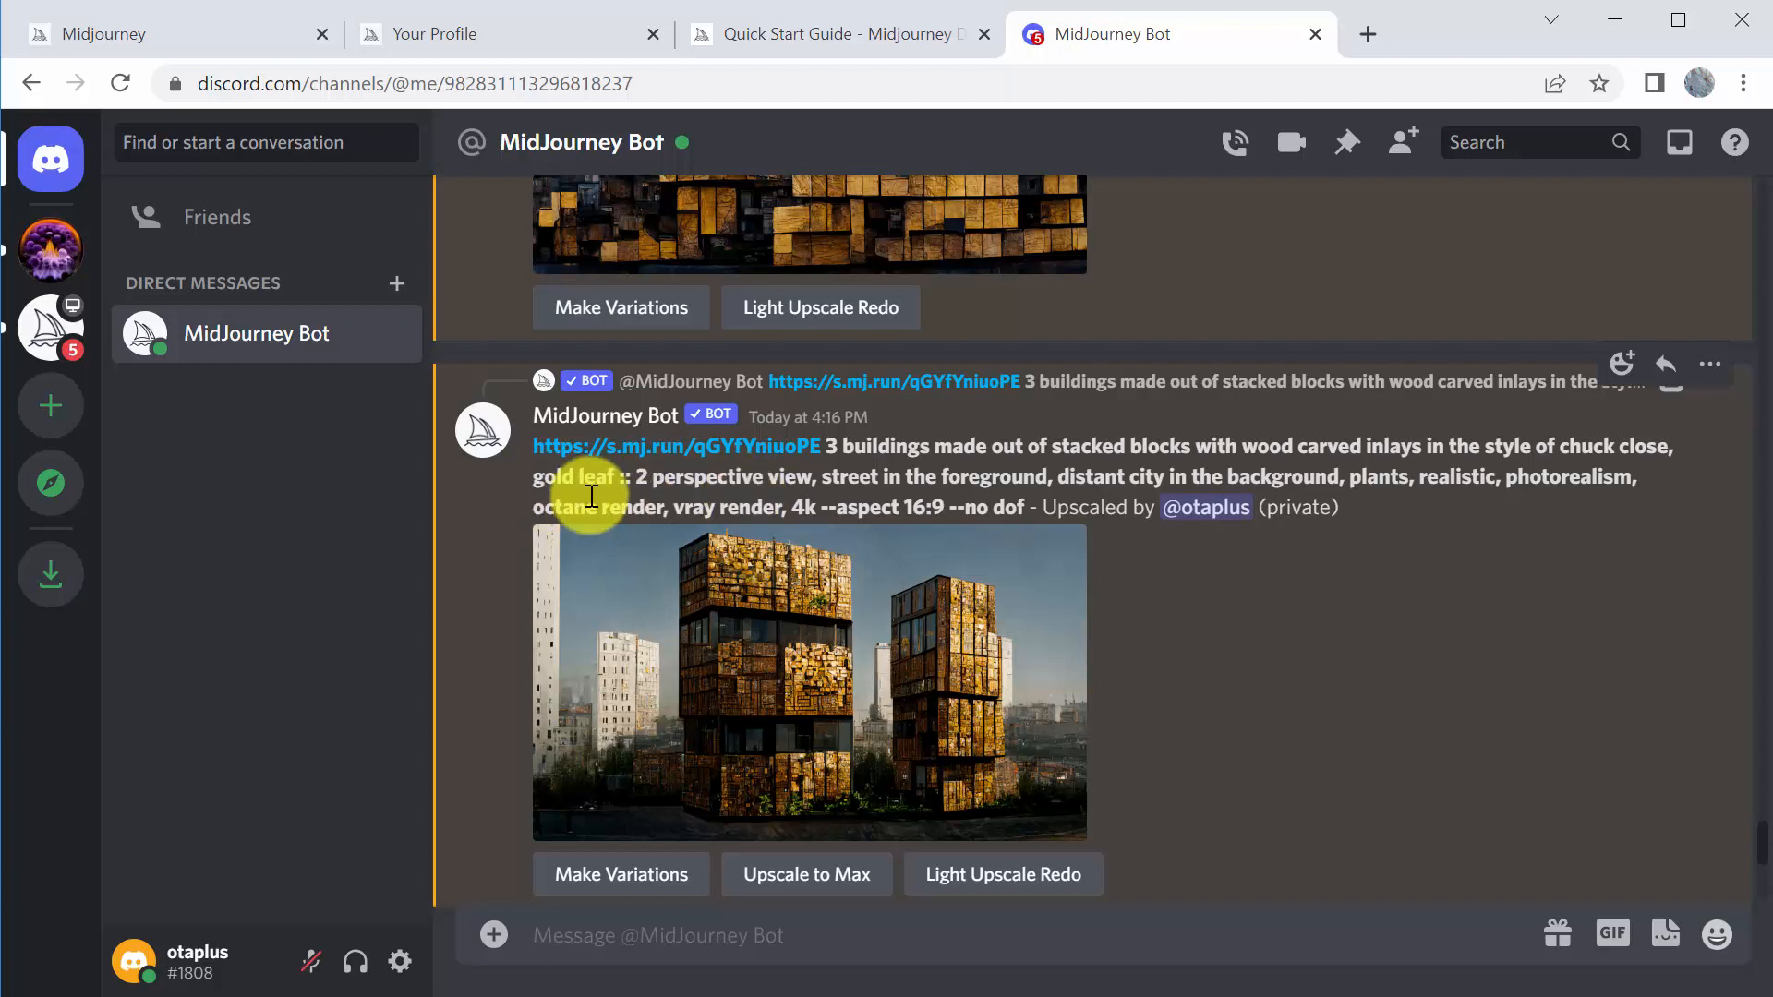
mouse_move(960, 714)
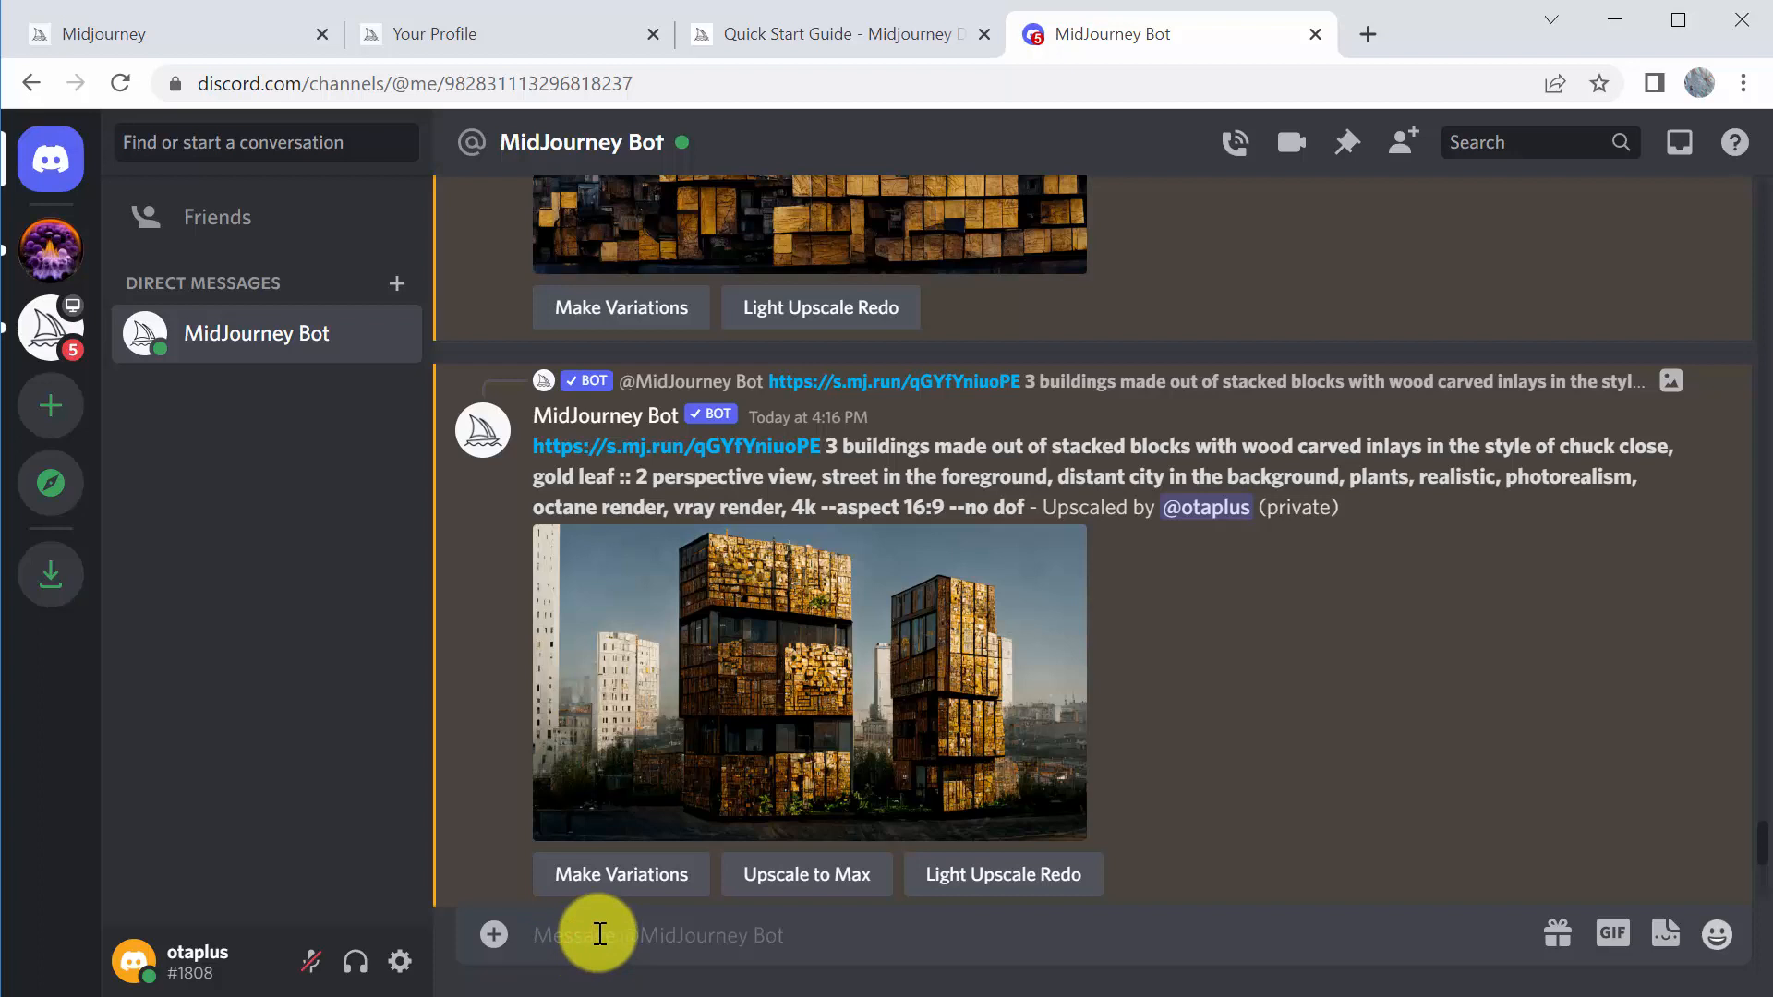
Browse the '/' command picker from MidJourney Bot commands down to built-ins like /giphy and /shrug
text(/)
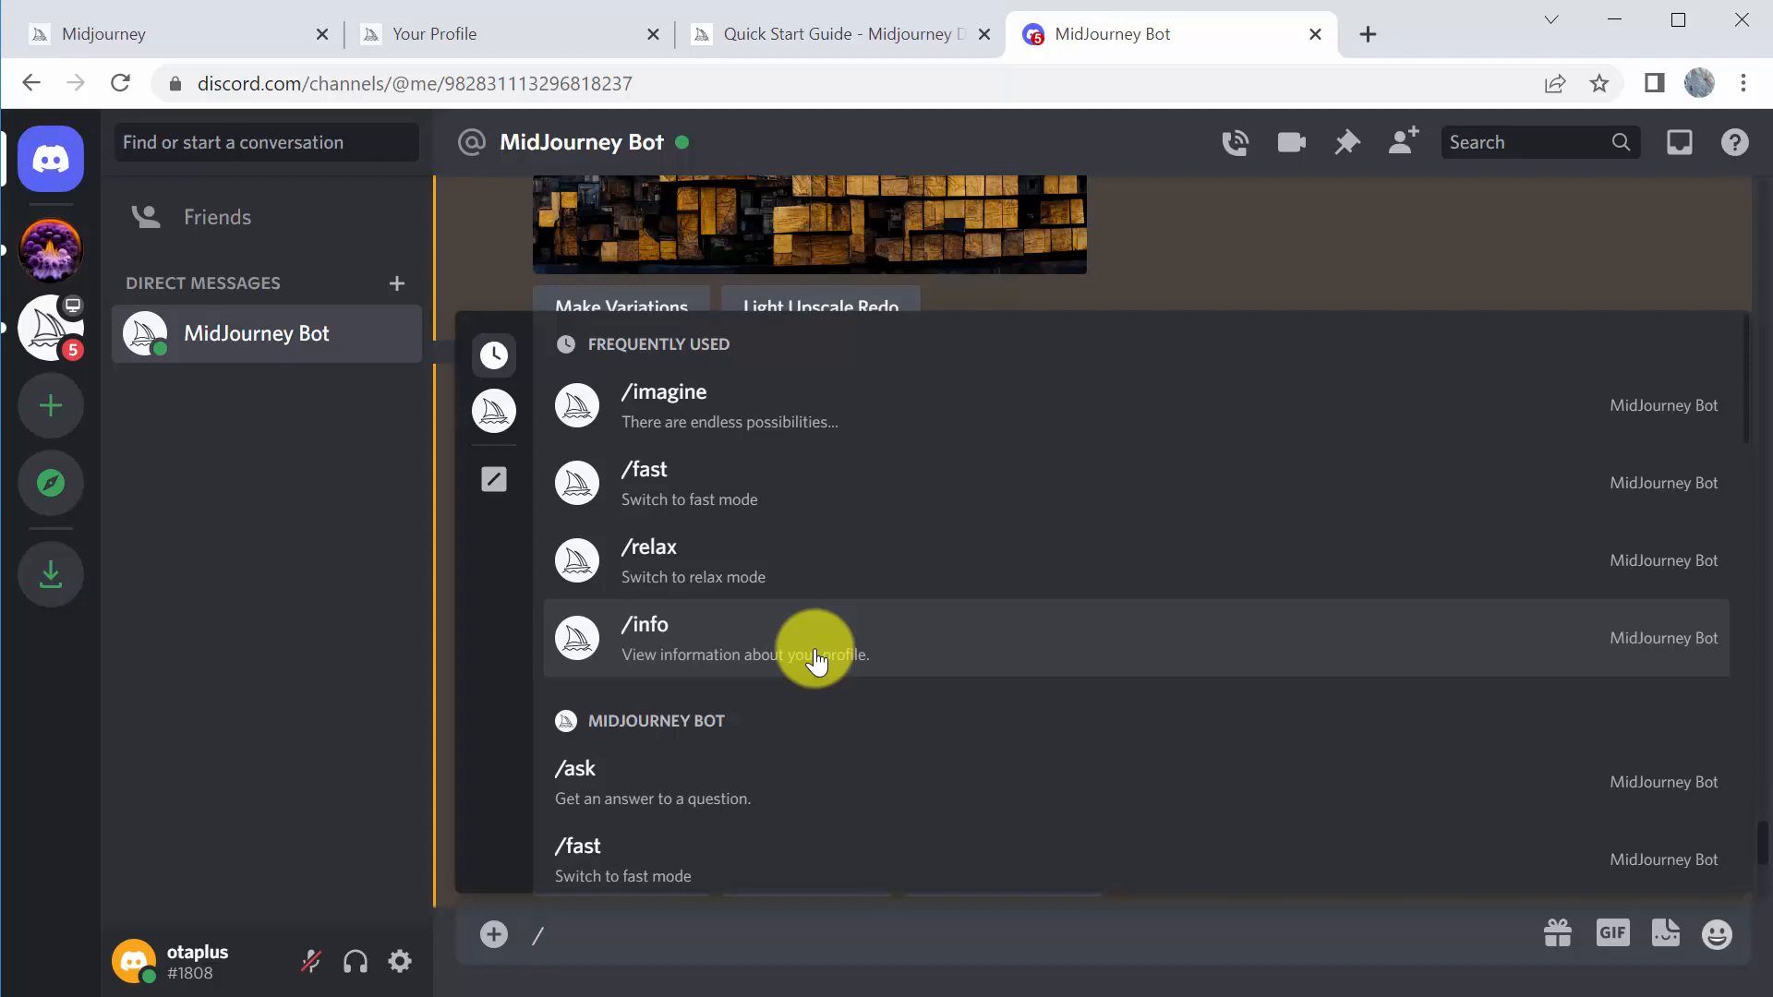
mouse_move(683, 528)
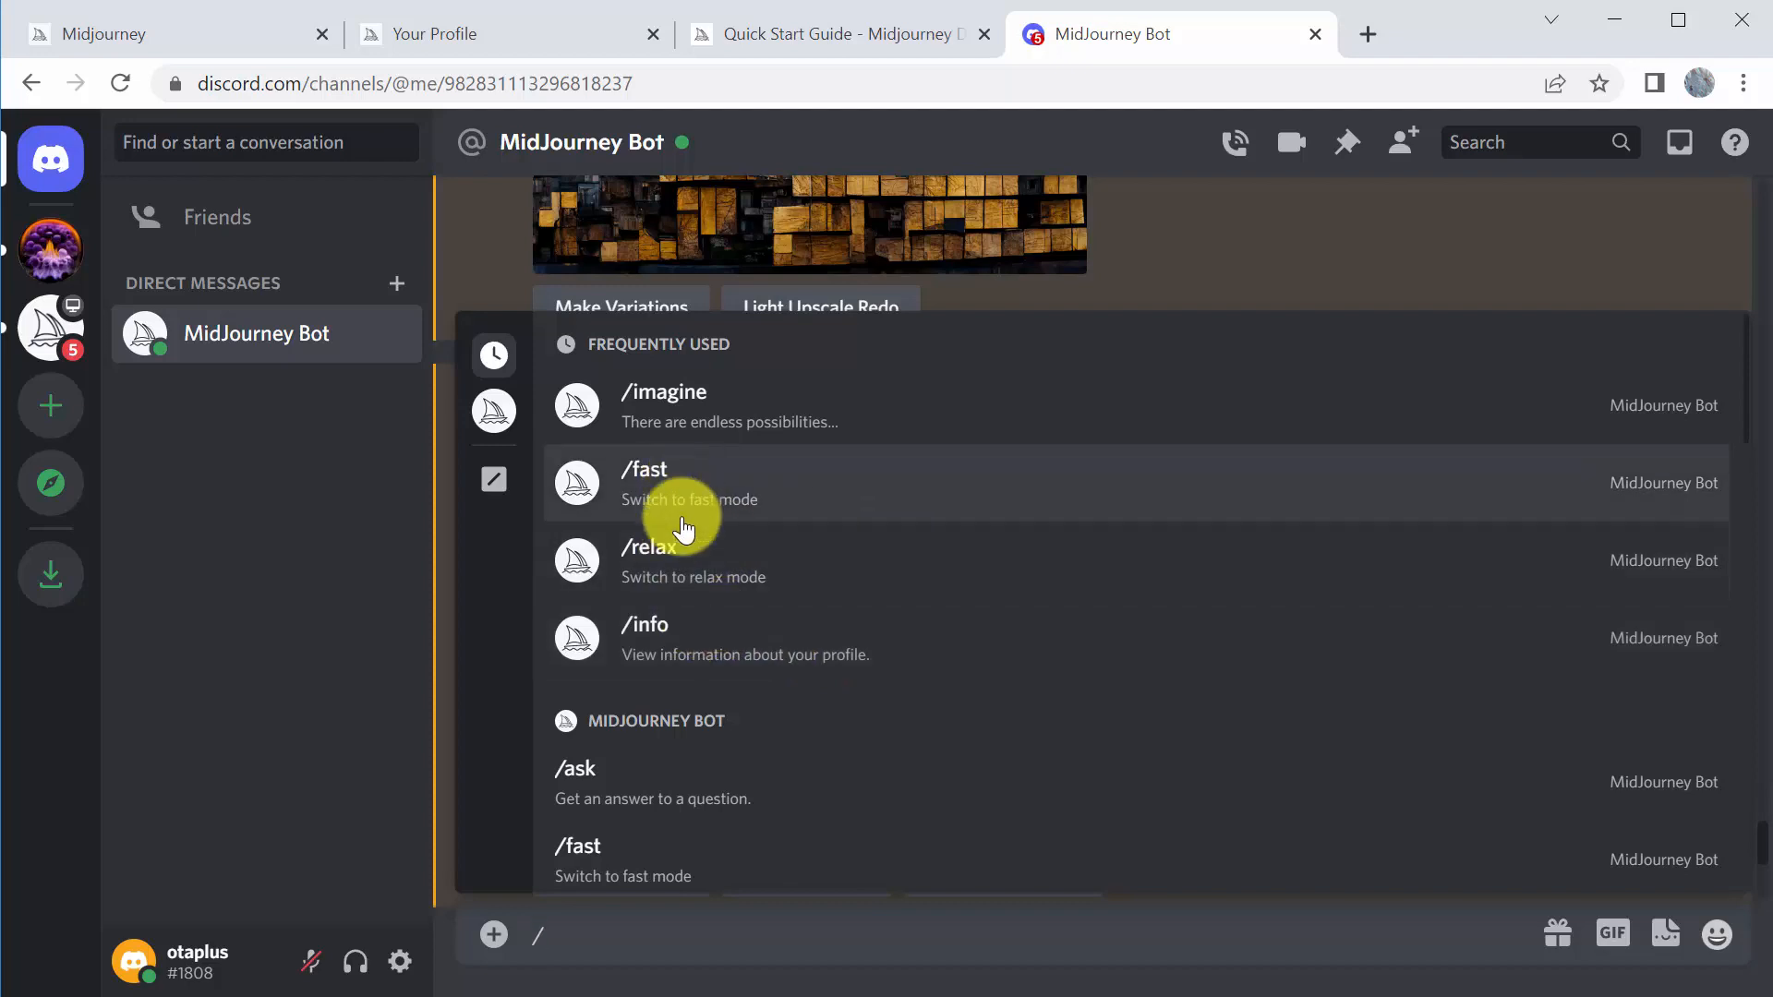
mouse_move(710, 558)
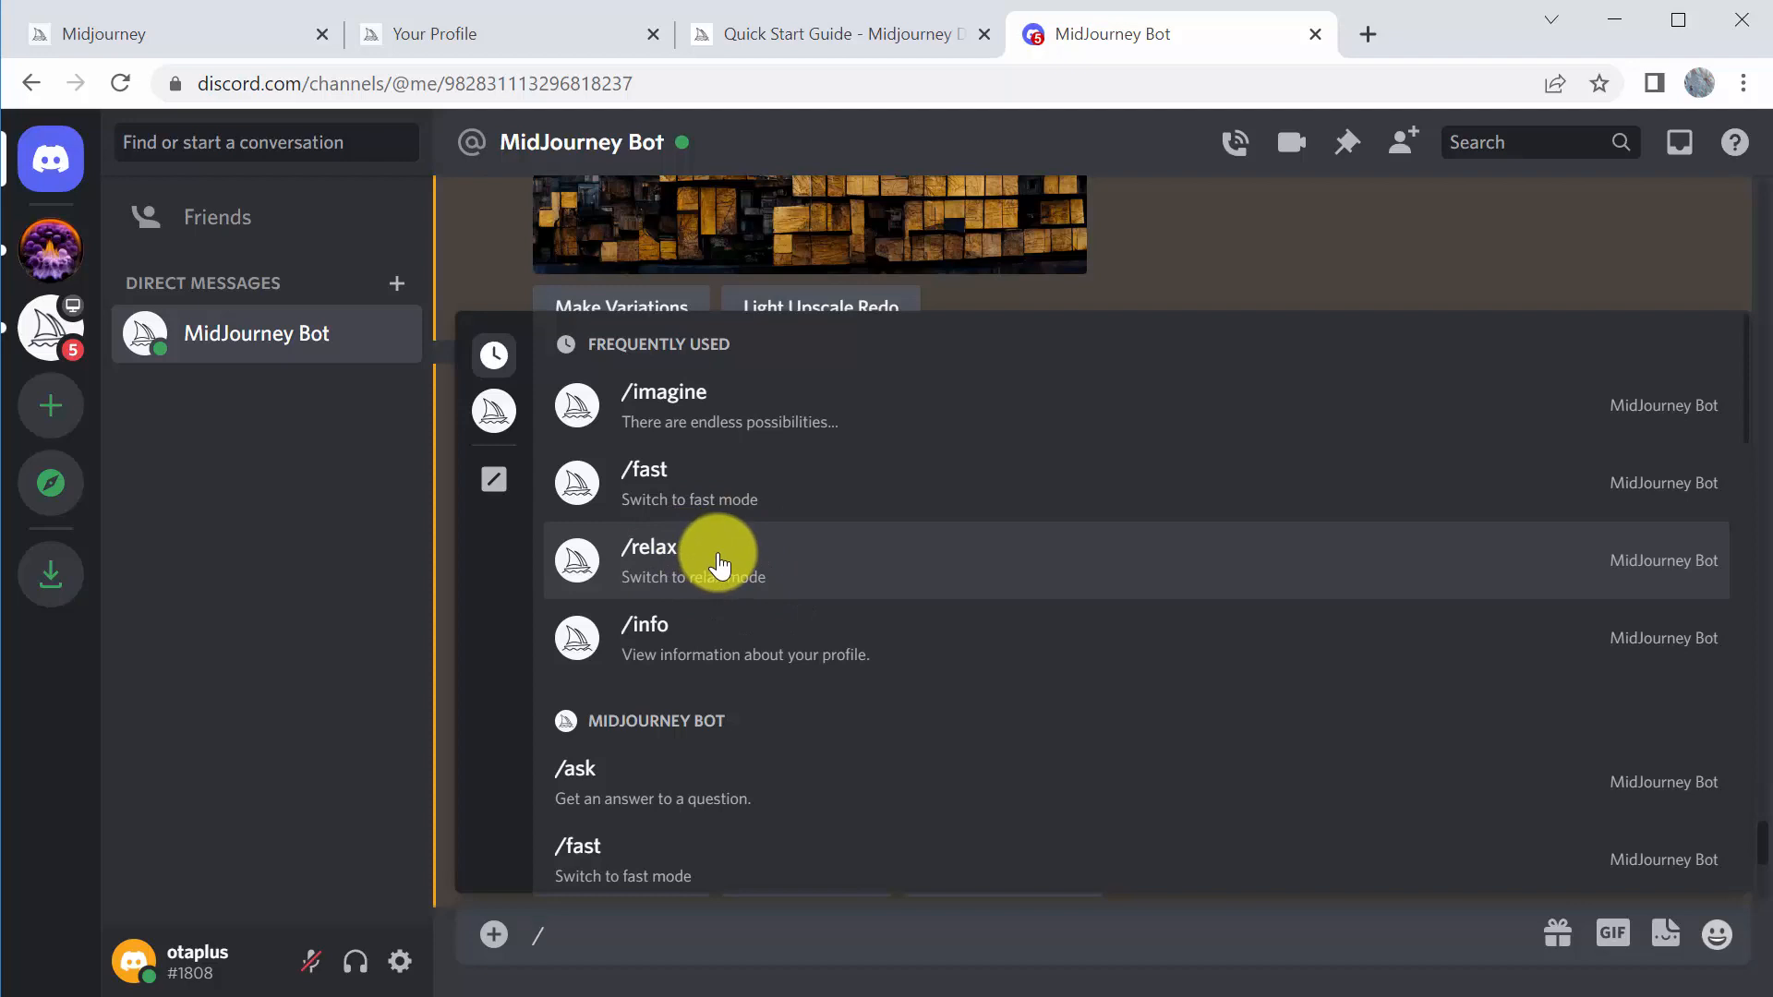
mouse_move(687, 563)
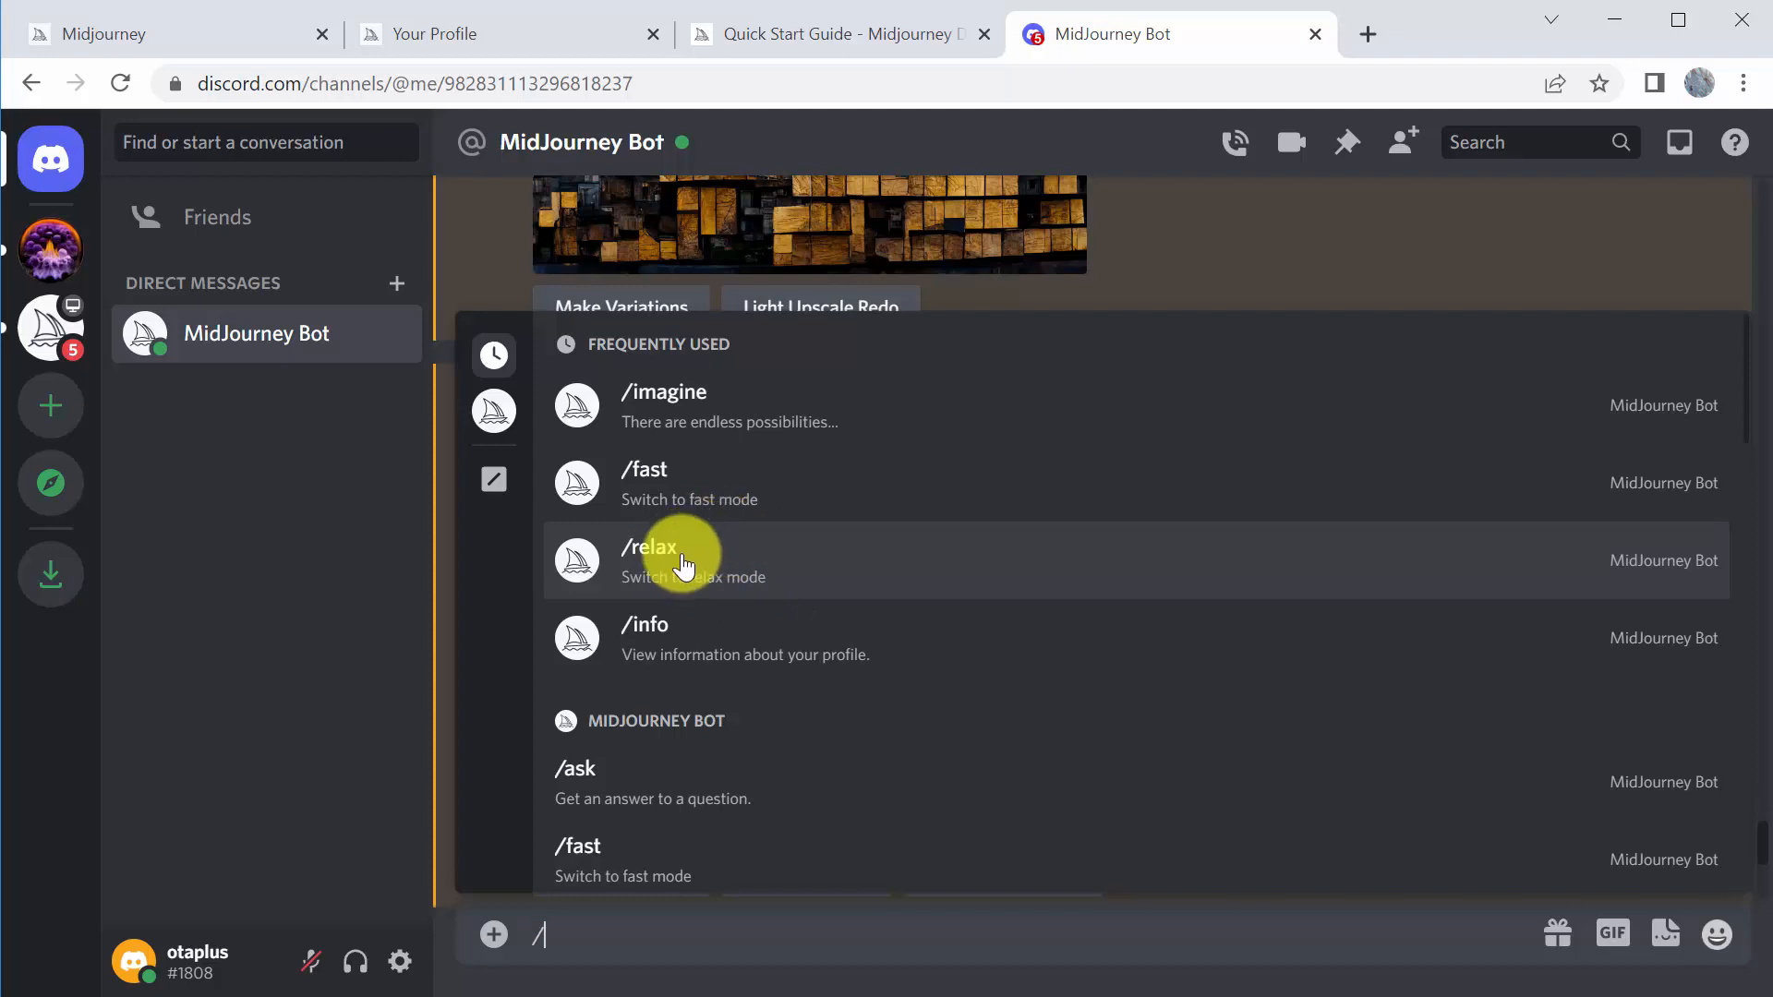
mouse_move(703, 539)
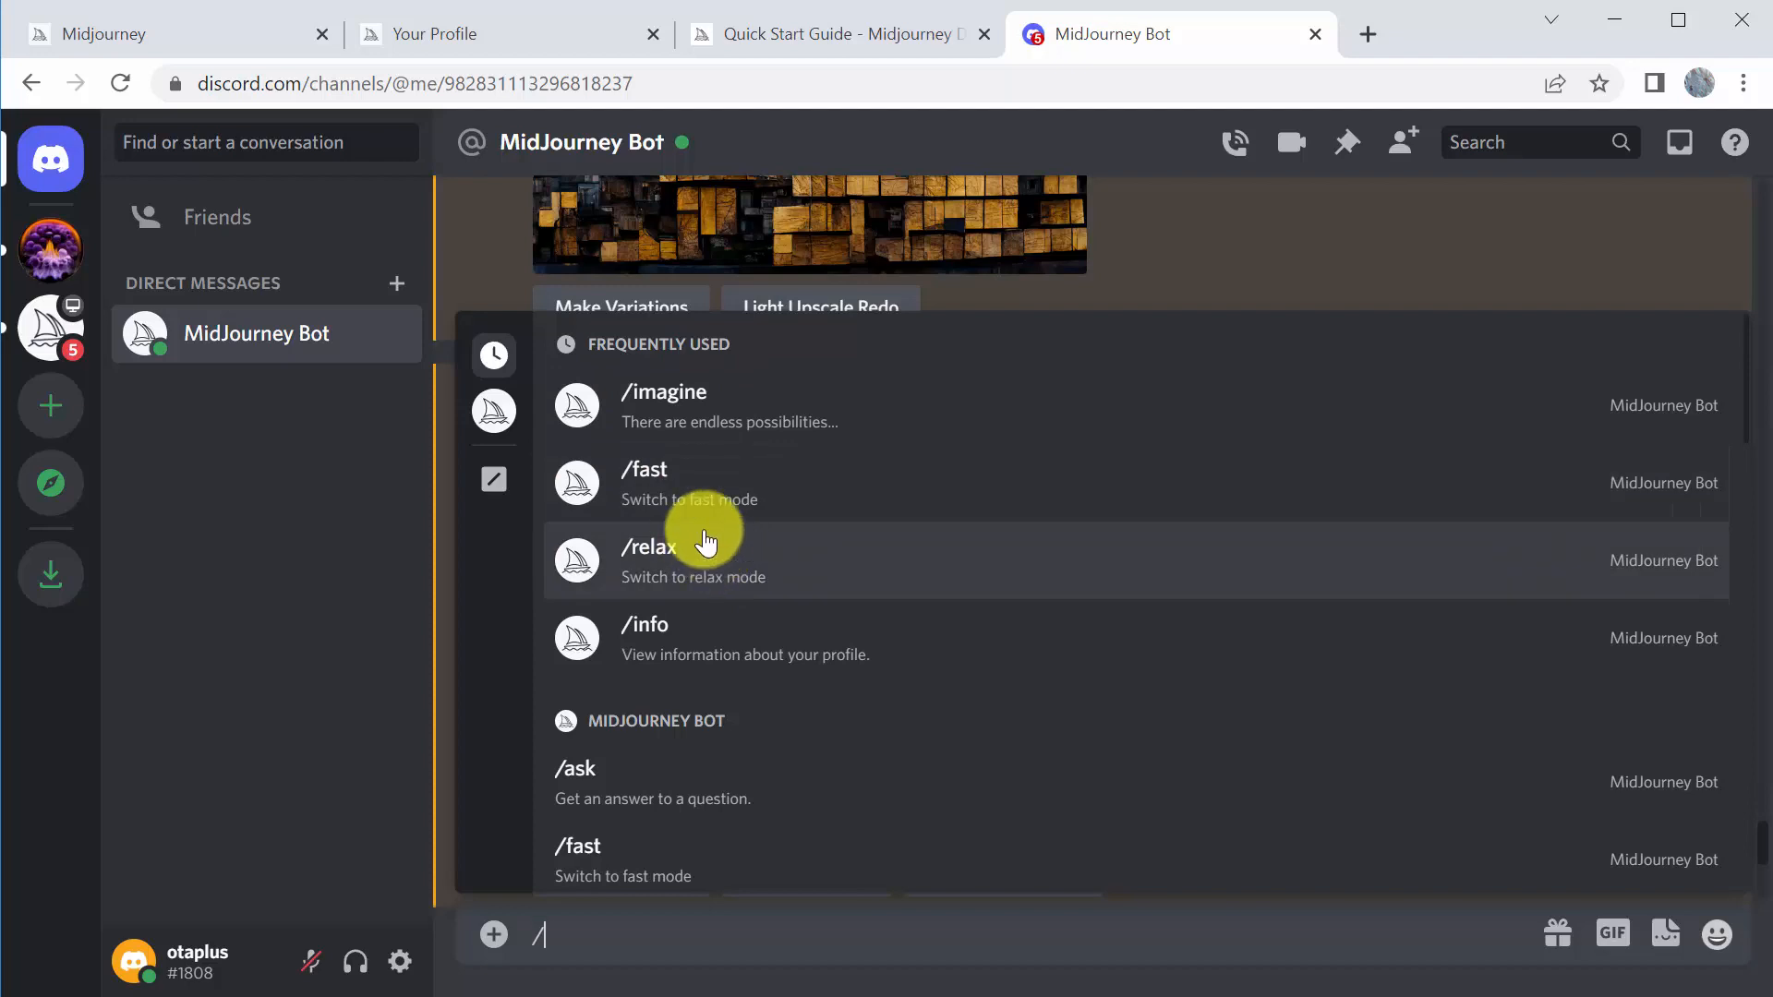
mouse_move(694, 497)
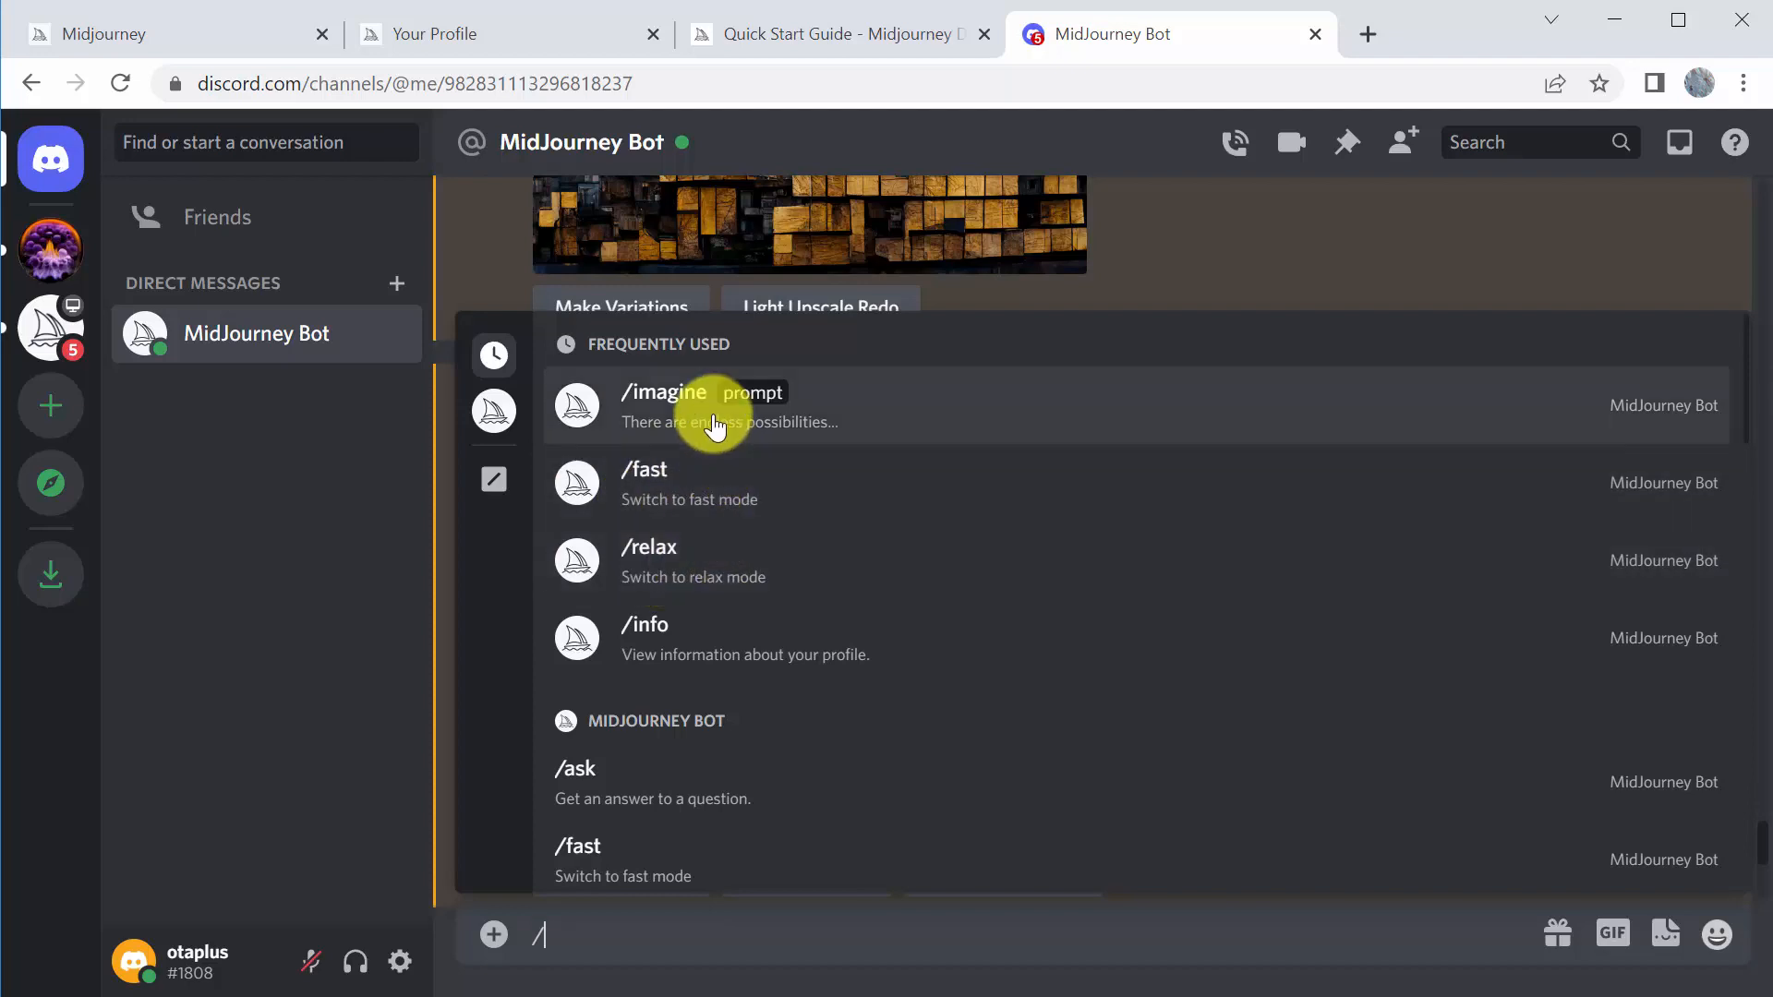
mouse_move(713, 724)
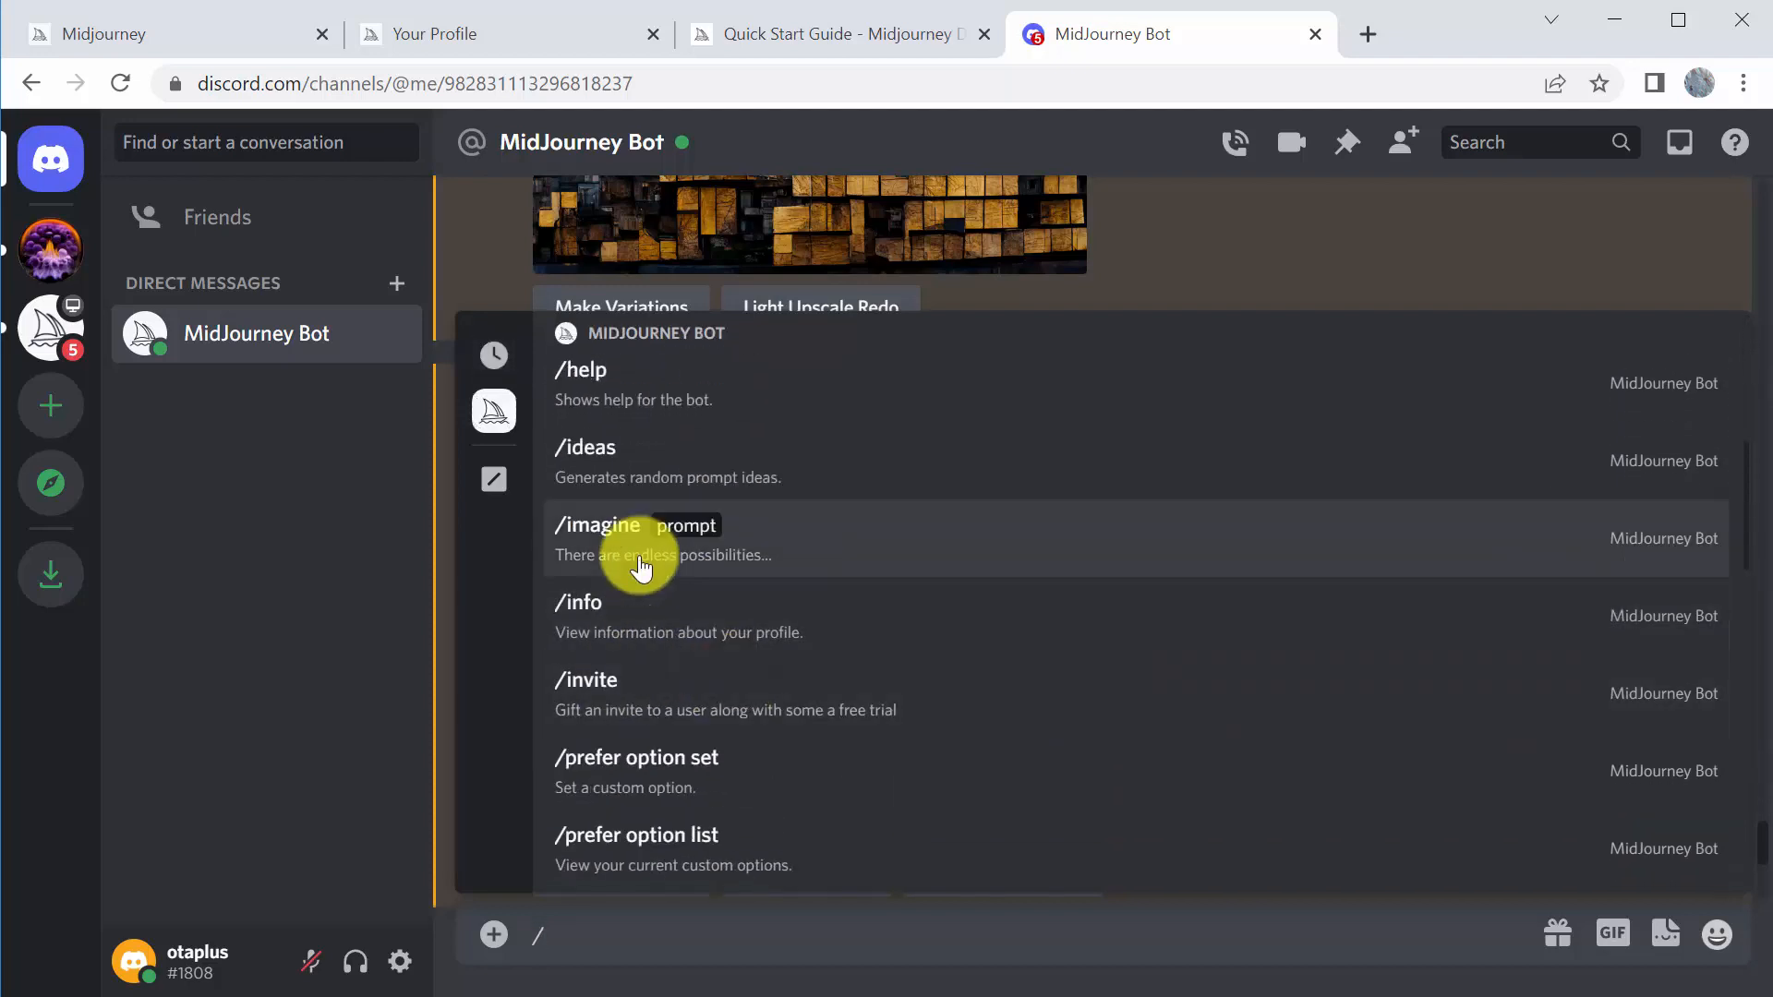
mouse_move(707, 696)
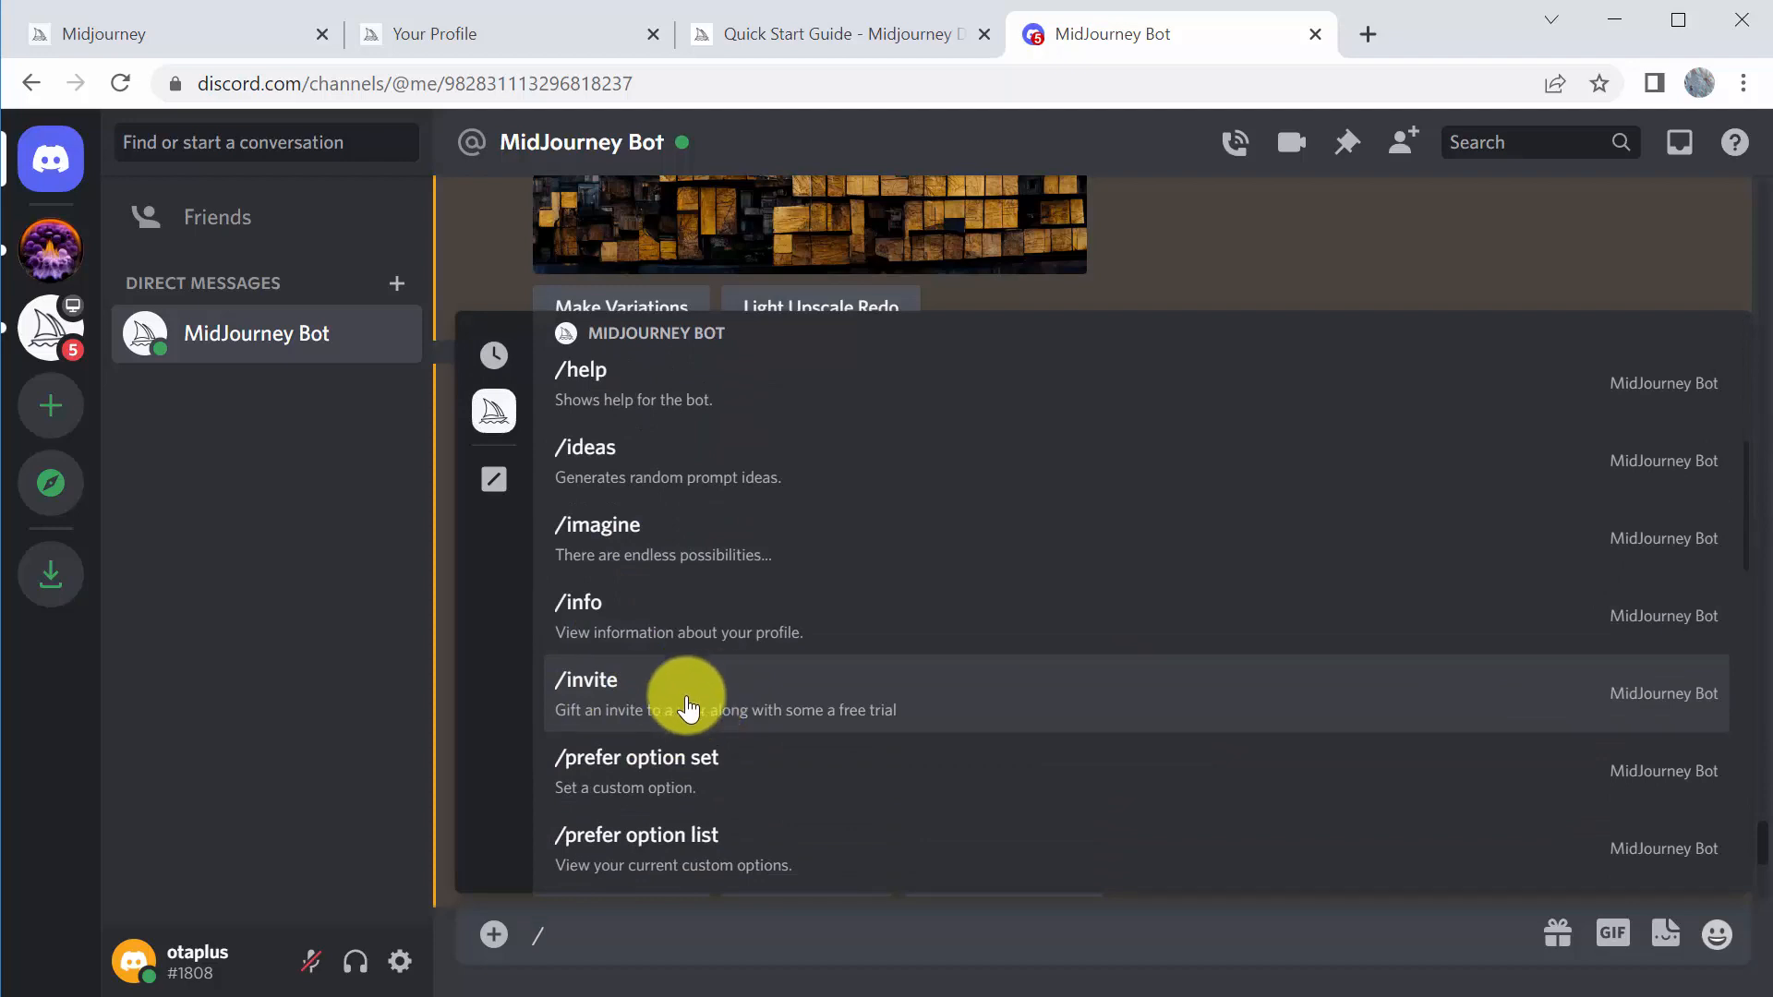
mouse_move(746, 693)
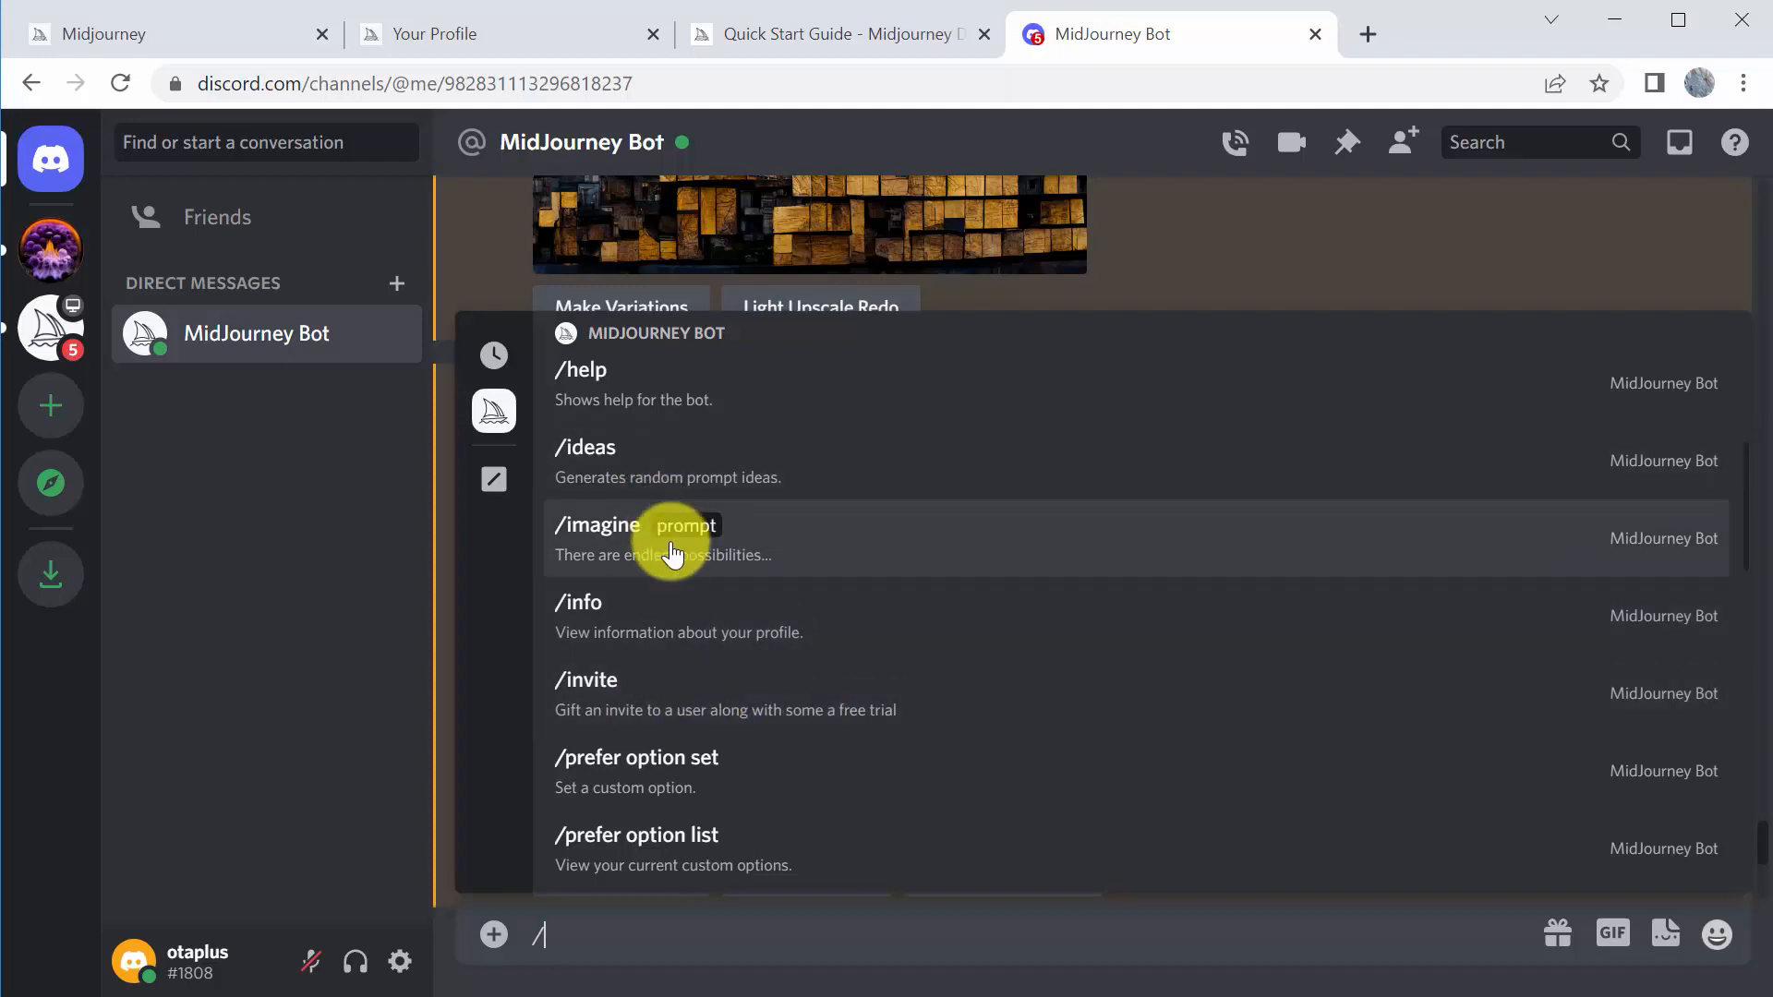
scroll(down, 3)
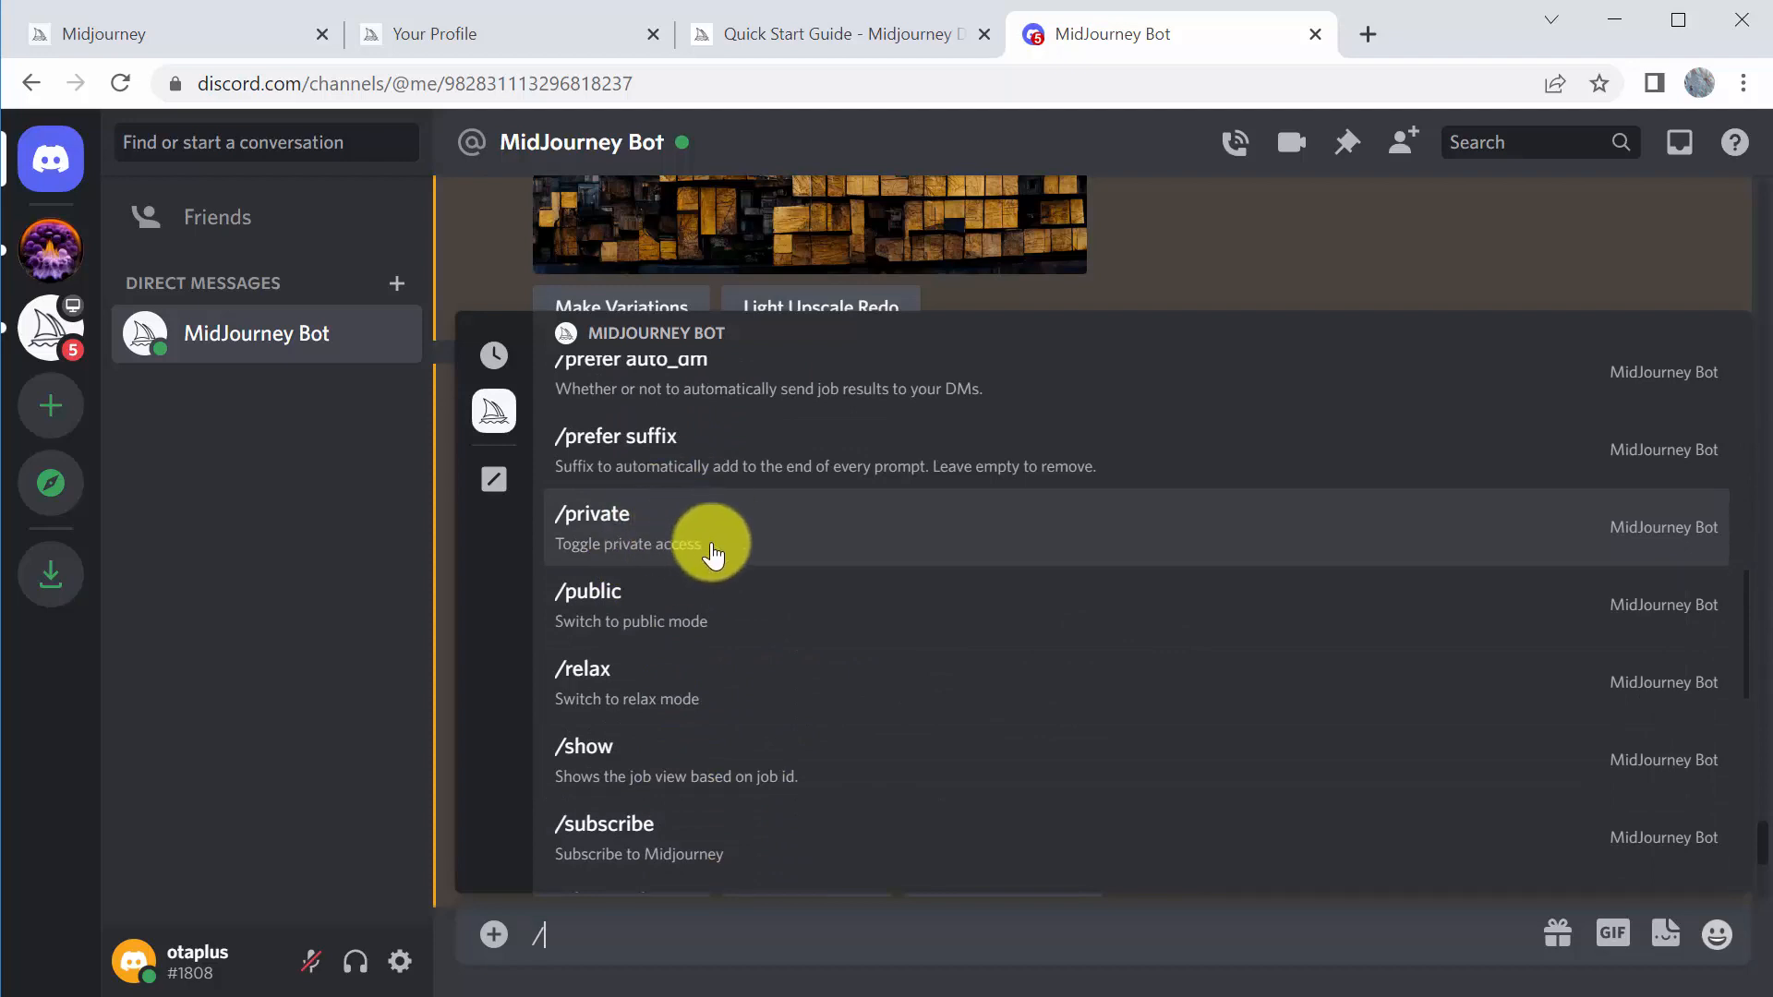
mouse_move(644, 606)
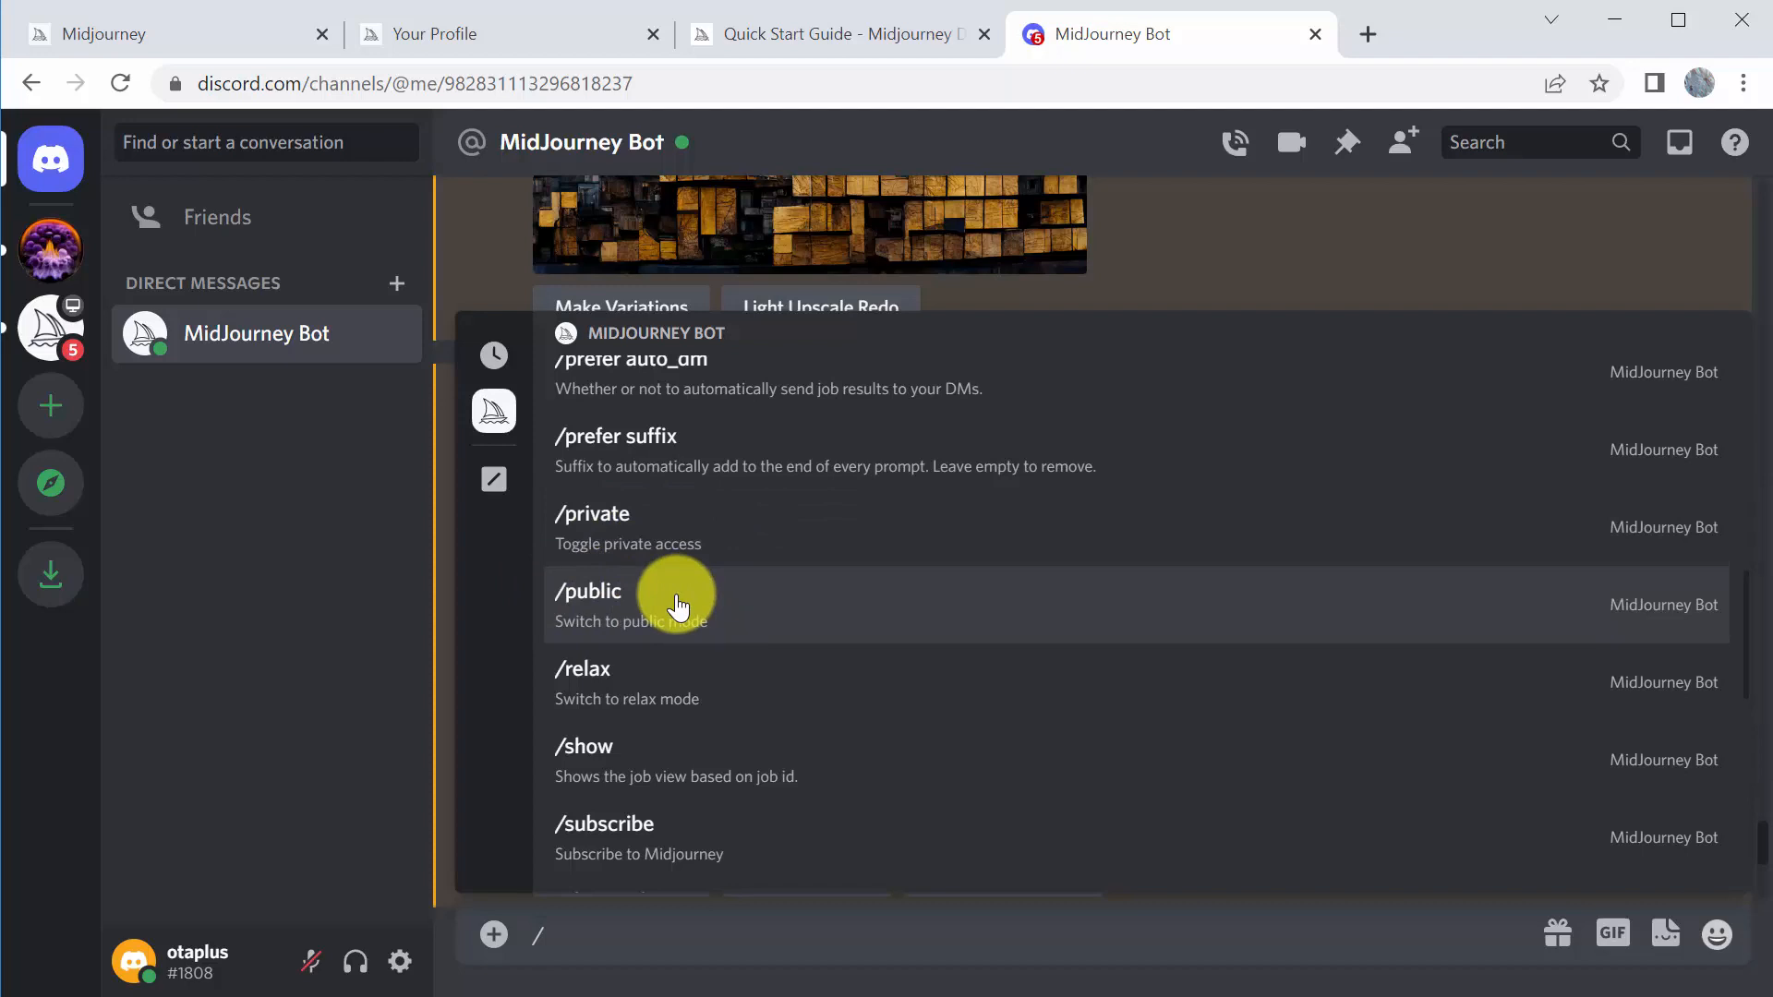
mouse_move(697, 554)
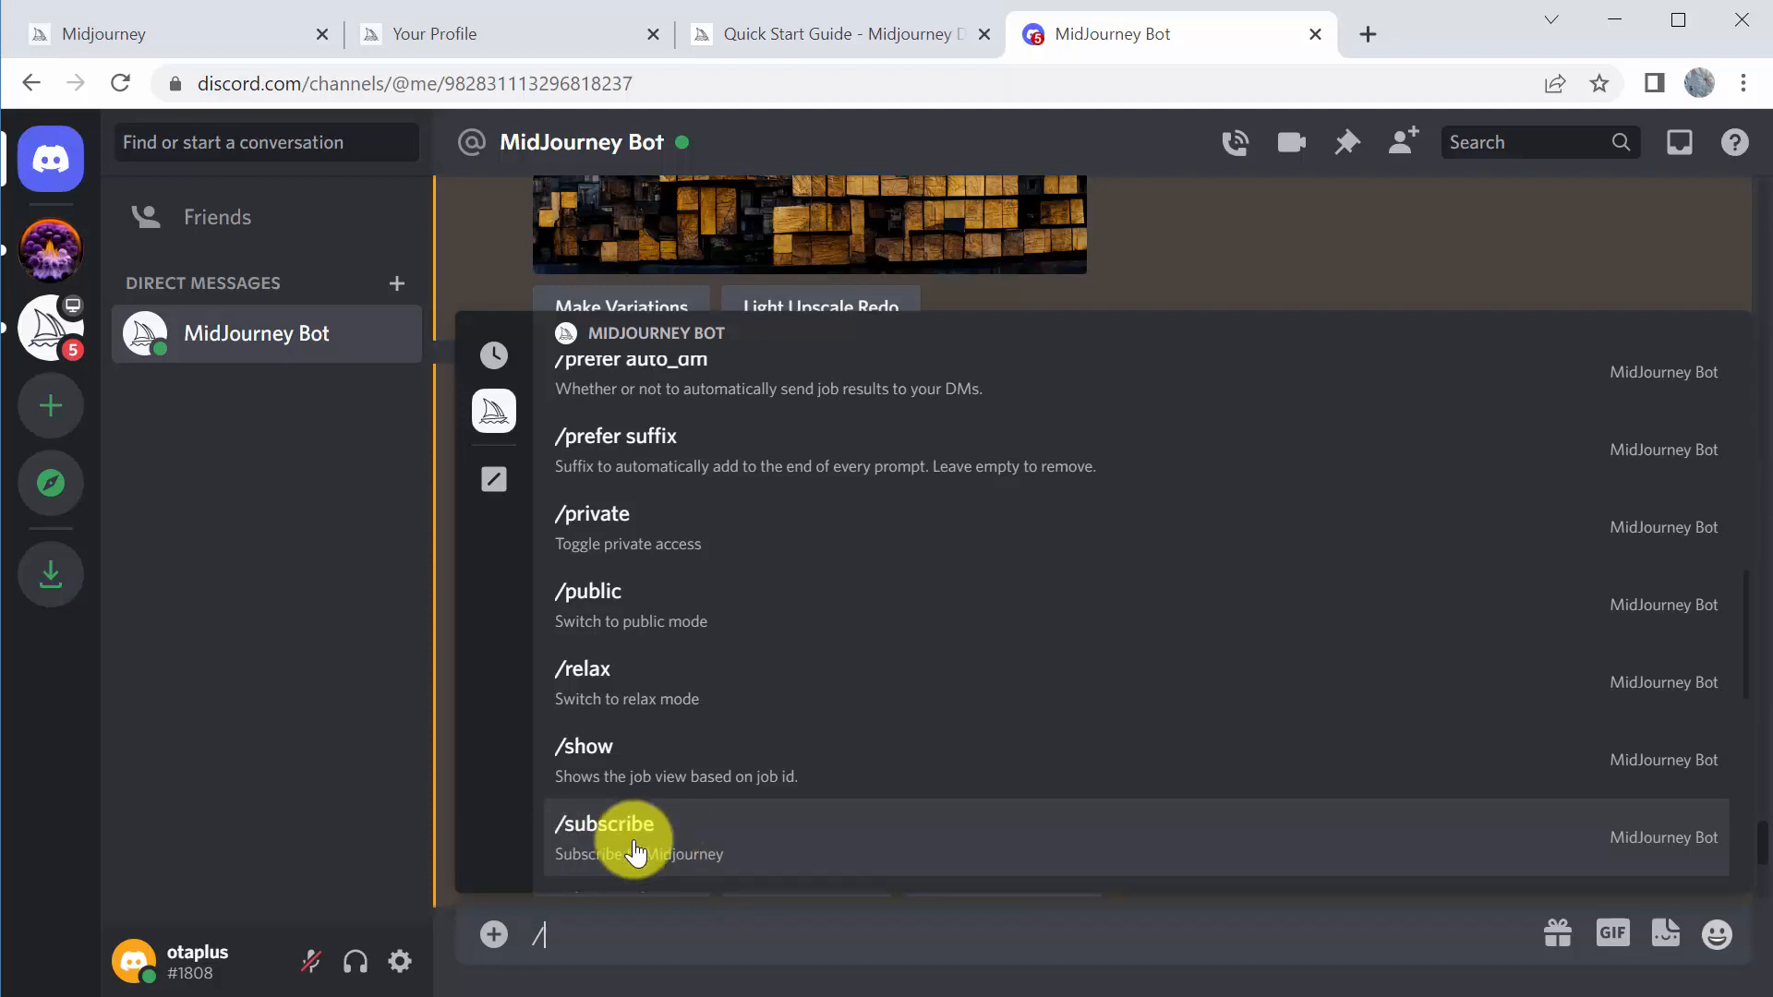
scroll(down, 3)
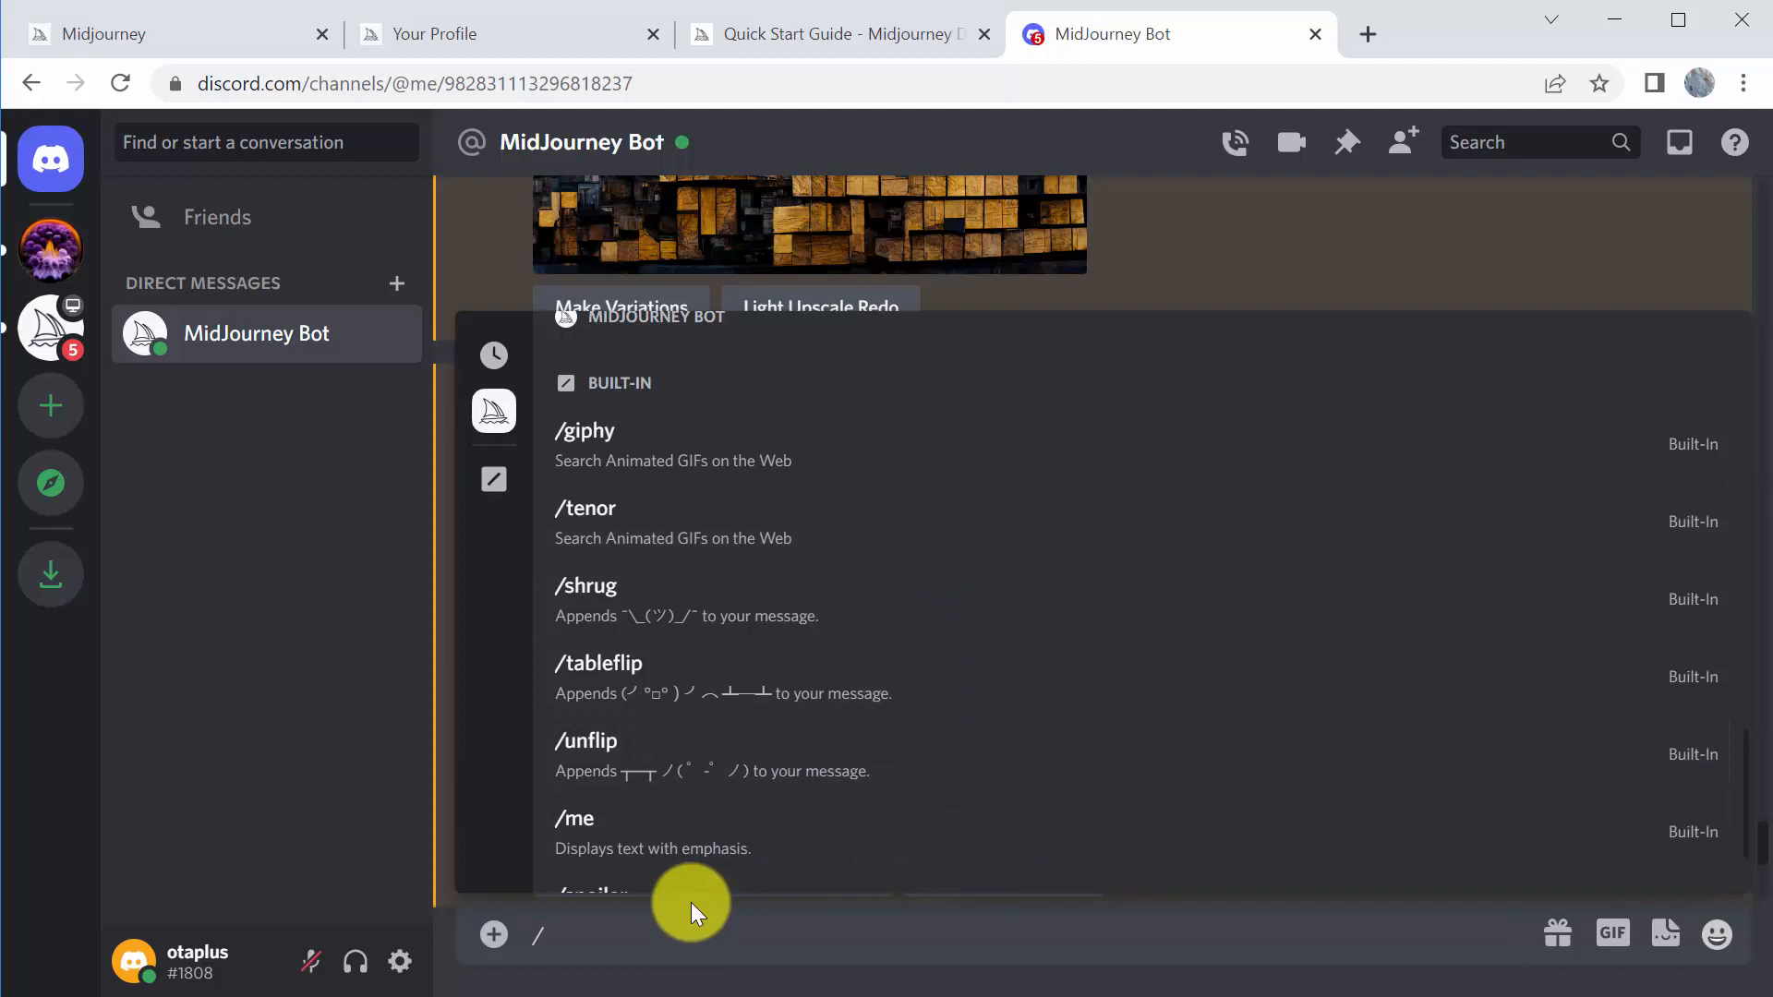
mouse_move(543, 970)
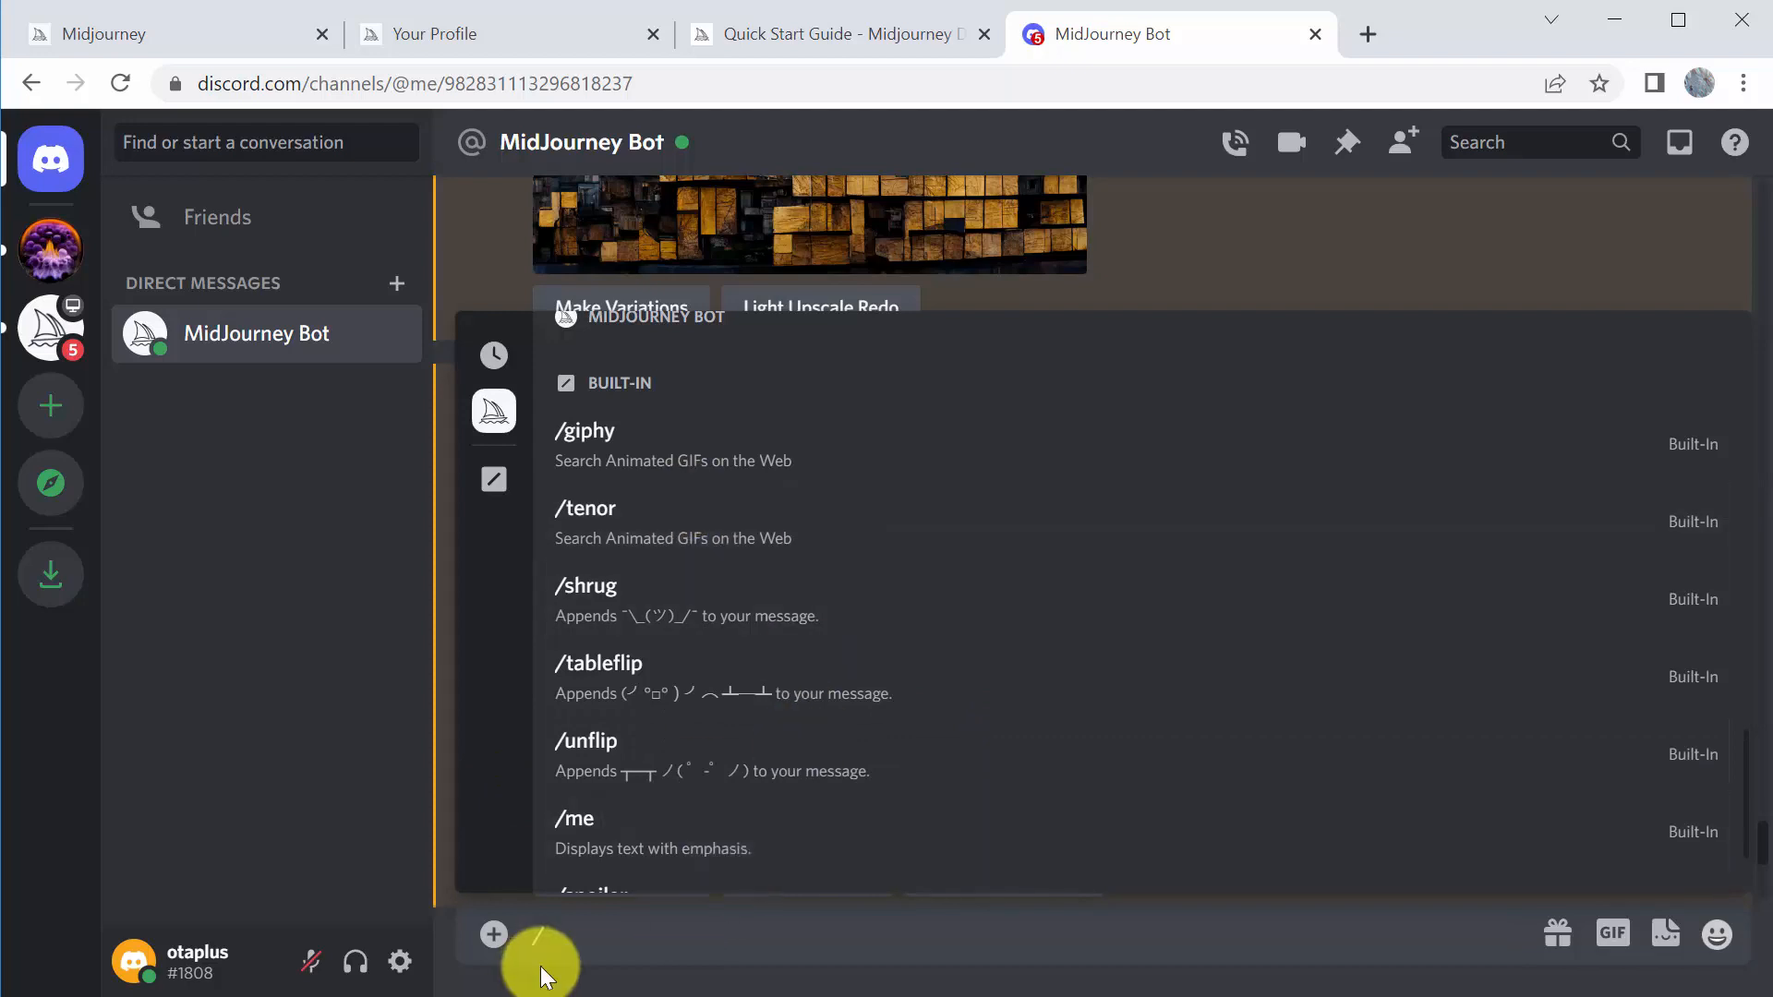